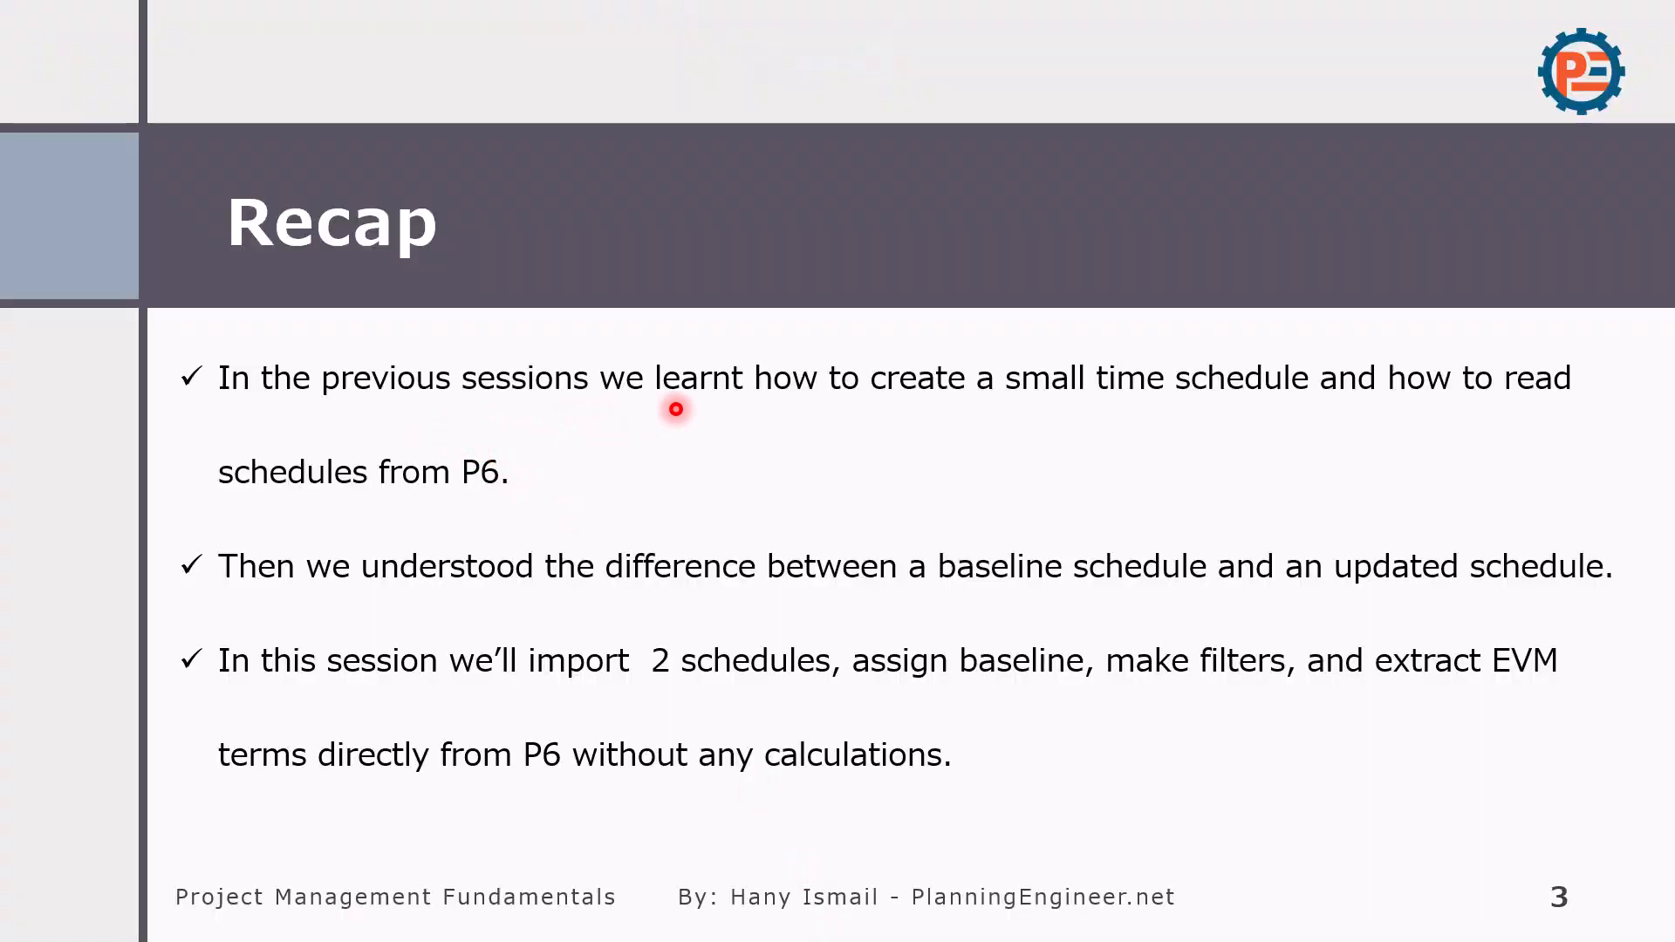
pyautogui.moveTo(269, 583)
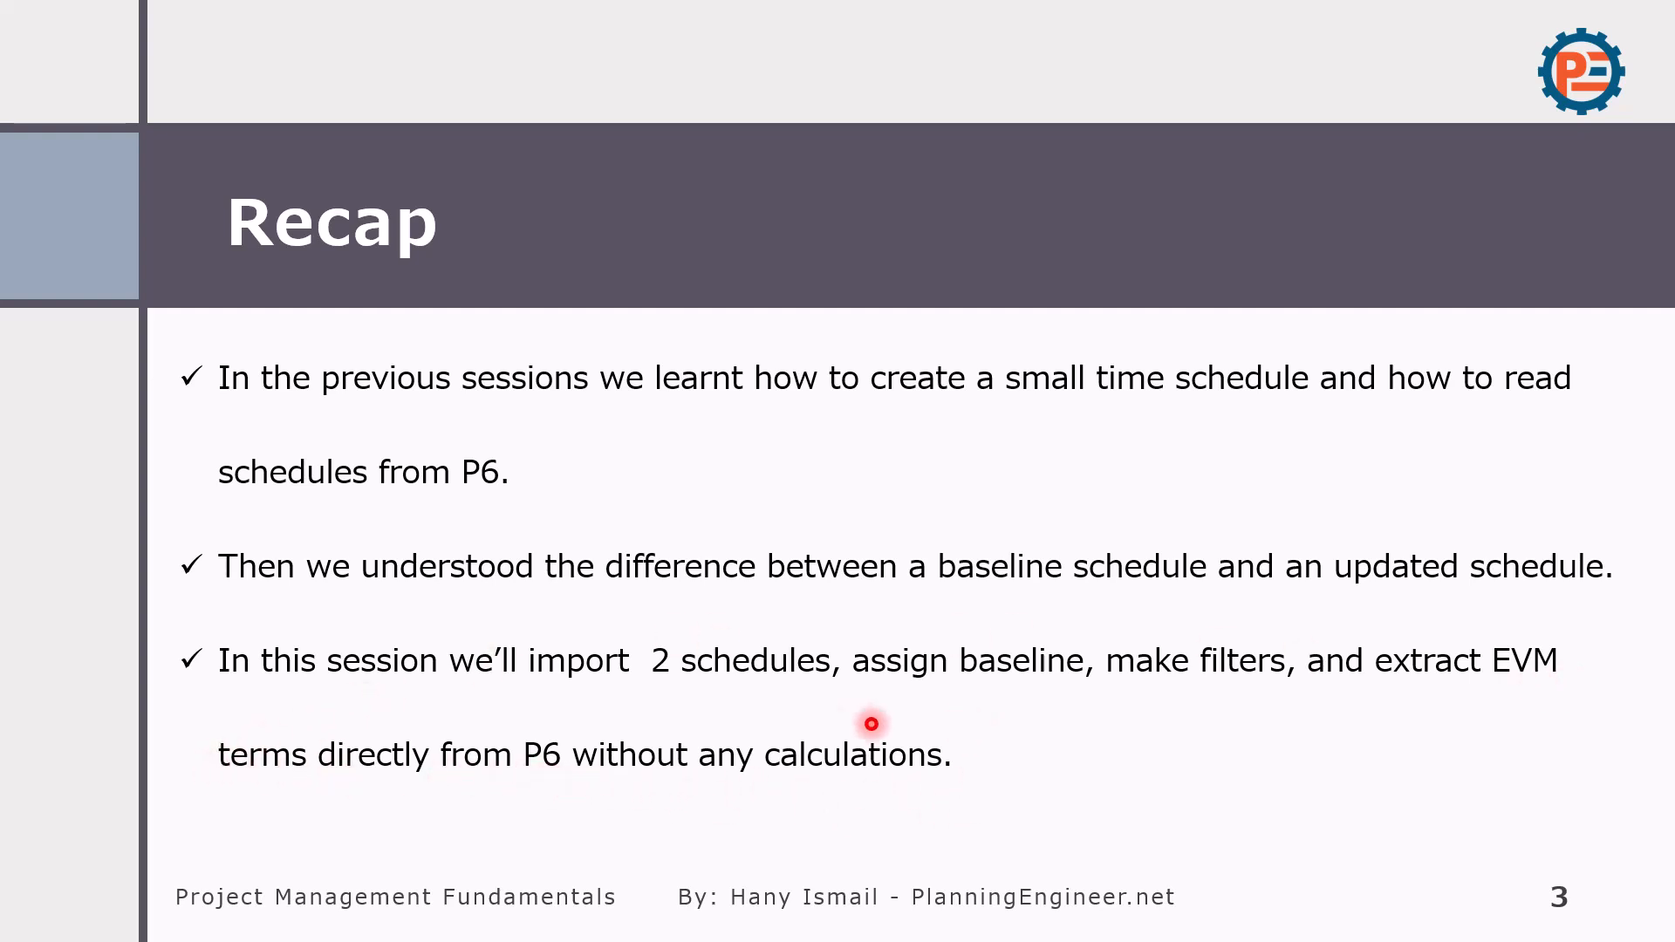
# - Advance the slideshow from the Recap slide to the Import slide
pyautogui.press('right')
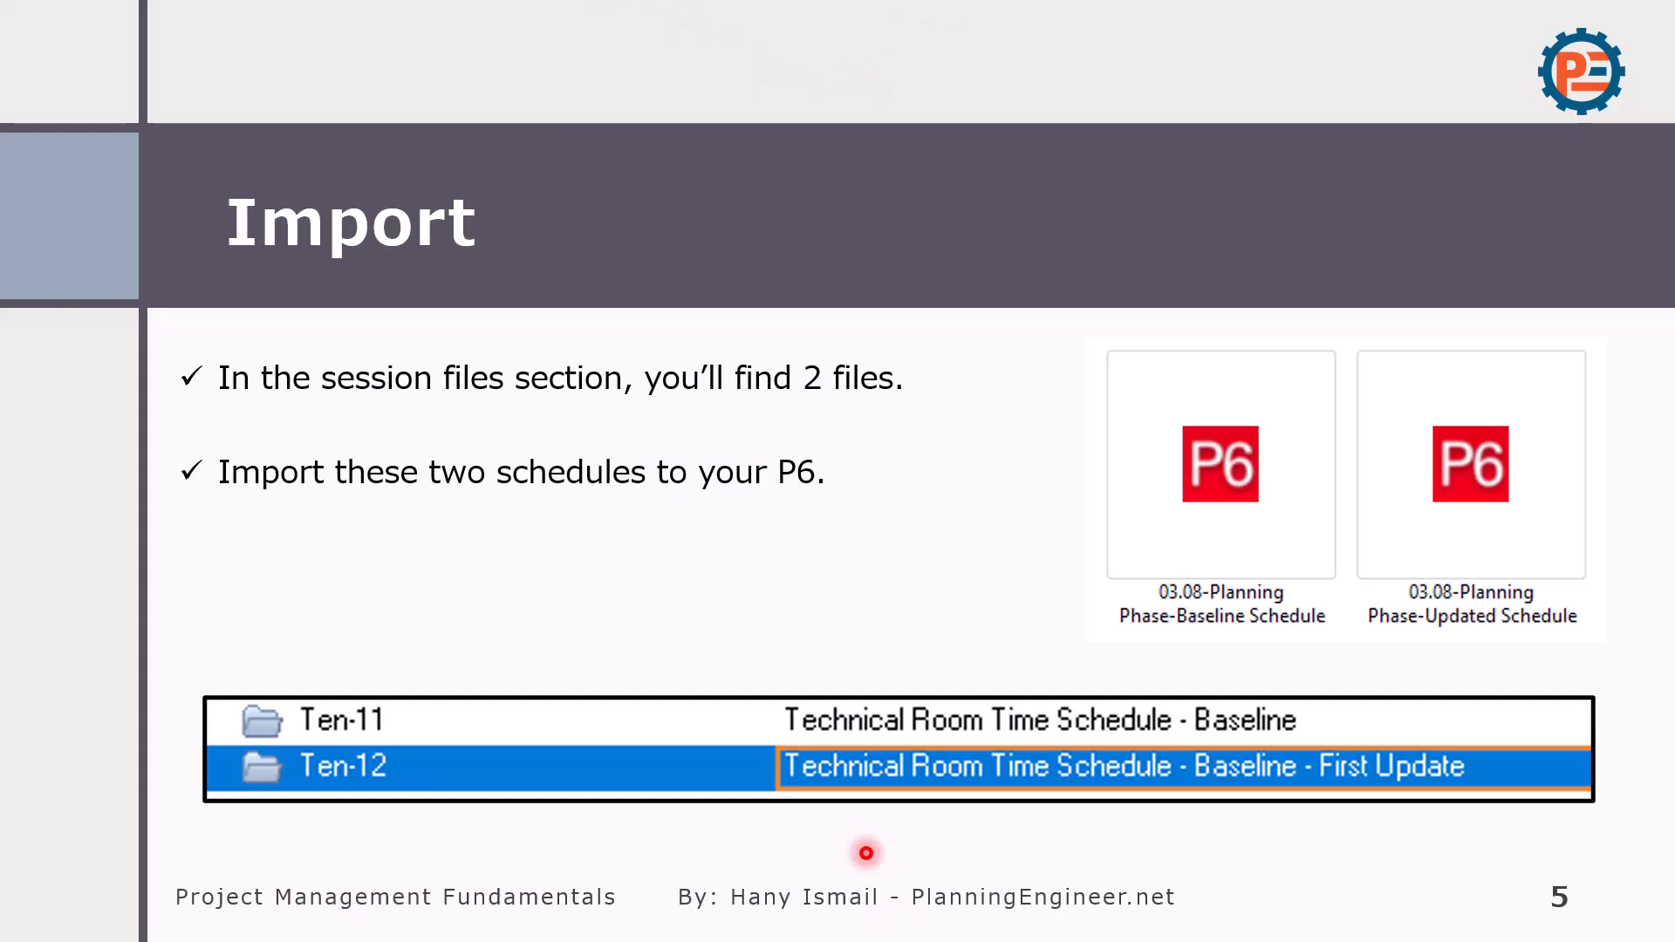
pyautogui.moveTo(1239, 864)
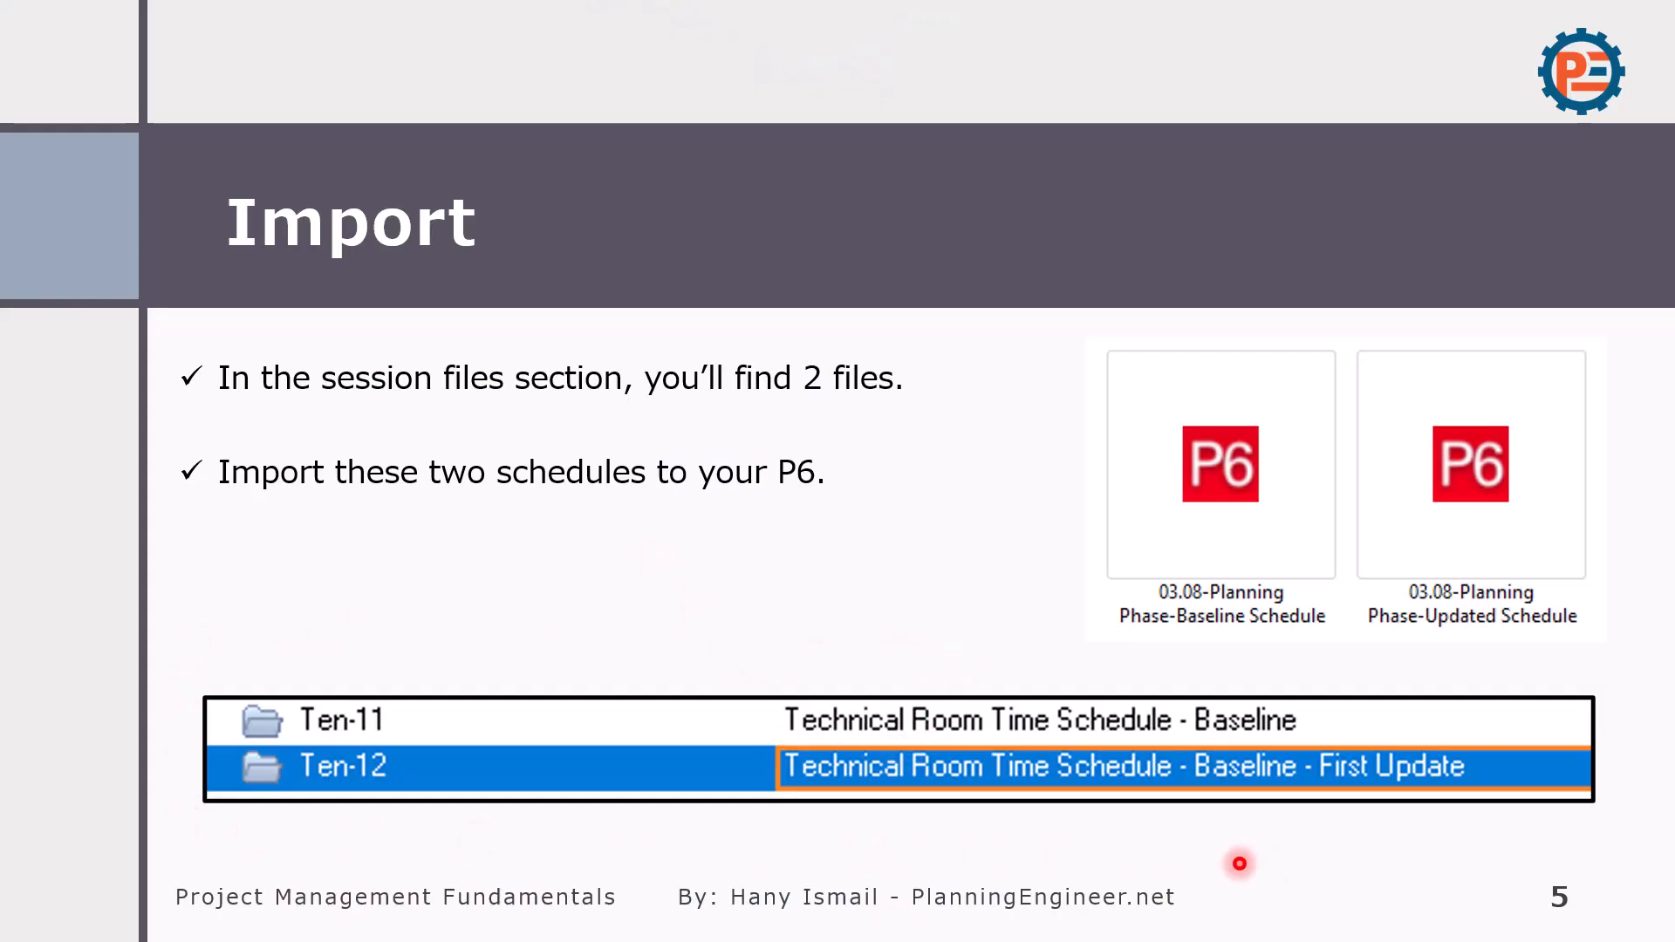
pyautogui.moveTo(1401, 839)
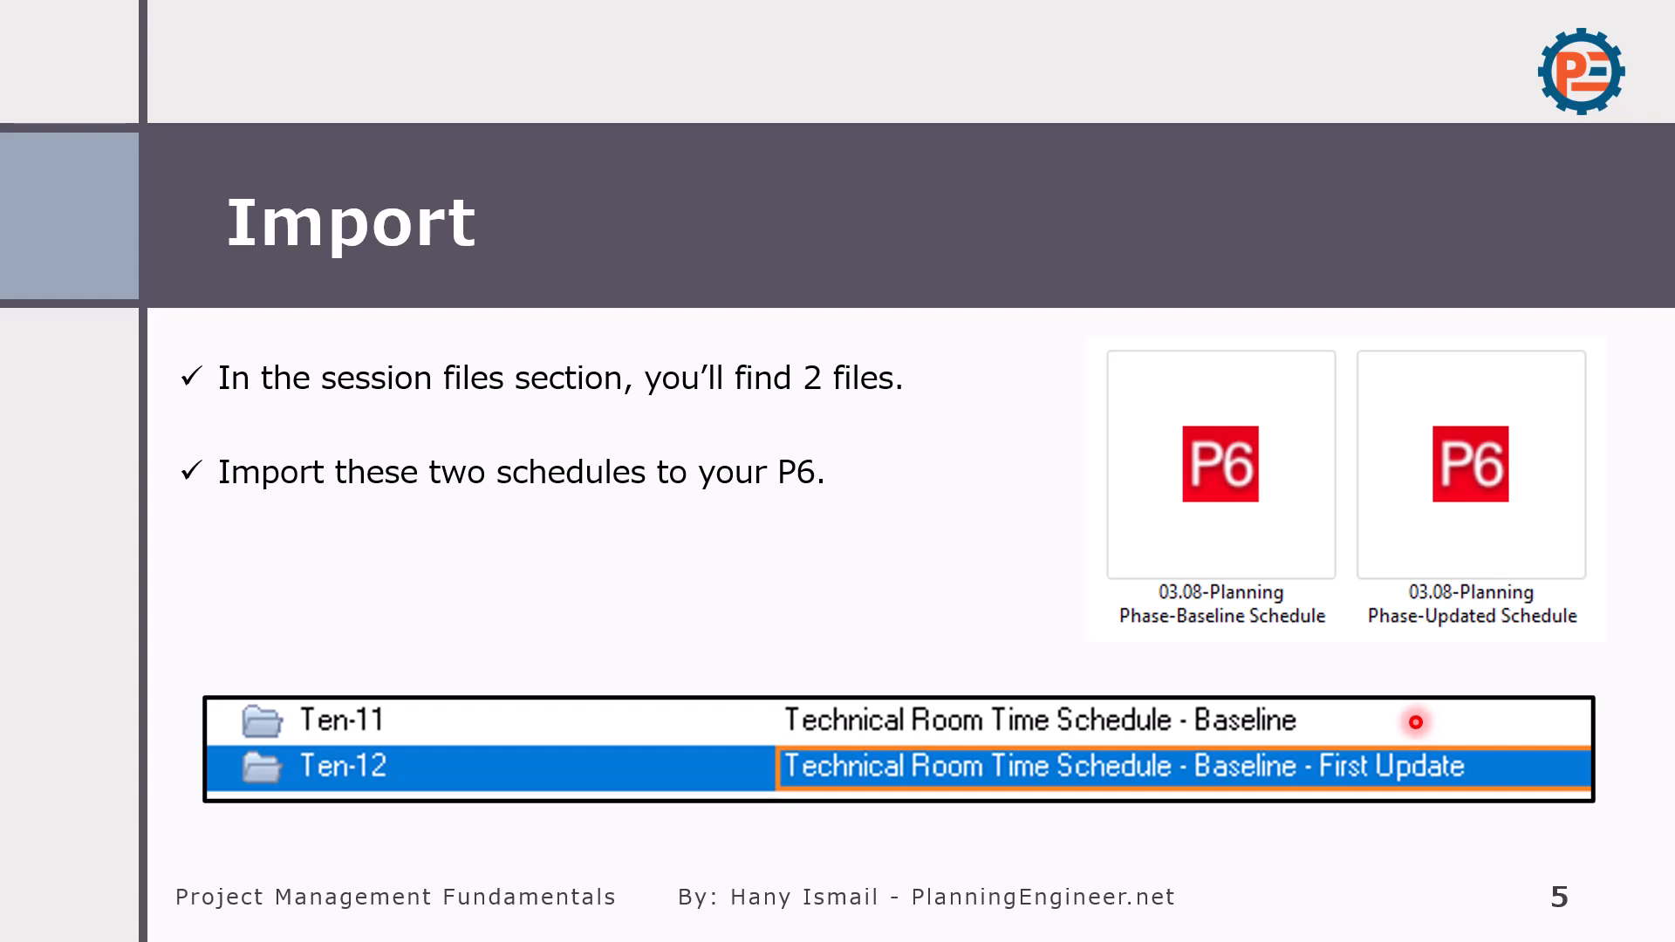
# - Advance the slideshow past the Import slide to the Baseline Bar slide
pyautogui.press('Right')
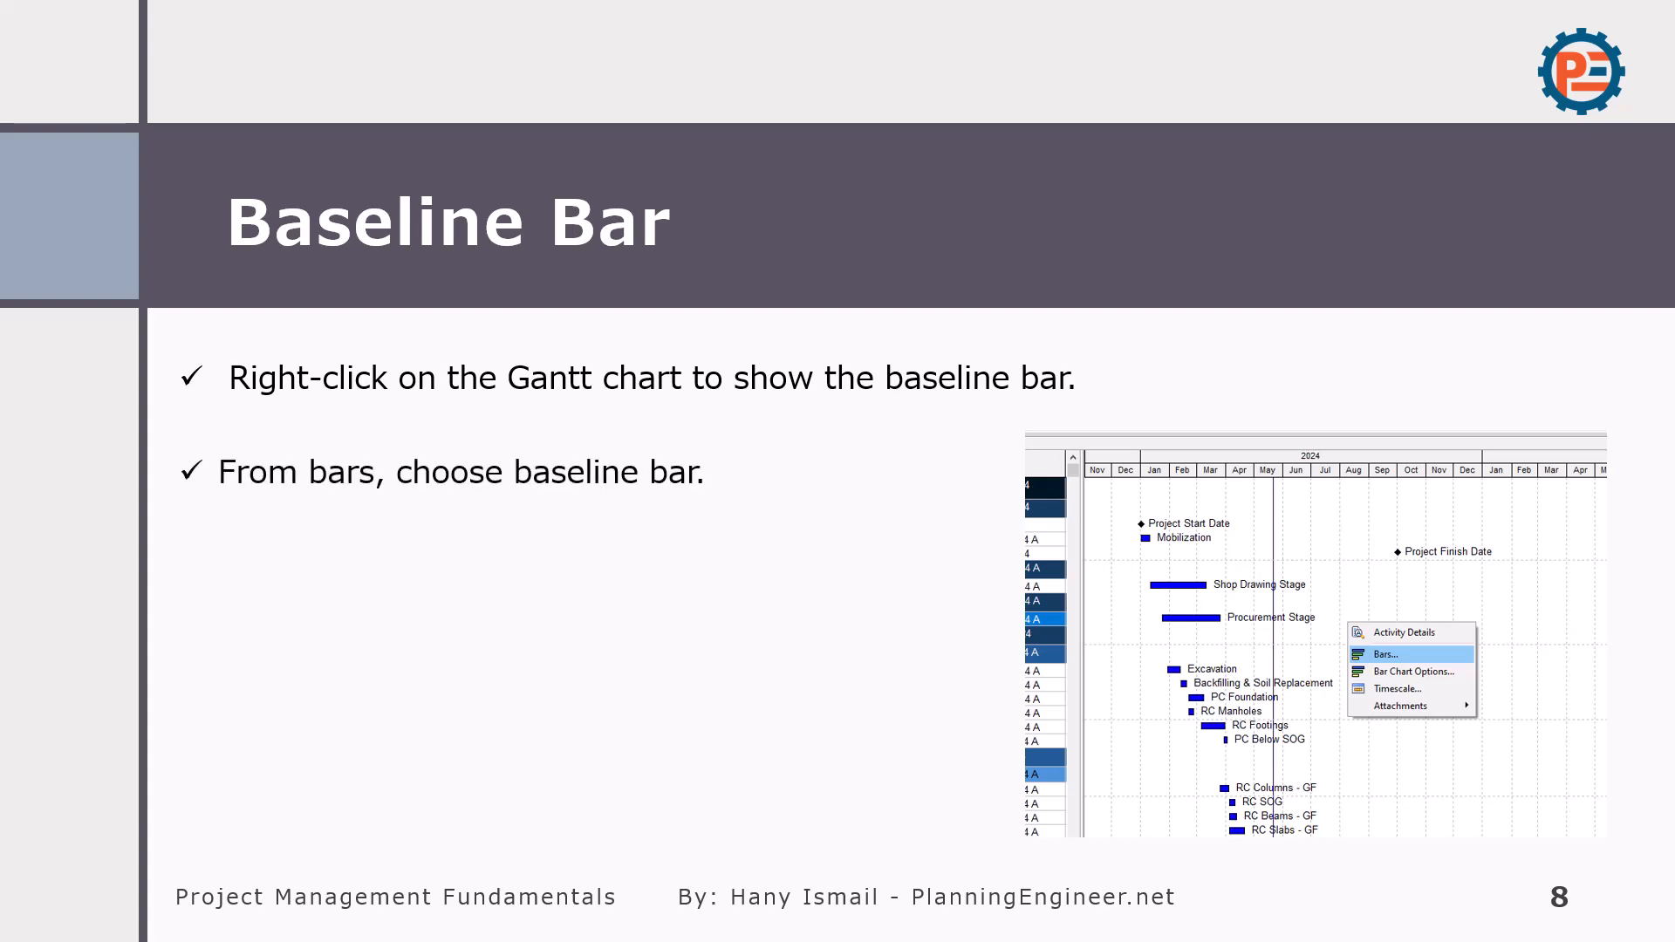
# - Play the Baseline Bar slide's bar-settings picture and remaining animations
pyautogui.click(1384, 655)
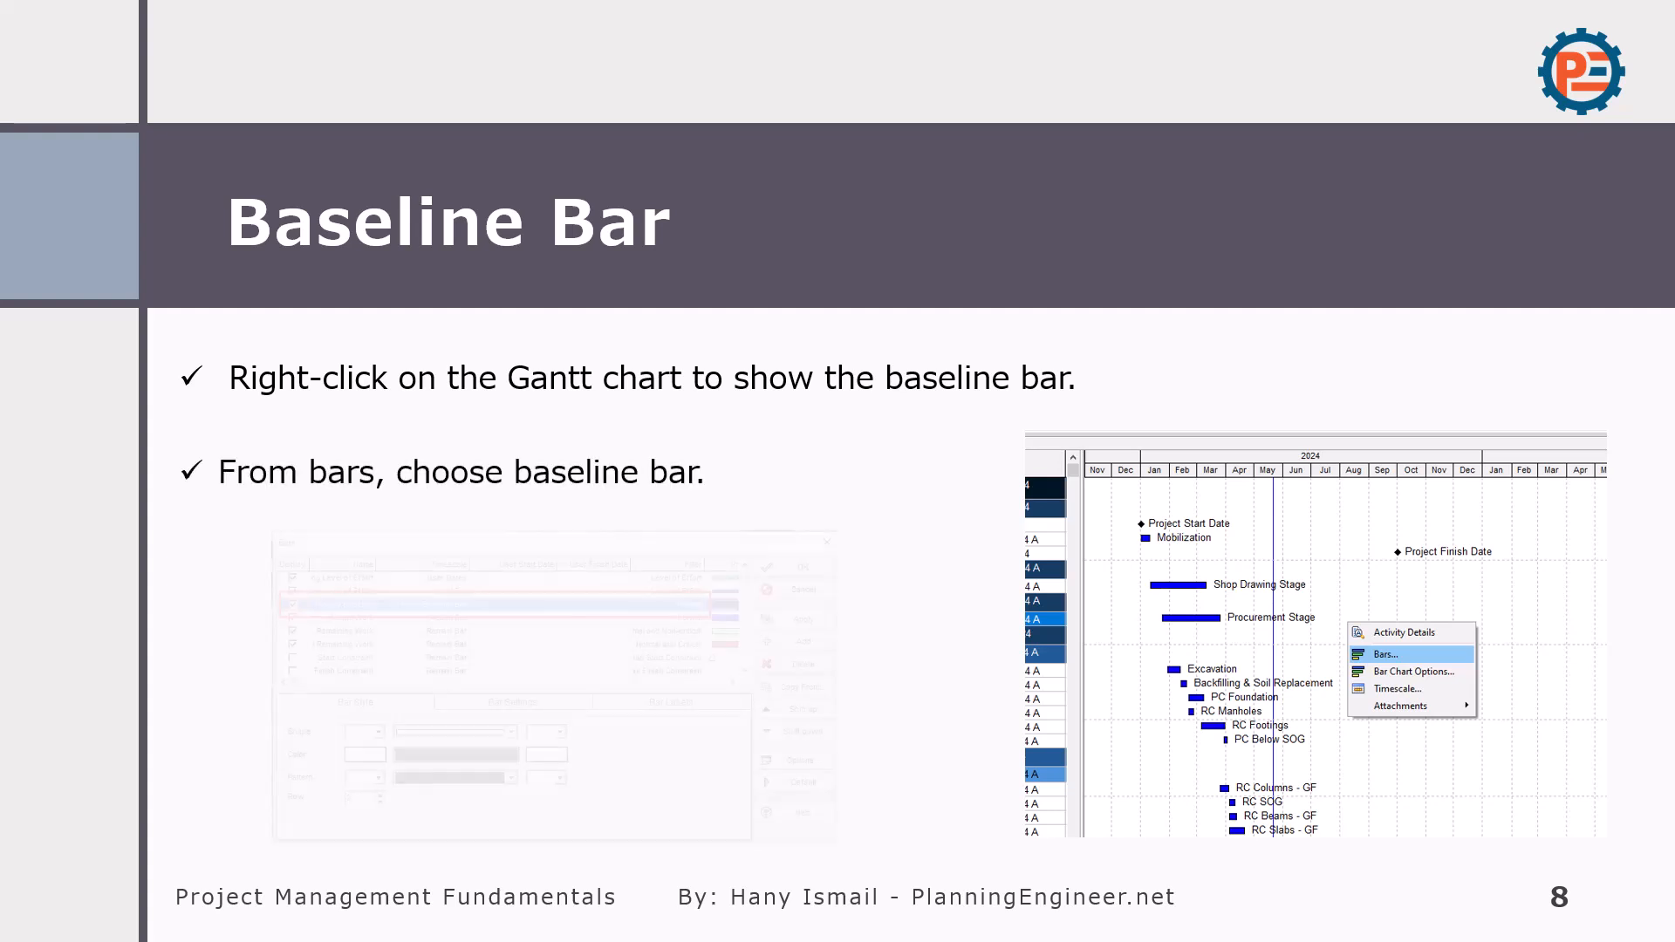
pyautogui.click(1384, 655)
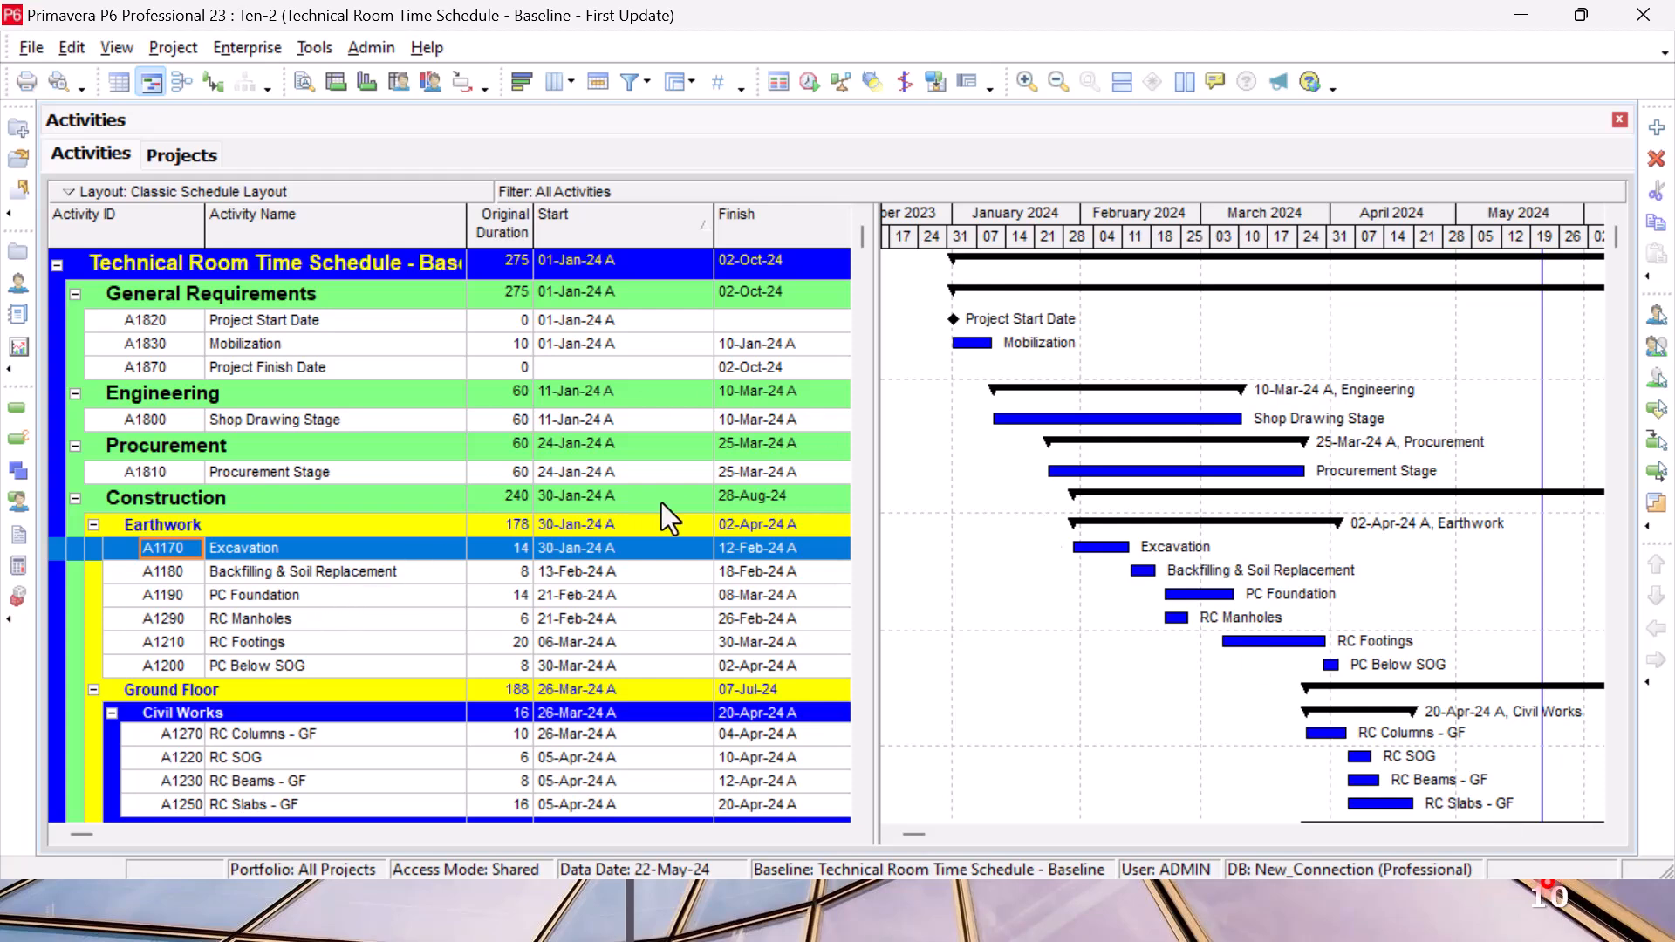
pyautogui.moveTo(1041, 499)
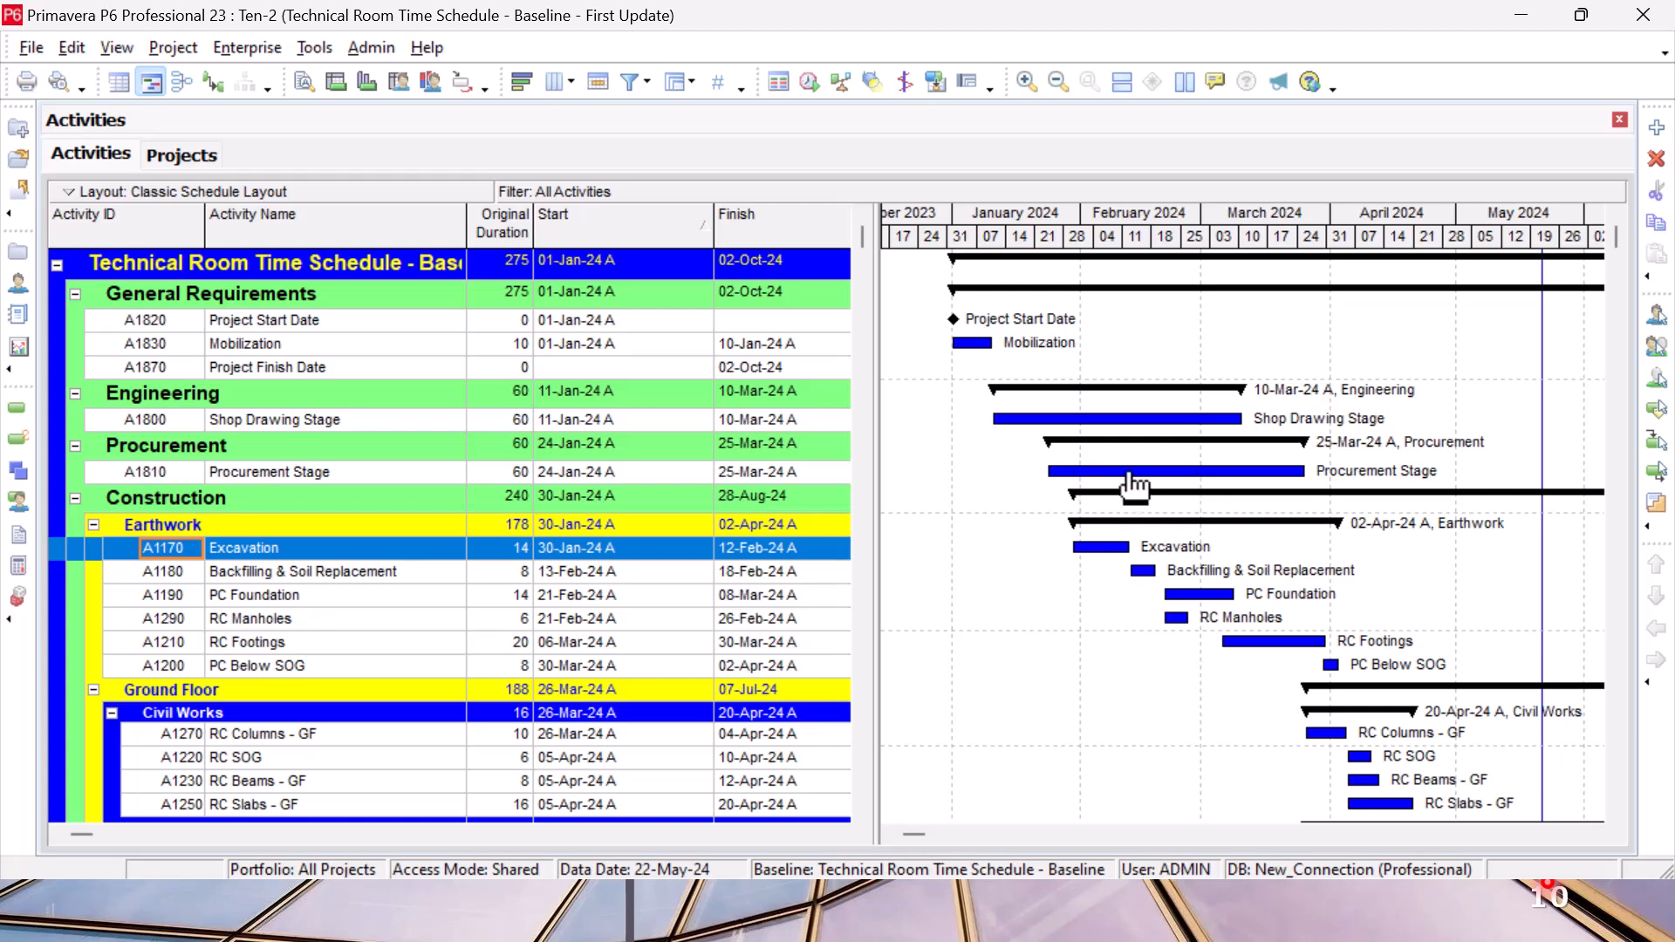
pyautogui.moveTo(251, 14)
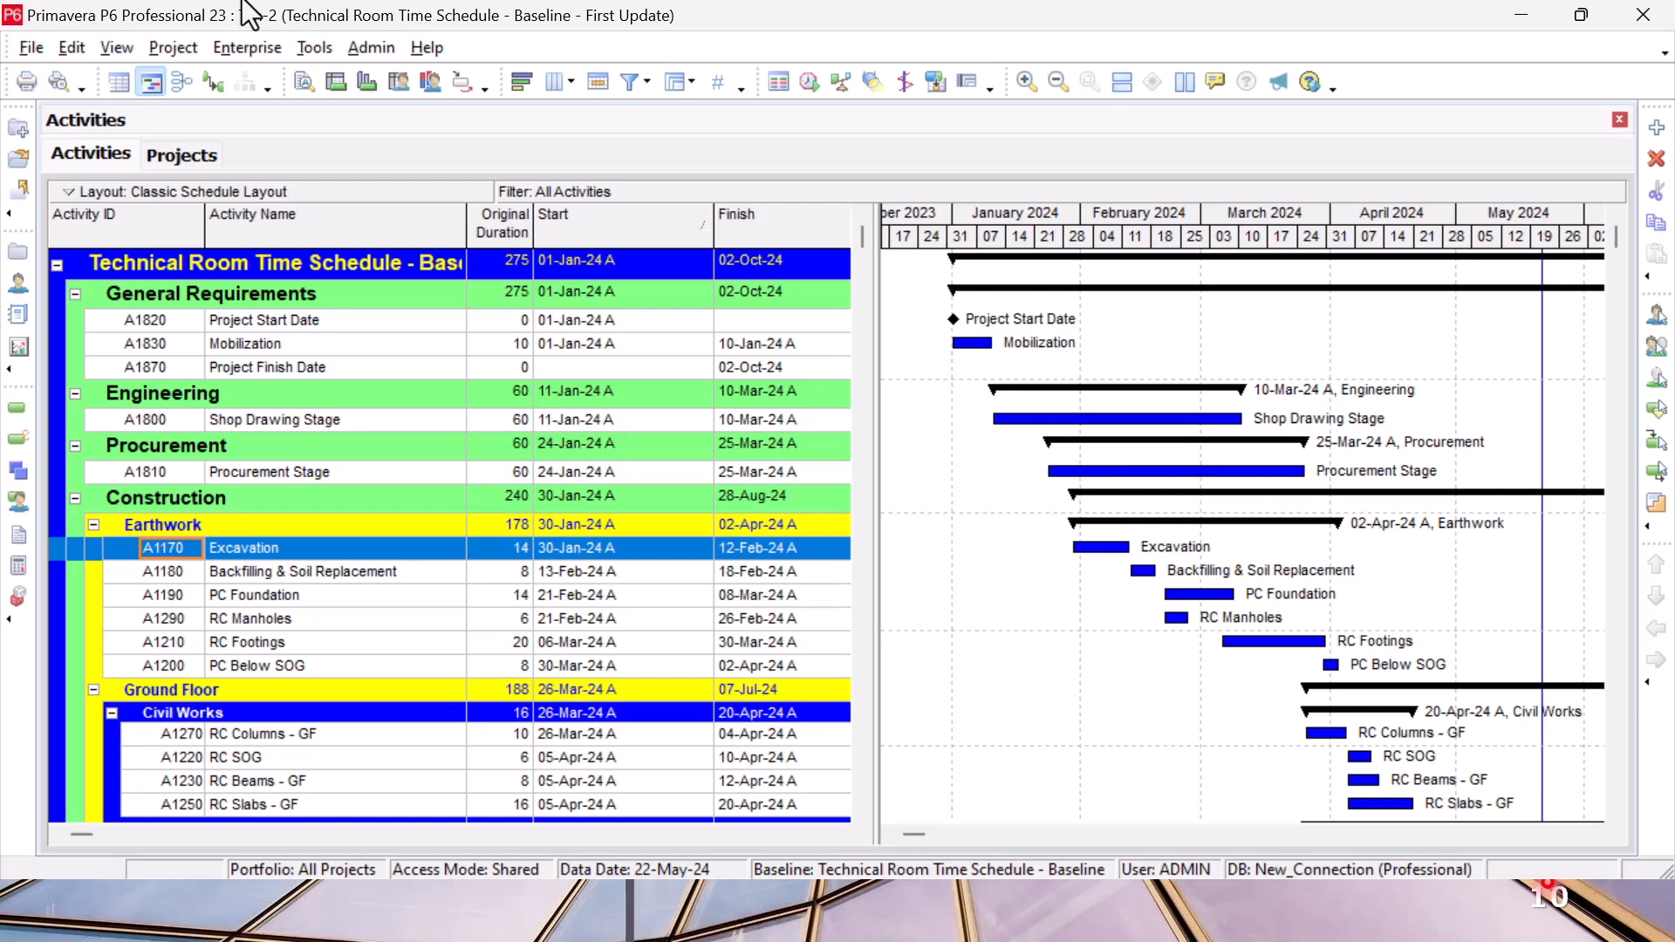
# - Confirm via Project > Assign Baselines that Technical Room Time Schedule - Baseline is the primary baseline
pyautogui.click(173, 47)
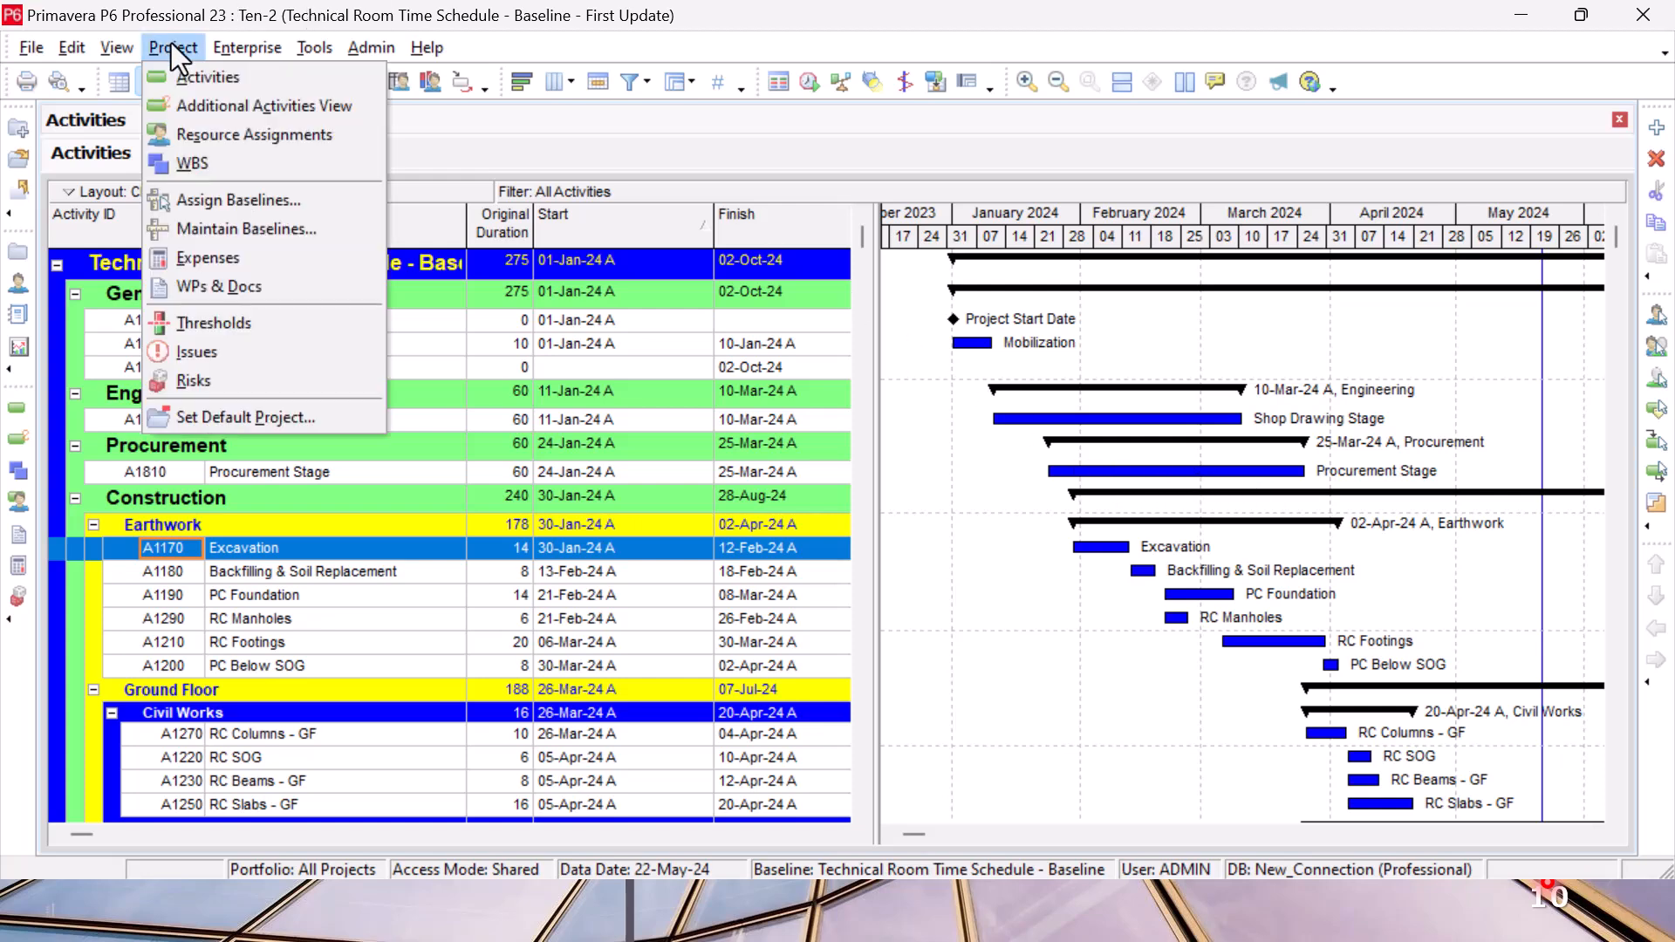
pyautogui.click(239, 199)
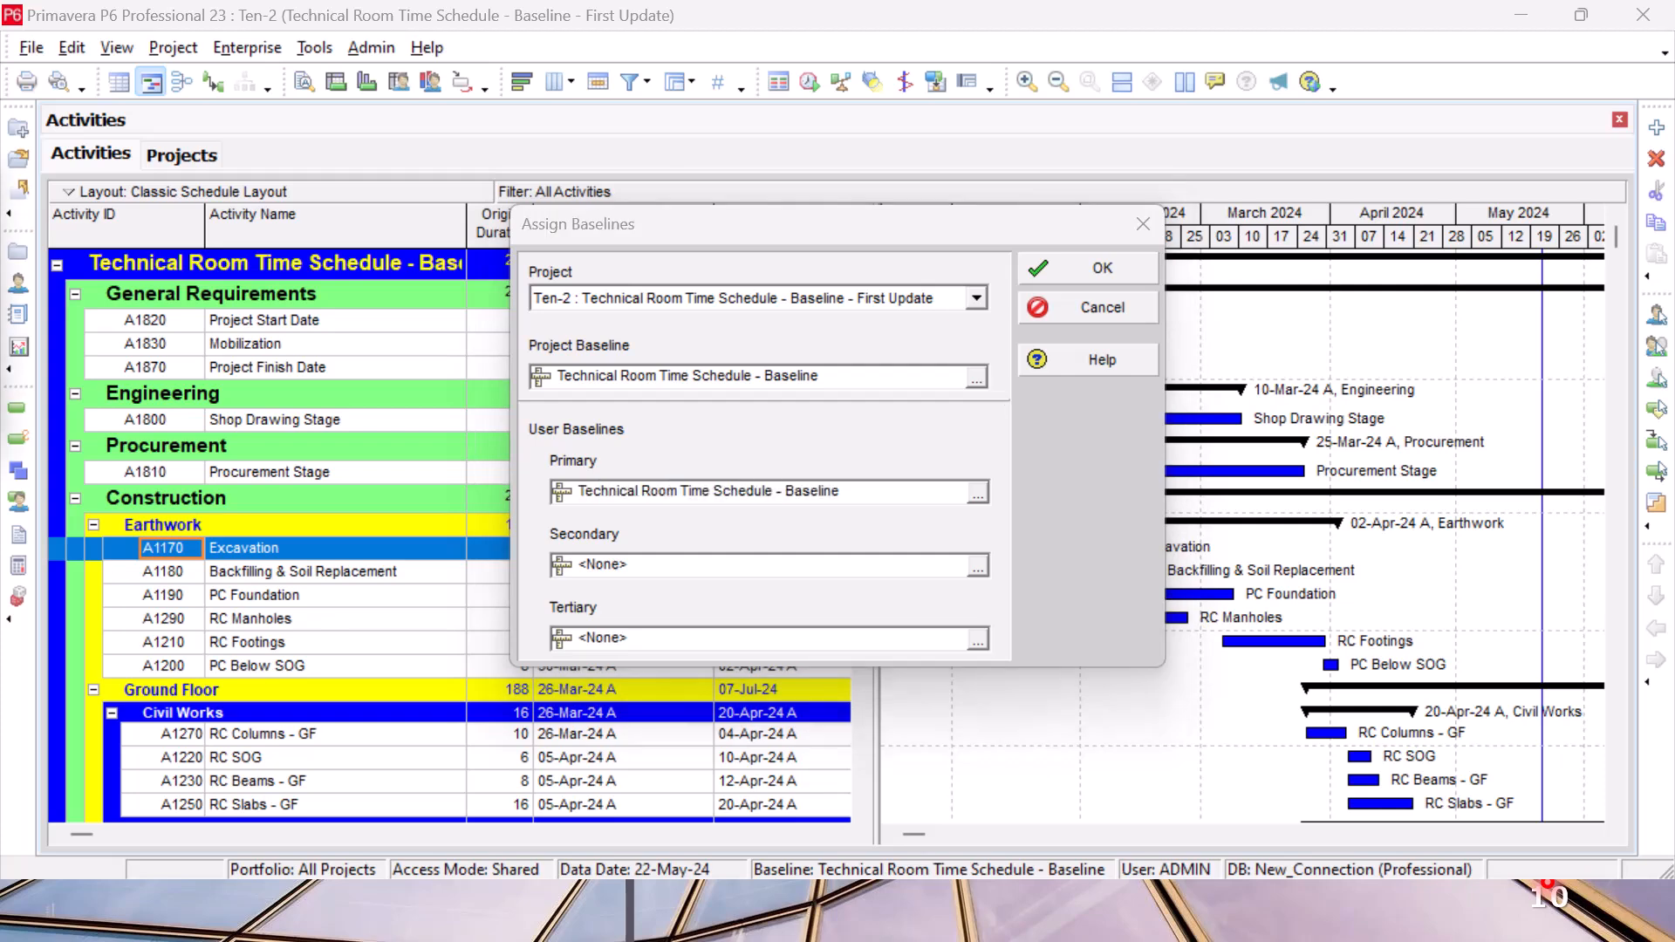
pyautogui.click(974, 377)
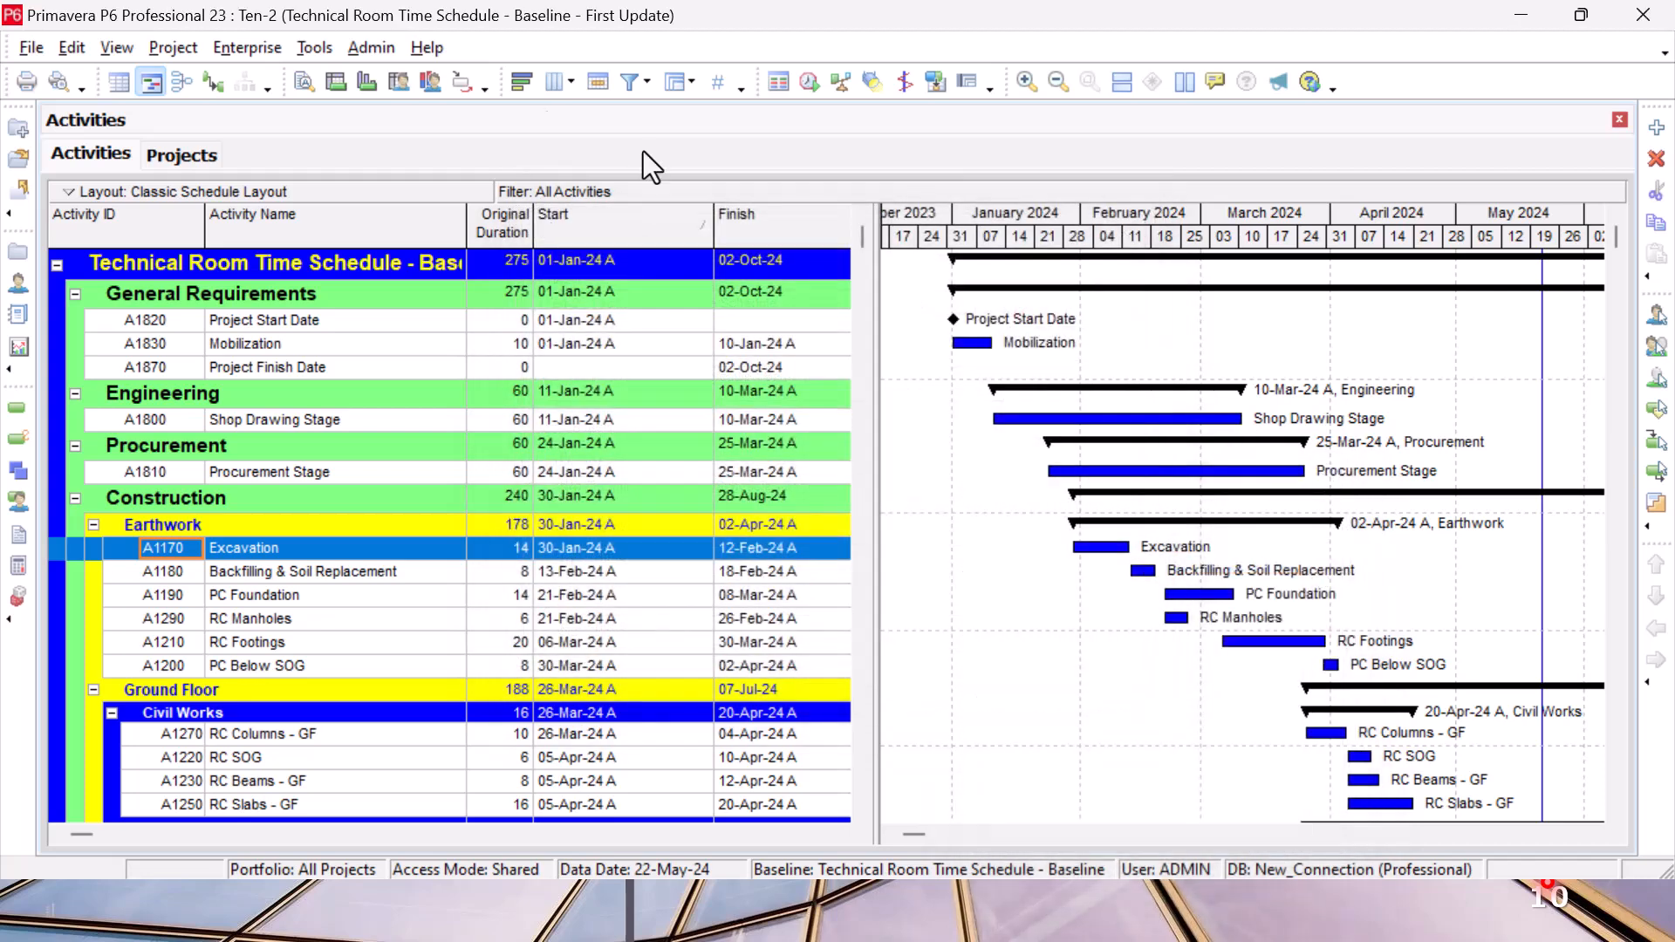
pyautogui.click(173, 47)
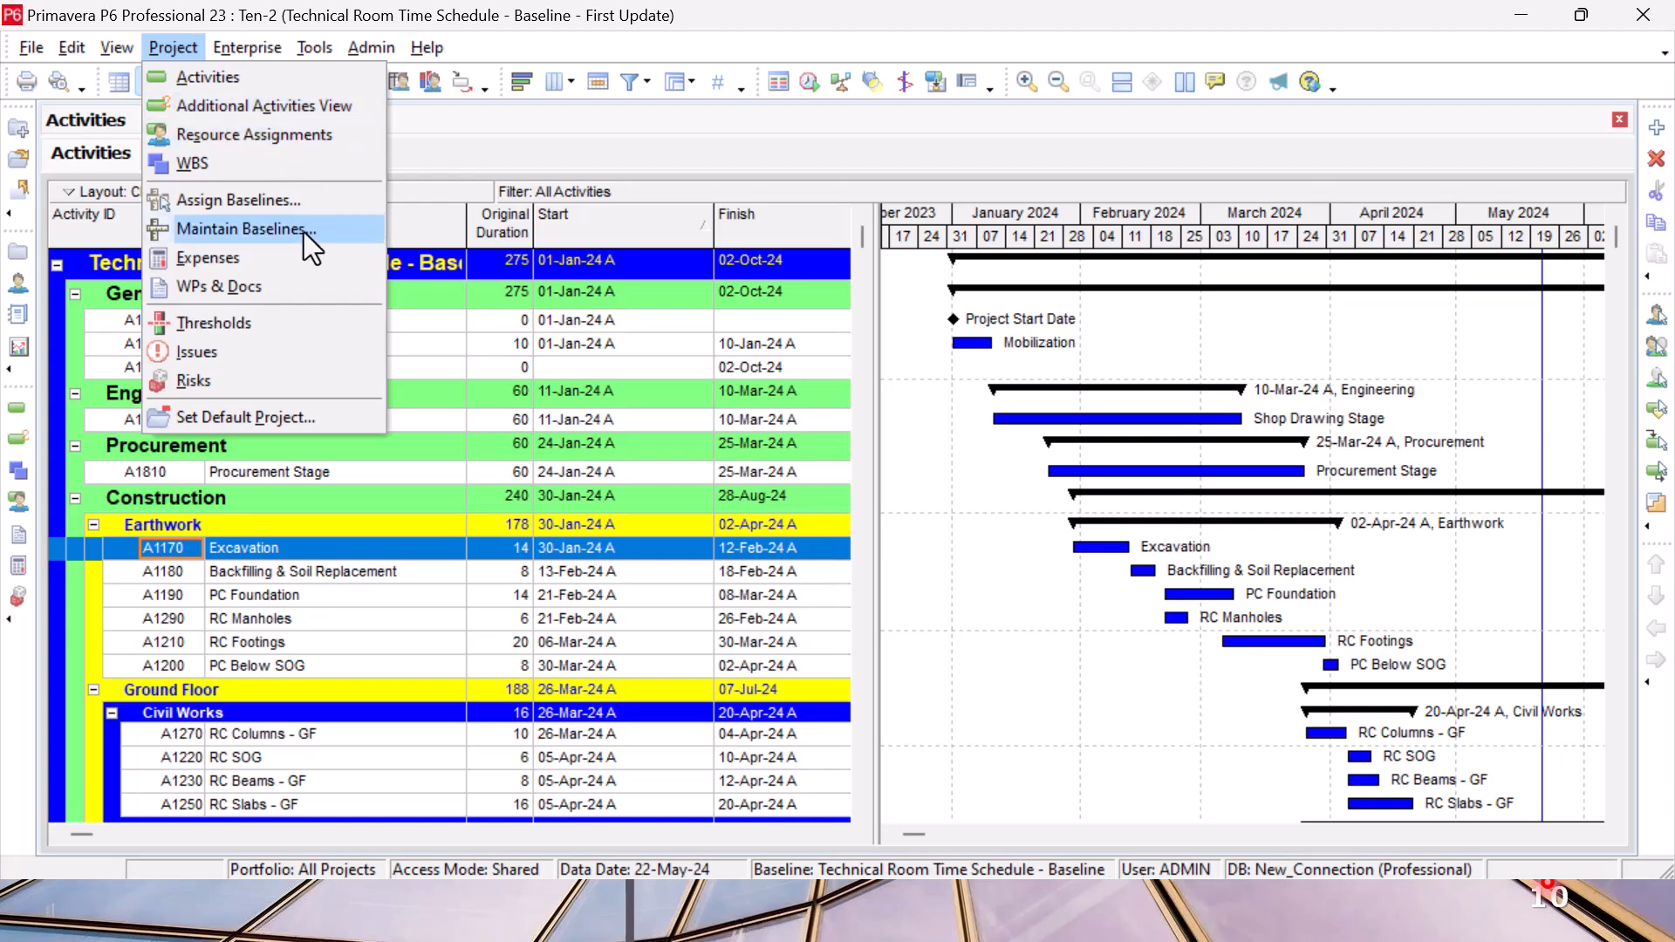
pyautogui.click(246, 228)
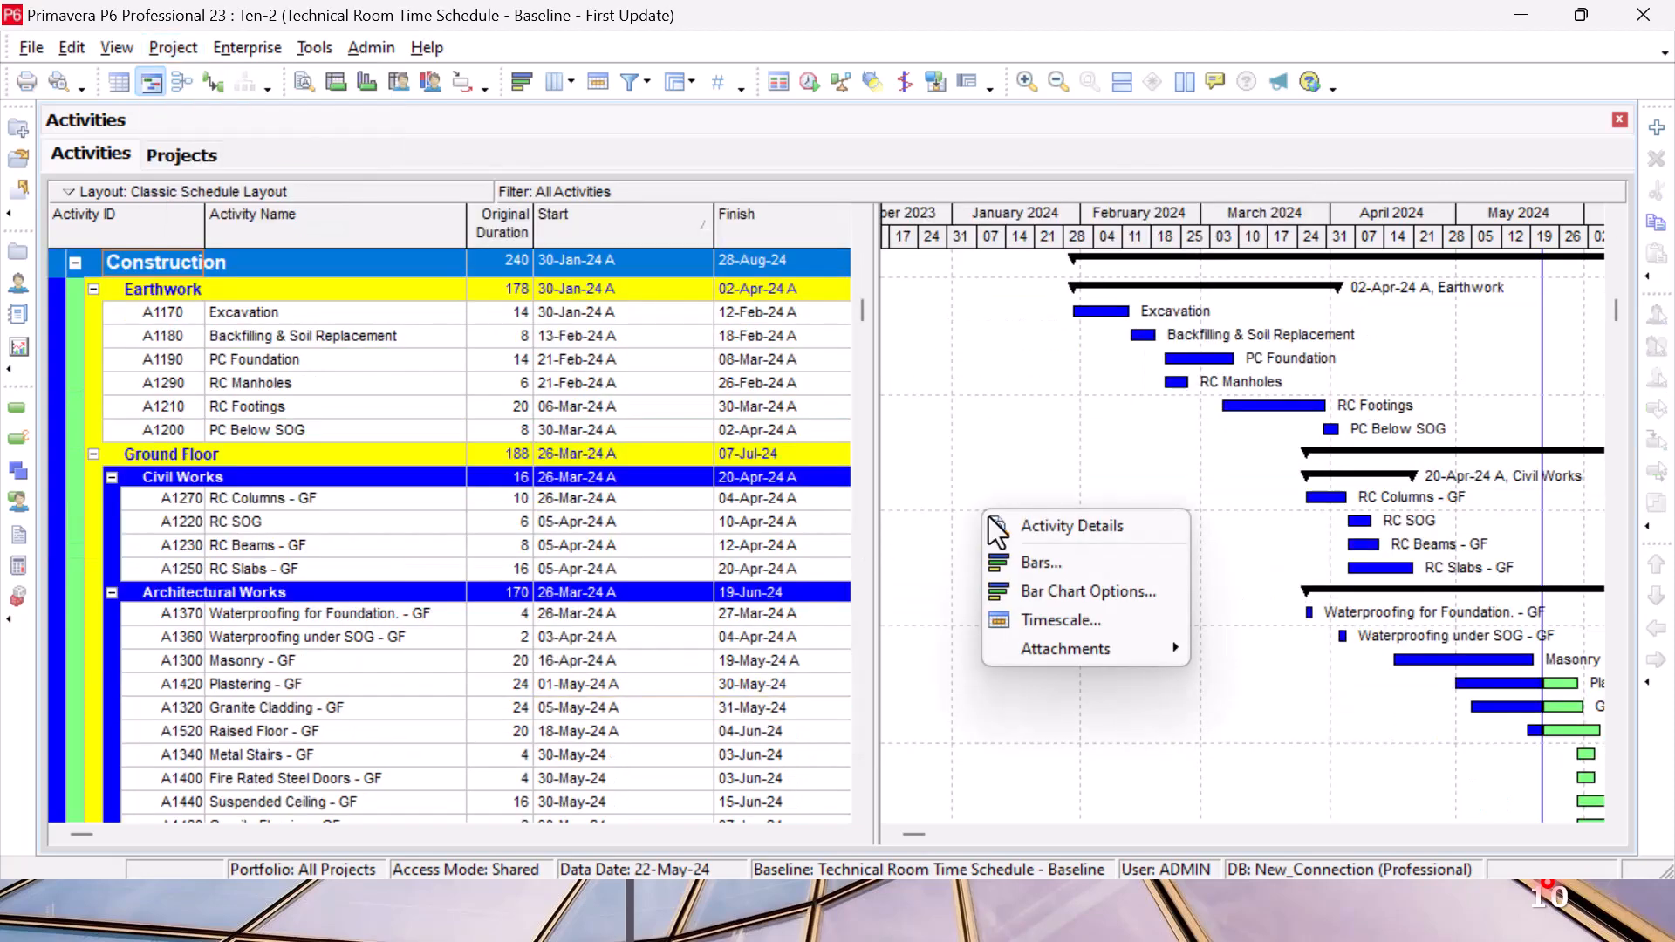
# - Switch on the Primary Baseline bar in Bars so baseline bars show beneath current bars
pyautogui.click(1042, 562)
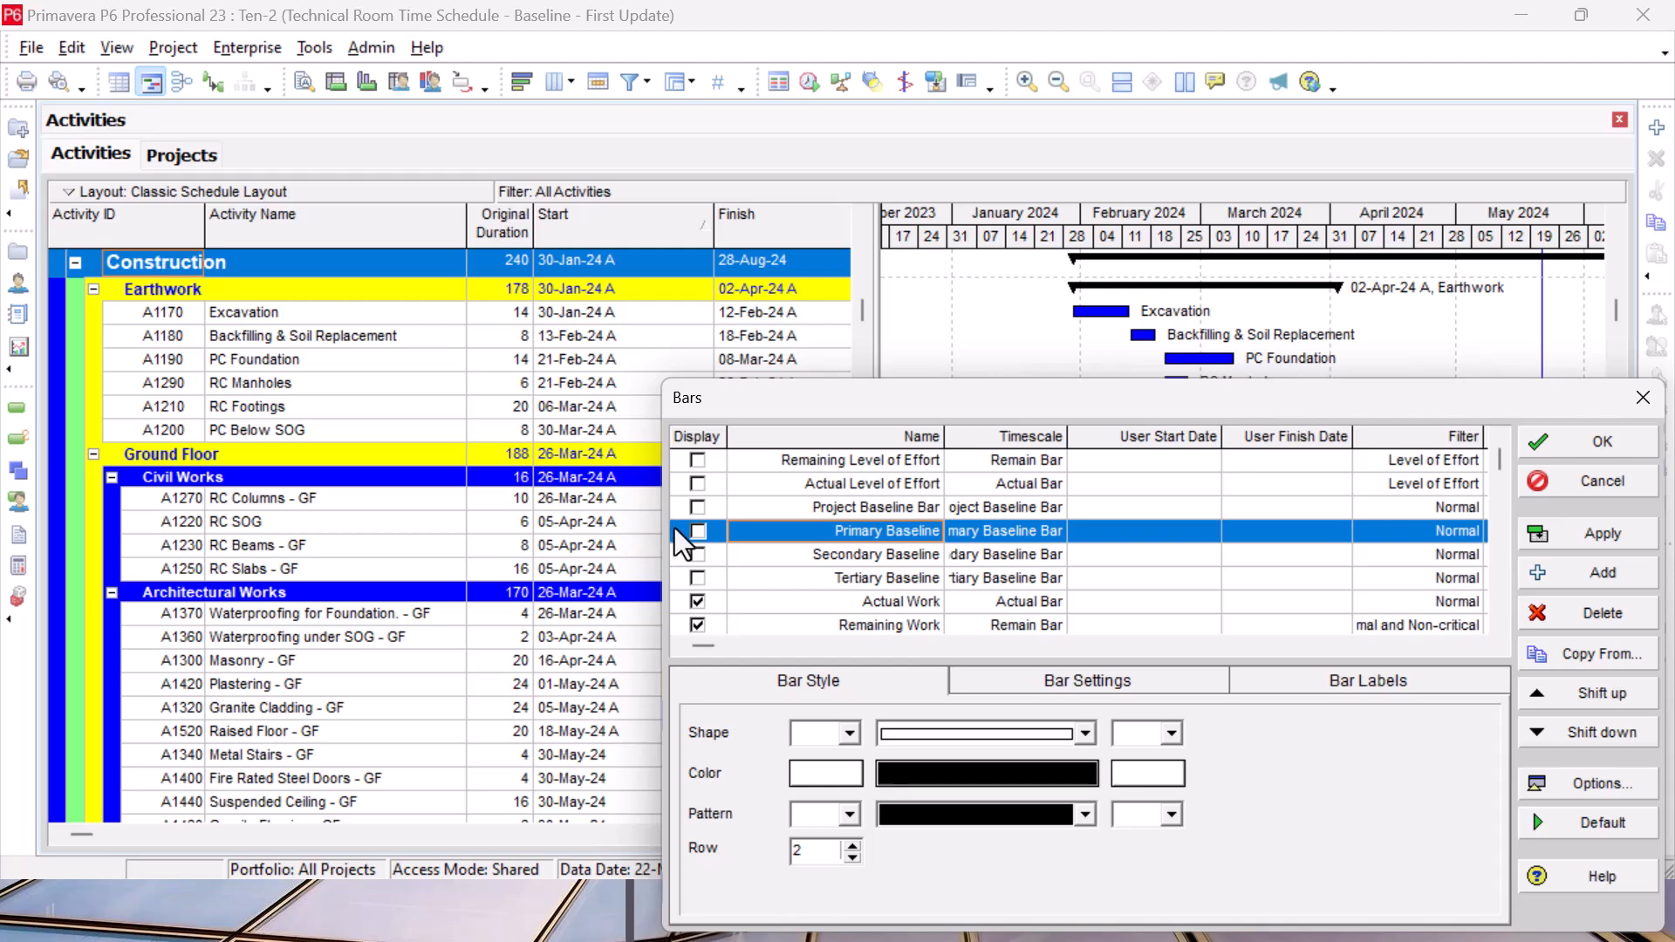
pyautogui.click(697, 530)
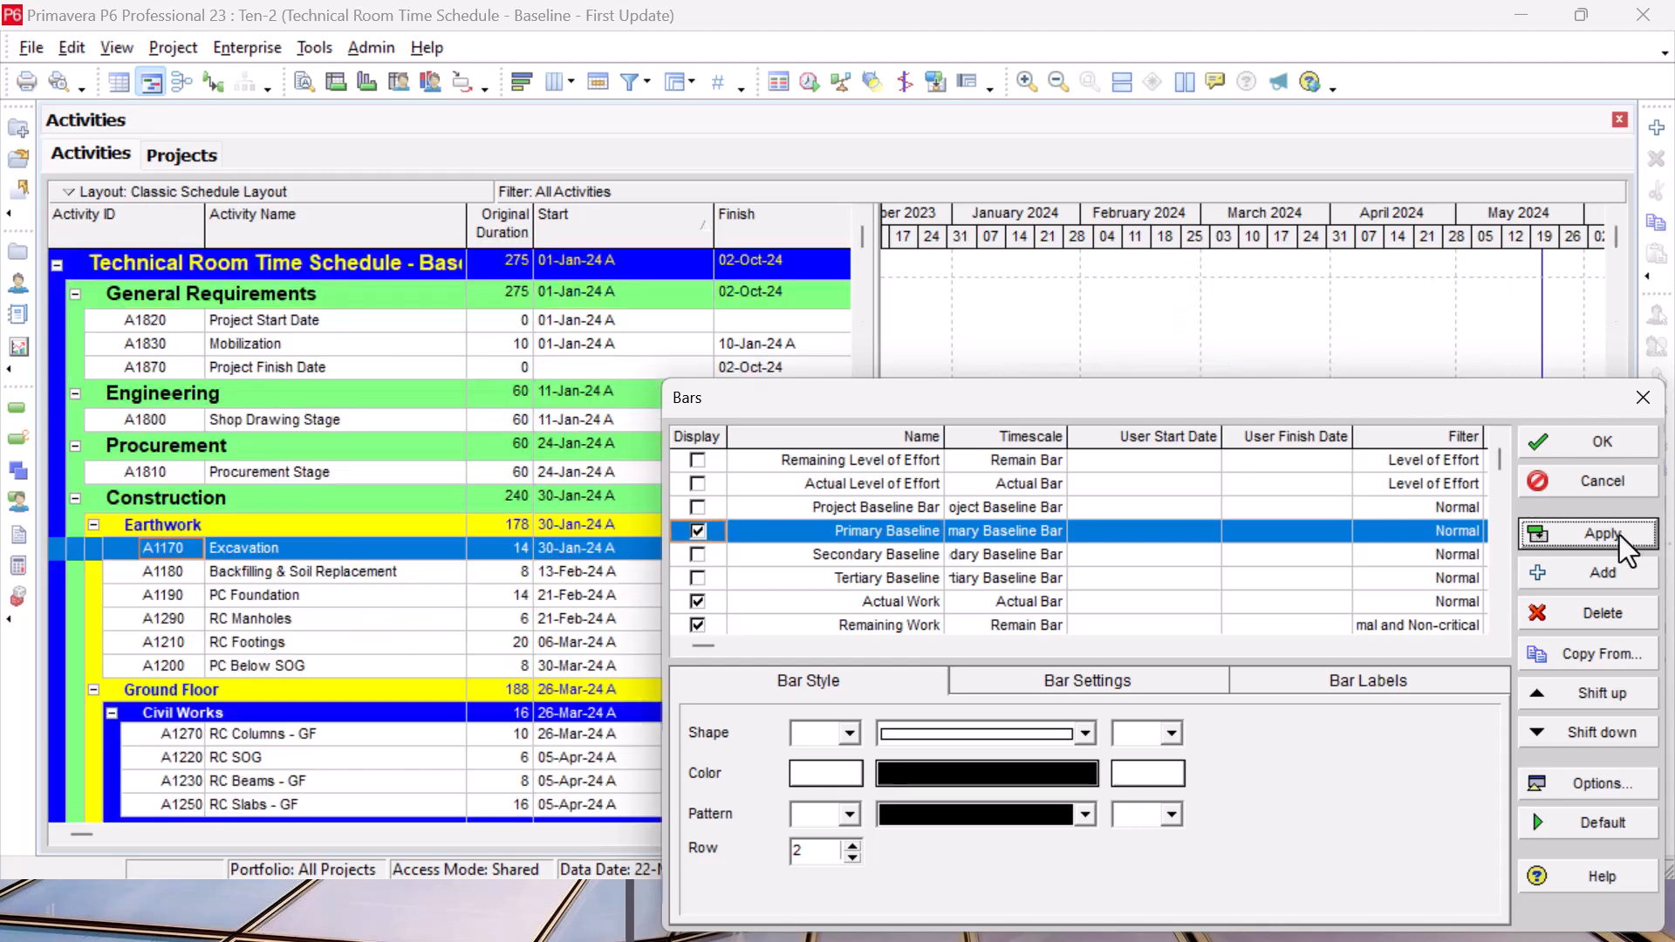
pyautogui.click(1601, 442)
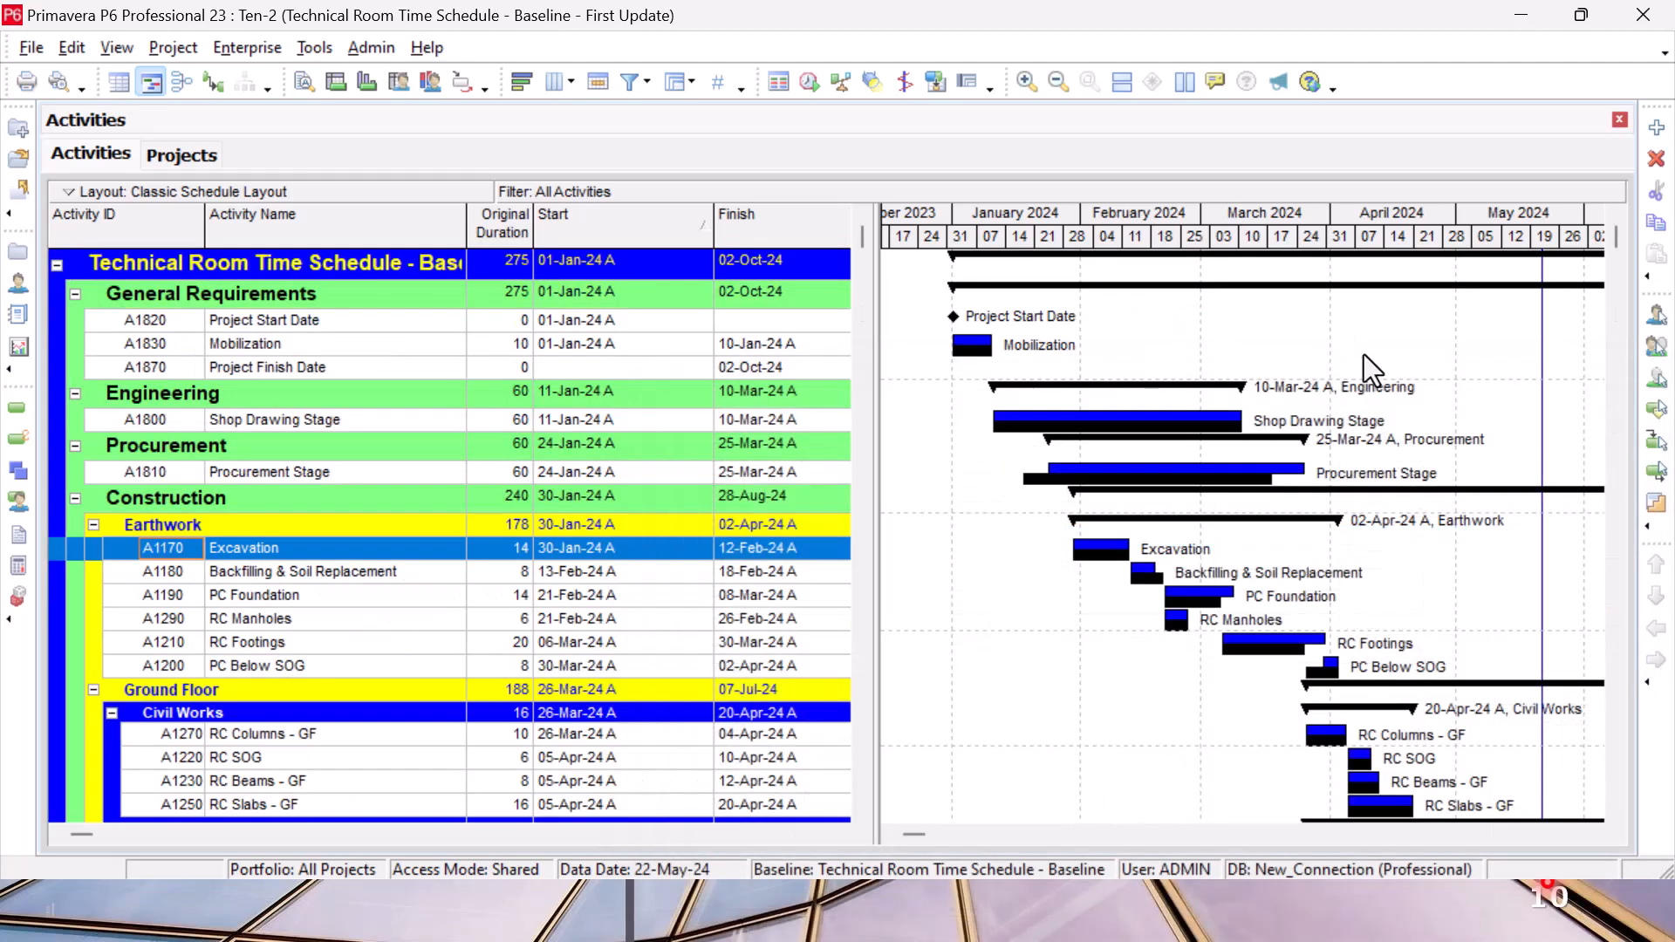
pyautogui.moveTo(1248, 651)
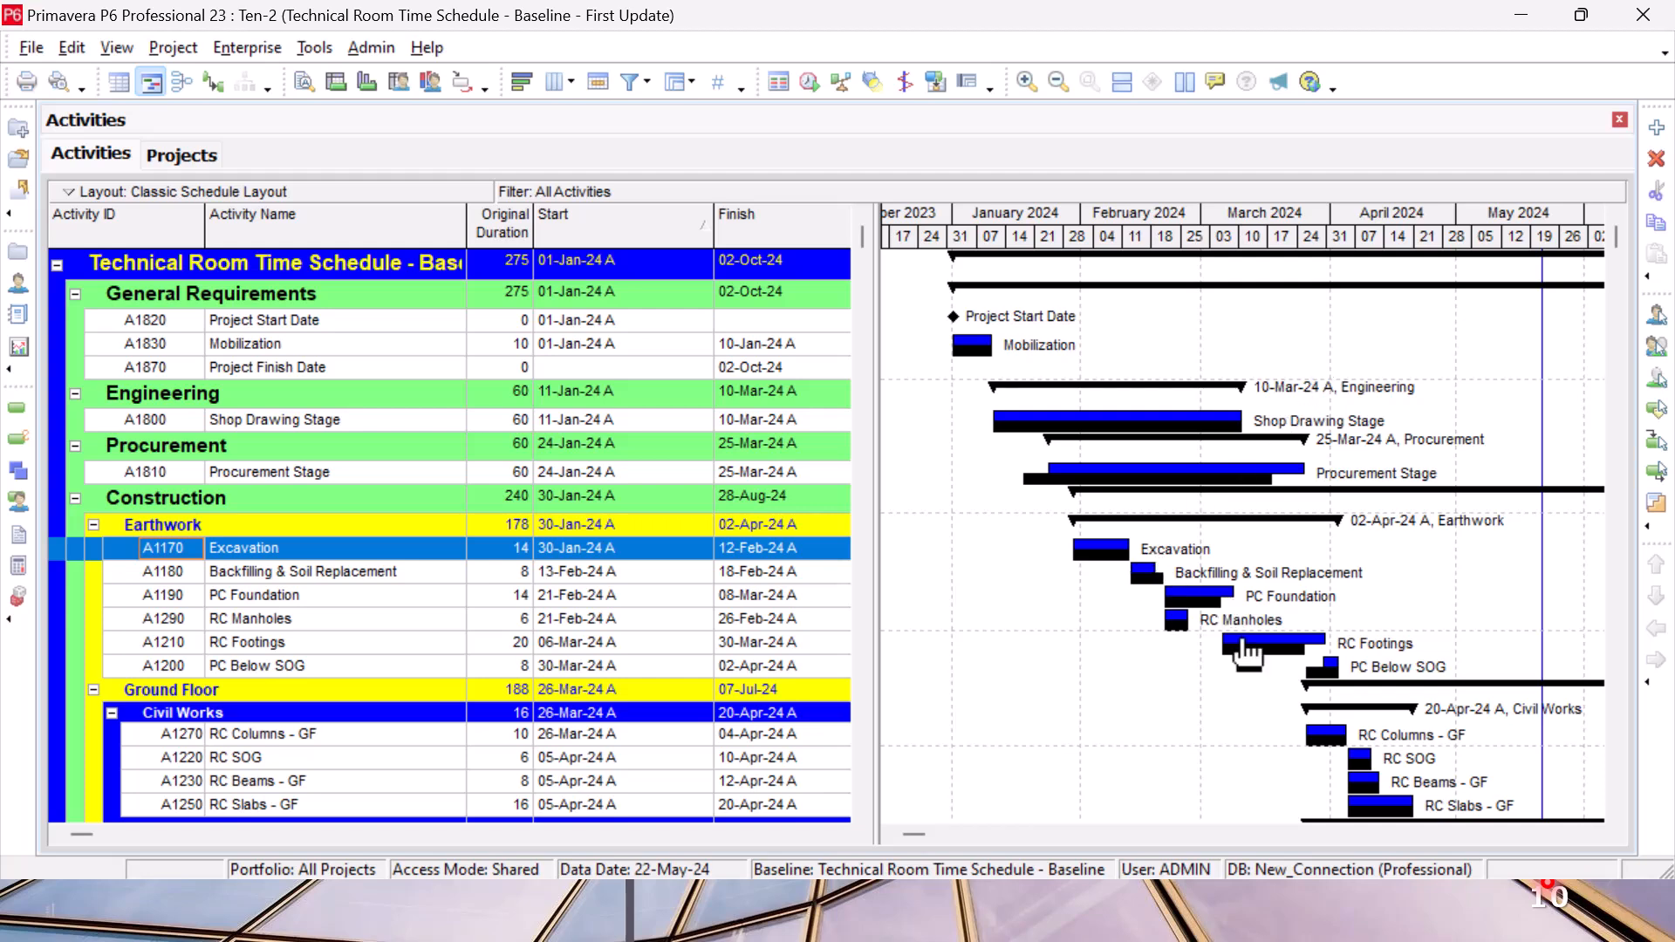
pyautogui.scroll(-3)
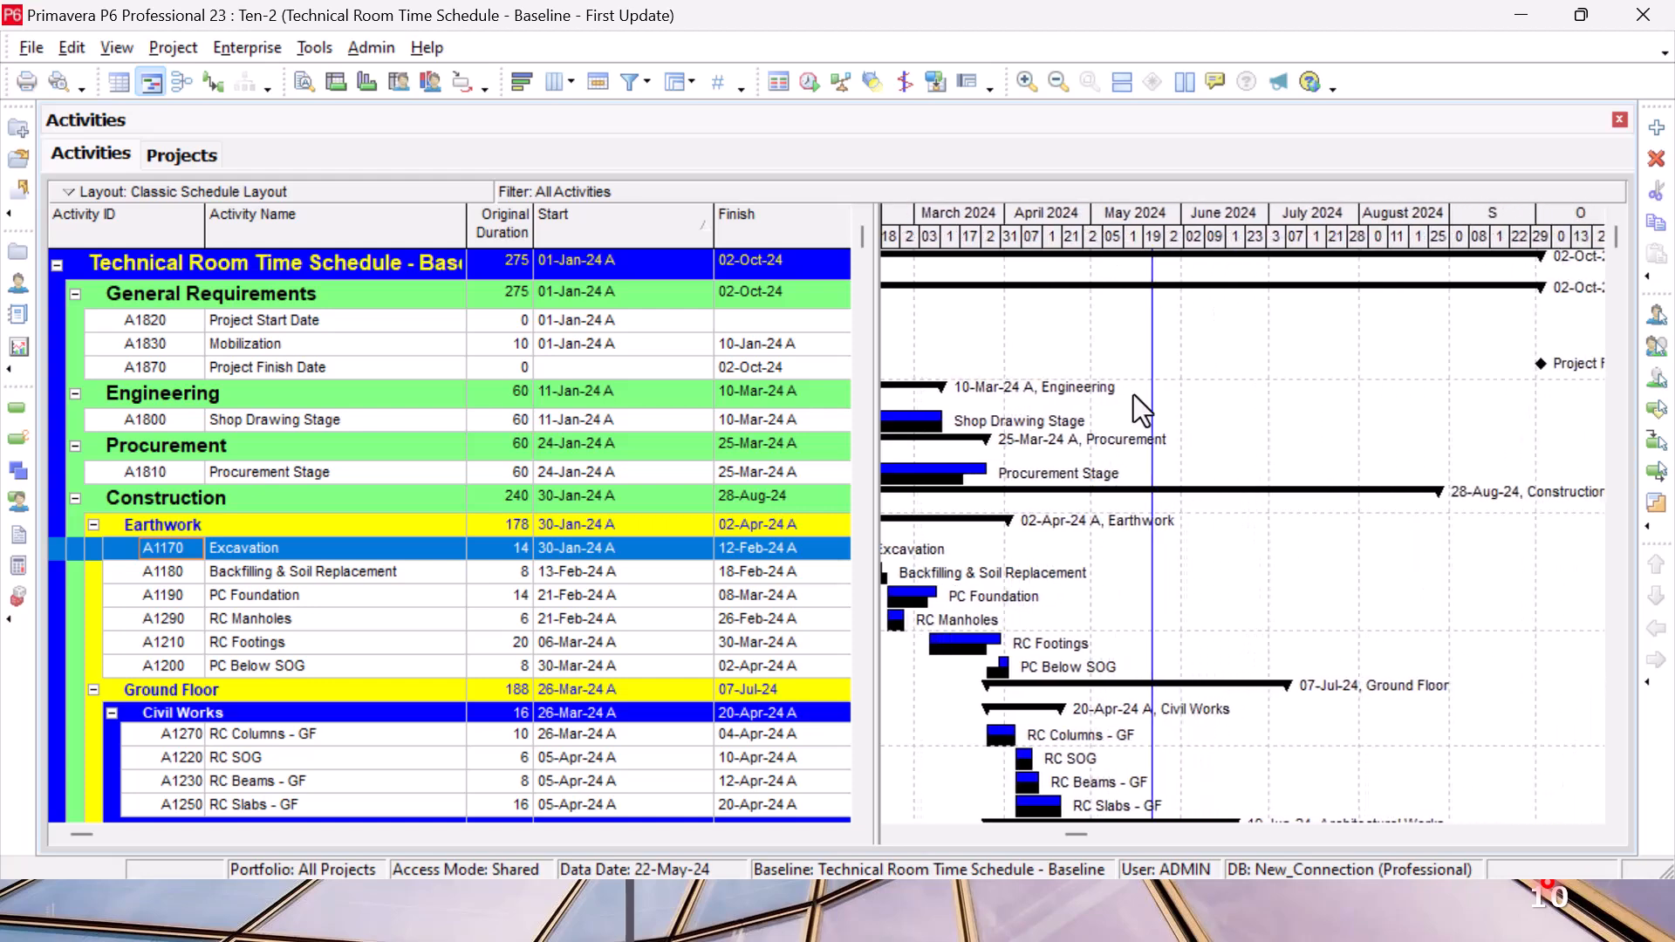
pyautogui.moveTo(1127, 822)
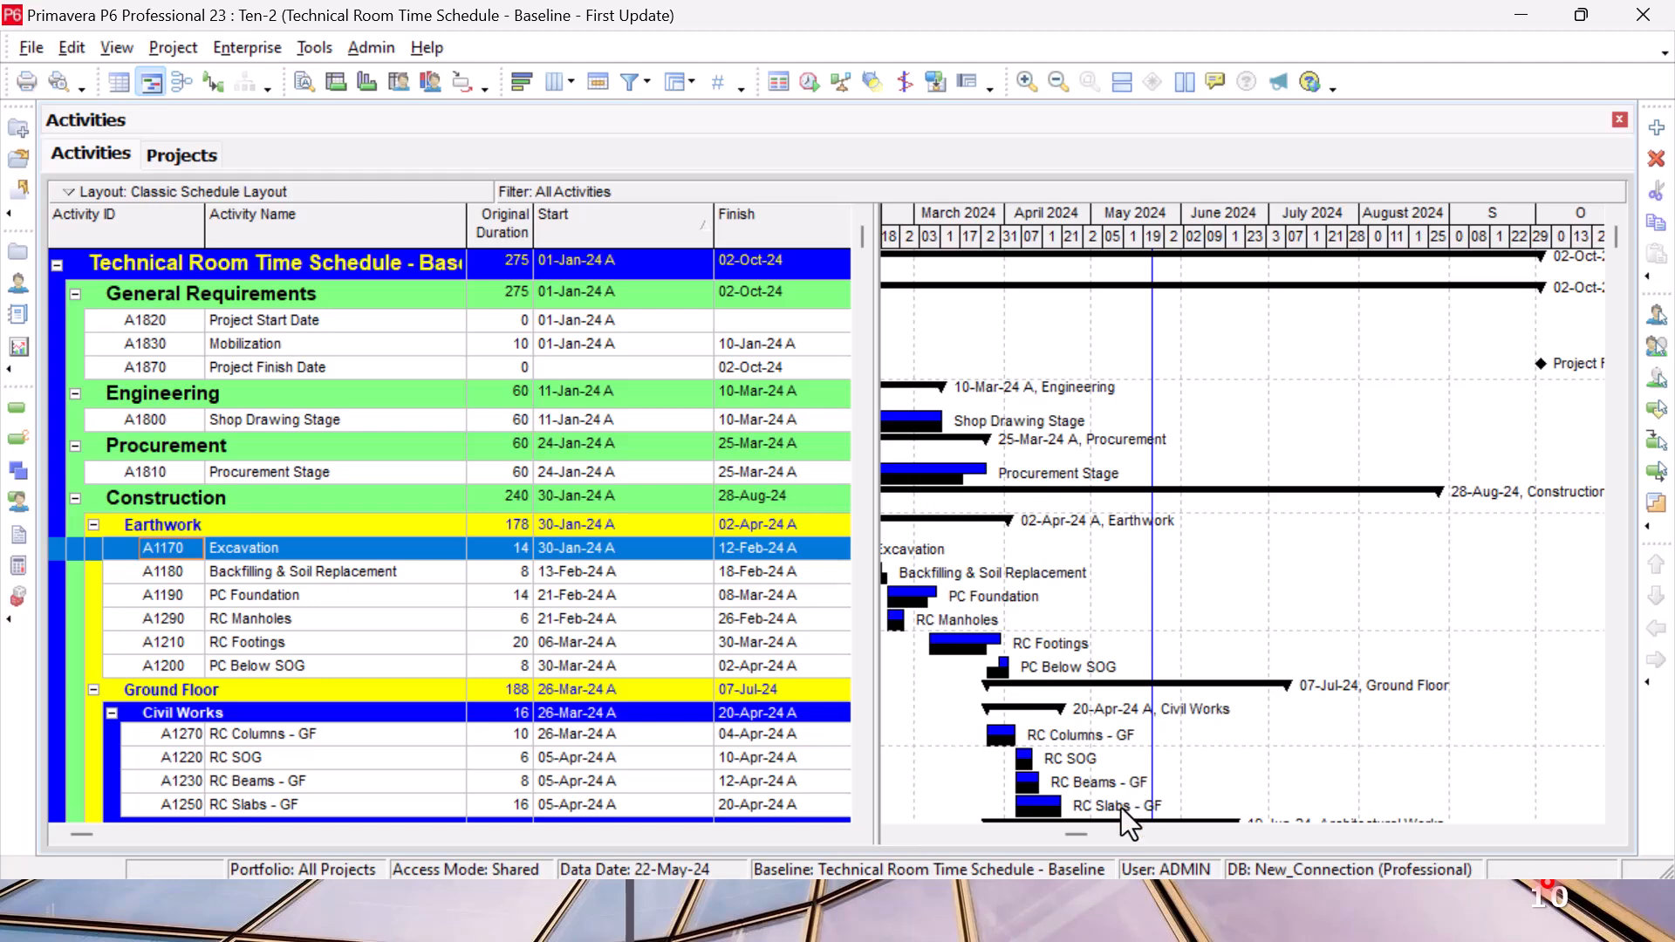
pyautogui.scroll(-3)
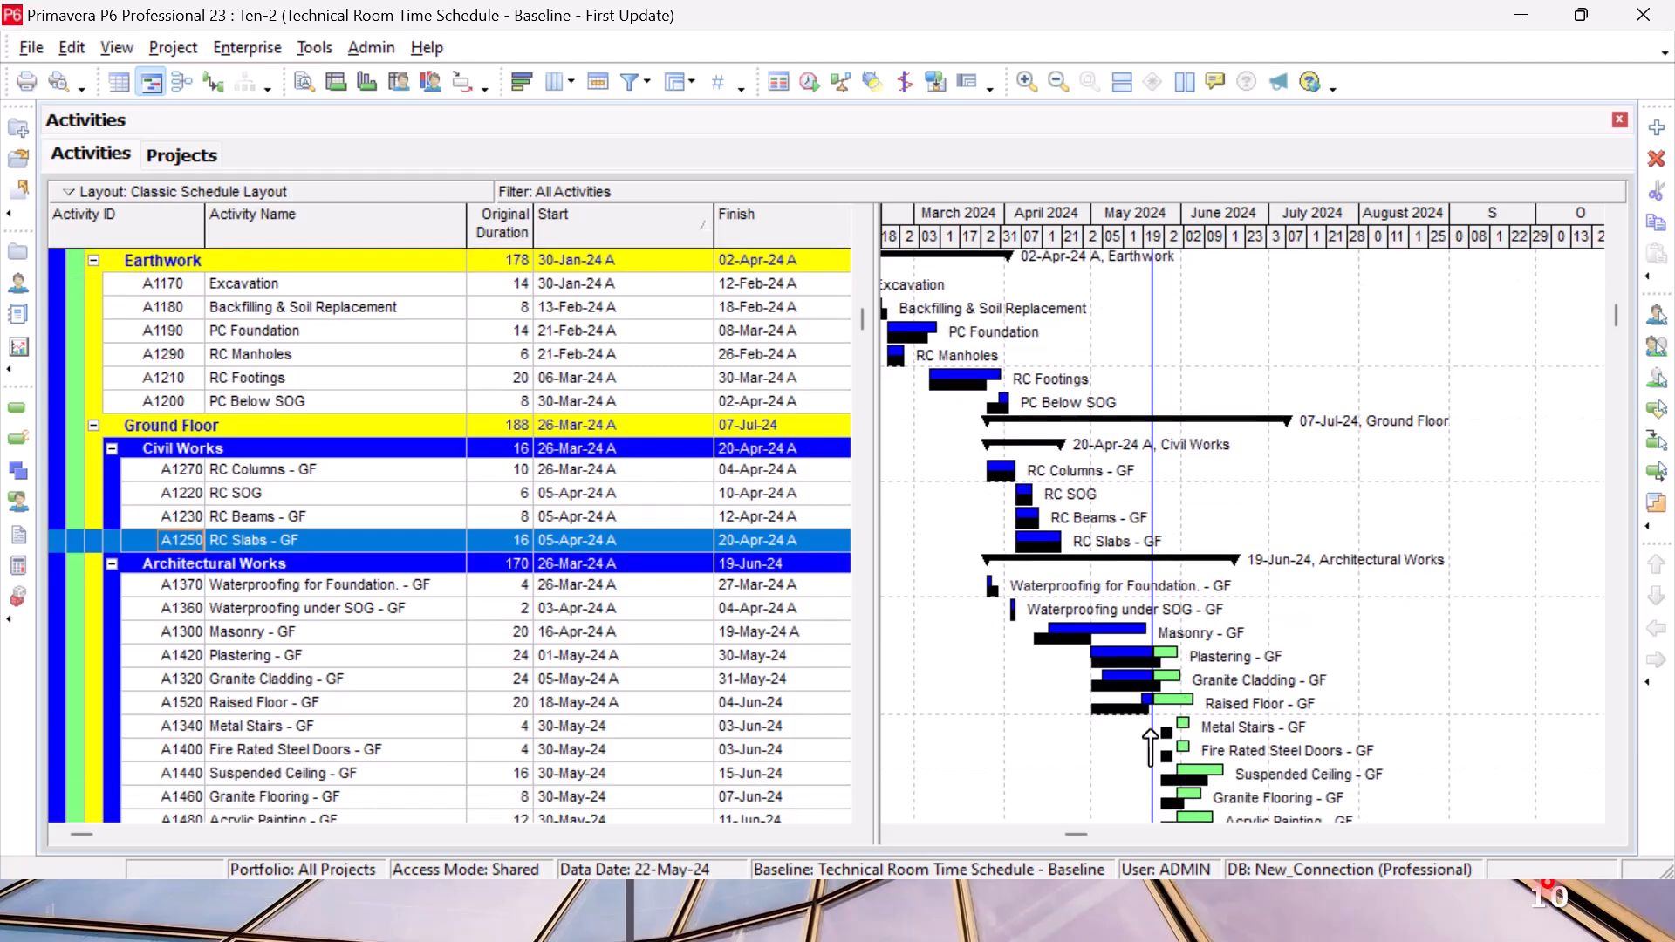
pyautogui.moveTo(1181, 713)
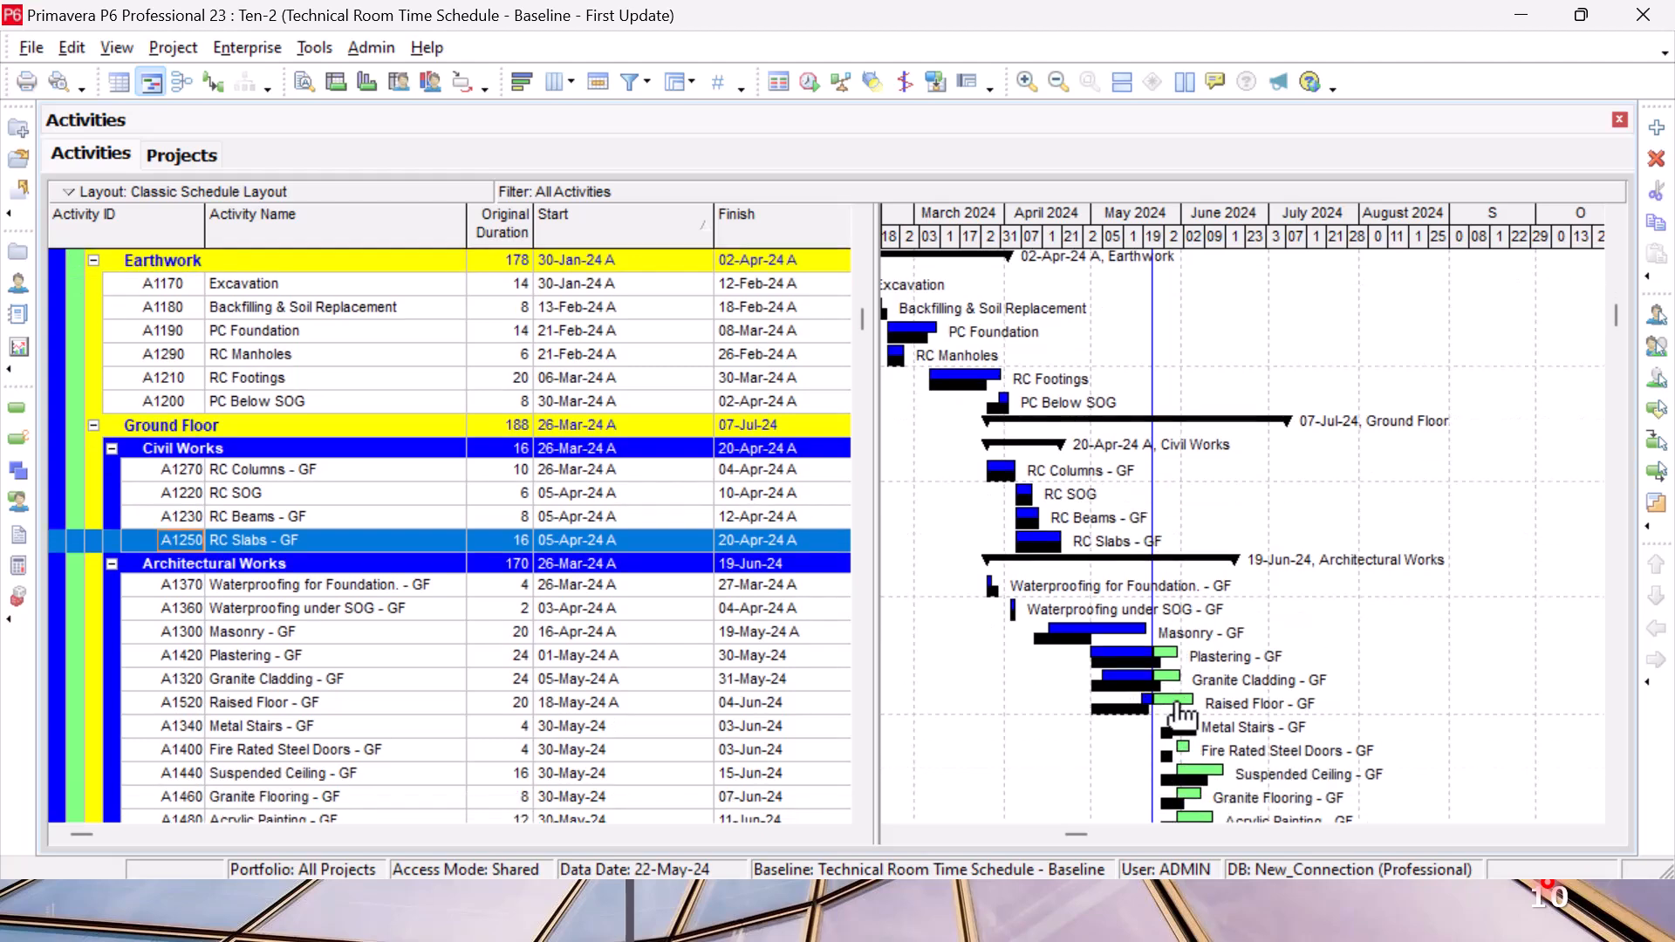
pyautogui.scroll(-3)
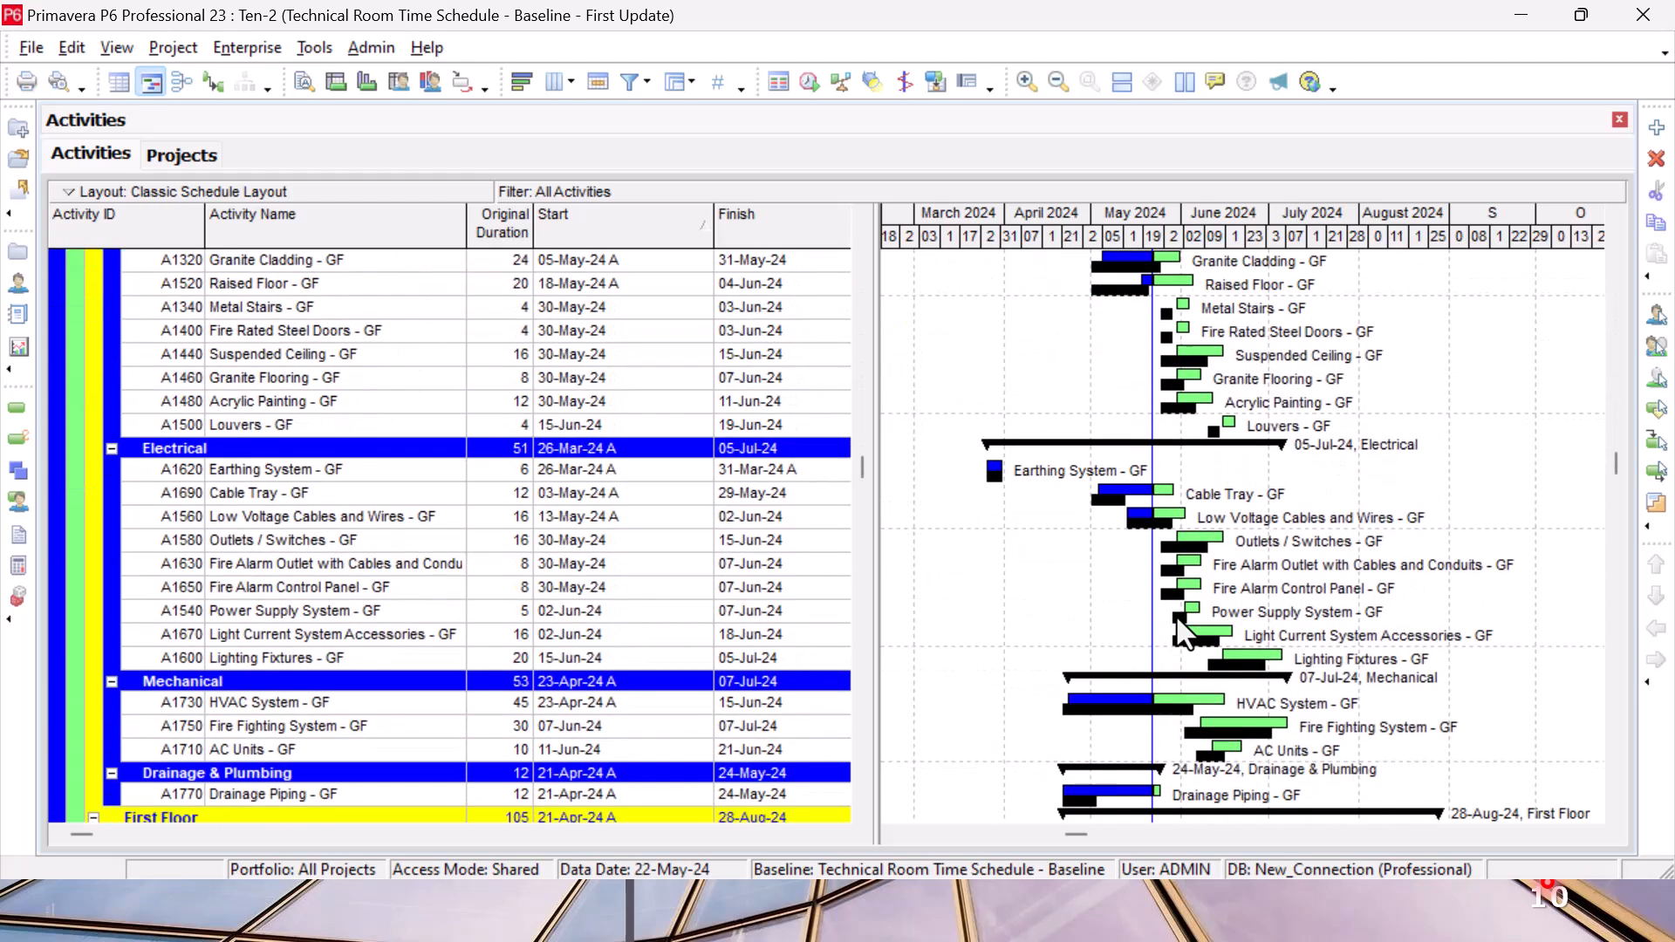
pyautogui.scroll(-3)
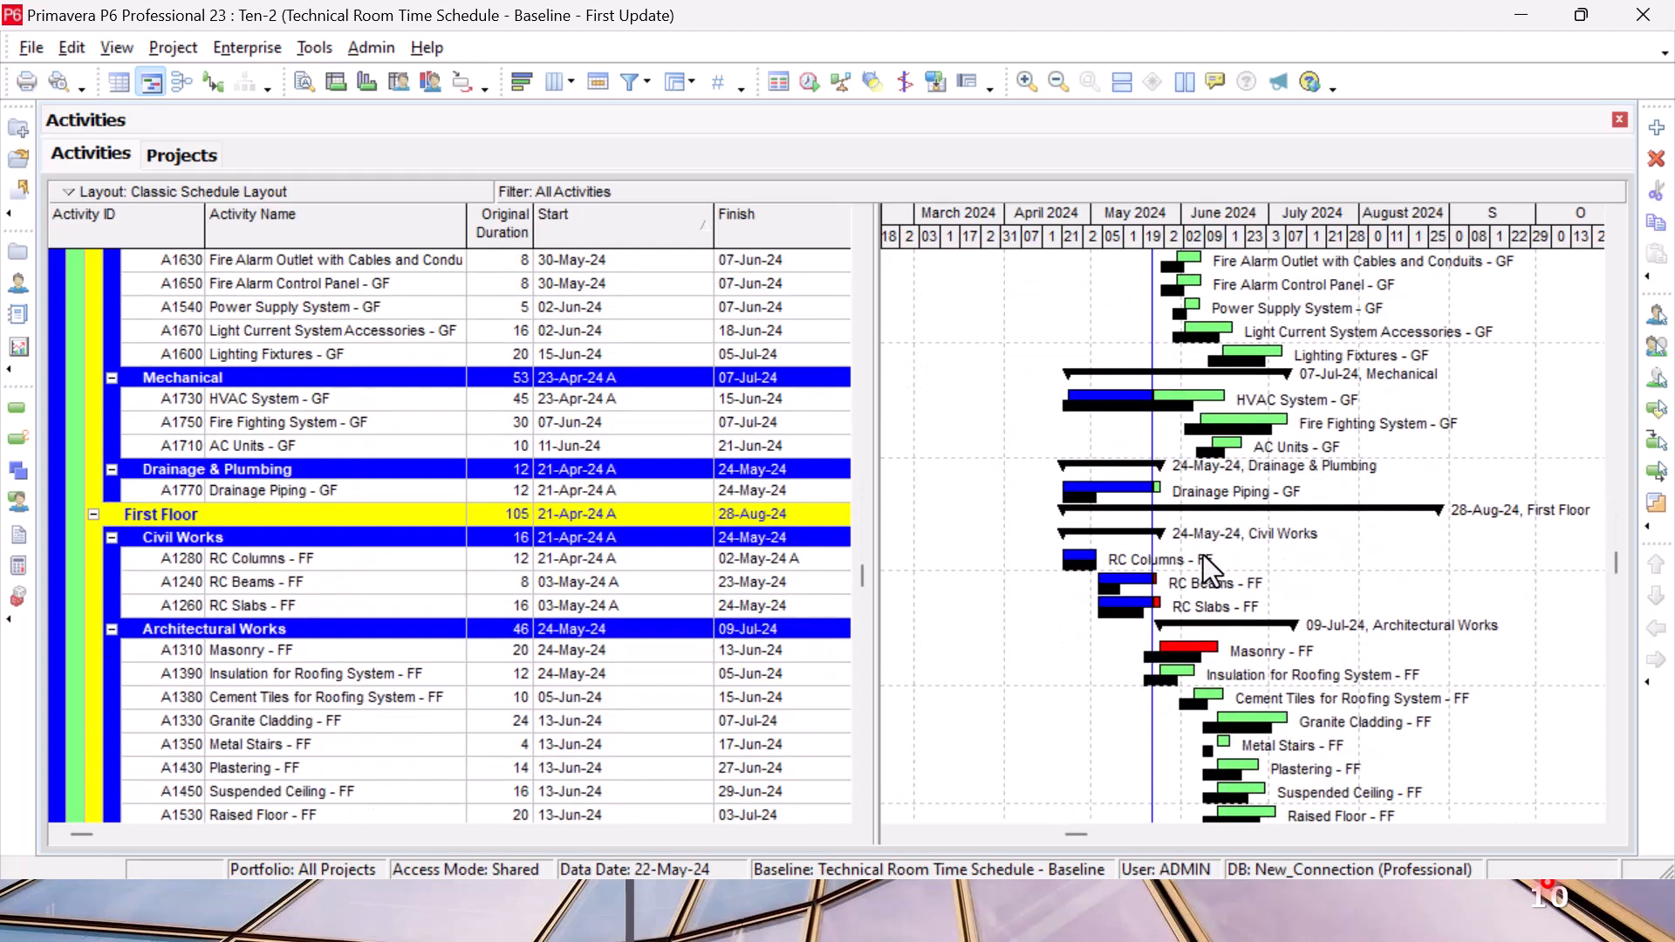
pyautogui.moveTo(1192, 660)
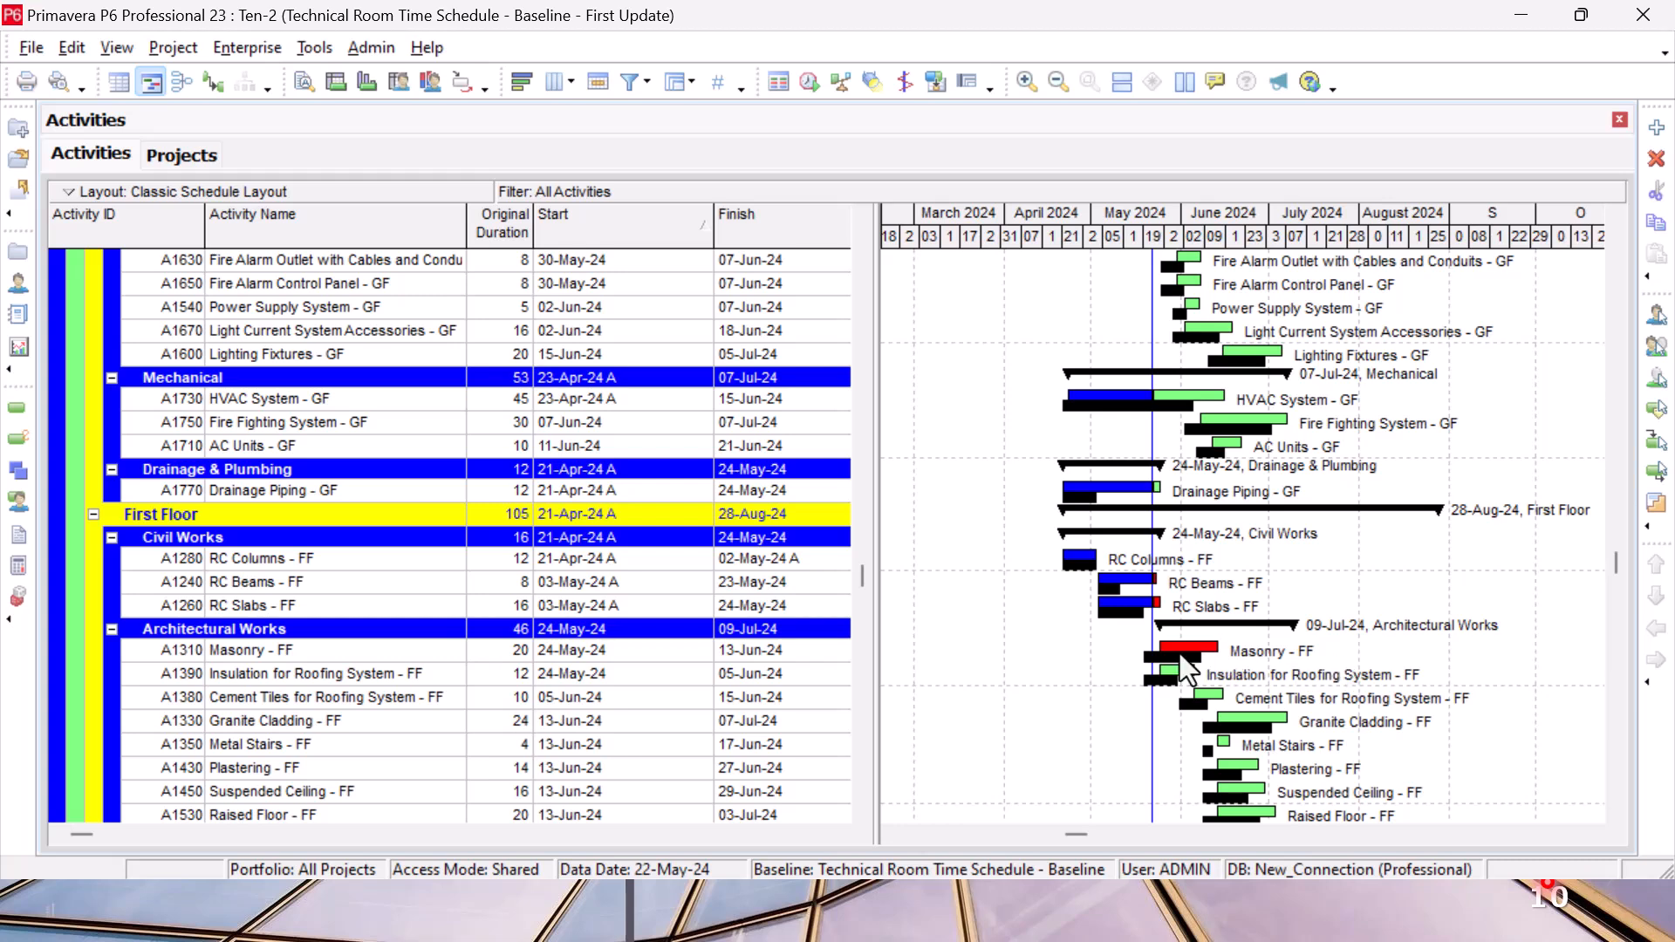
pyautogui.scroll(-3)
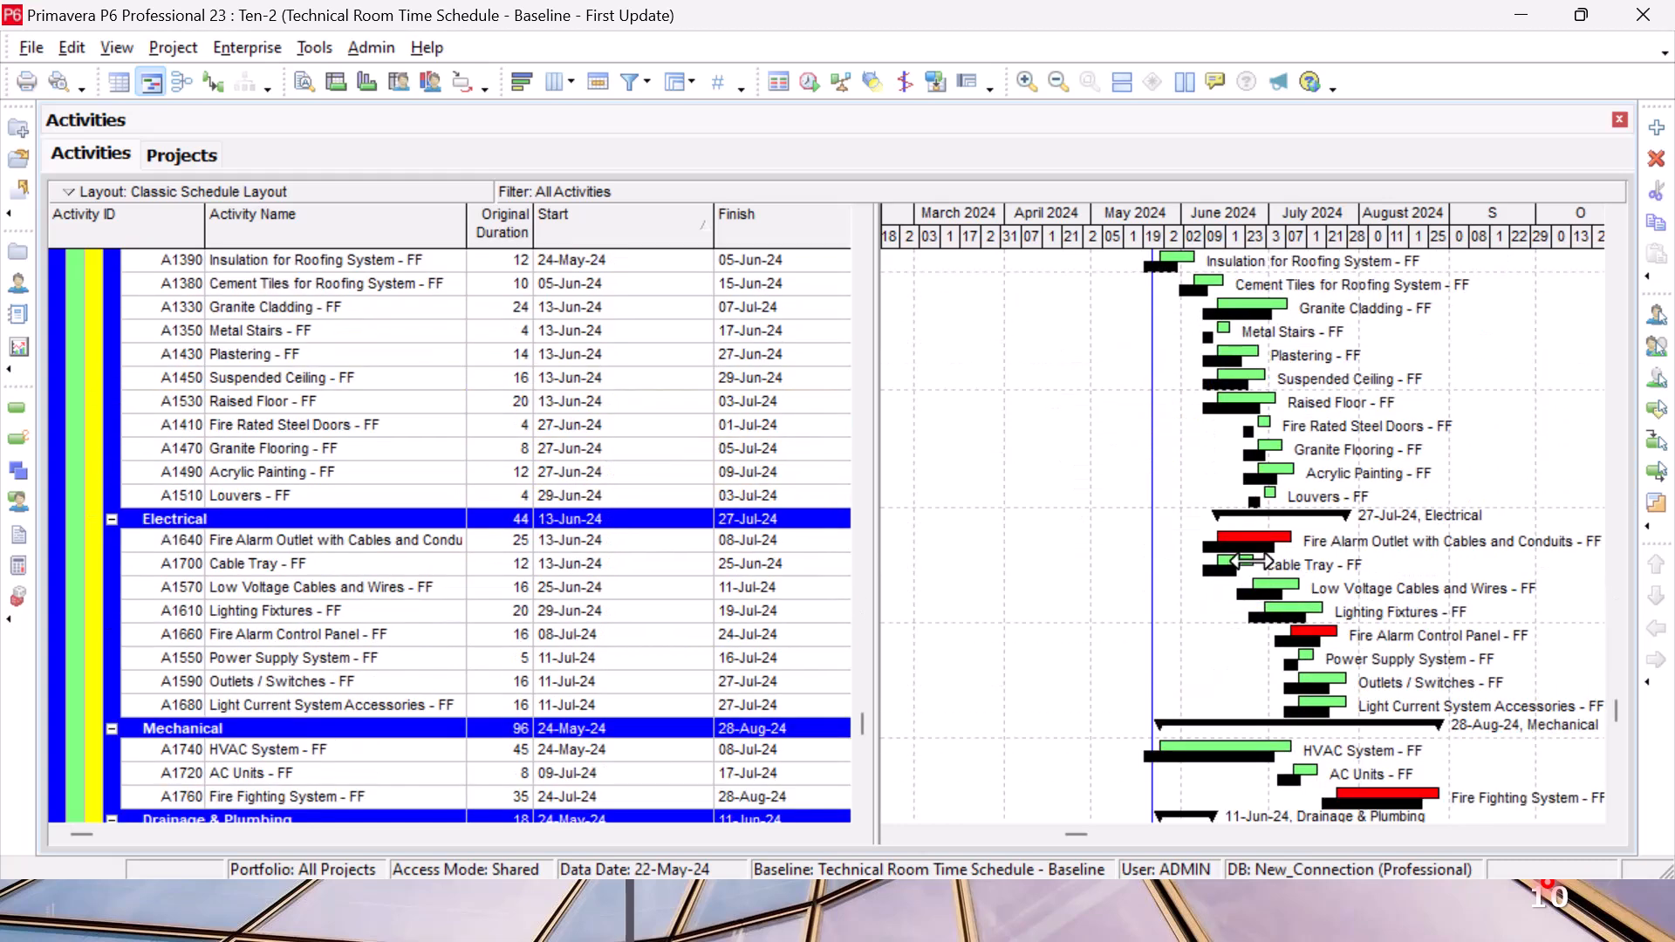
pyautogui.moveTo(1382, 560)
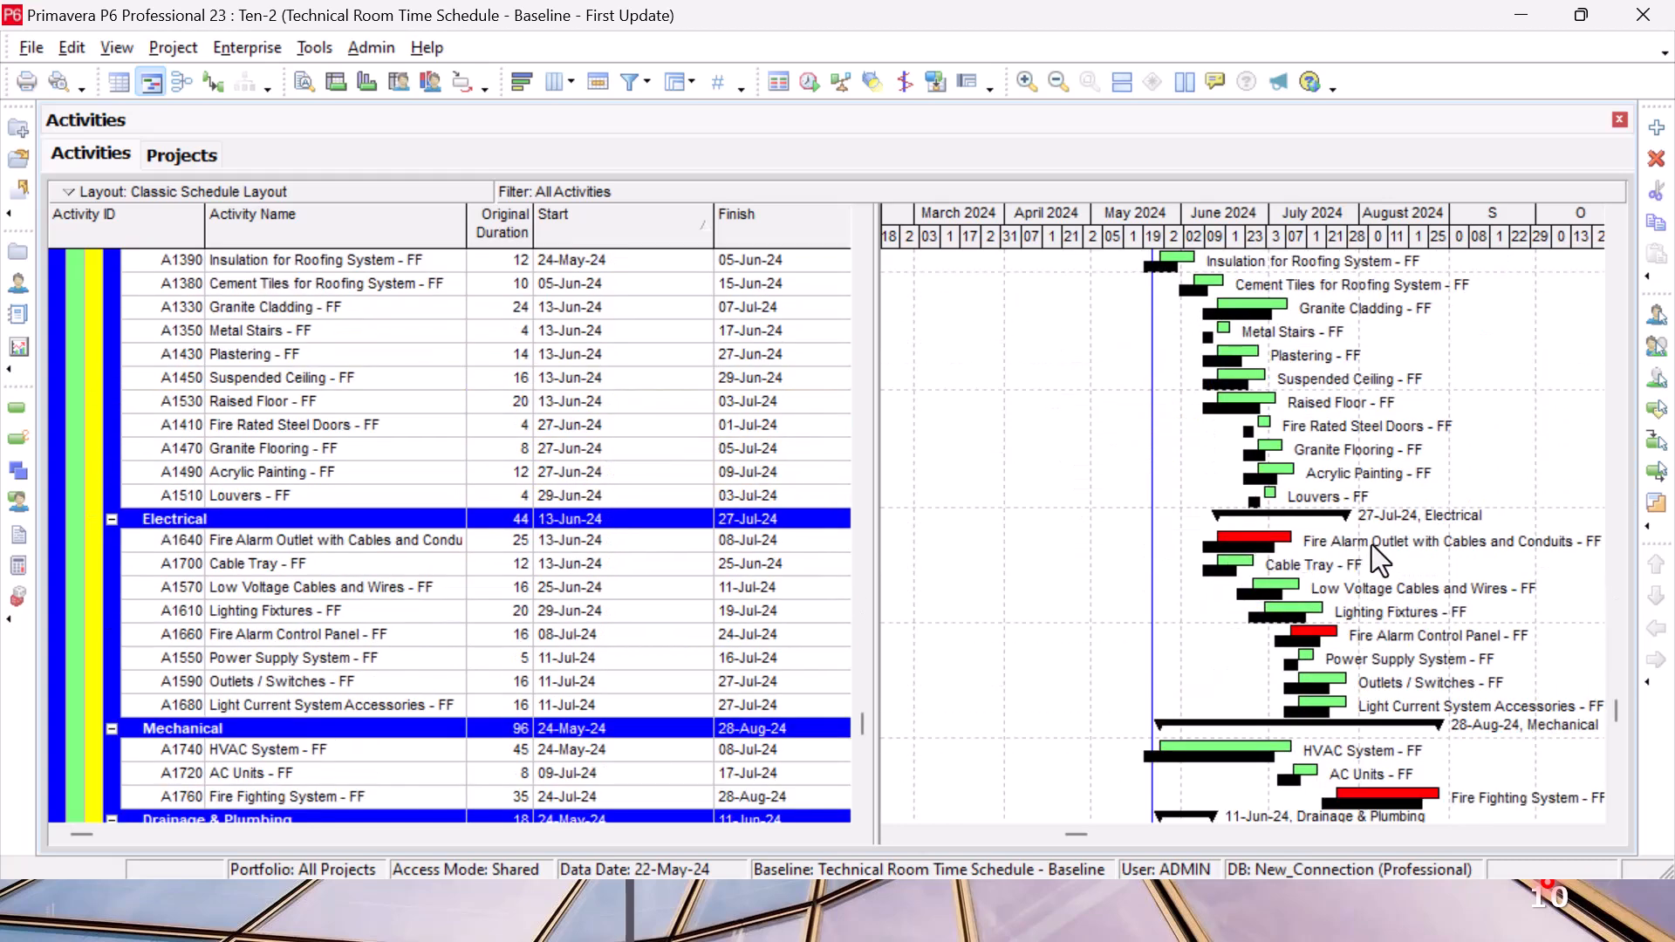
pyautogui.scroll(-3)
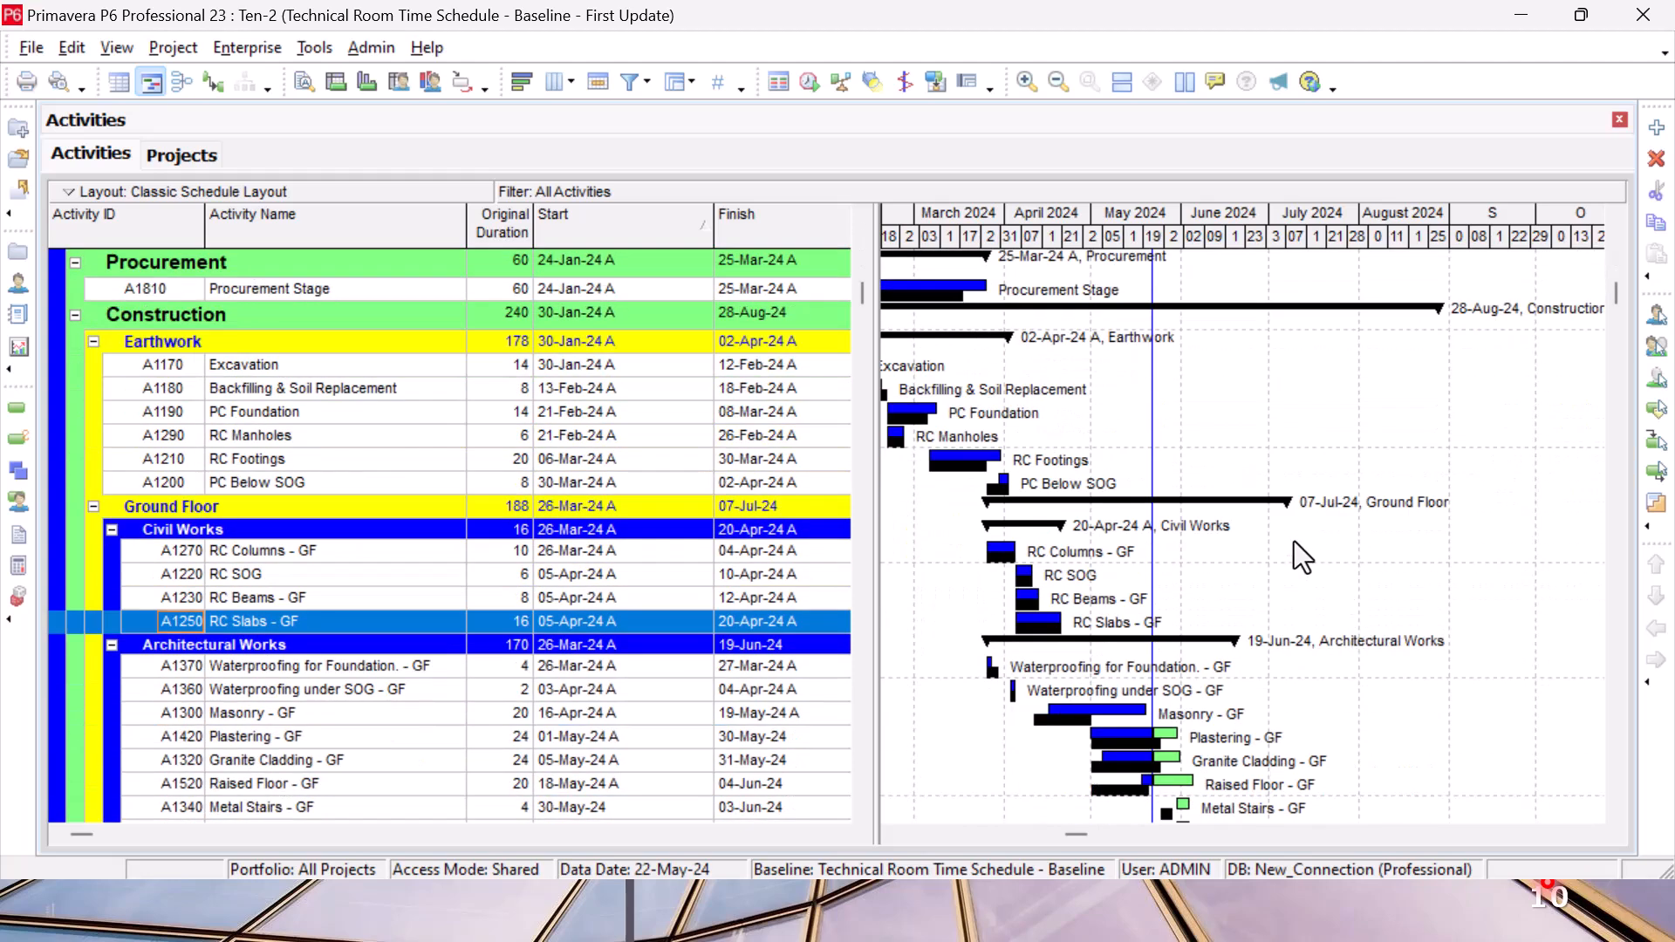
pyautogui.moveTo(1035, 433)
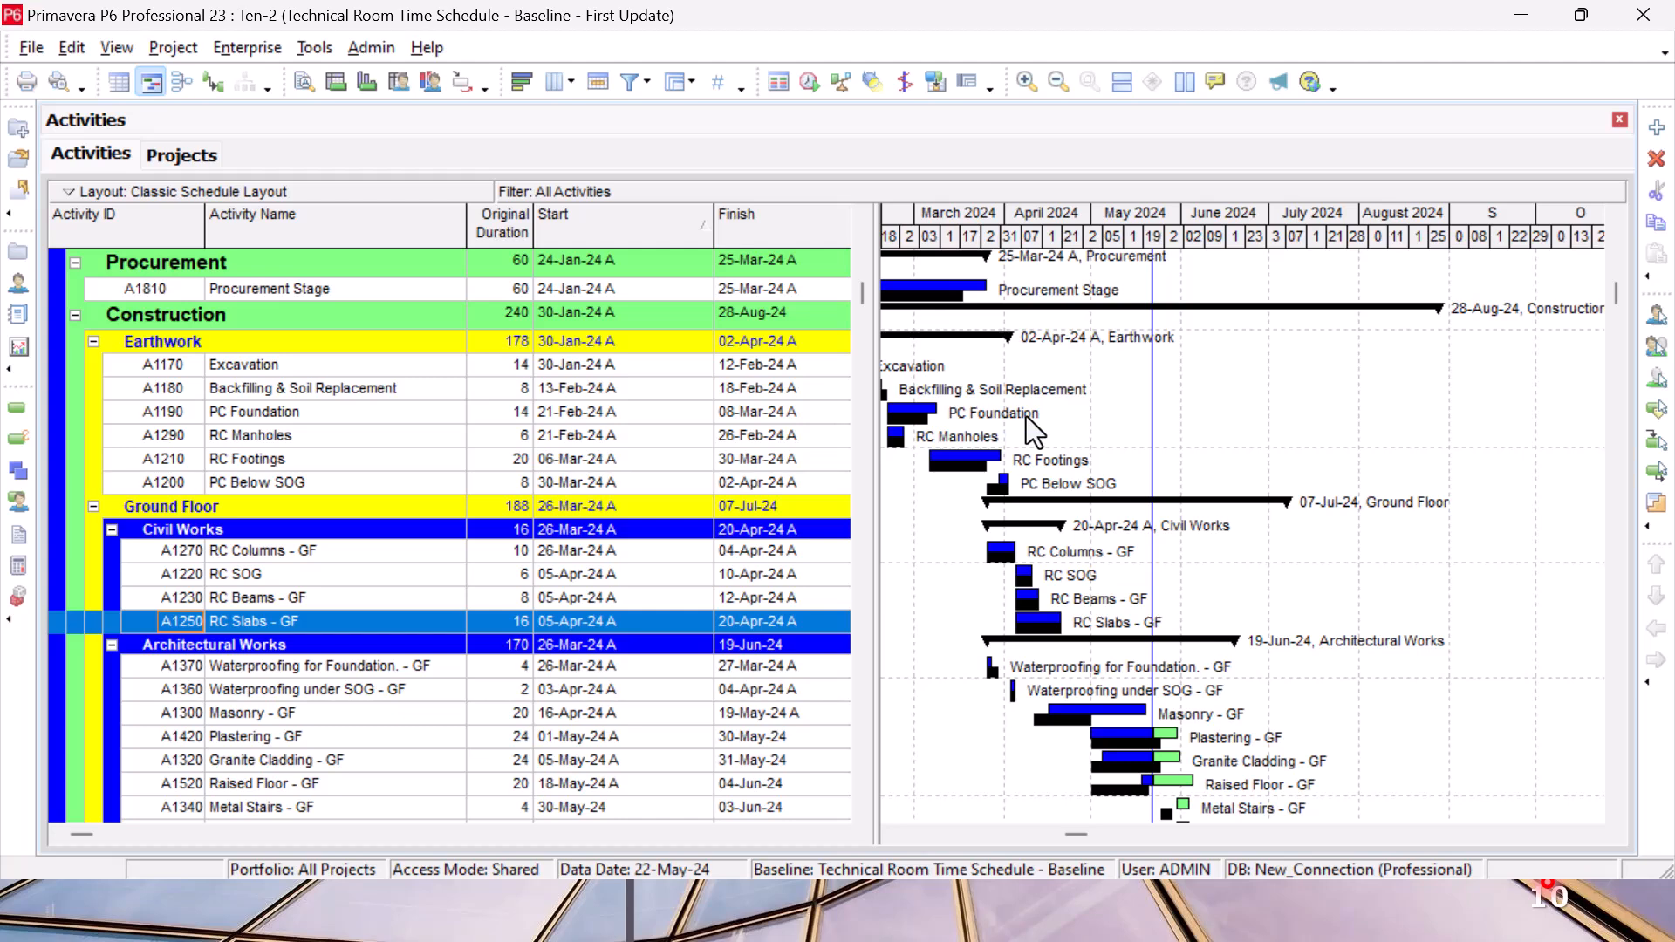
pyautogui.moveTo(1016, 342)
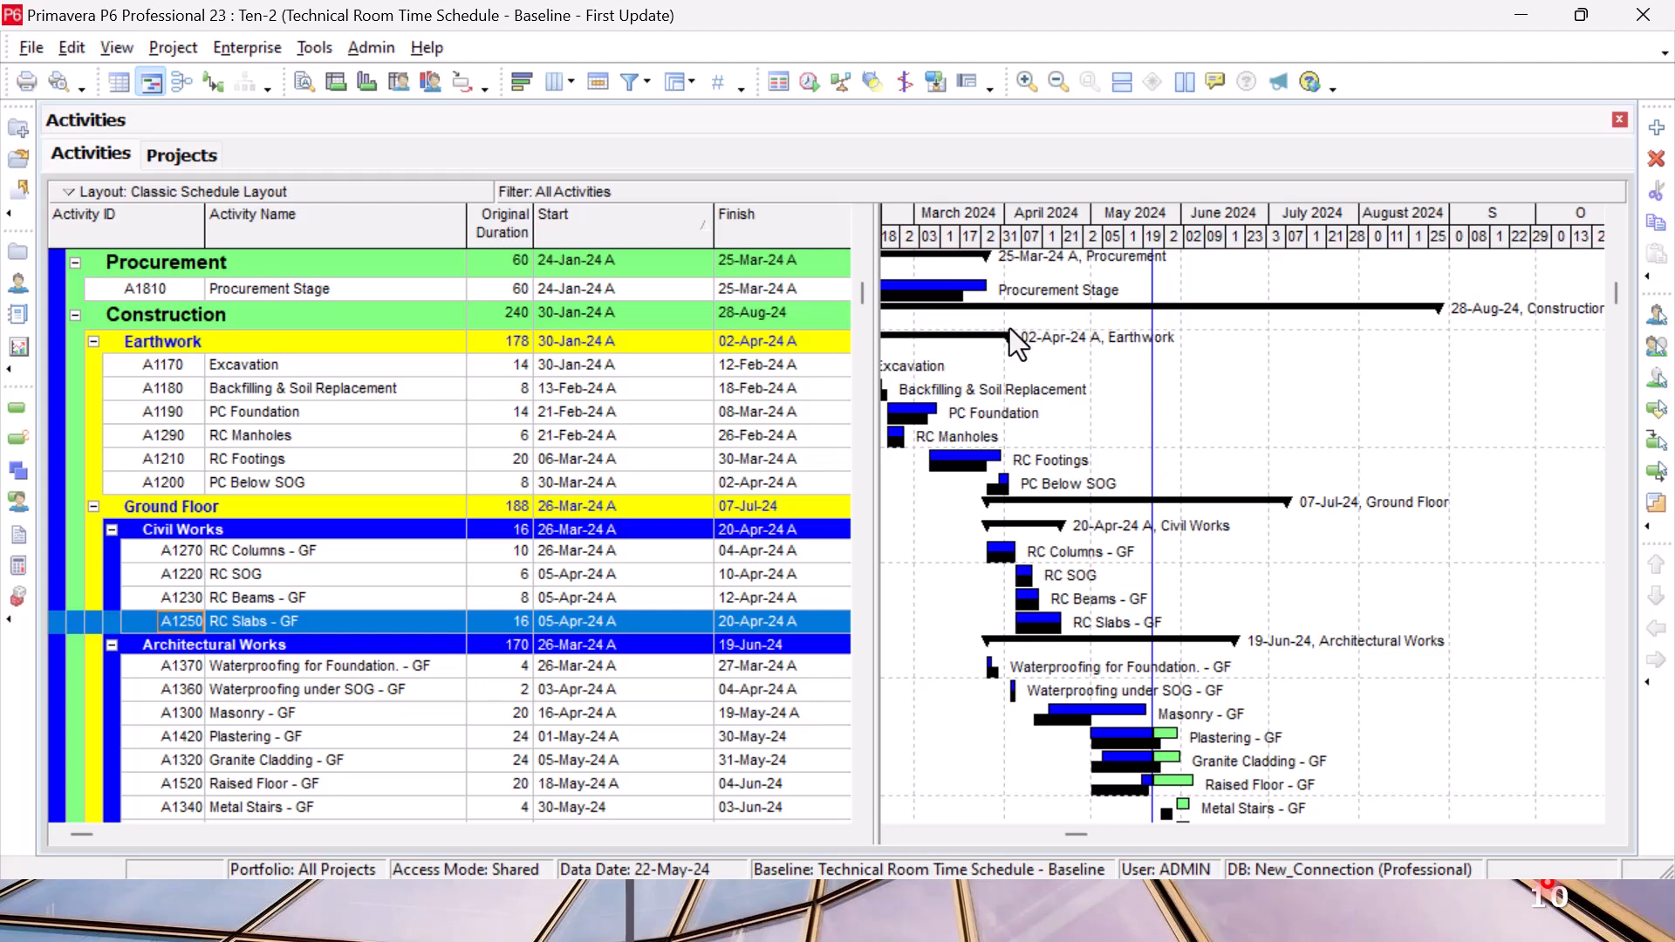
pyautogui.moveTo(1117, 459)
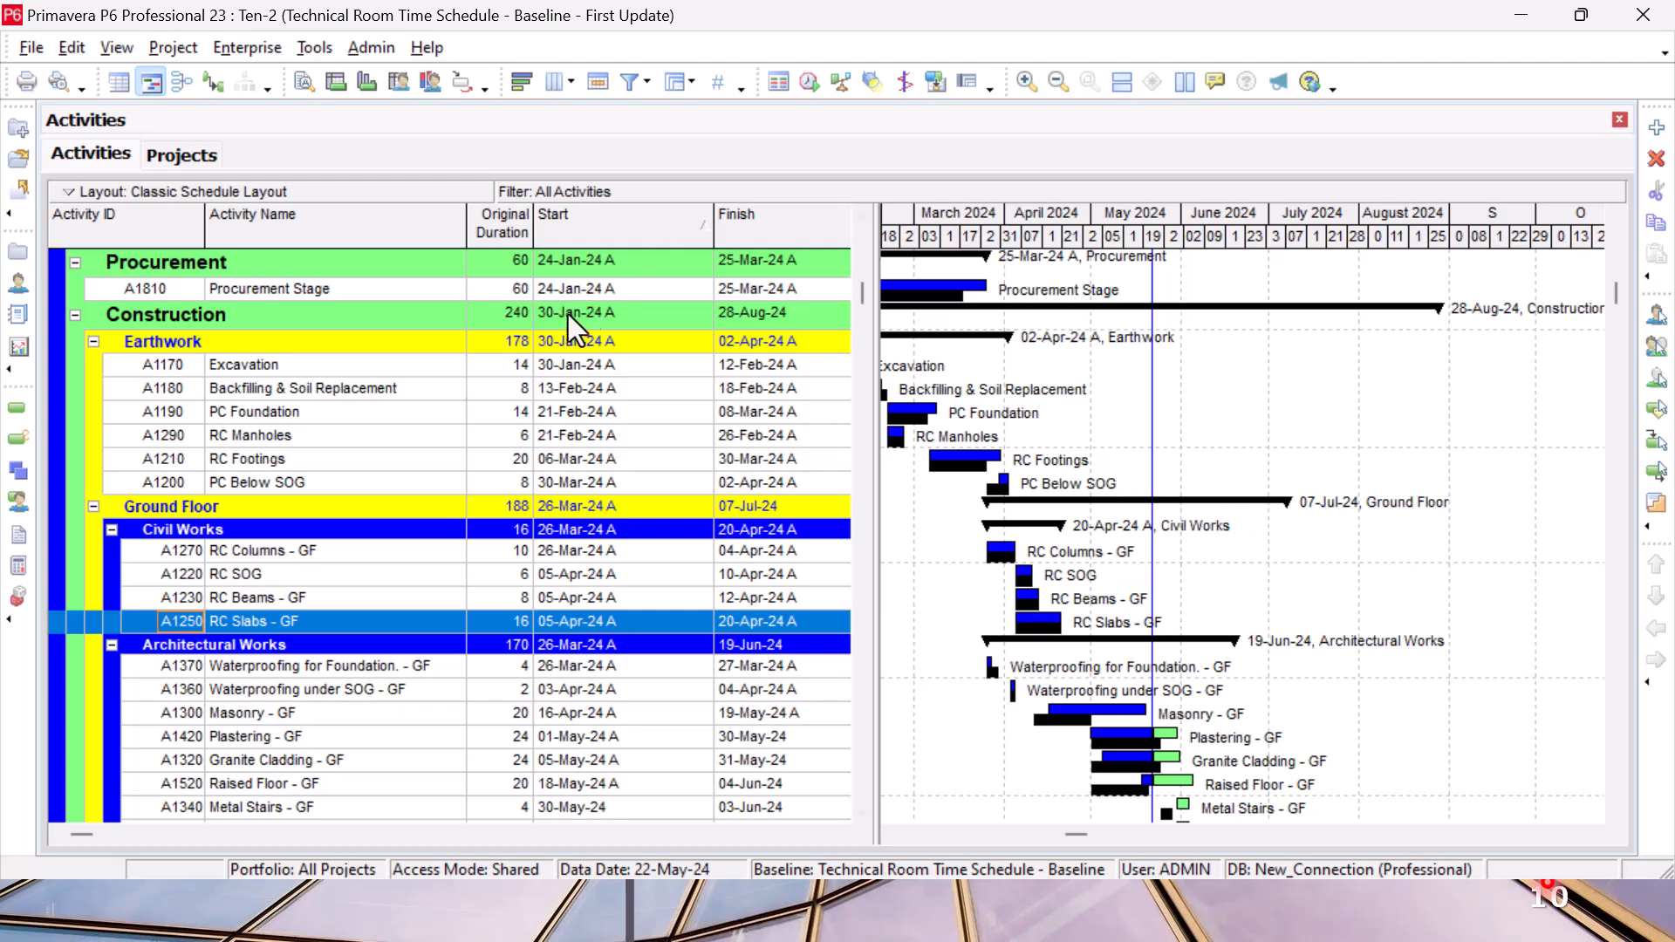
pyautogui.moveTo(545, 579)
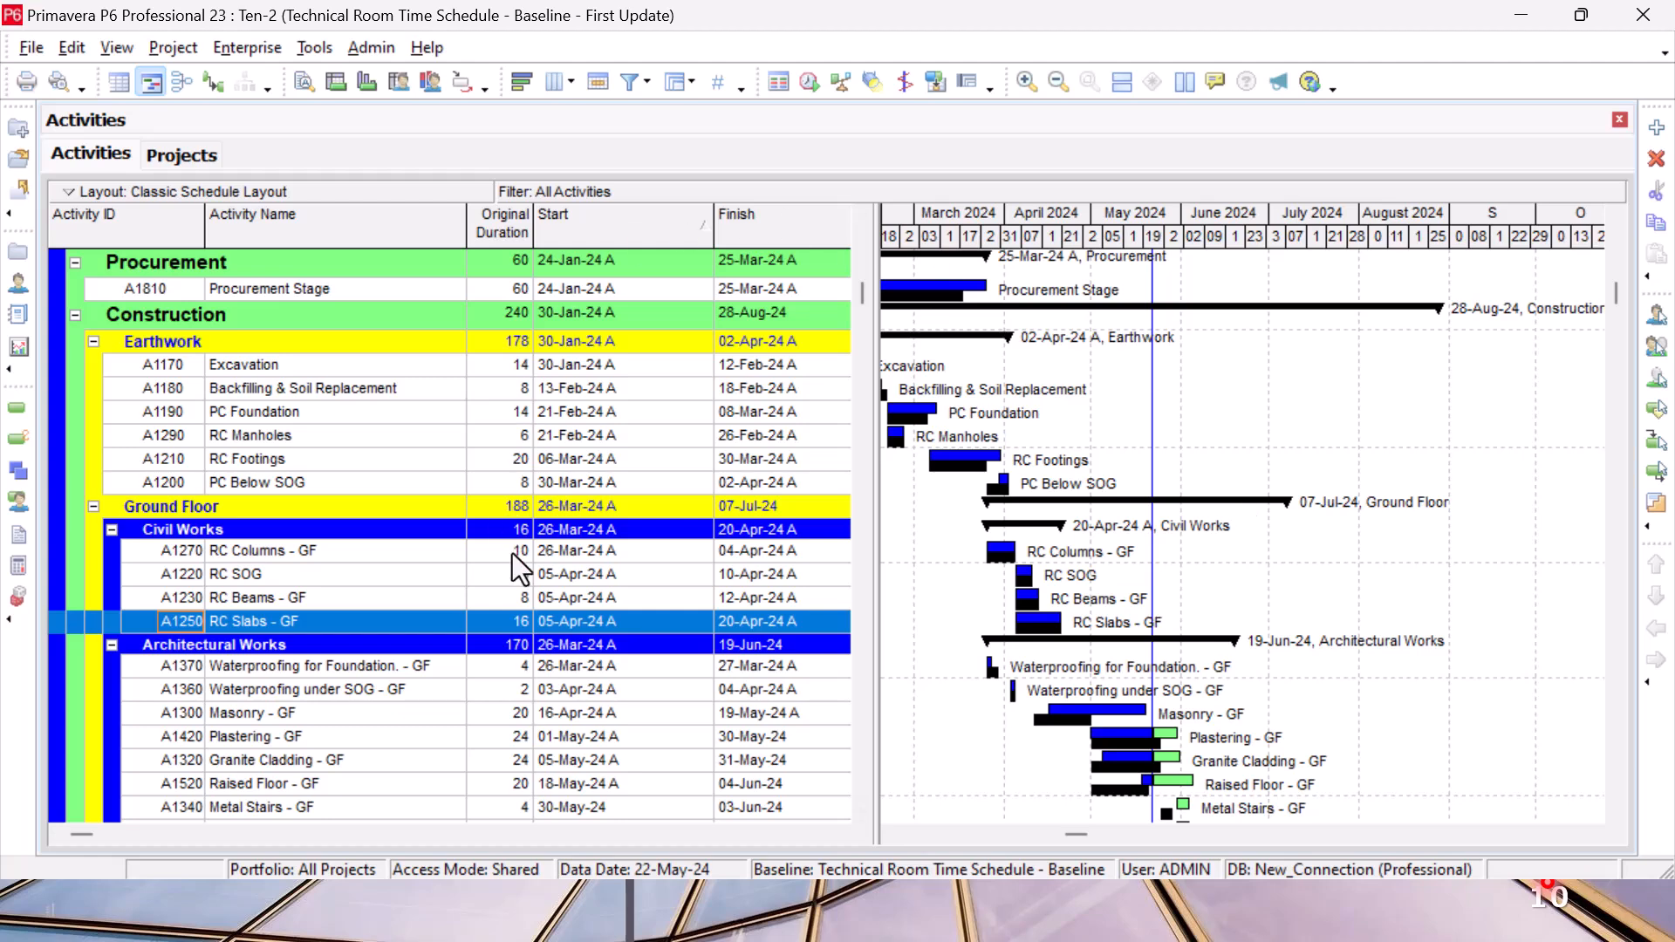
pyautogui.moveTo(564, 566)
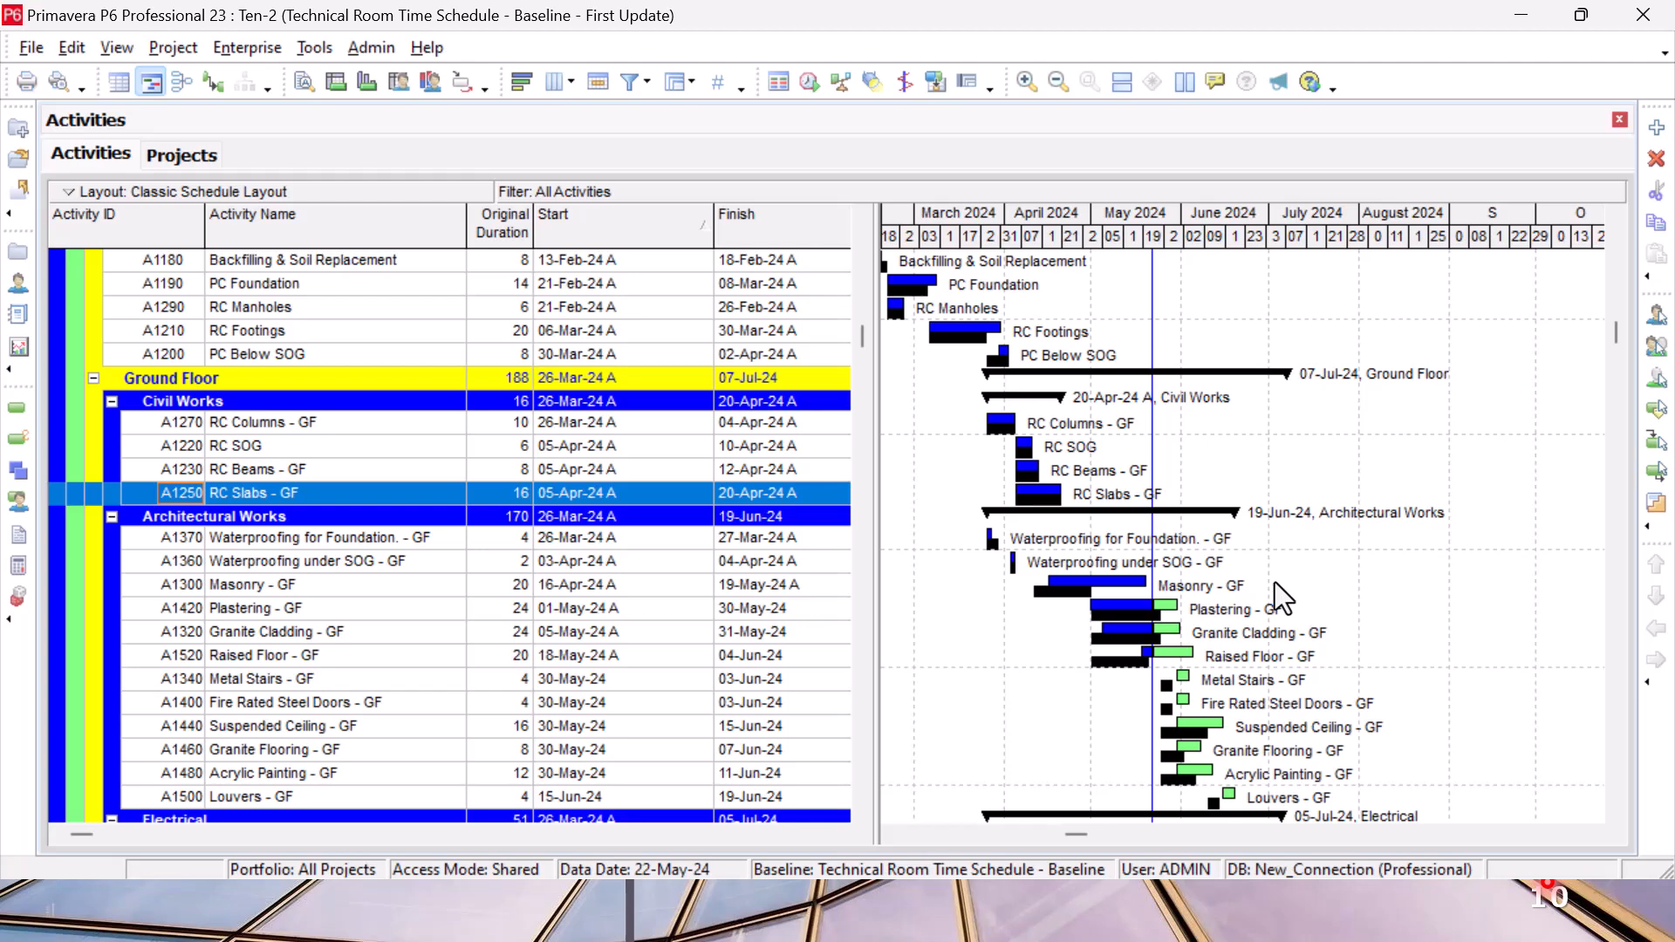
pyautogui.moveTo(945, 202)
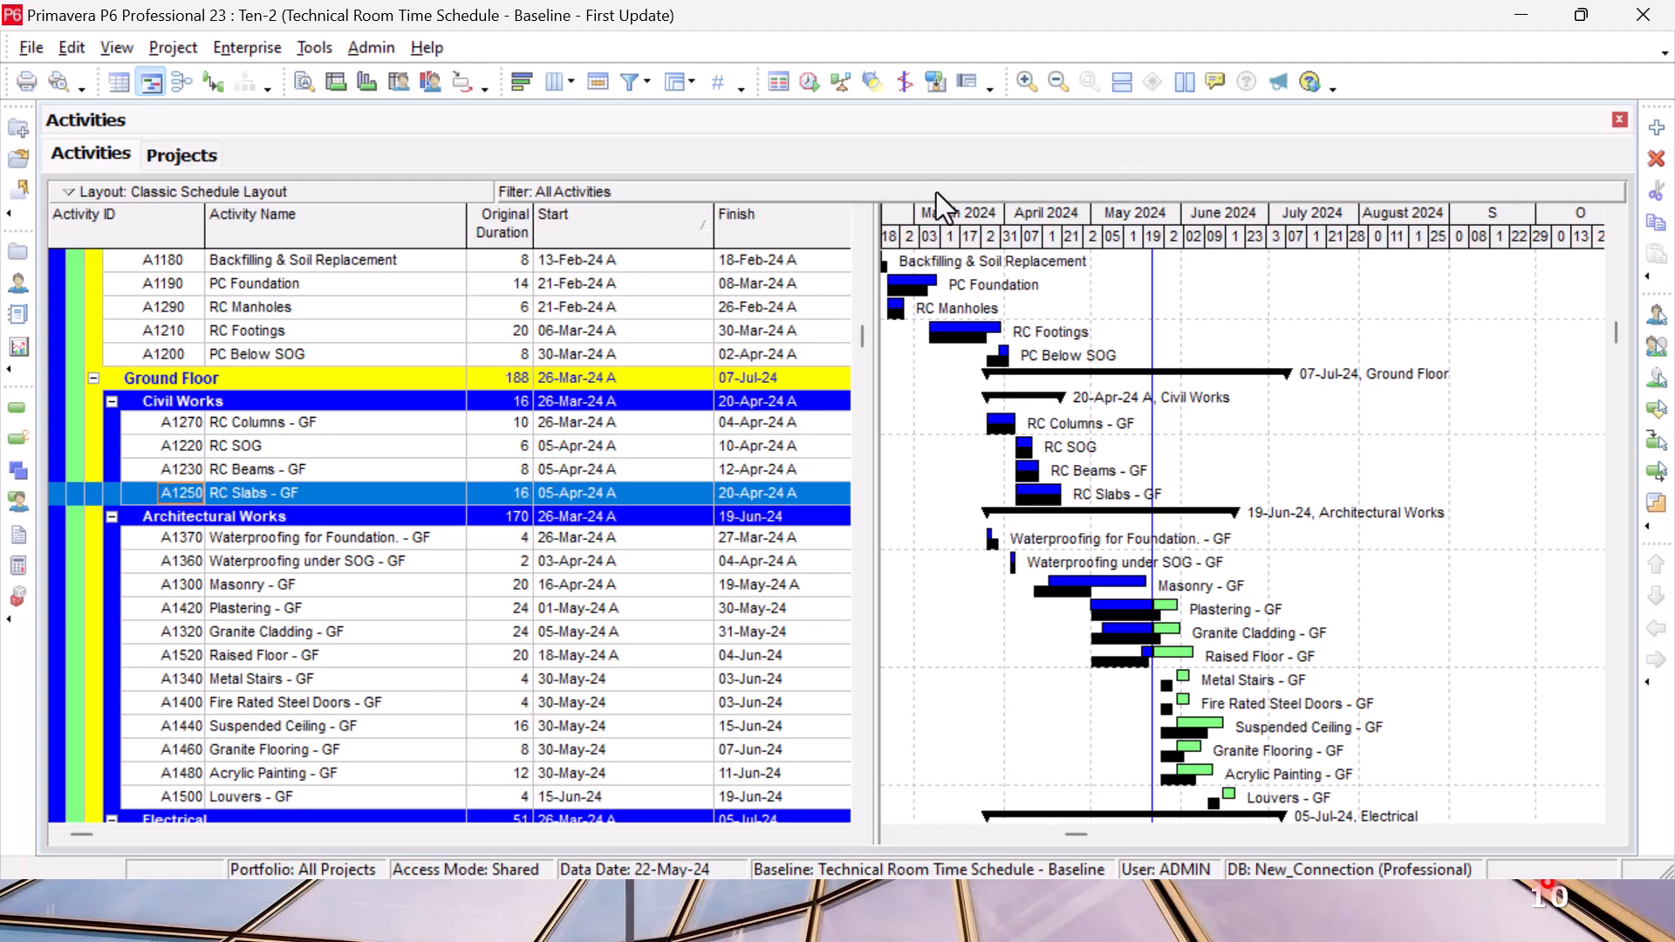
pyautogui.moveTo(1253, 523)
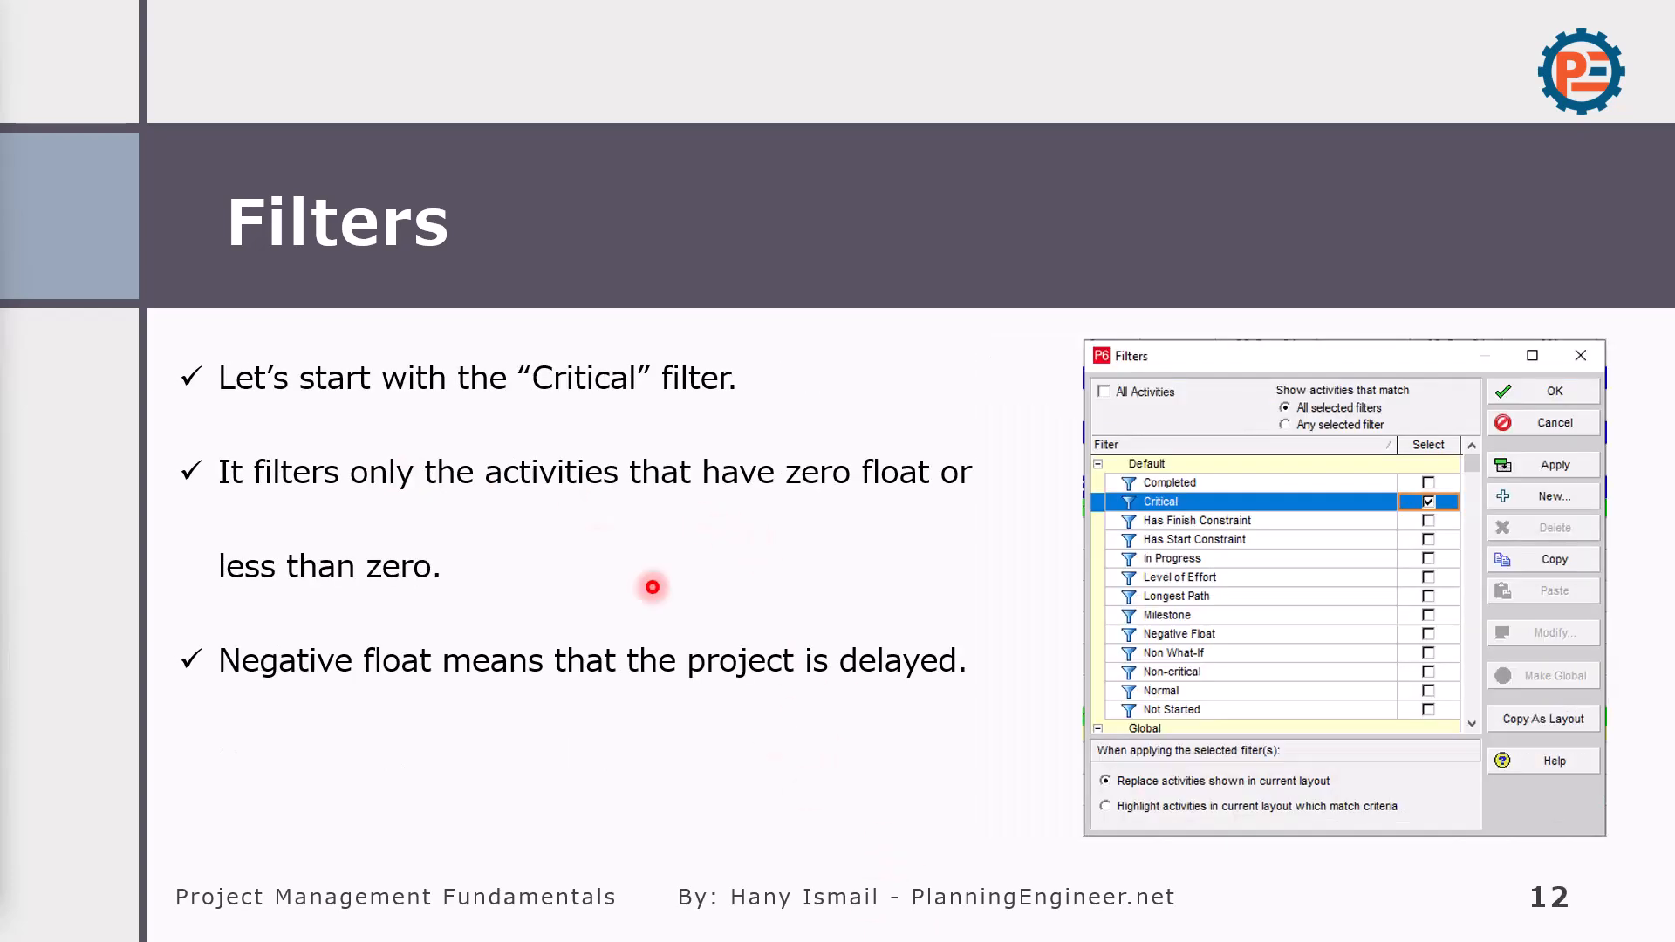
pyautogui.moveTo(812, 412)
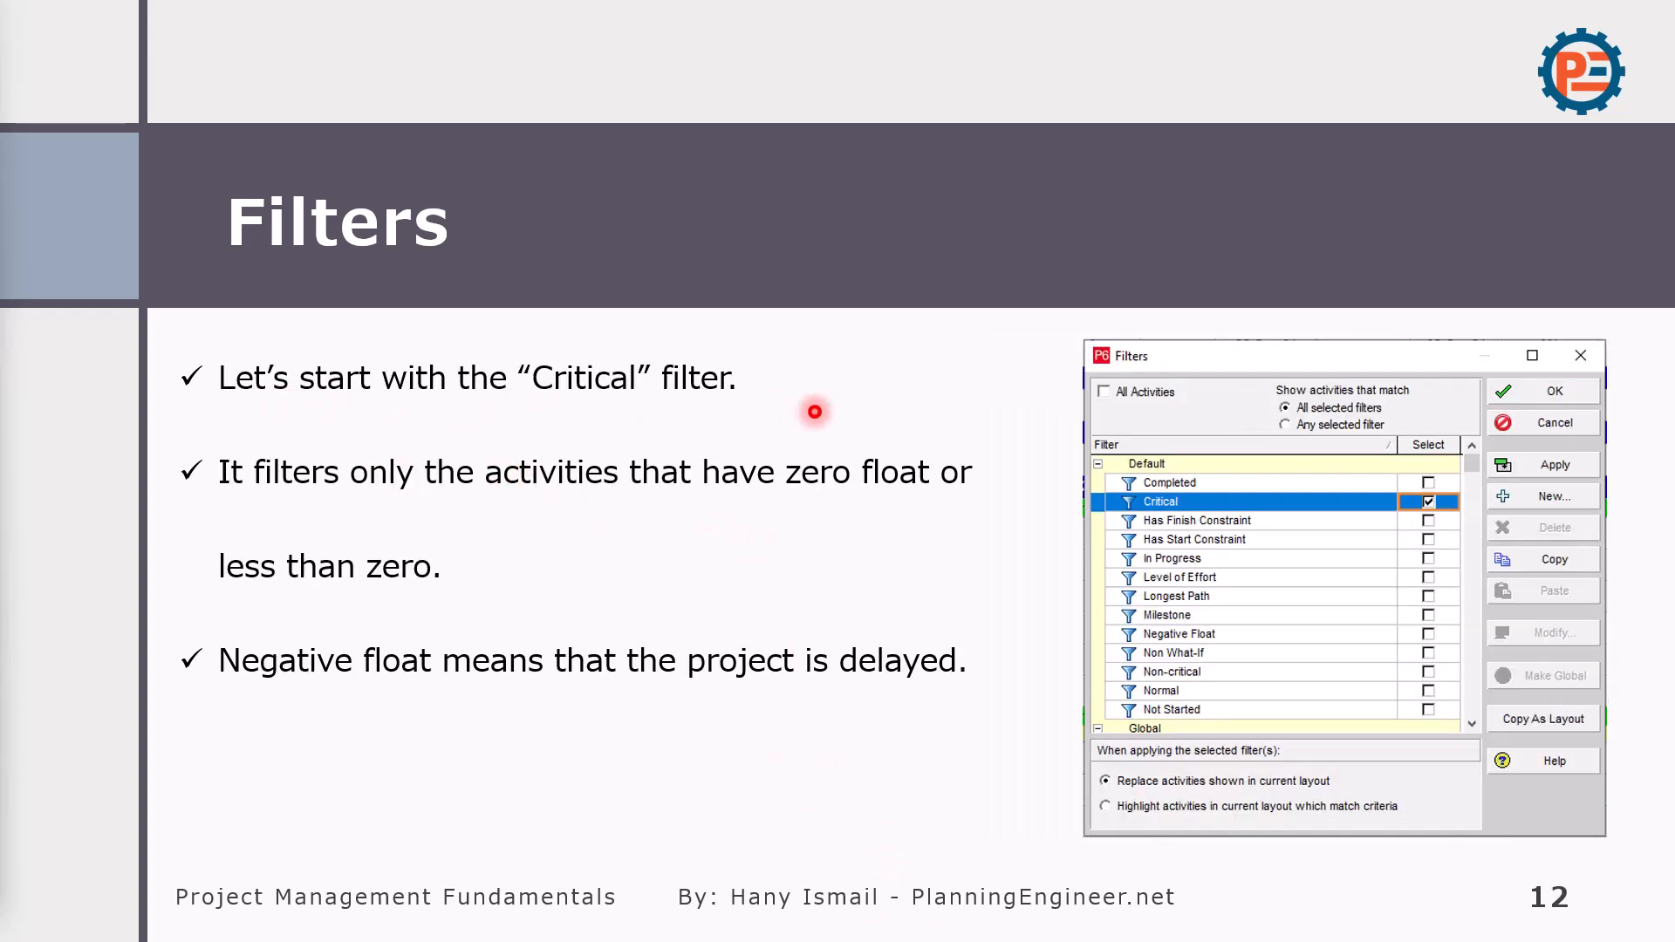
pyautogui.moveTo(382, 398)
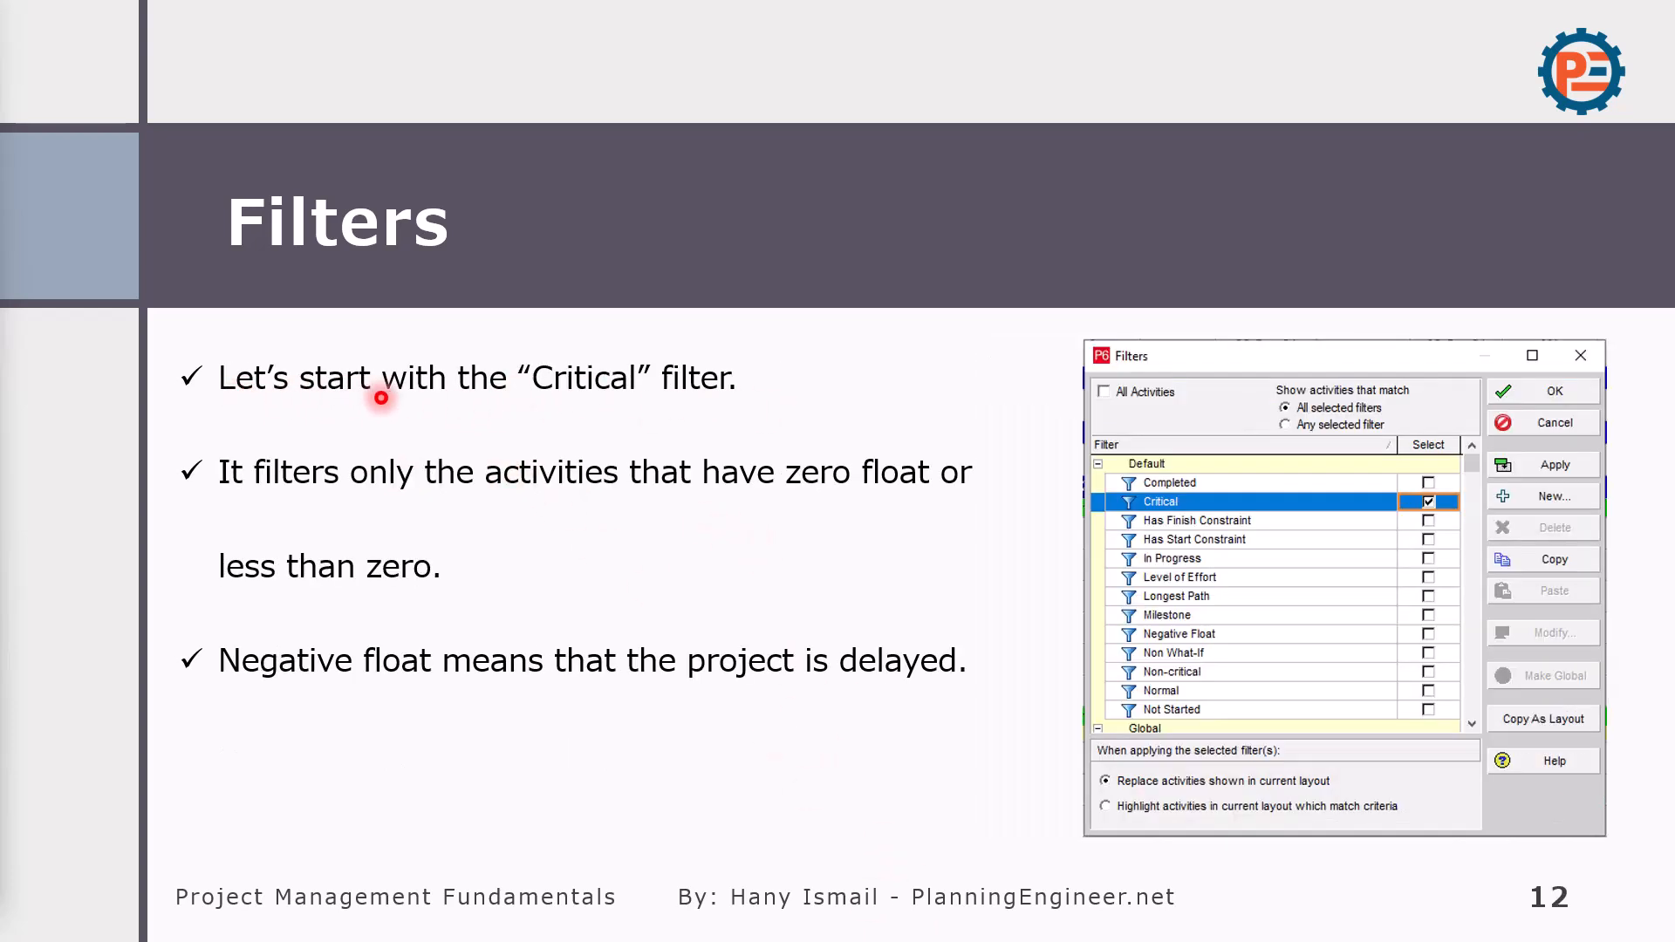
pyautogui.moveTo(347, 489)
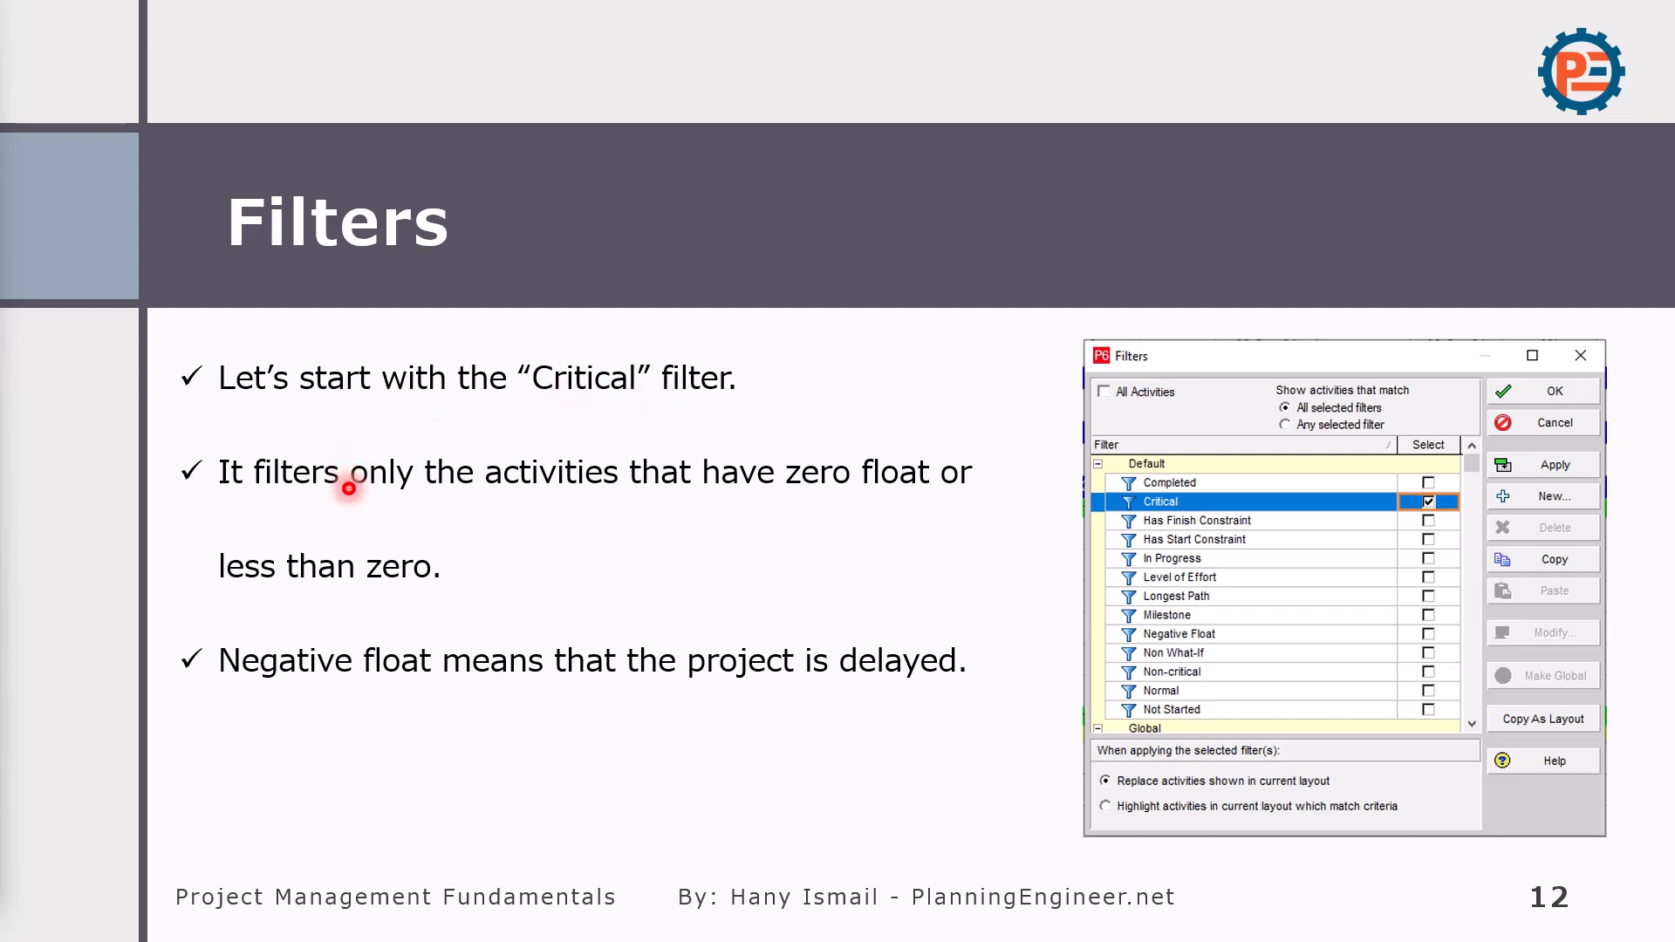
pyautogui.moveTo(782, 820)
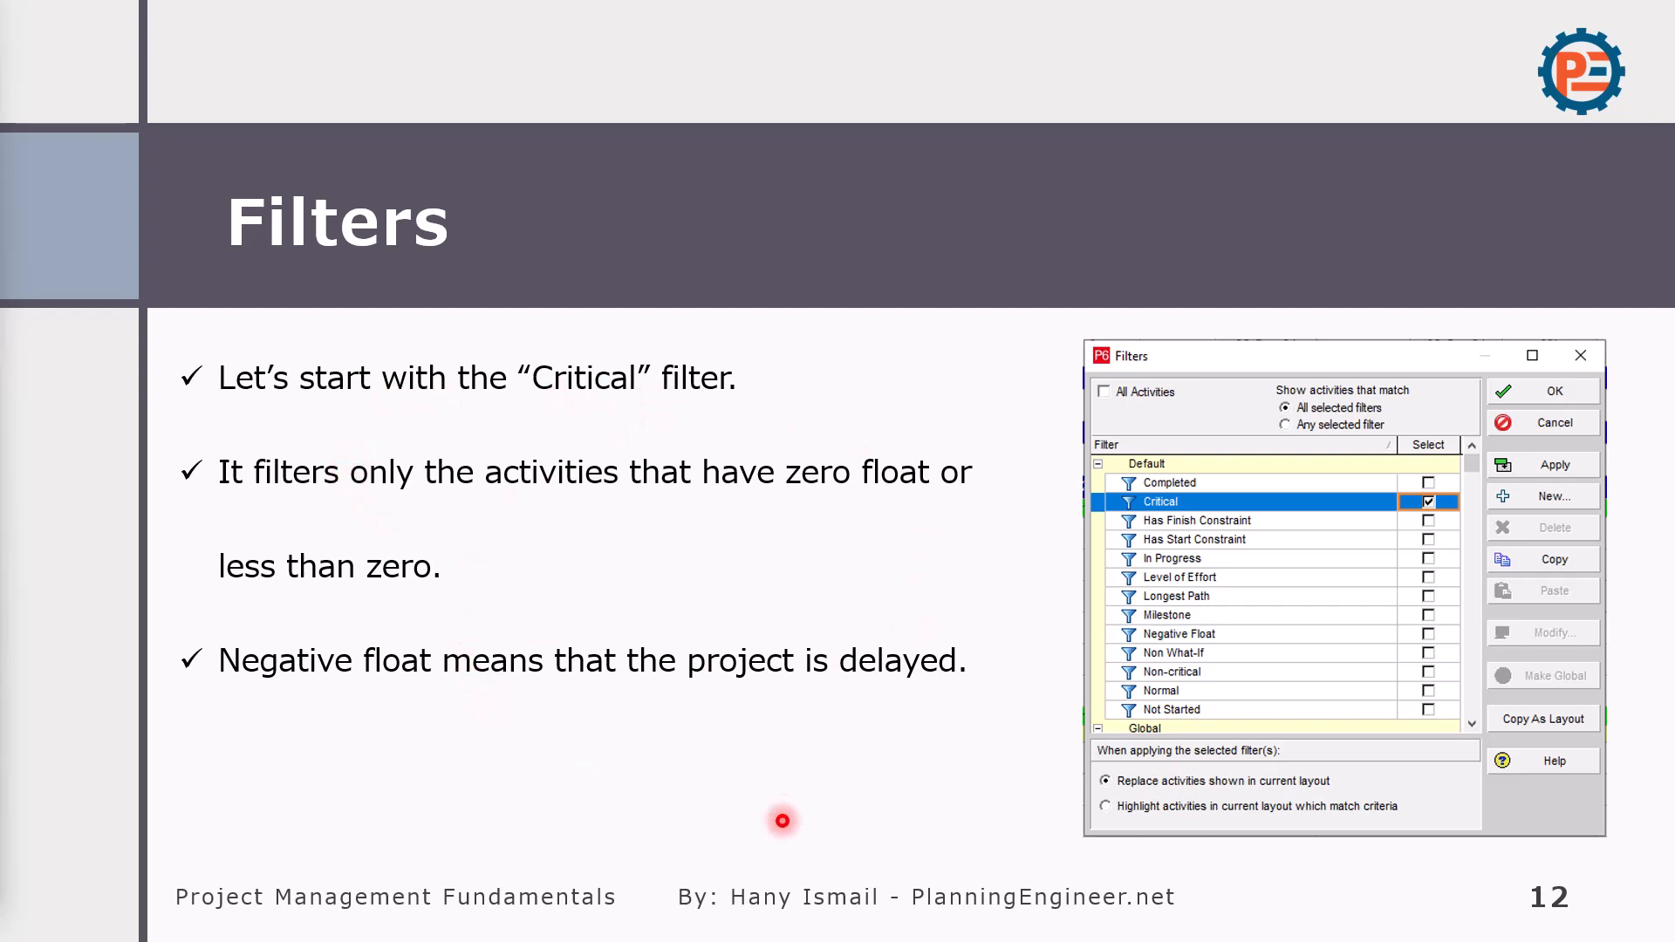
# - Advance to the Critical-filtered schedule slide and return to the P6 schedule
pyautogui.click(1553, 390)
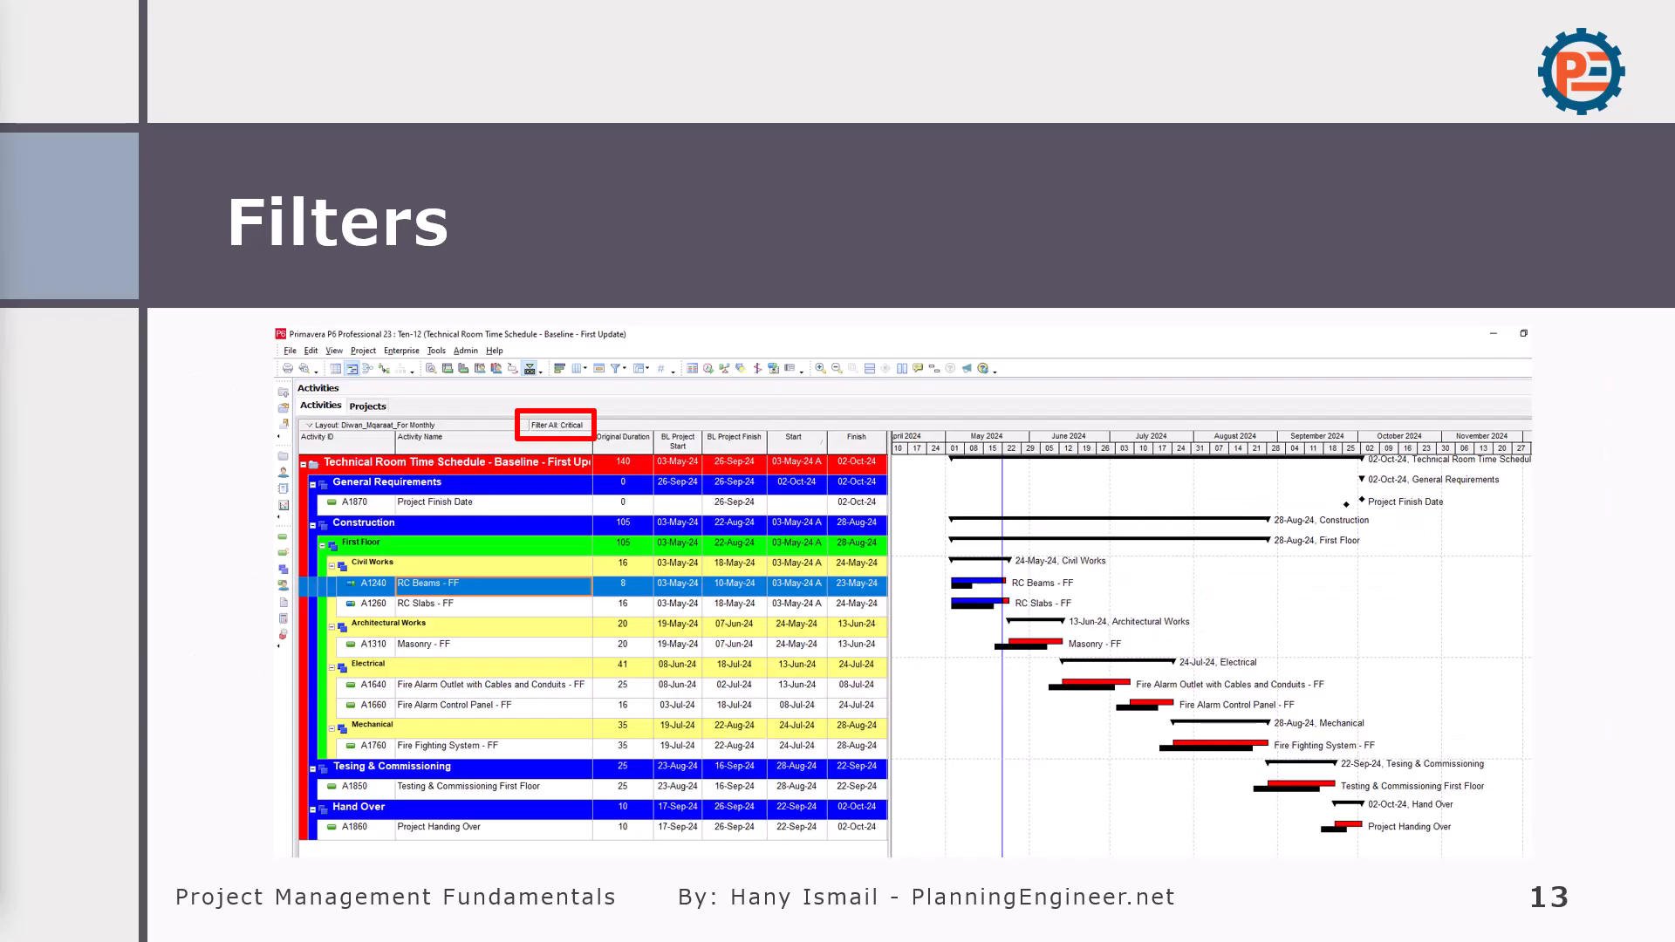
pyautogui.click(469, 297)
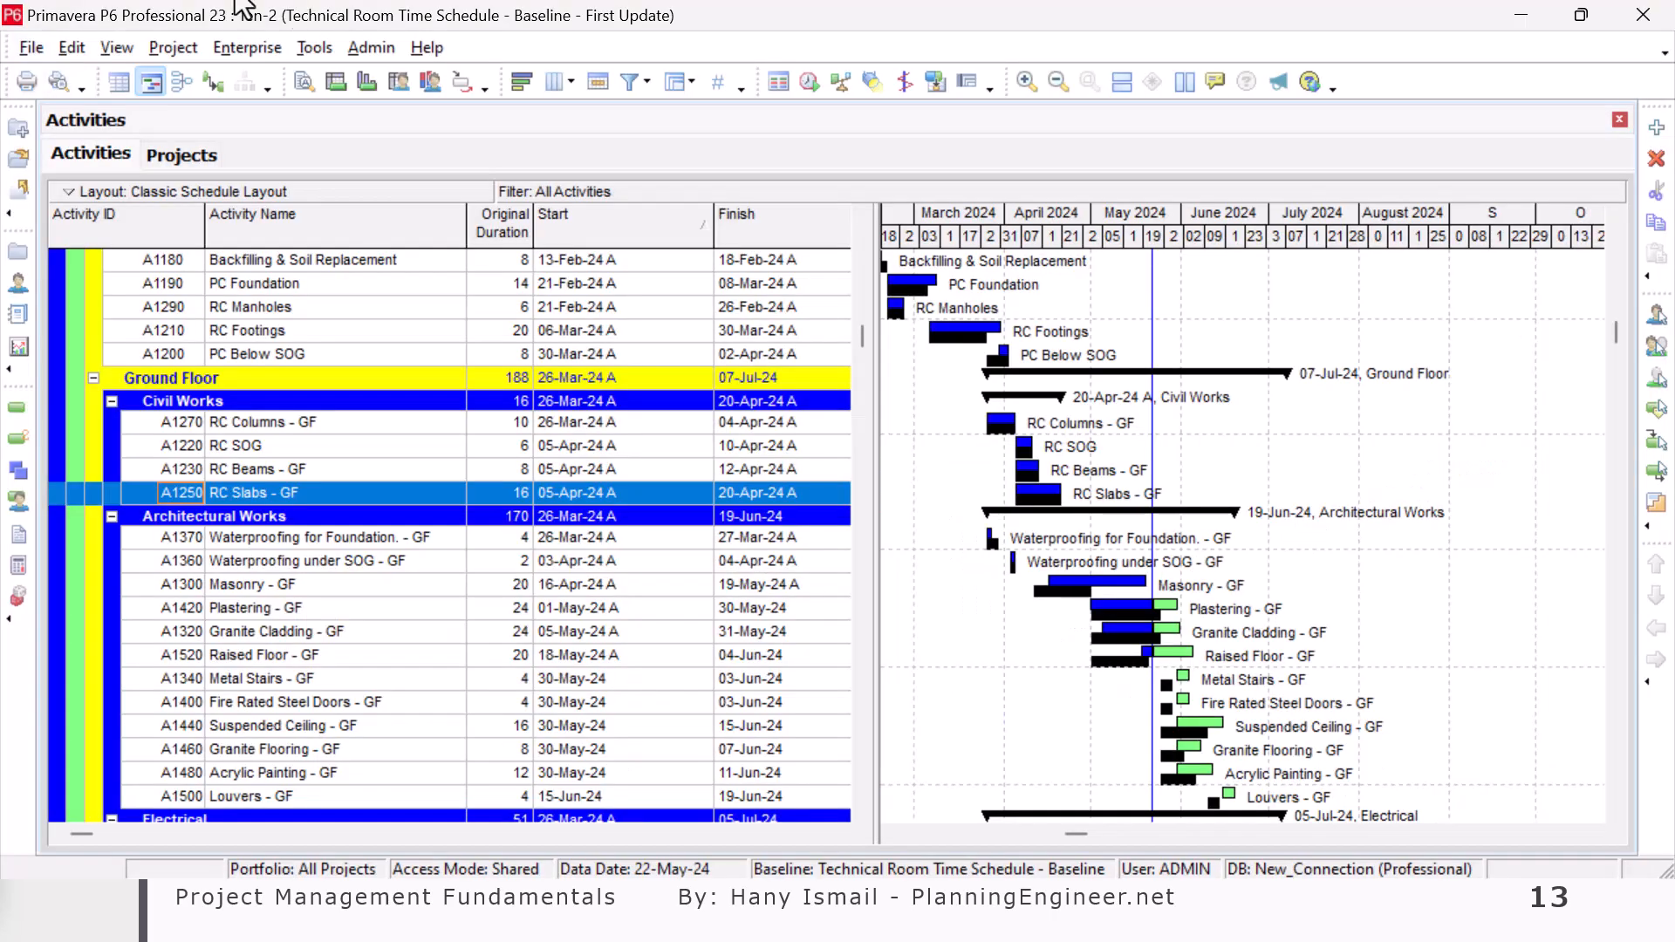
# - Apply the Critical filter, leaving only critical activities such as Fire Alarm Outlet and Hand Over
pyautogui.click(628, 82)
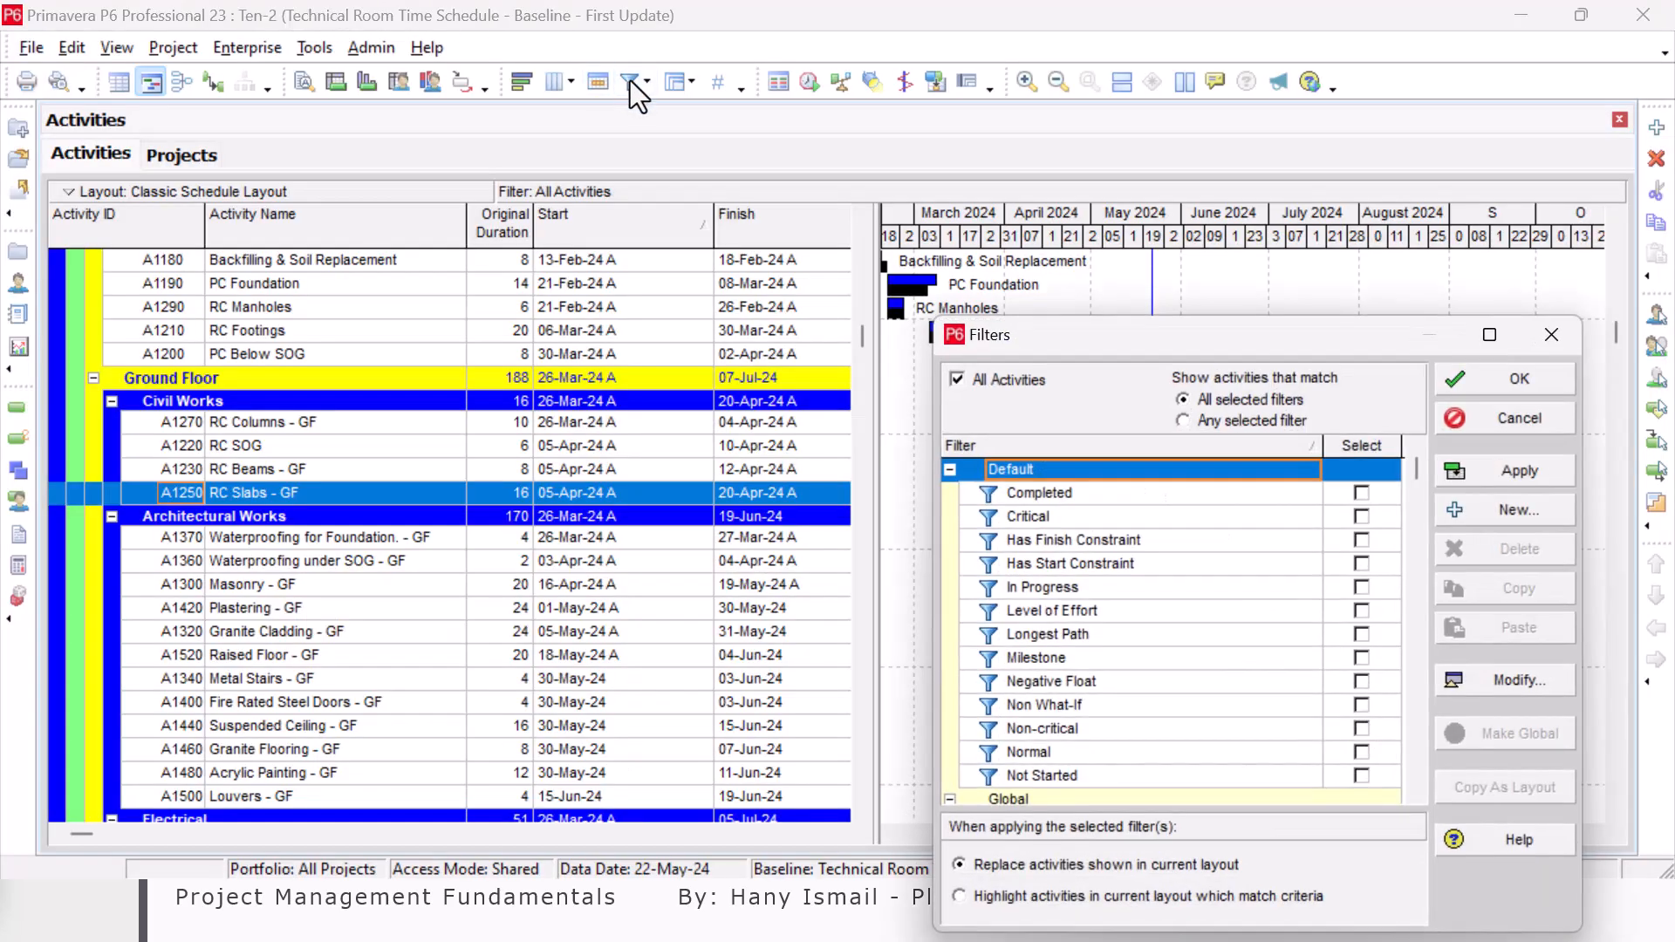
pyautogui.moveTo(1360, 534)
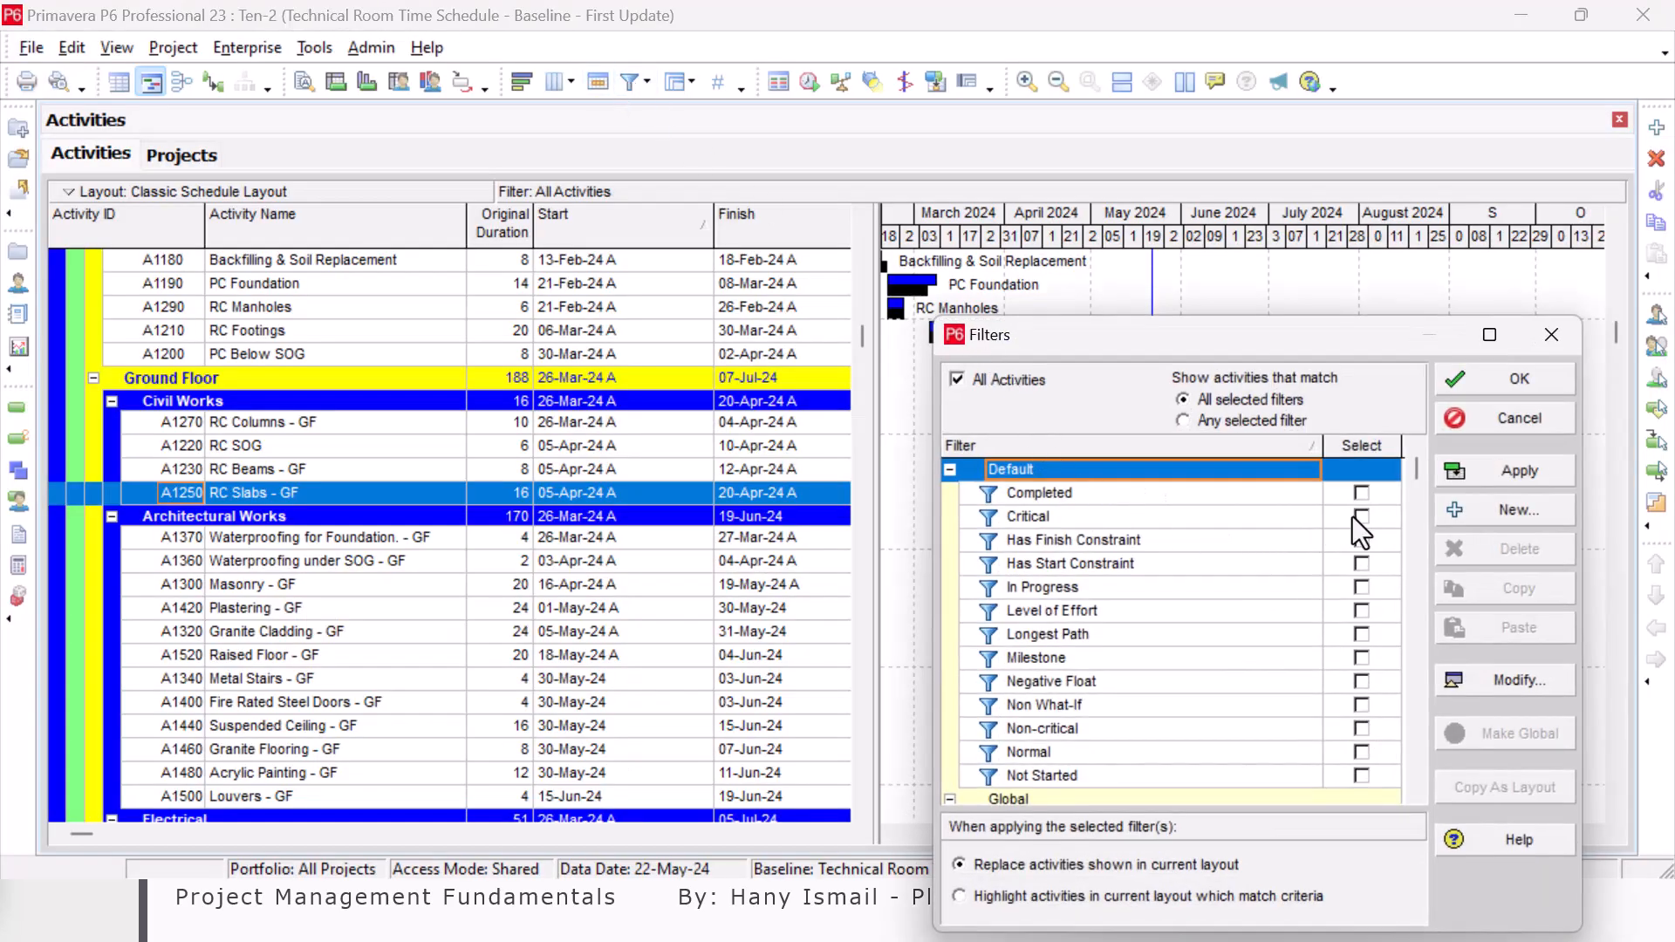
pyautogui.click(1363, 516)
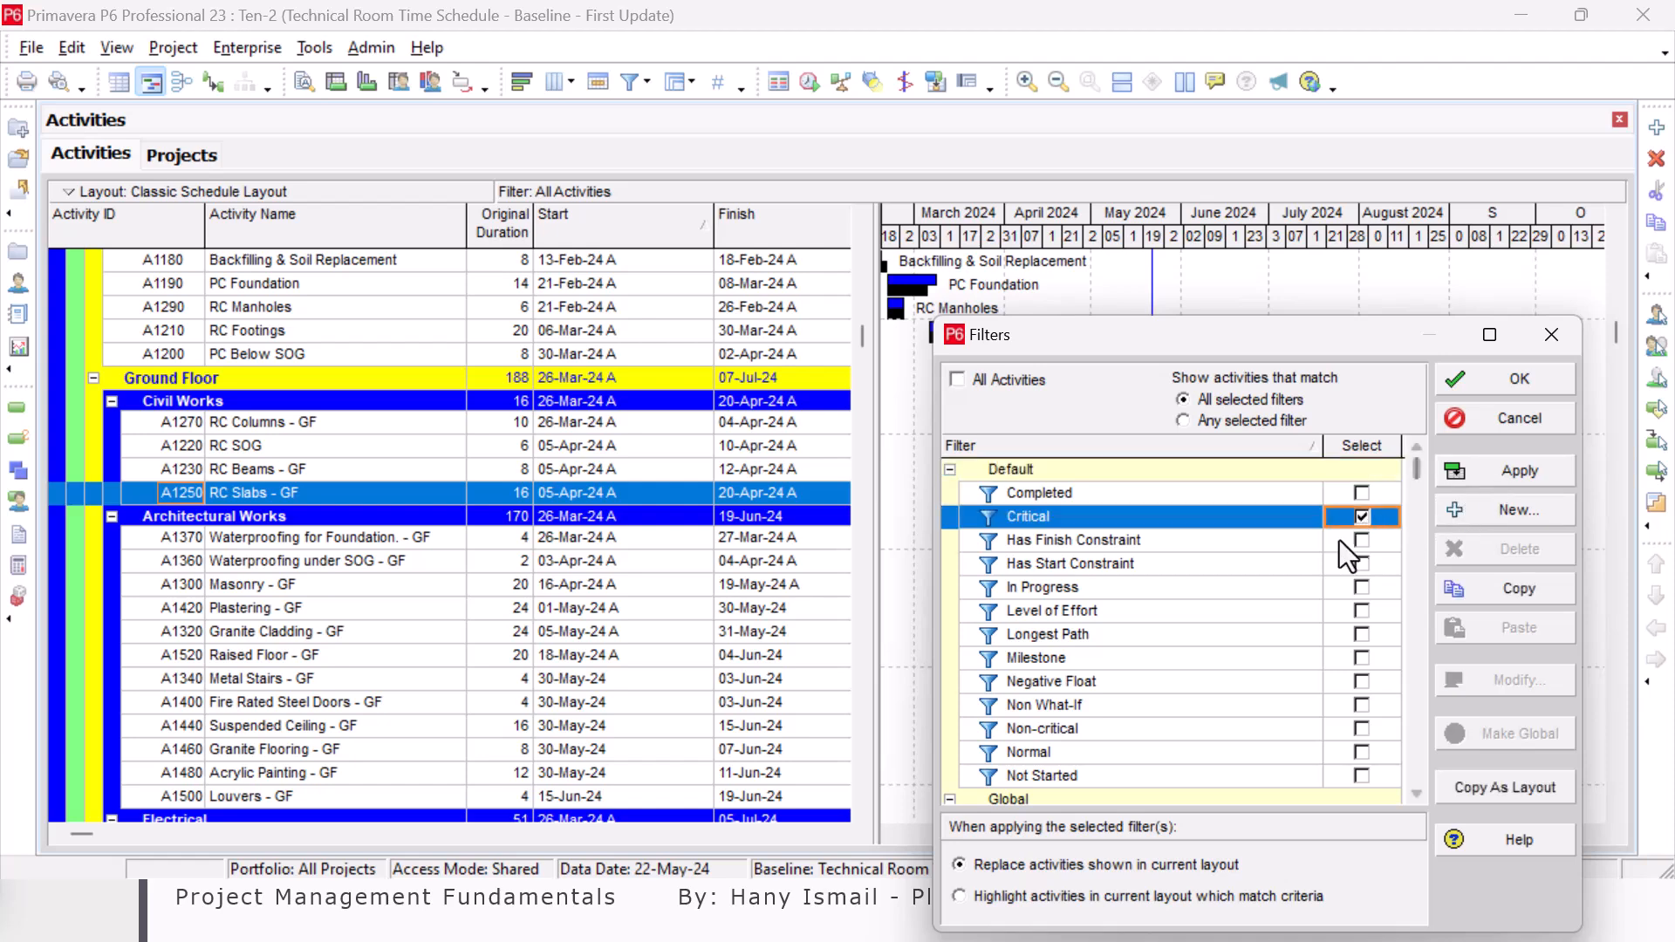
pyautogui.moveTo(1216, 541)
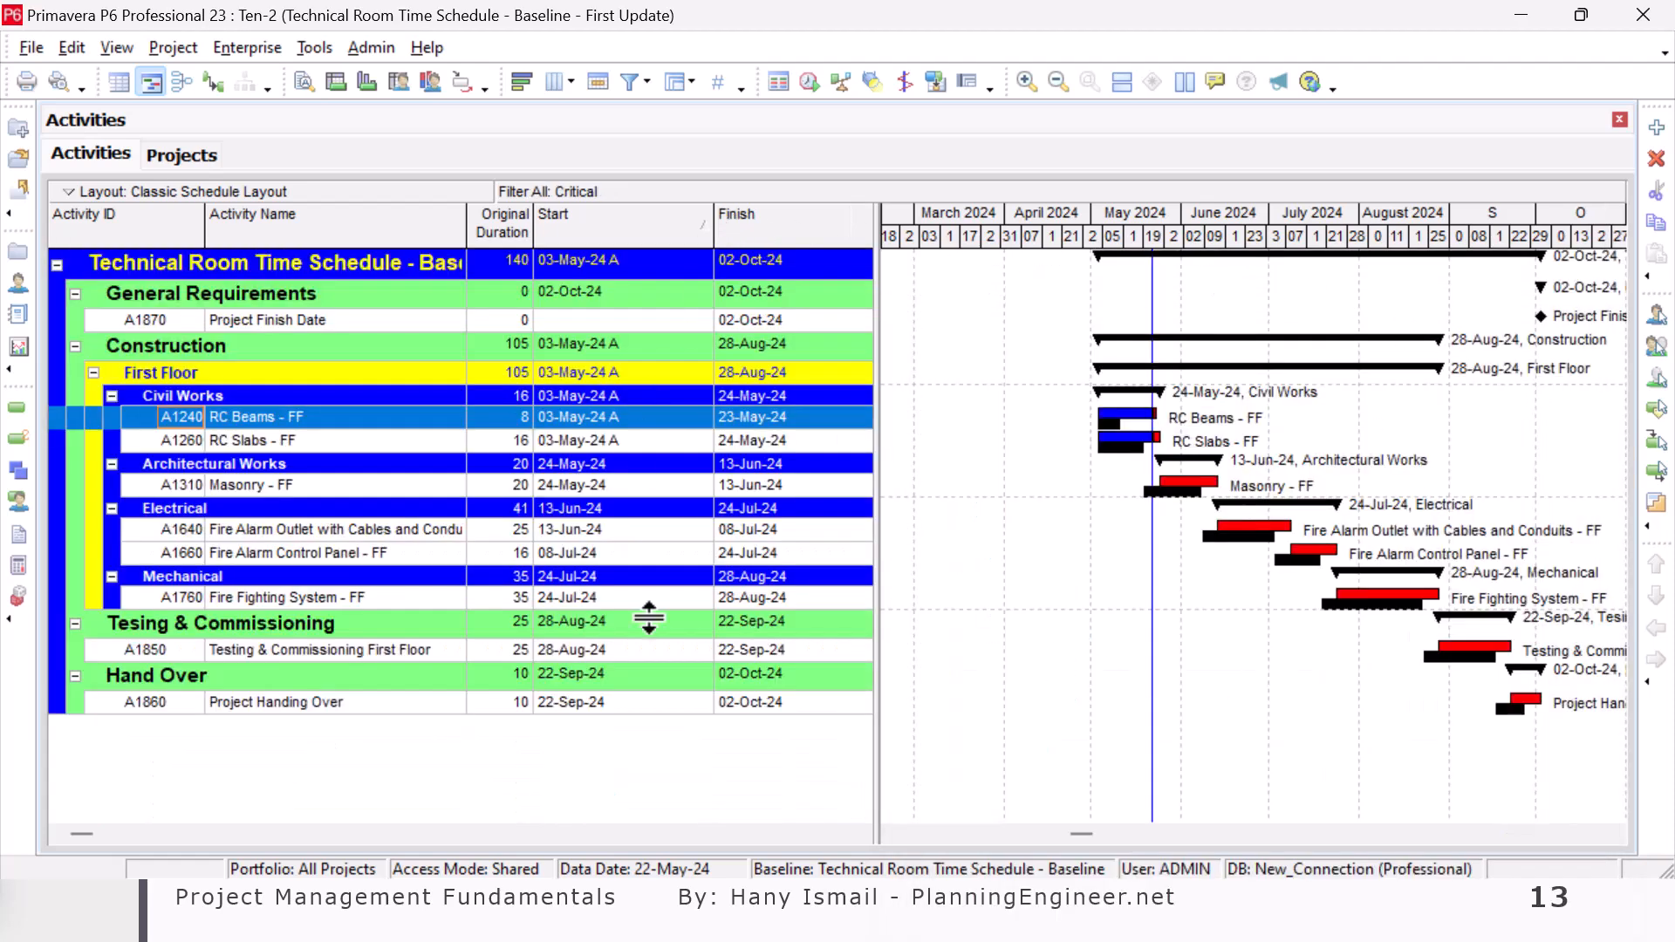
pyautogui.moveTo(877, 524)
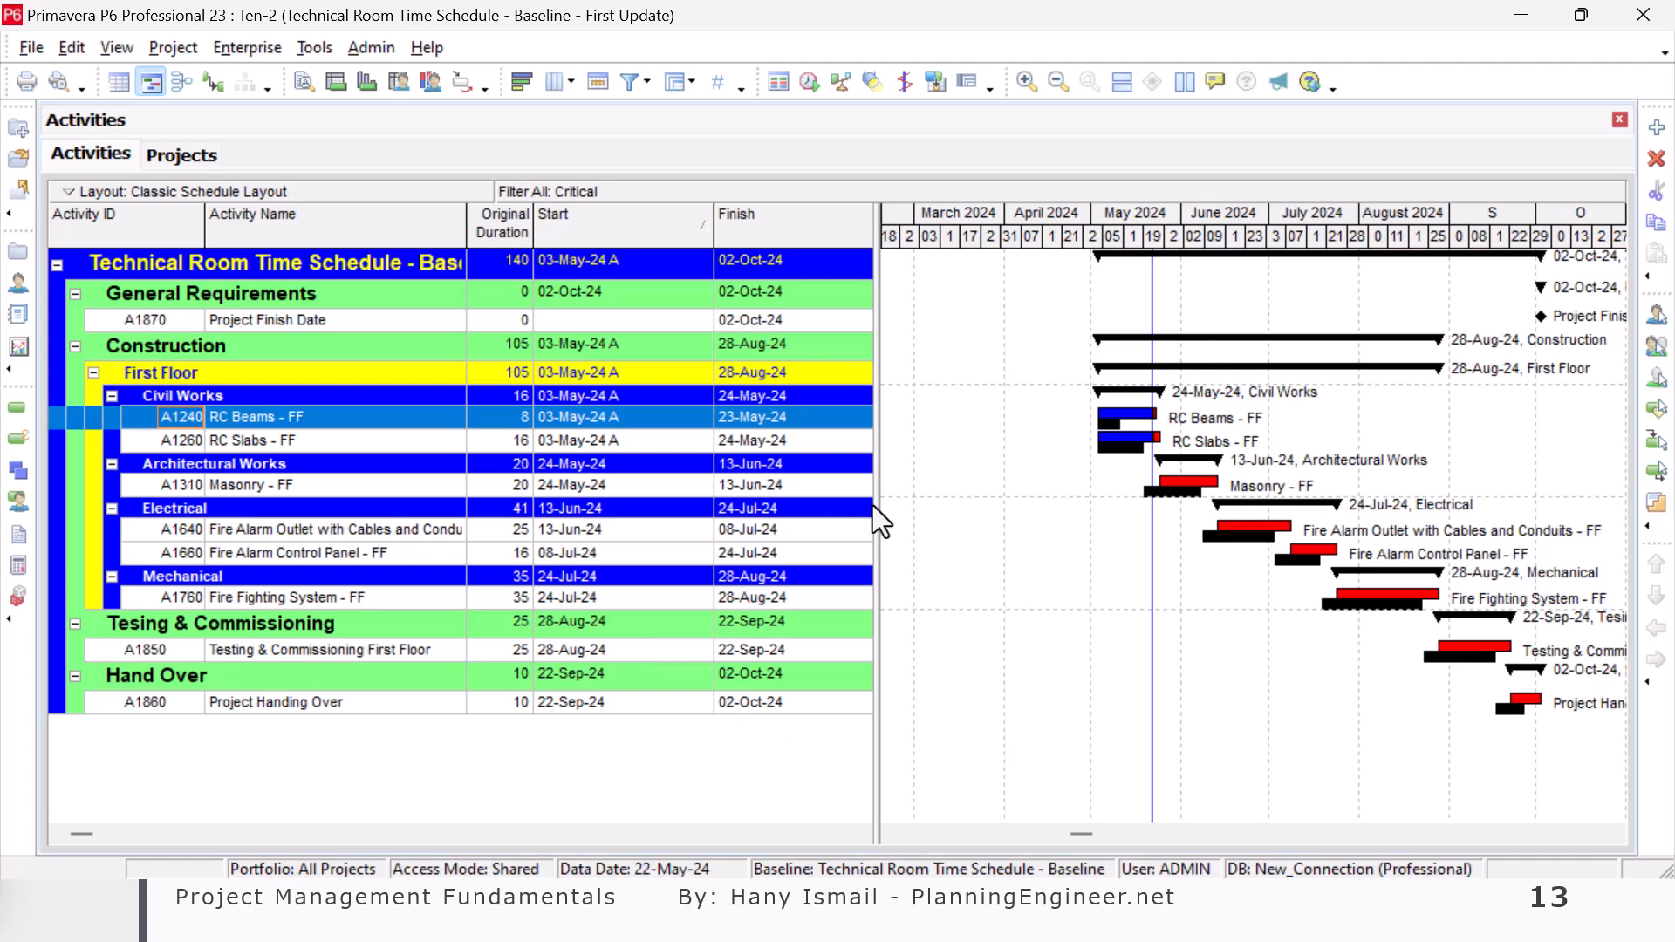
pyautogui.moveTo(1343, 444)
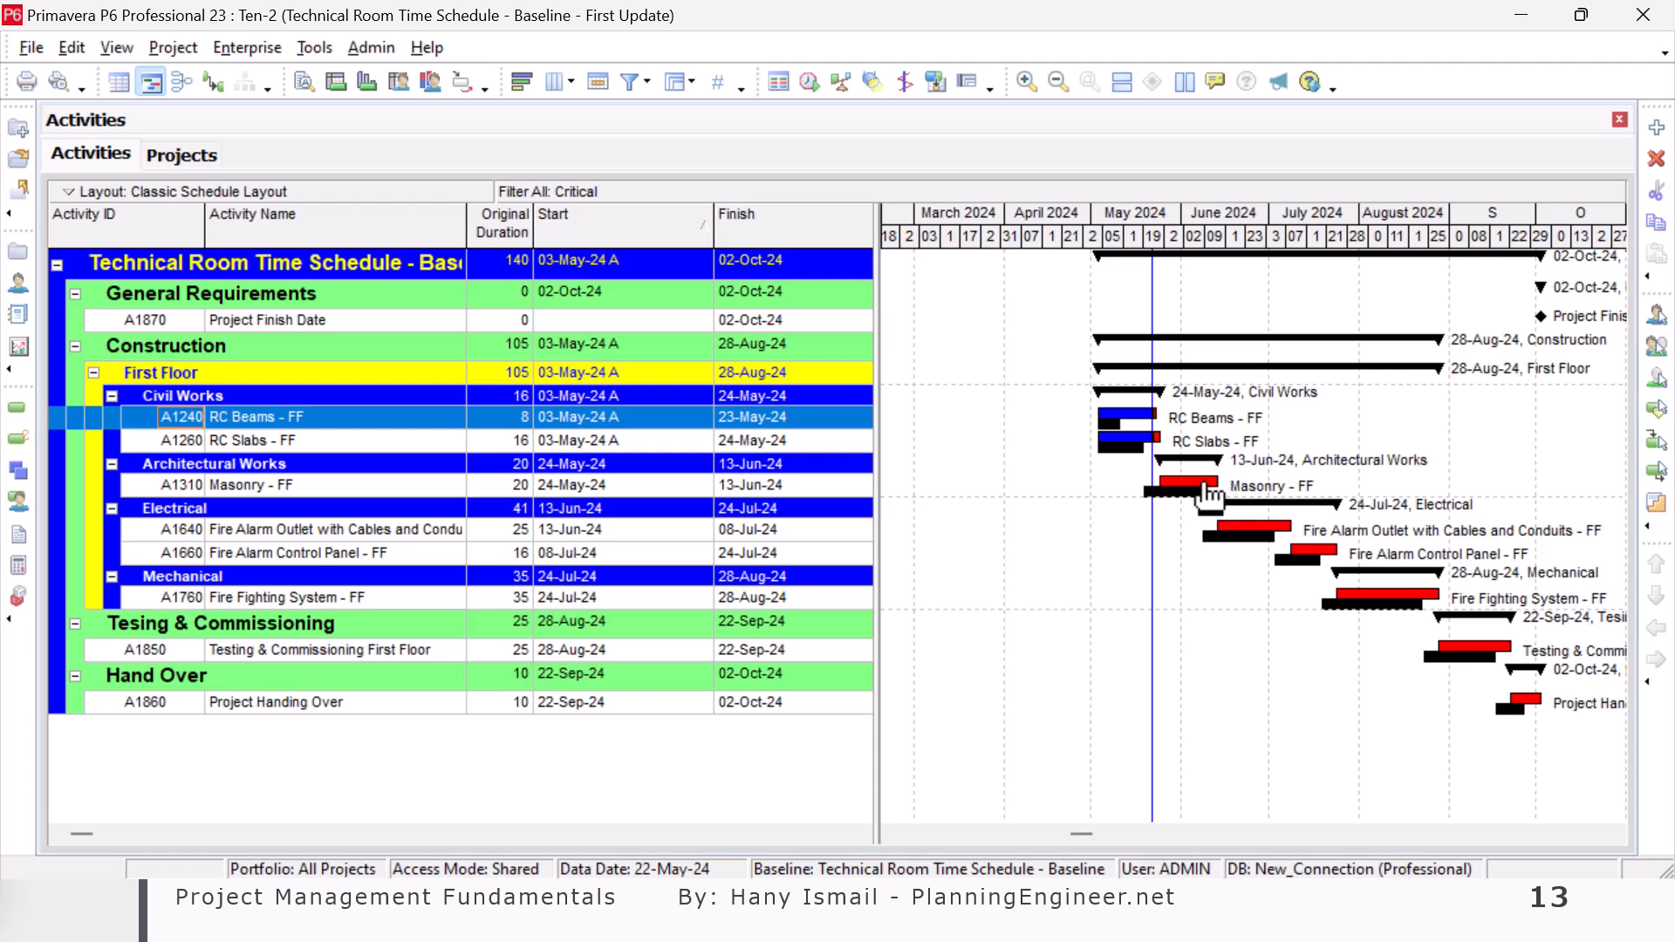
pyautogui.click(247, 485)
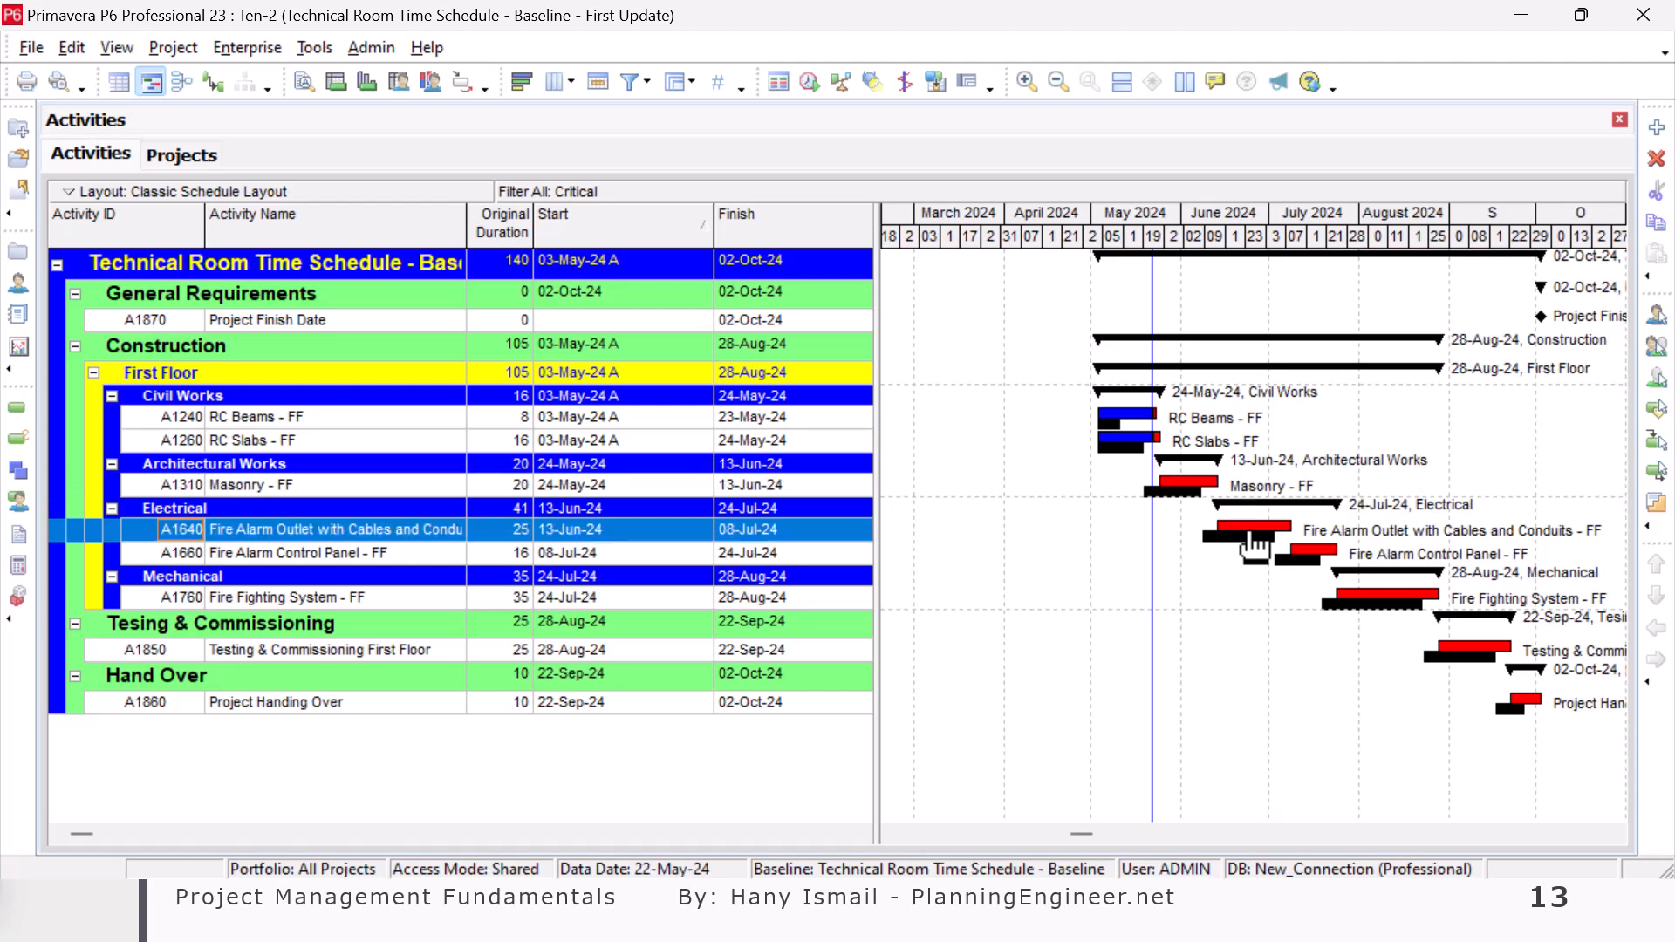
pyautogui.moveTo(1210, 535)
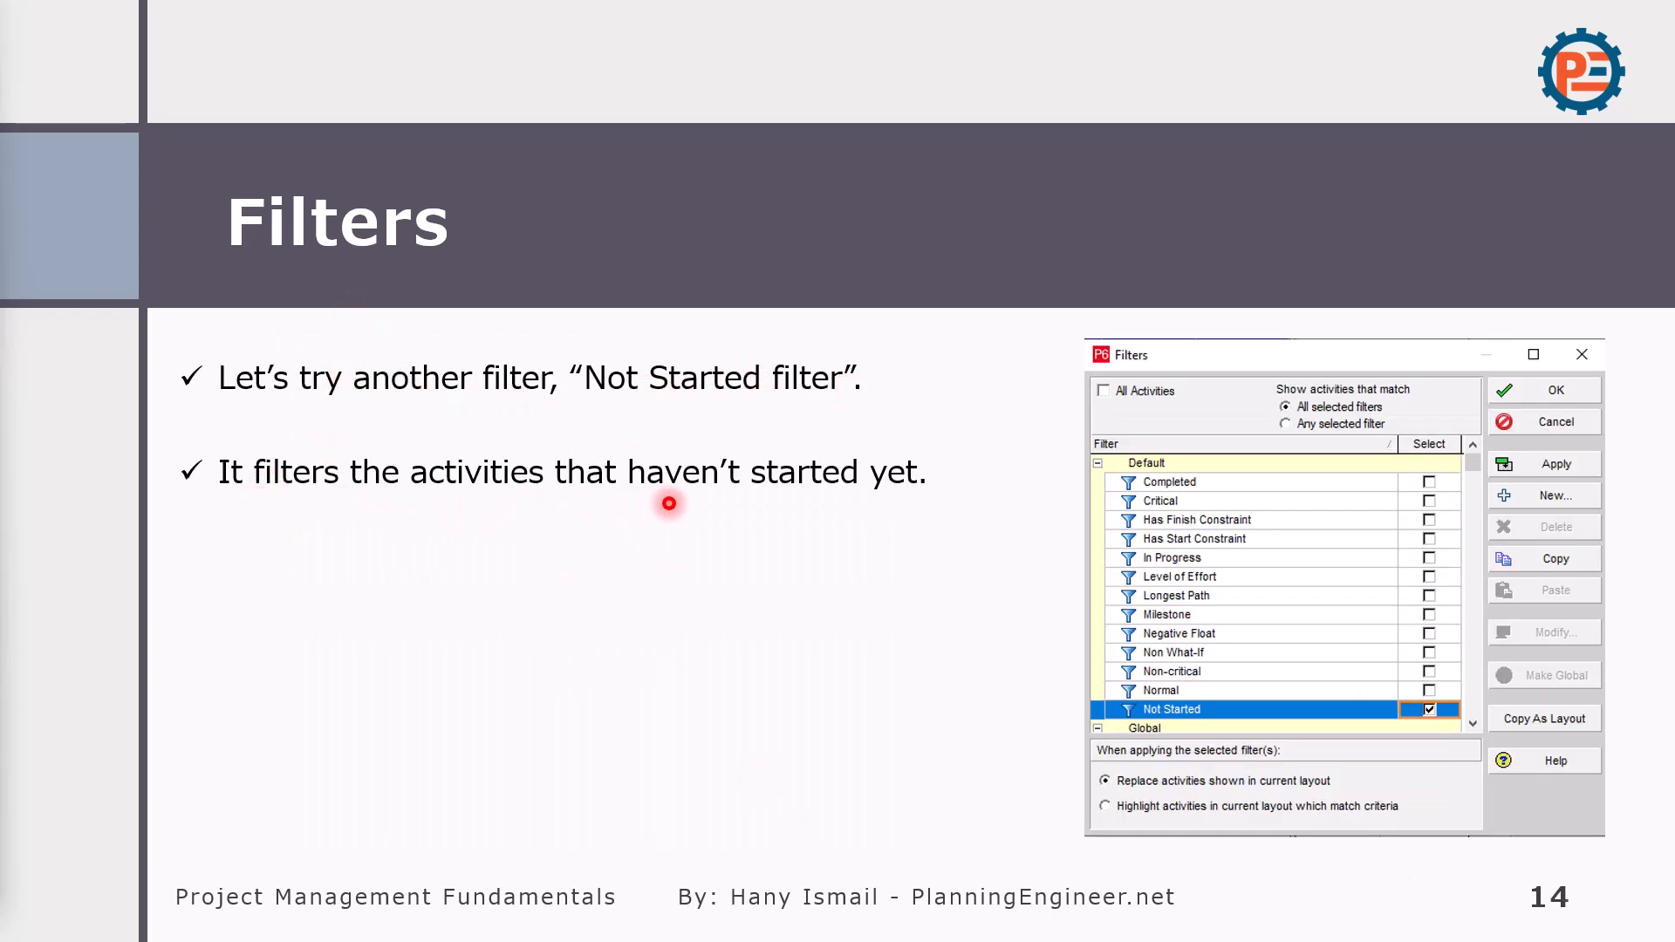
pyautogui.click(1555, 389)
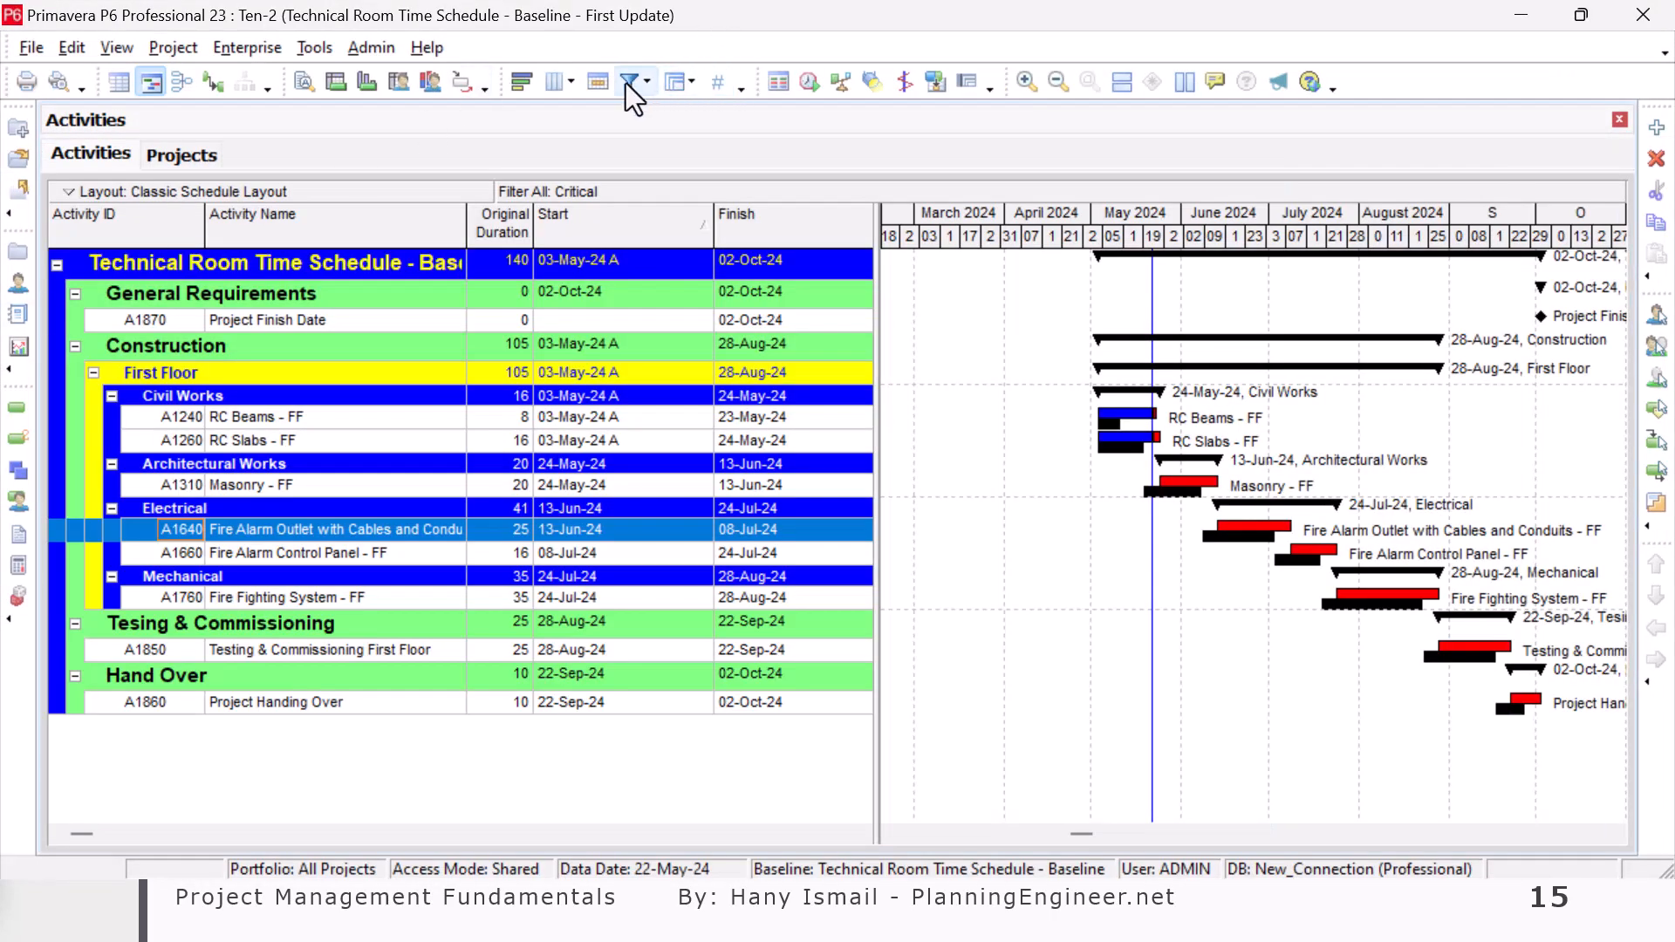
# - Replace the Critical filter with the Not Started filter on the activity layout
pyautogui.click(628, 82)
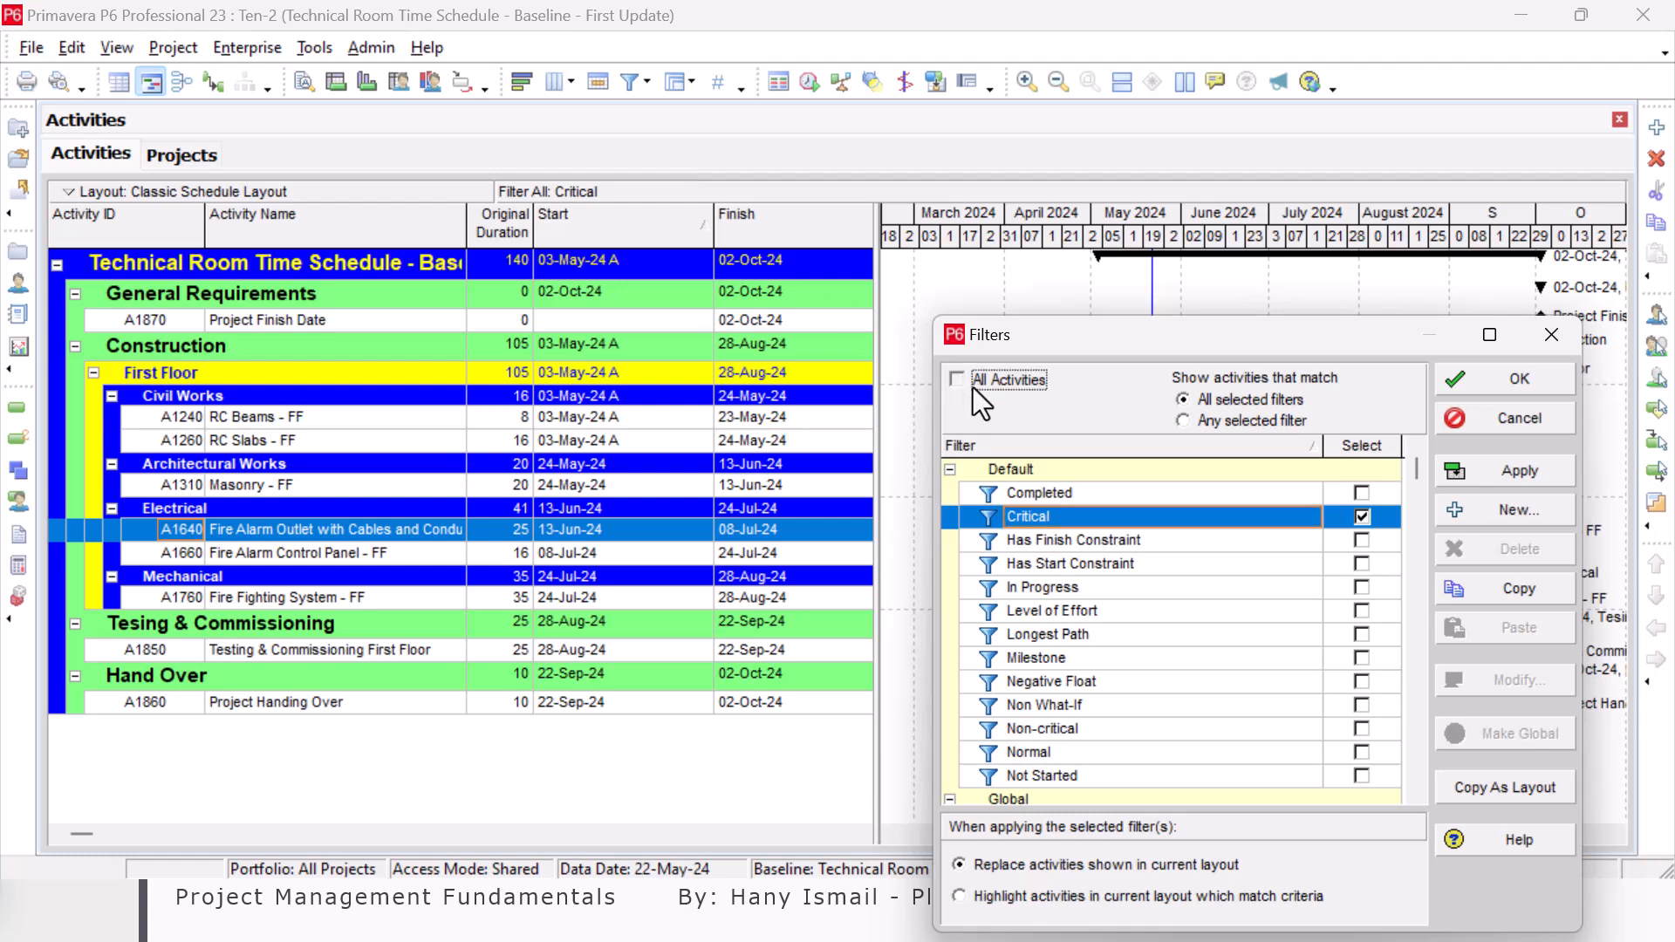
pyautogui.click(957, 378)
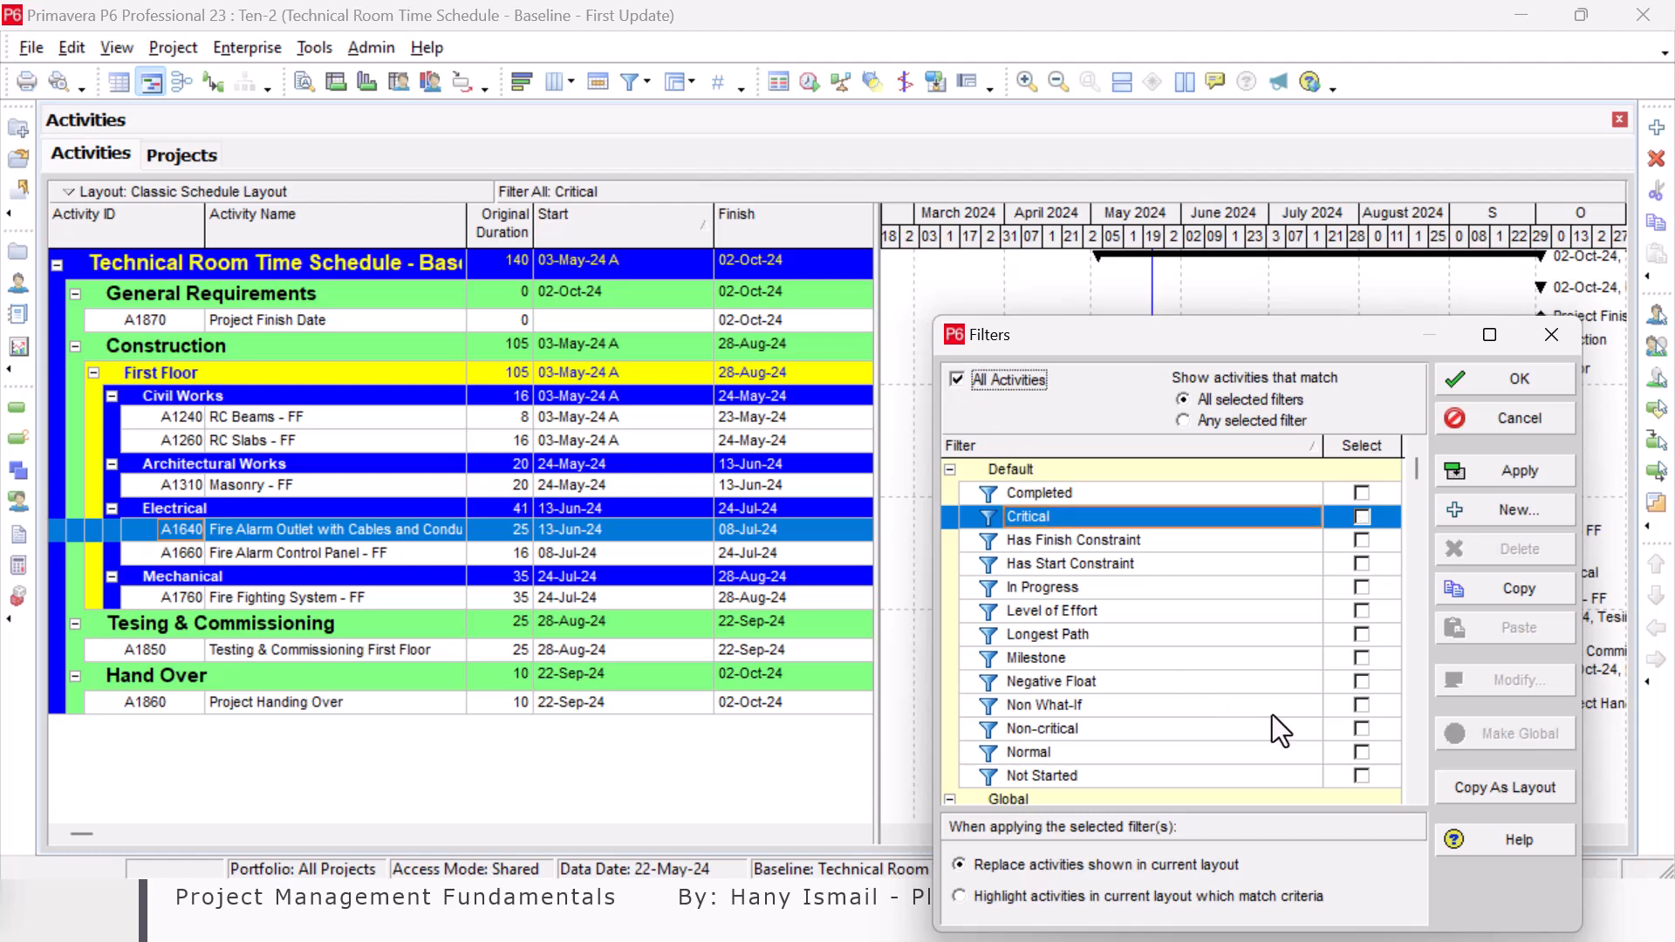
pyautogui.click(1363, 775)
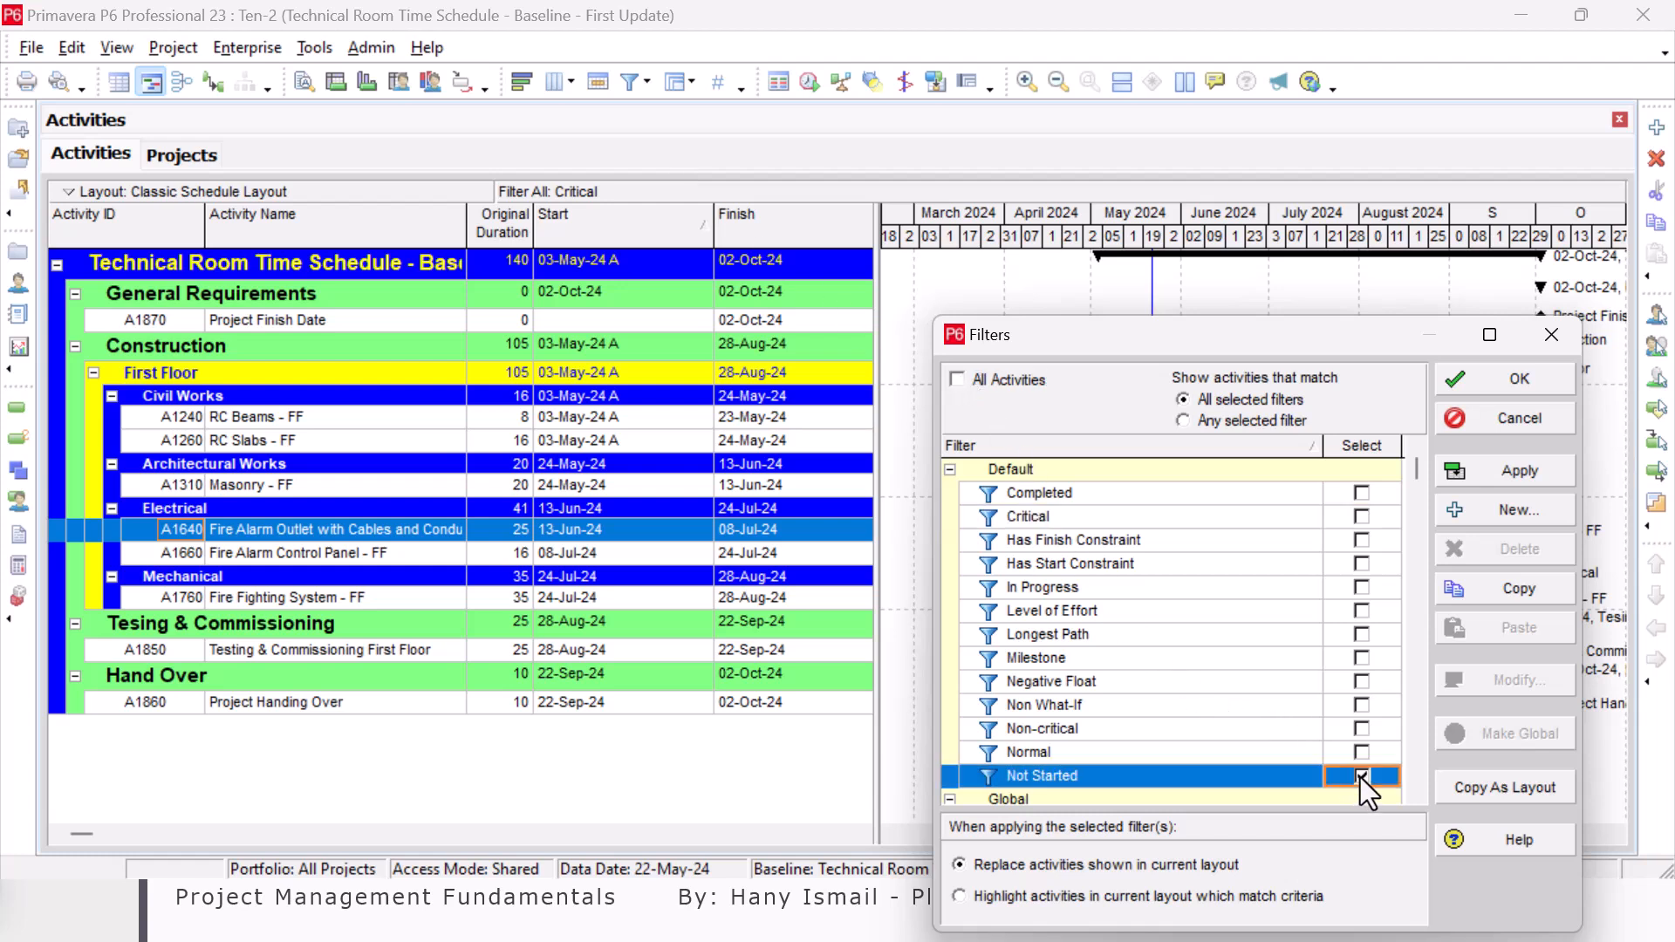
pyautogui.click(1517, 378)
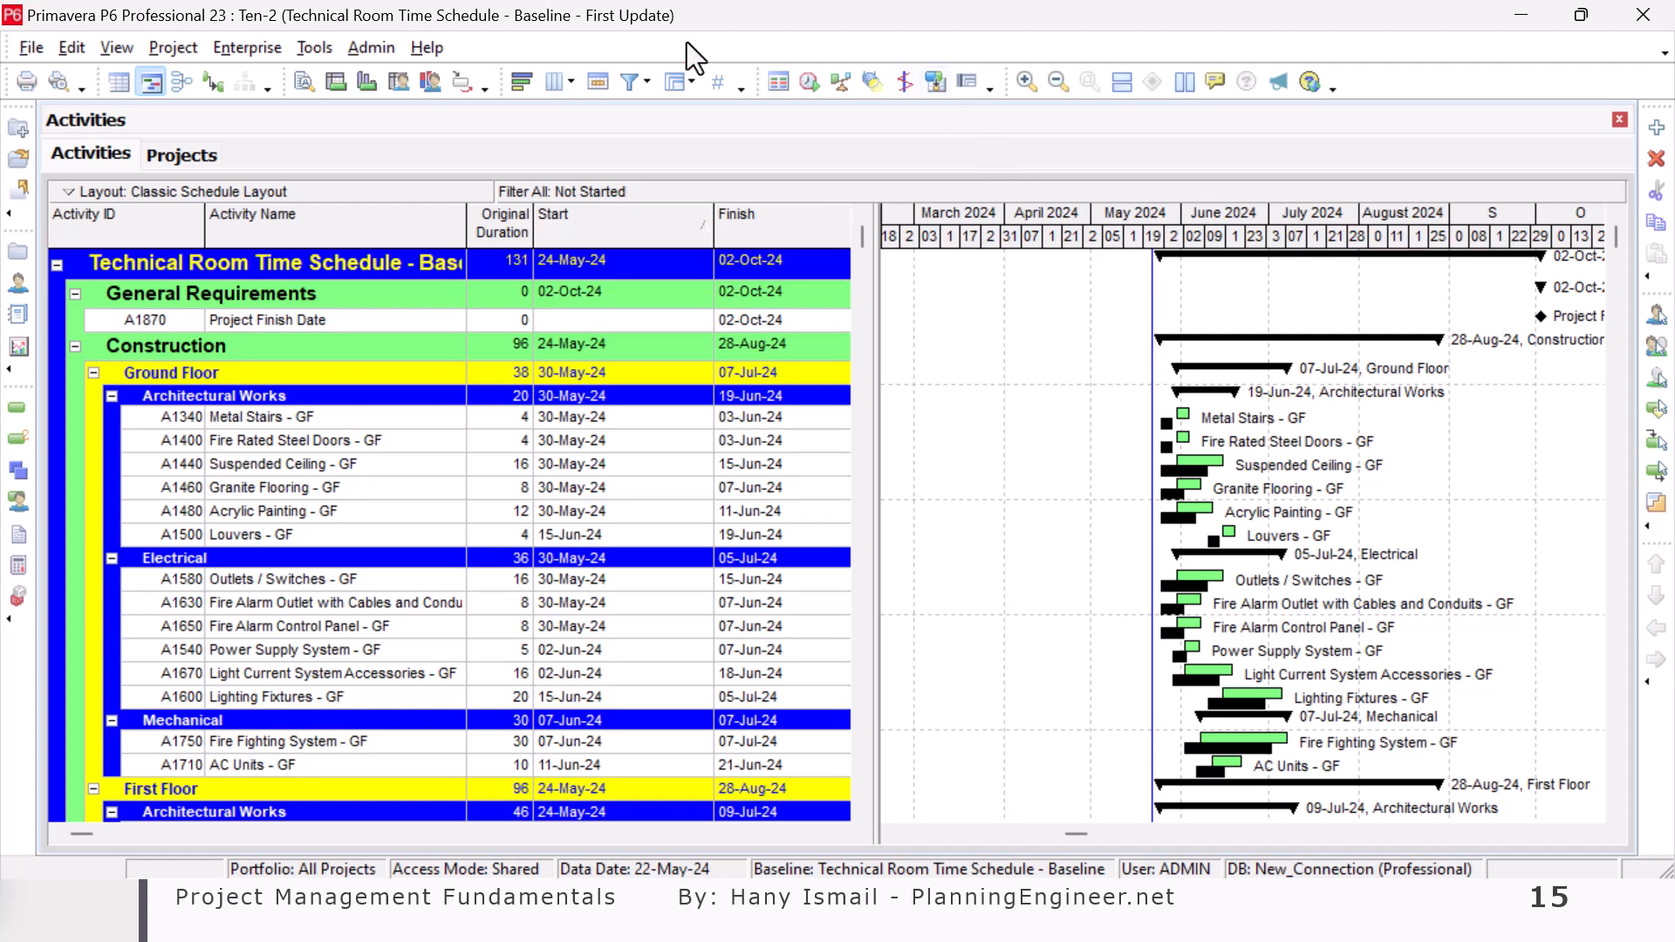
# - Add the Critical filter alongside Not Started to show only unstarted critical activities
pyautogui.click(628, 82)
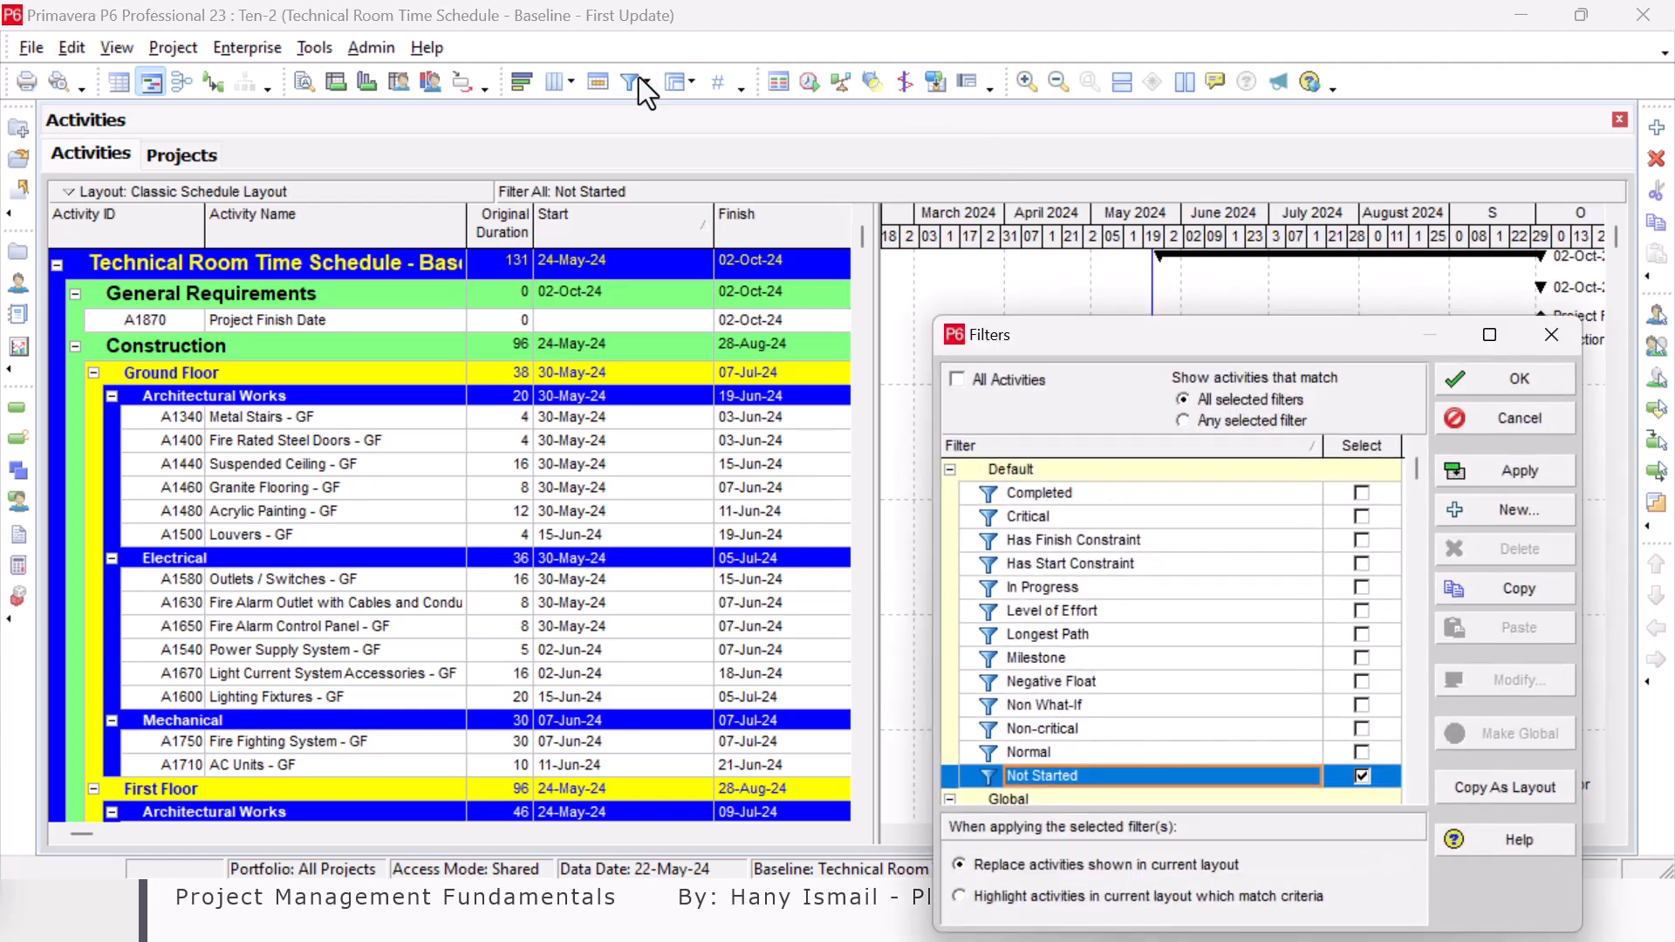
pyautogui.moveTo(1337, 557)
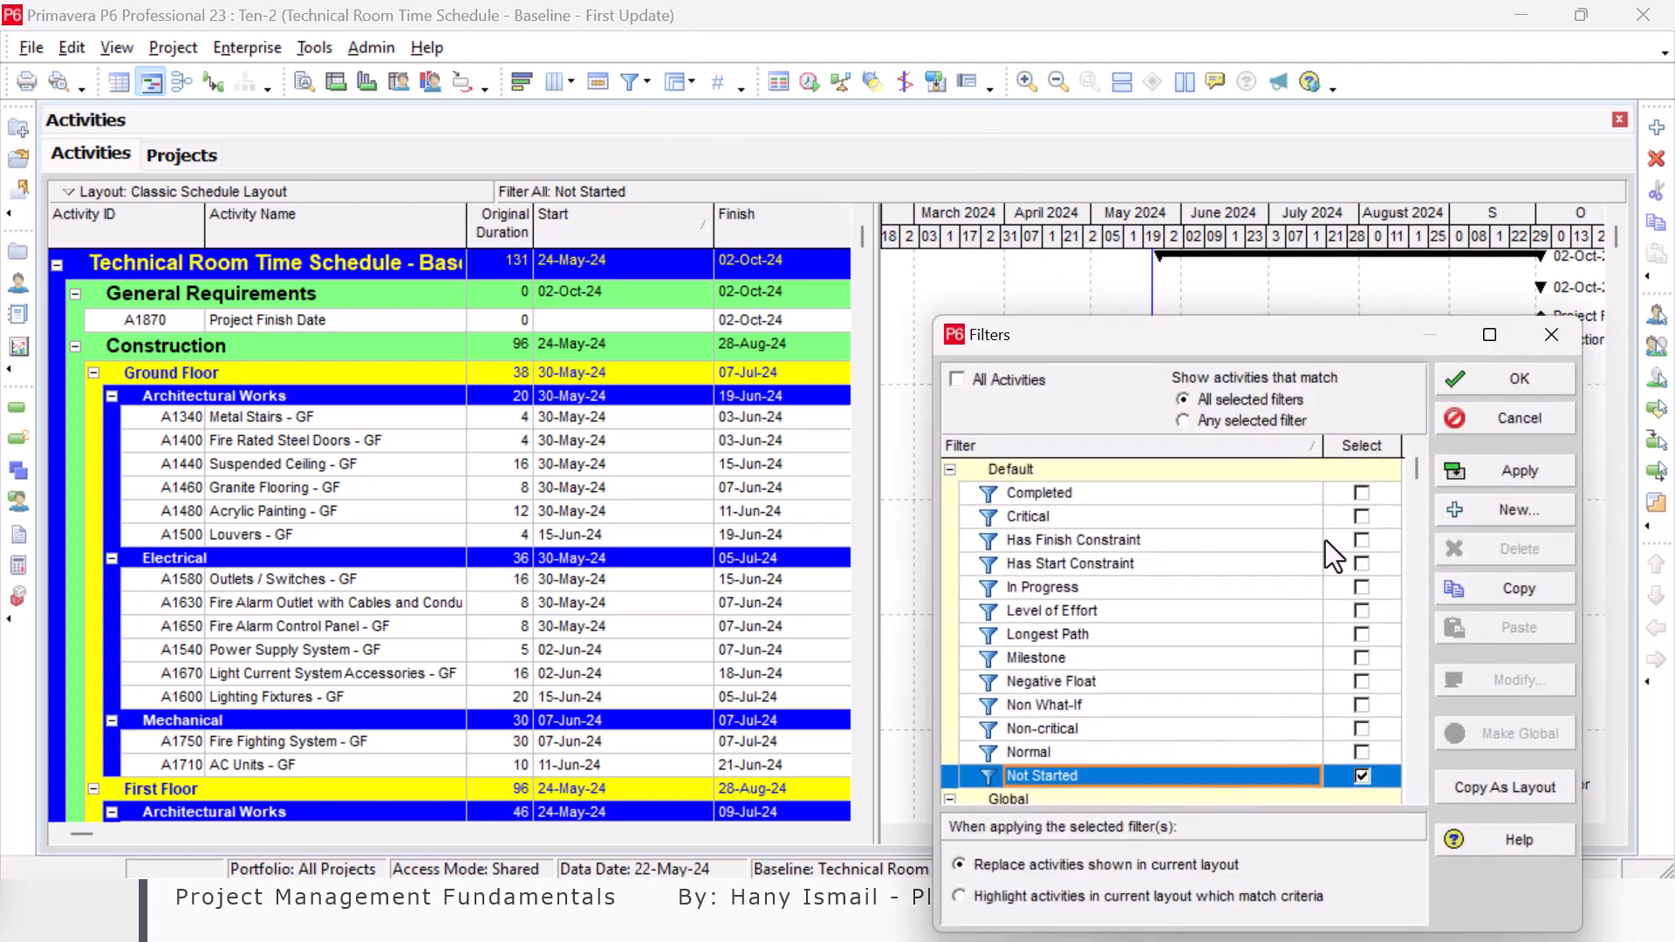
pyautogui.click(1363, 516)
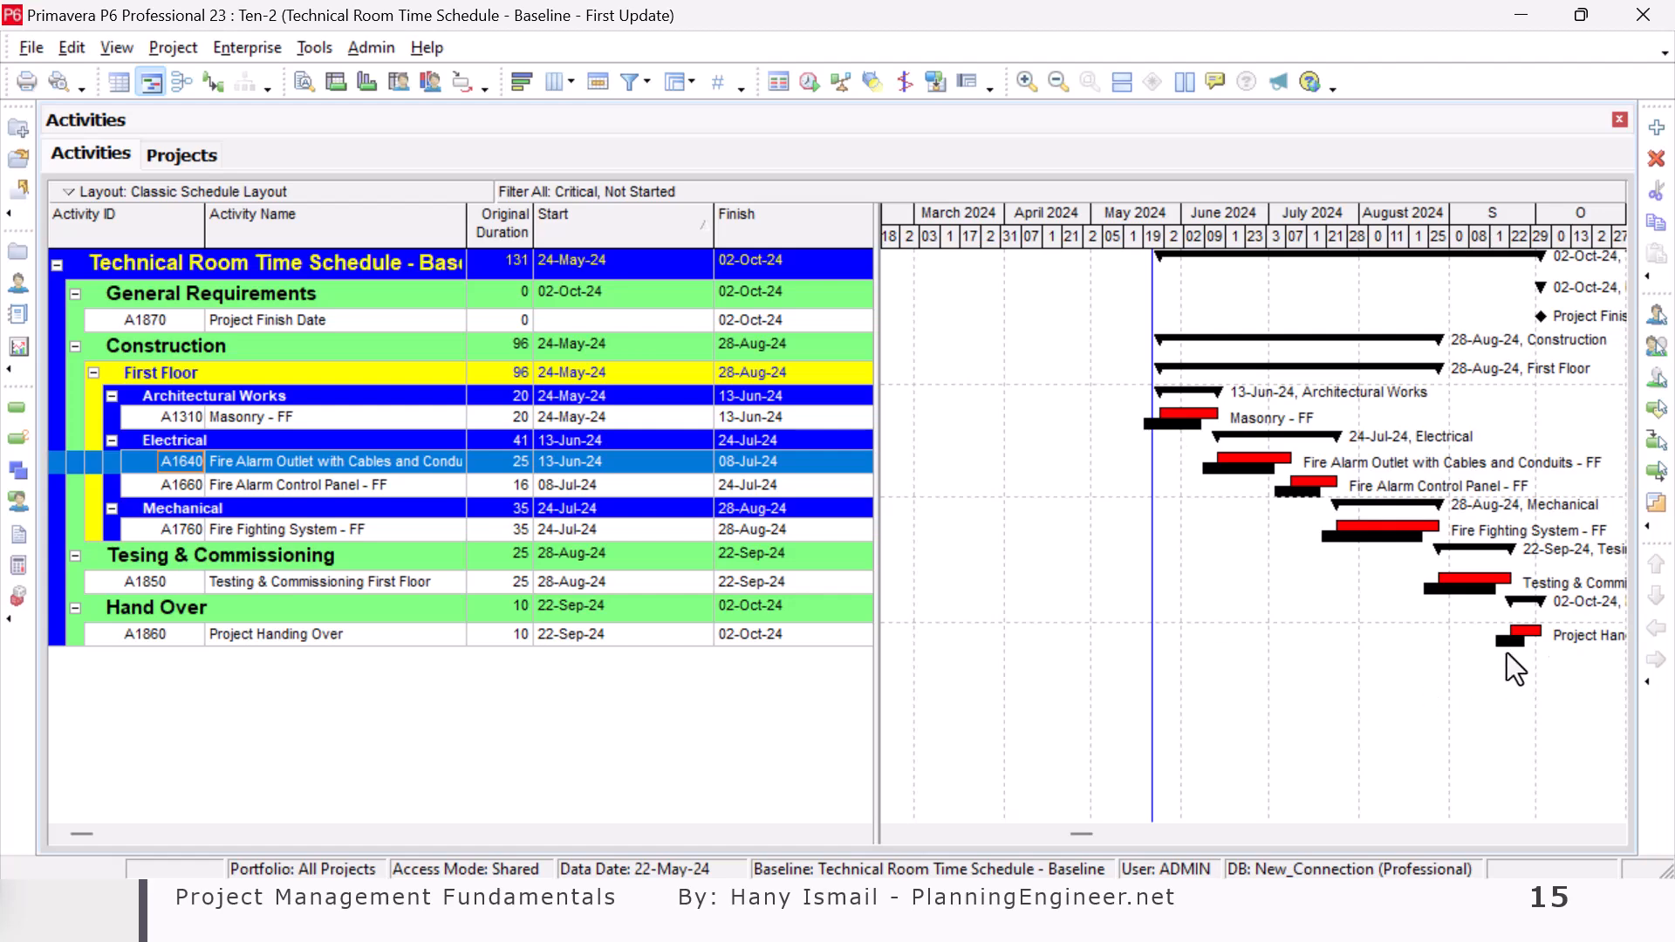
pyautogui.moveTo(1602, 658)
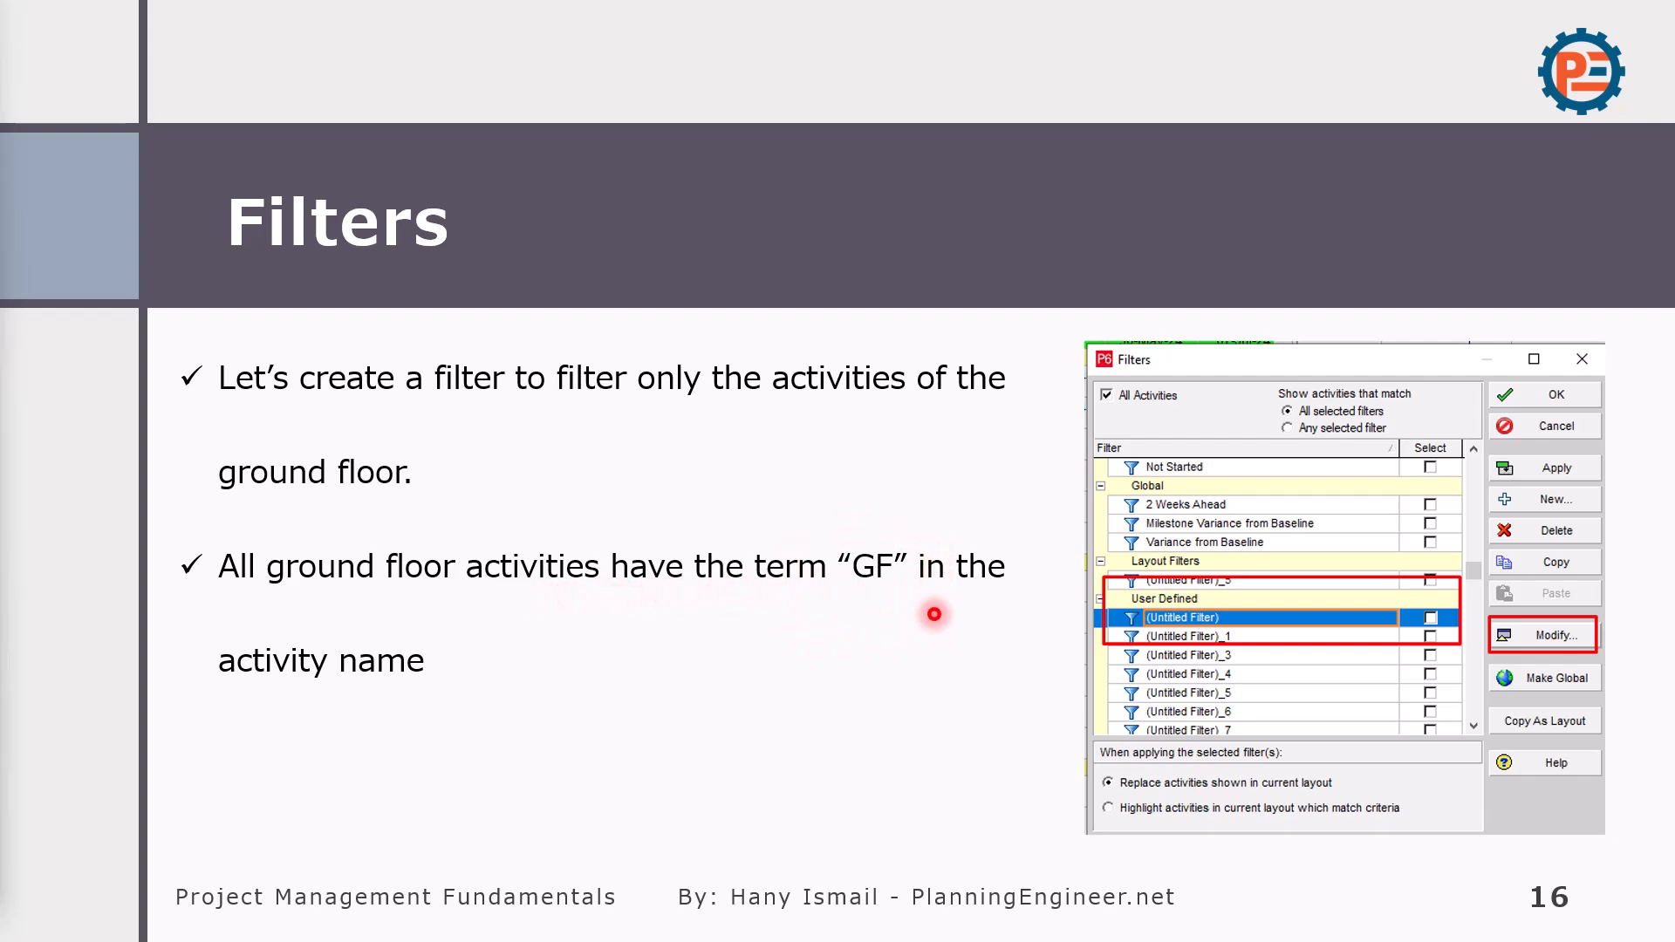
# - Step through the slides on building the custom ground-floor GF filter
pyautogui.click(1555, 635)
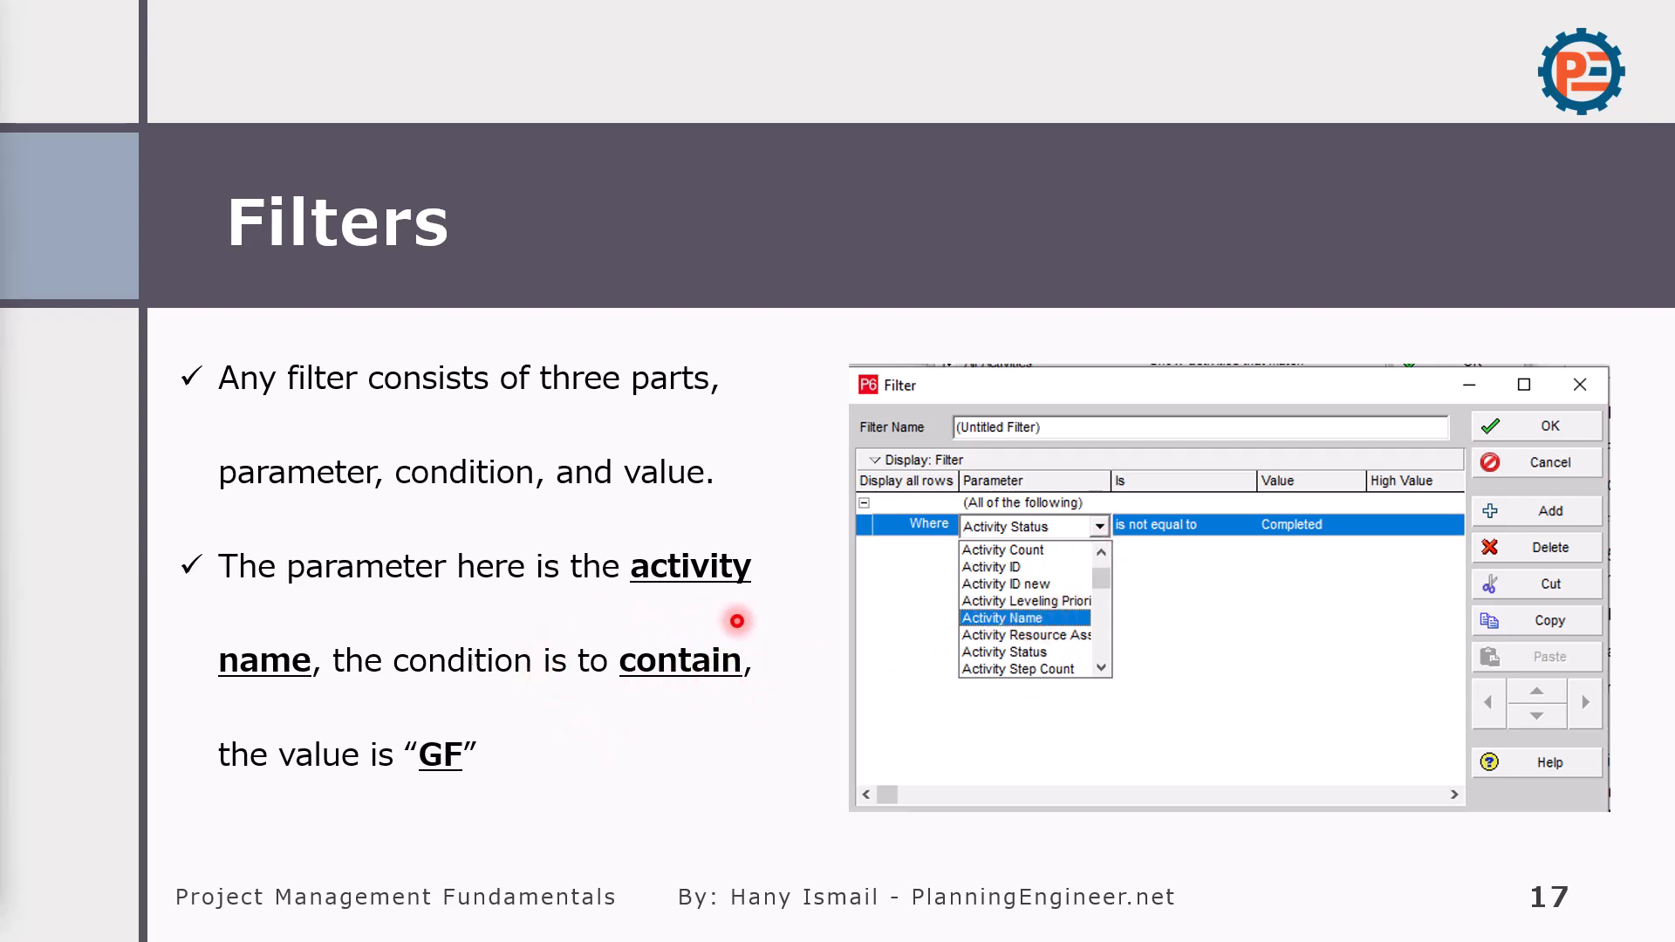
pyautogui.click(1002, 617)
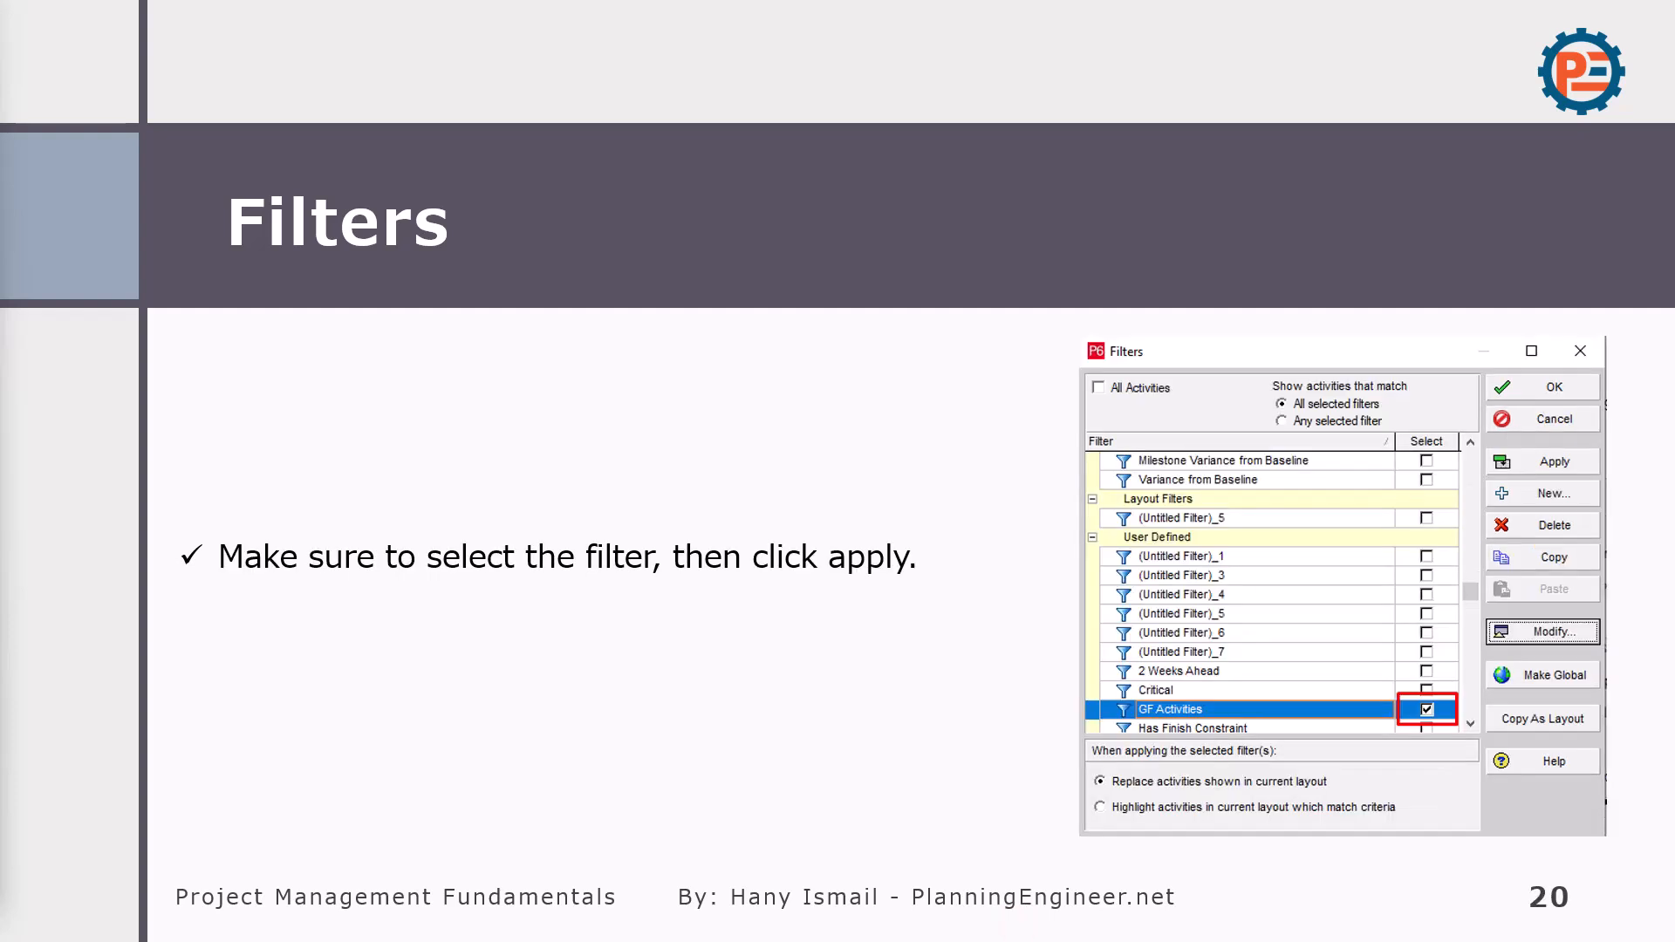
pyautogui.click(1555, 461)
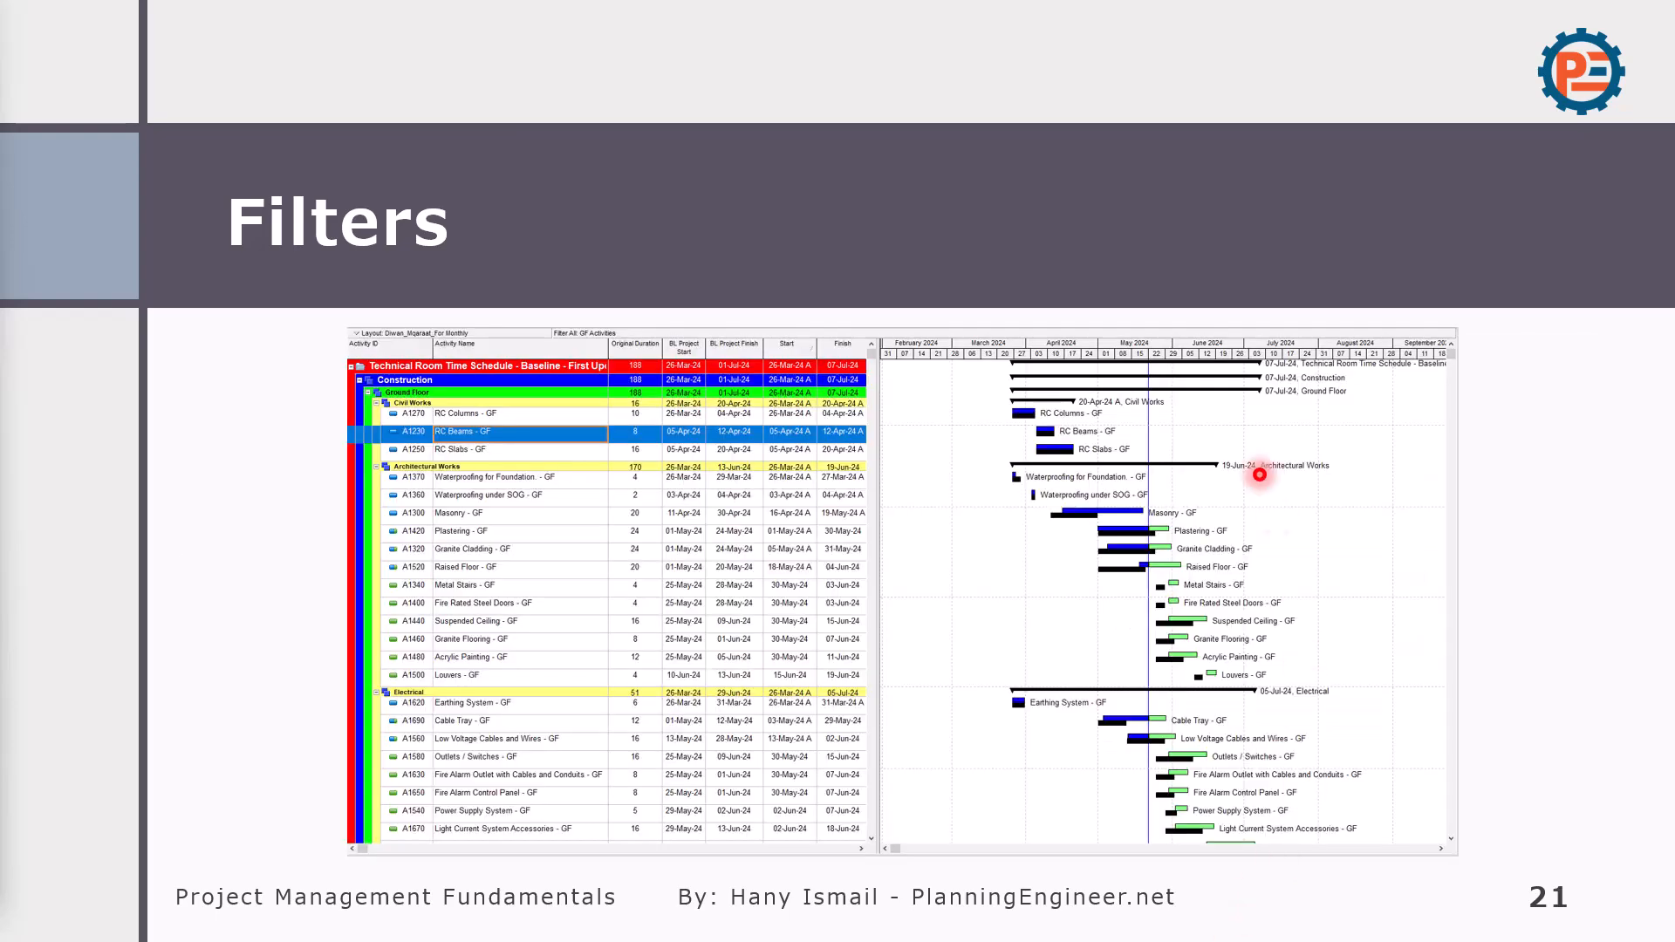
pyautogui.moveTo(1318, 828)
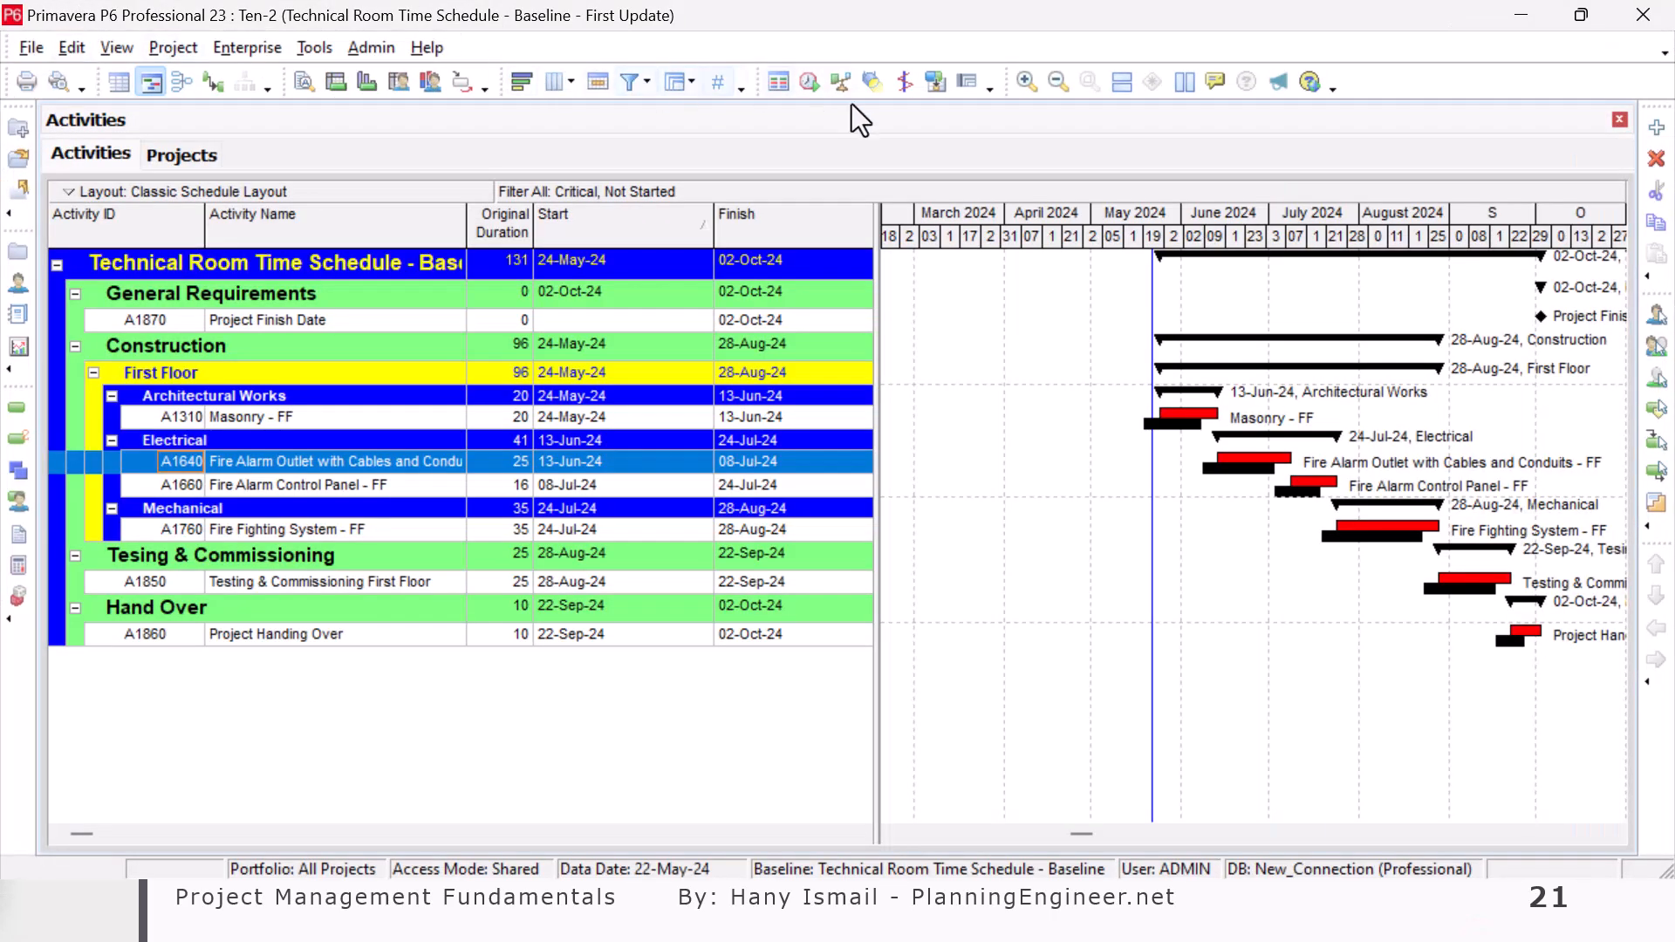
# - Reset P6 filtering to All Activities so every activity shows again
pyautogui.click(628, 82)
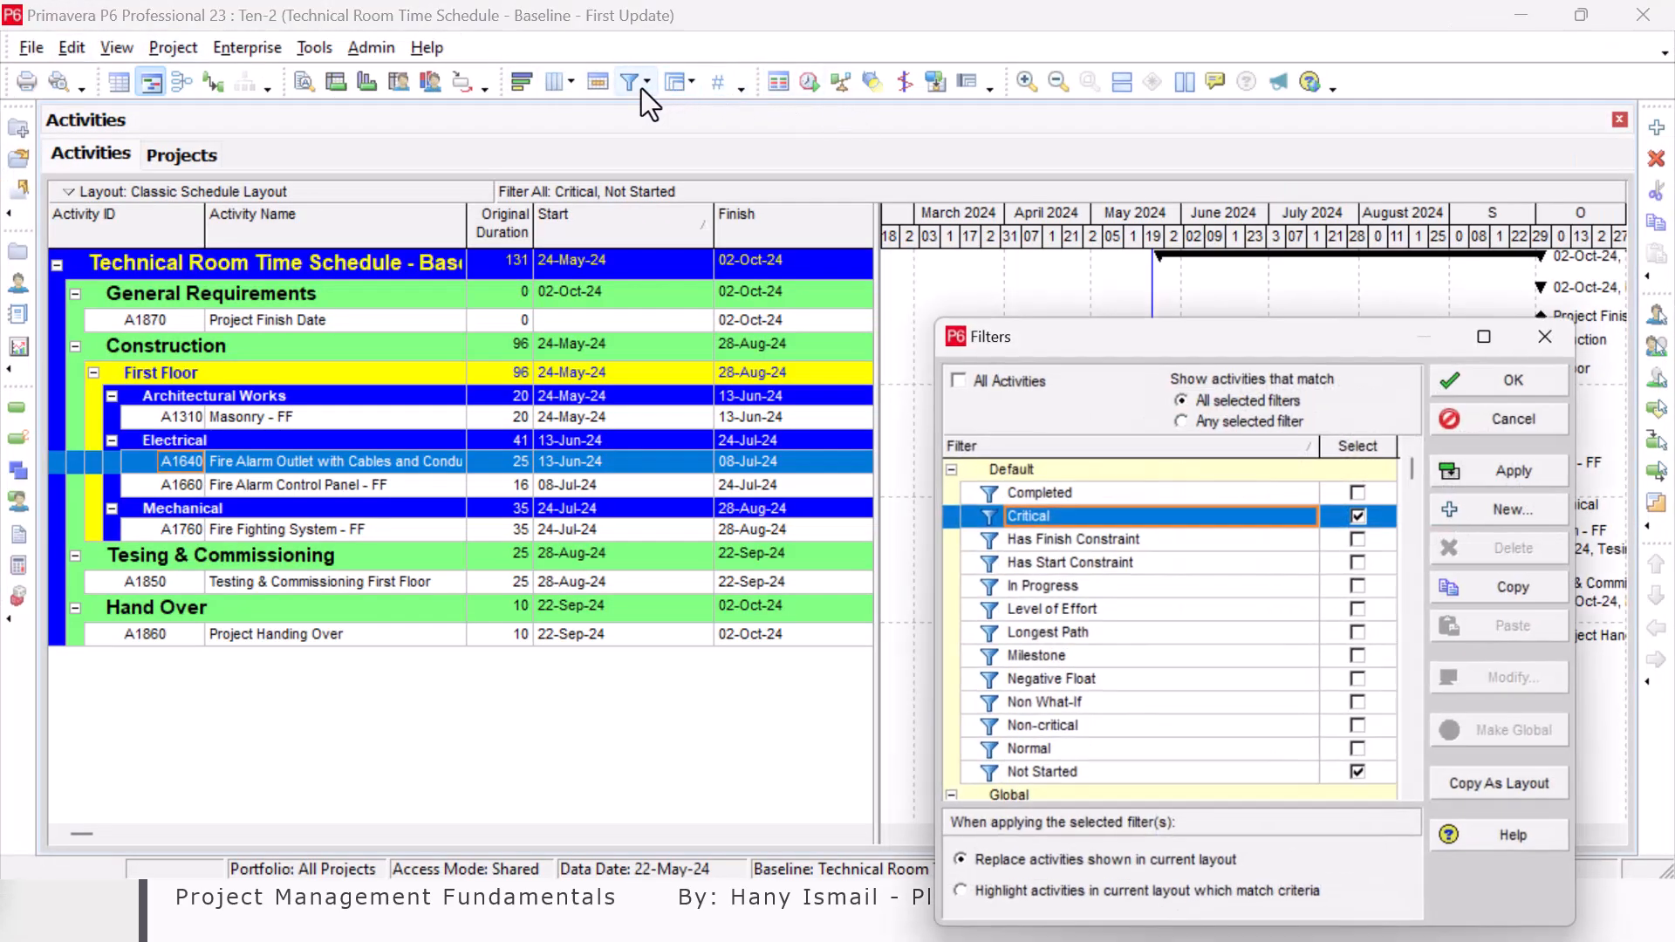
pyautogui.click(958, 381)
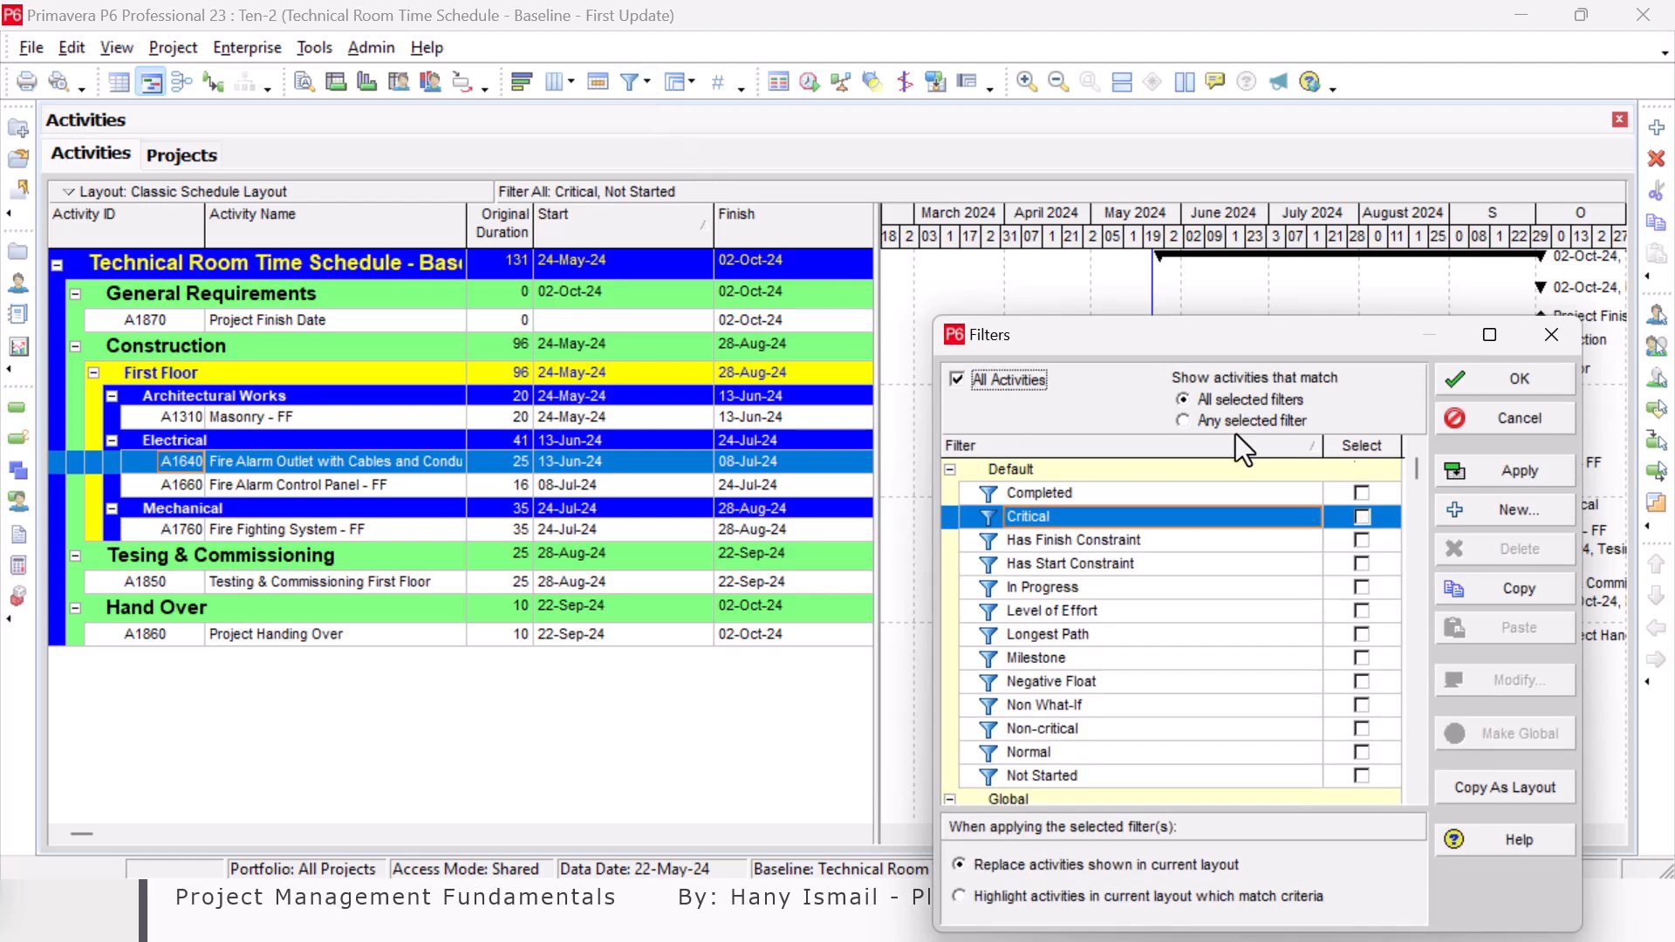
pyautogui.click(1518, 471)
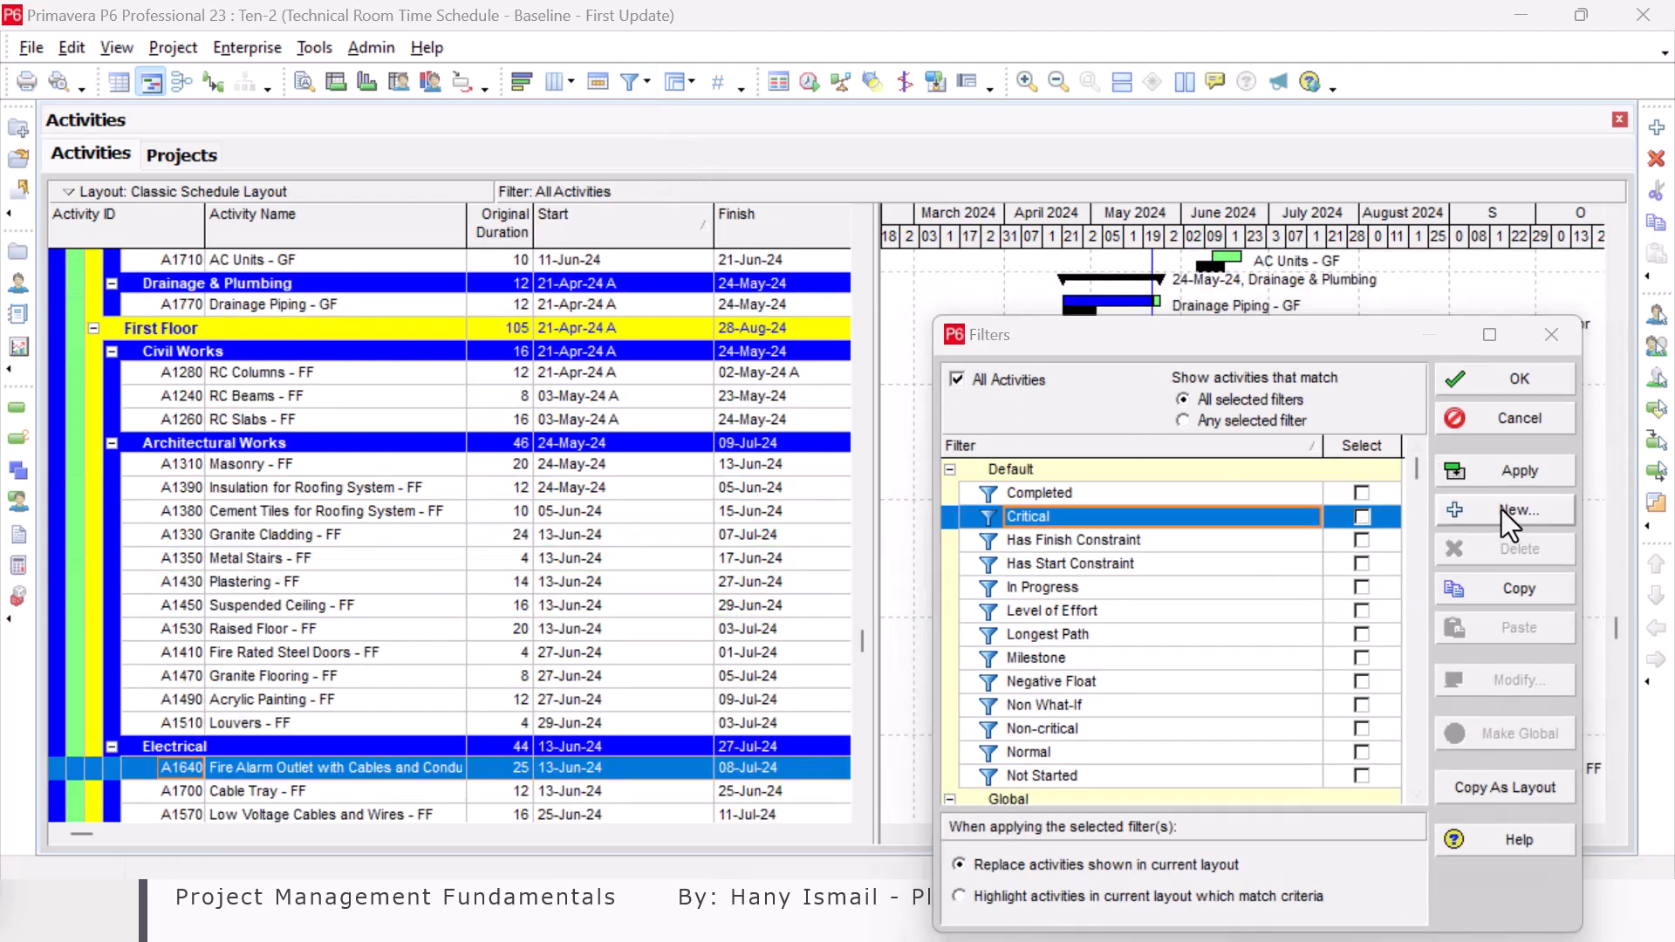
# - Create a new filter 'GF Activities' where Activity Name contains GF
pyautogui.click(1517, 509)
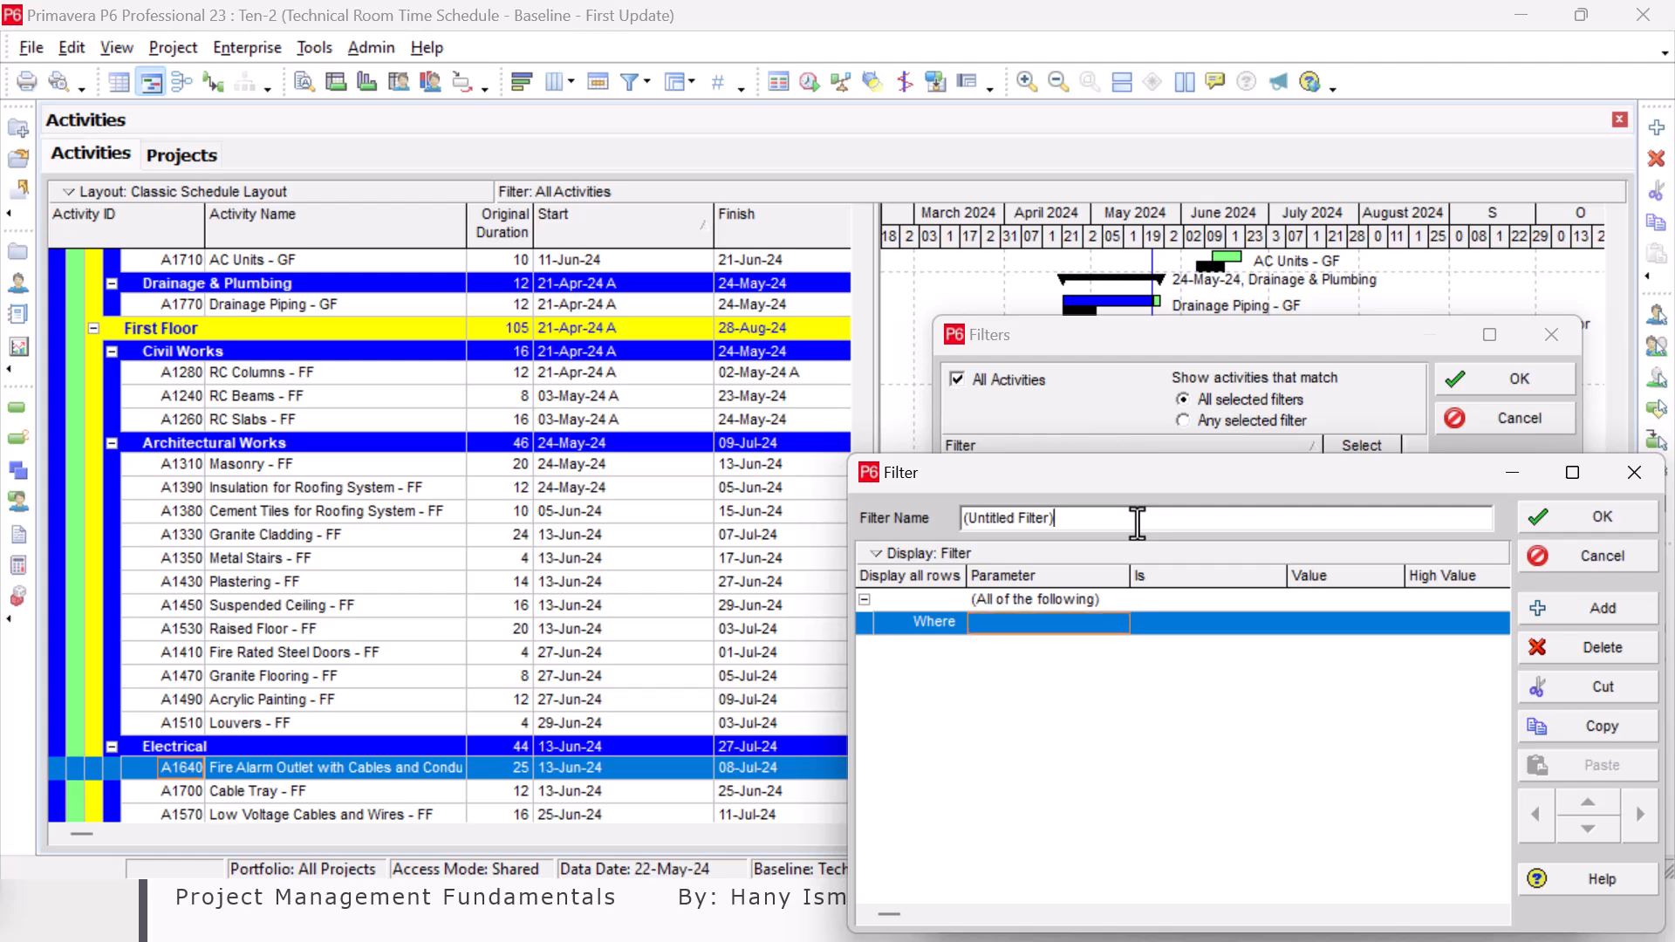
pyautogui.write('GF')
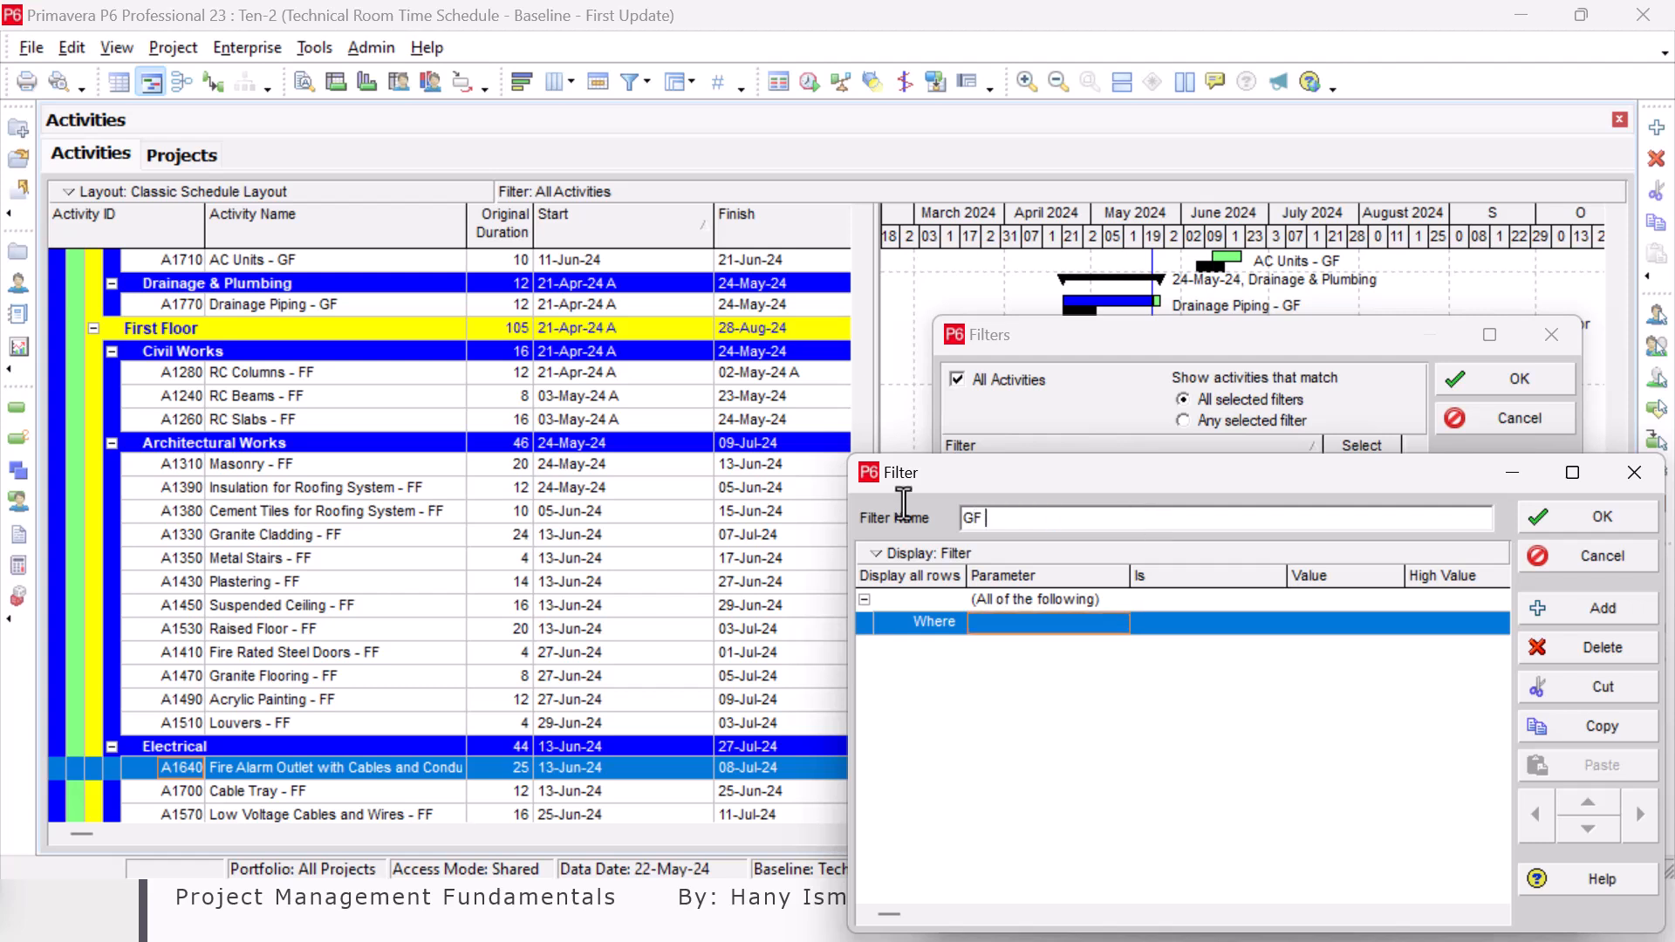
pyautogui.write('Activities')
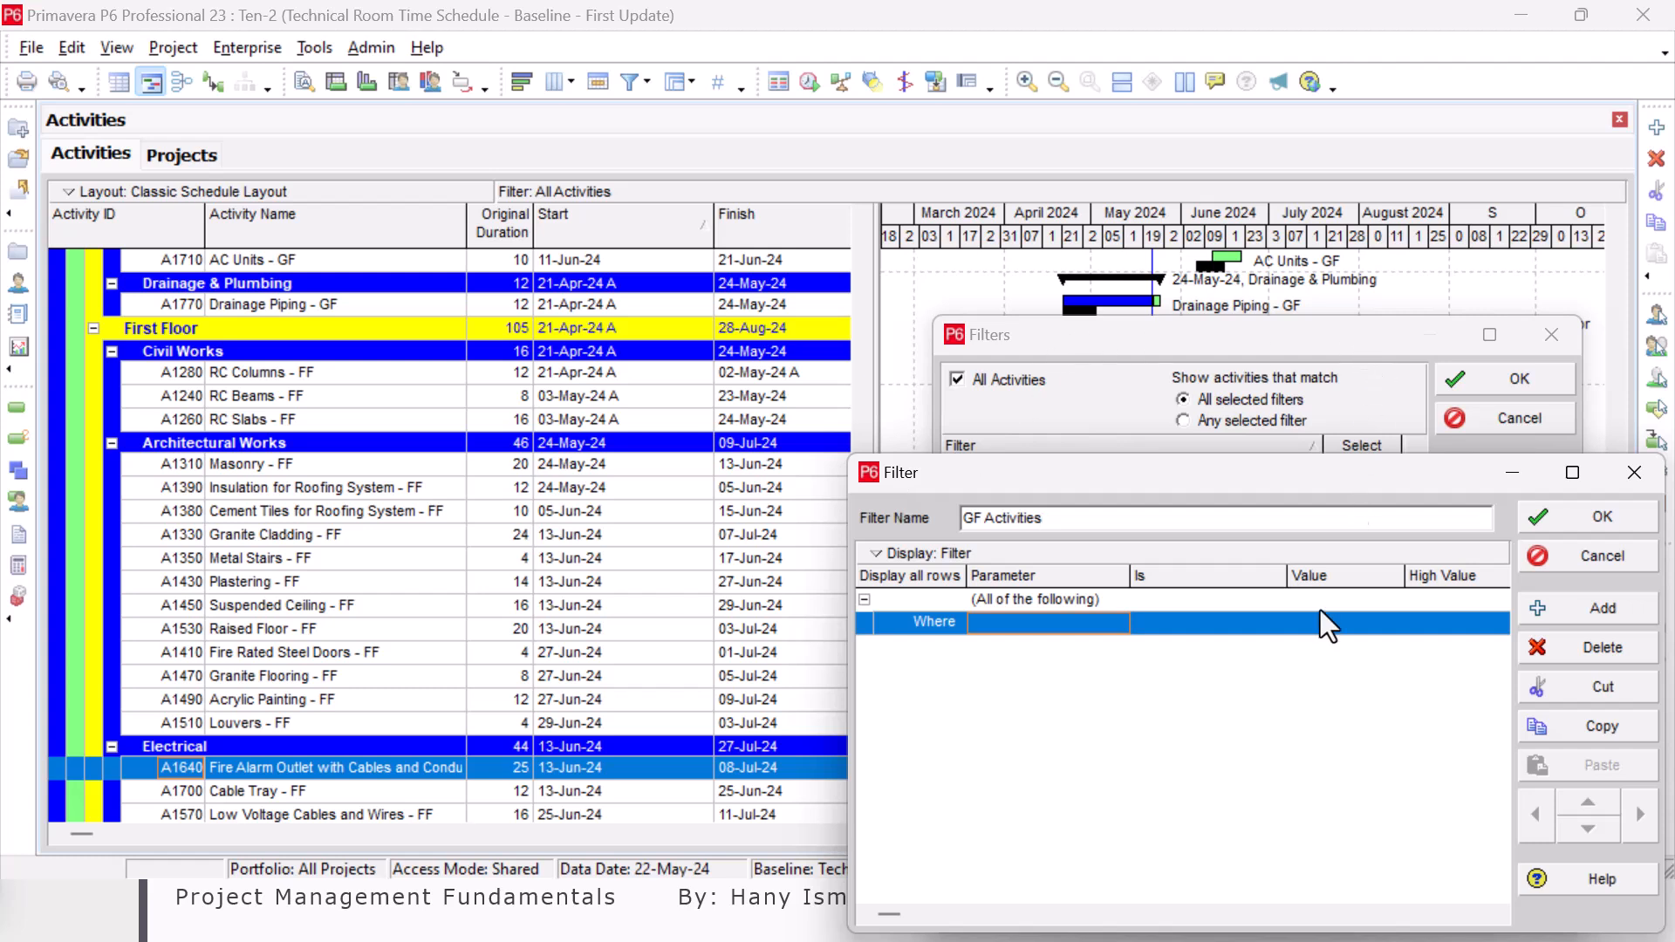
pyautogui.click(1115, 623)
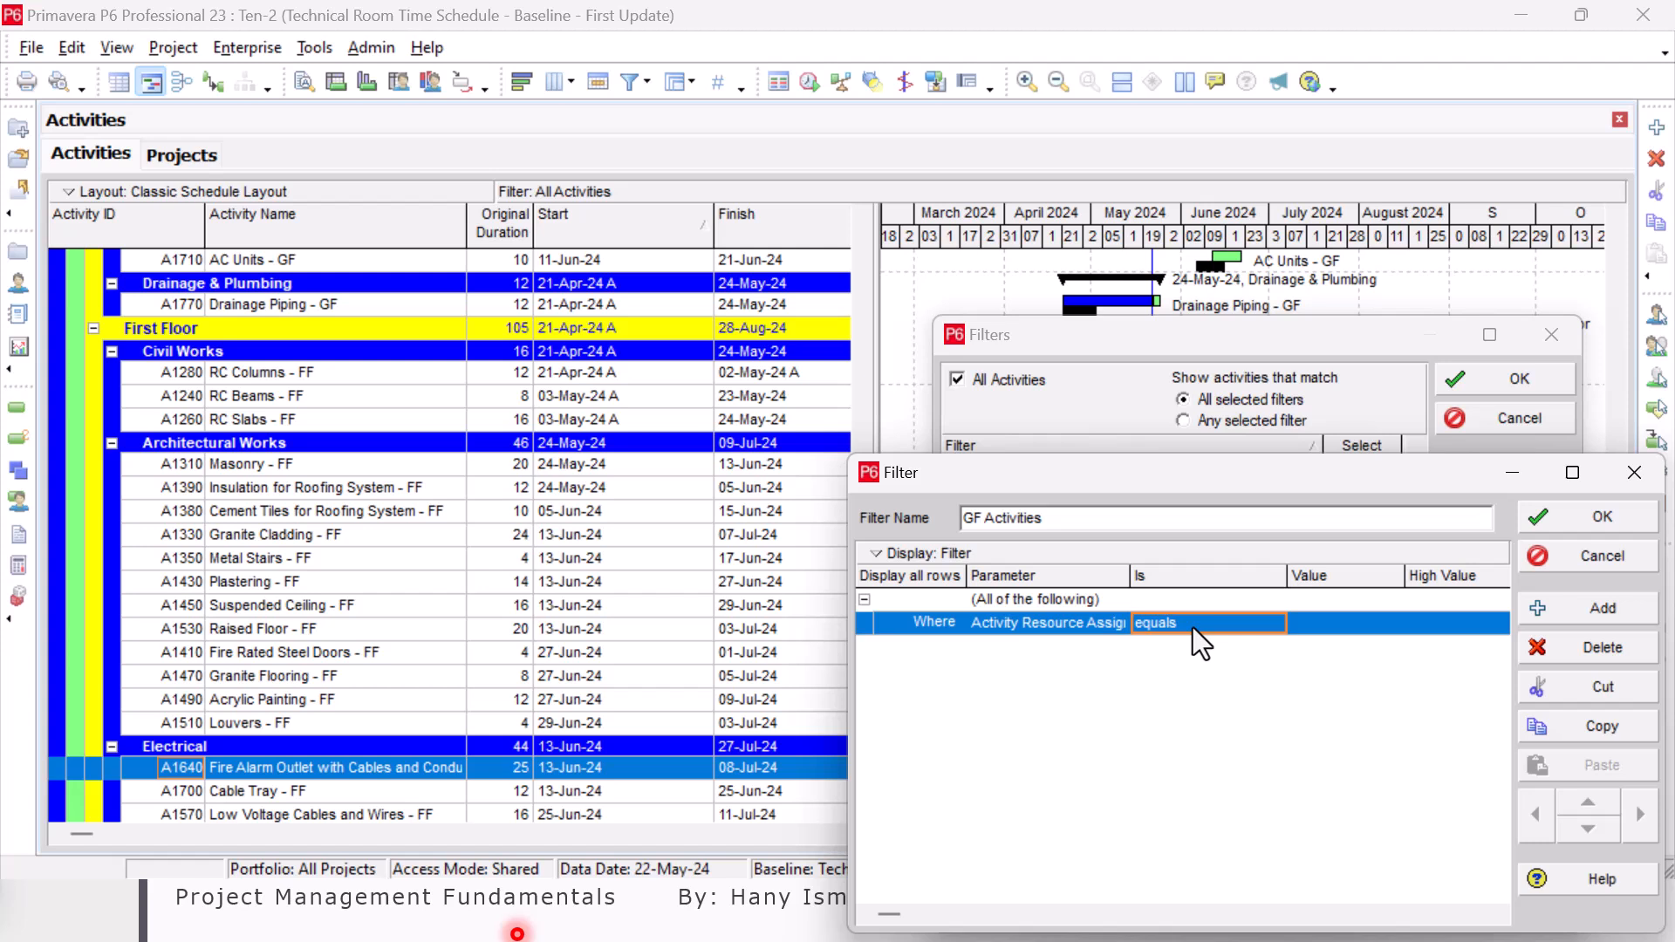
pyautogui.click(1272, 625)
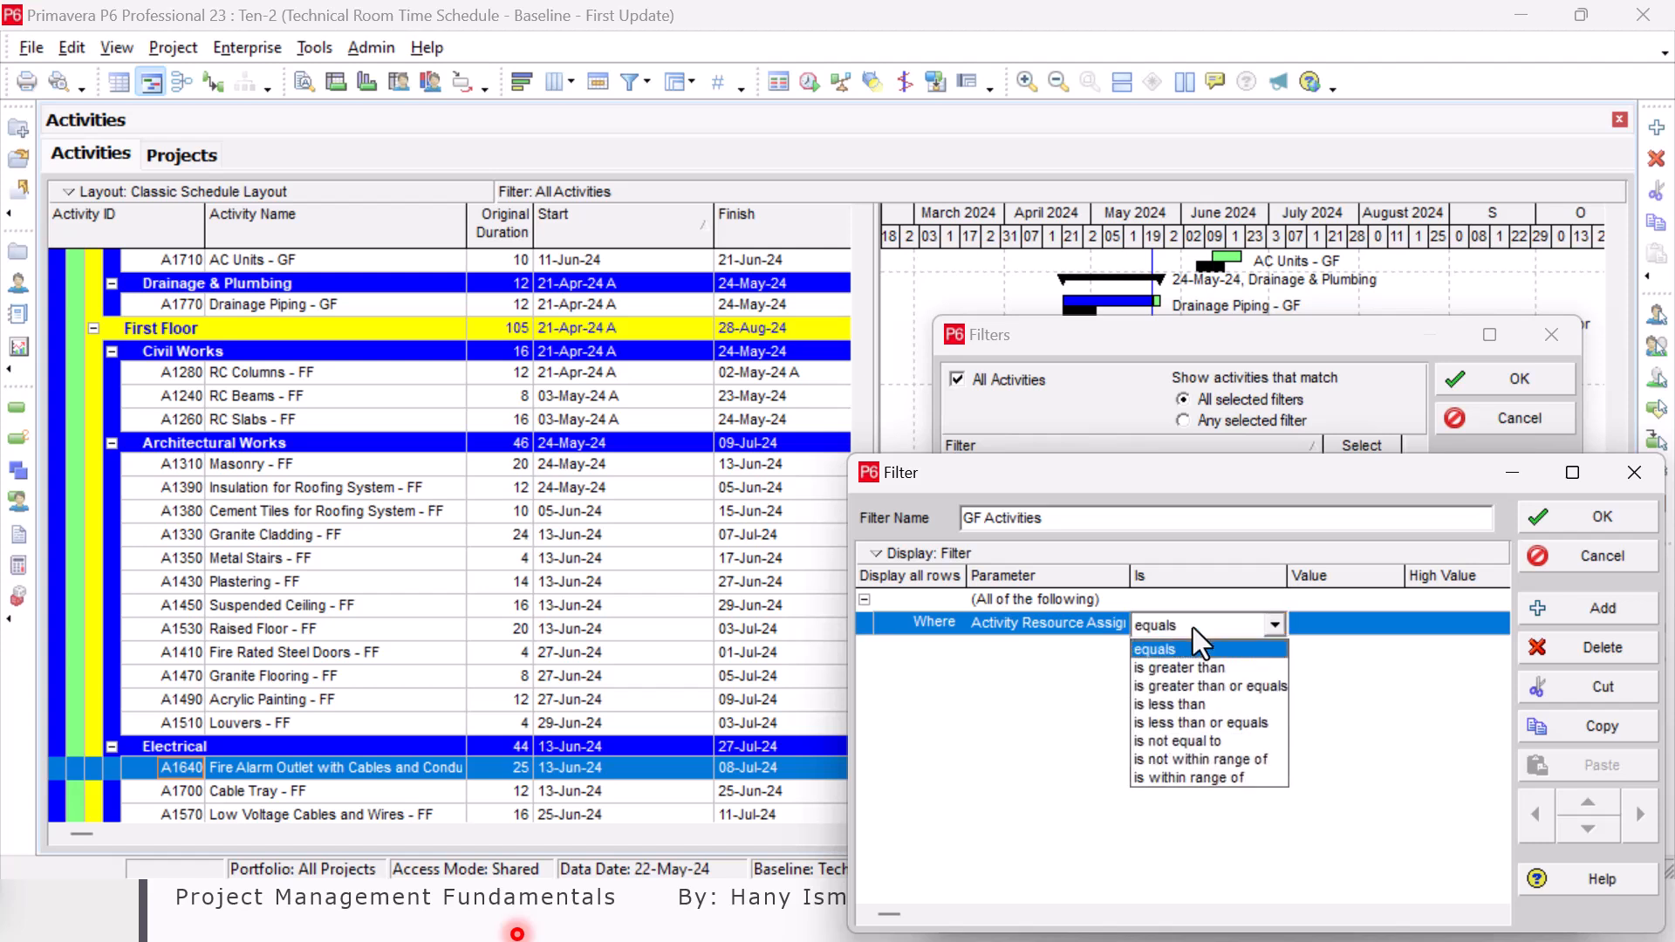
pyautogui.click(1047, 624)
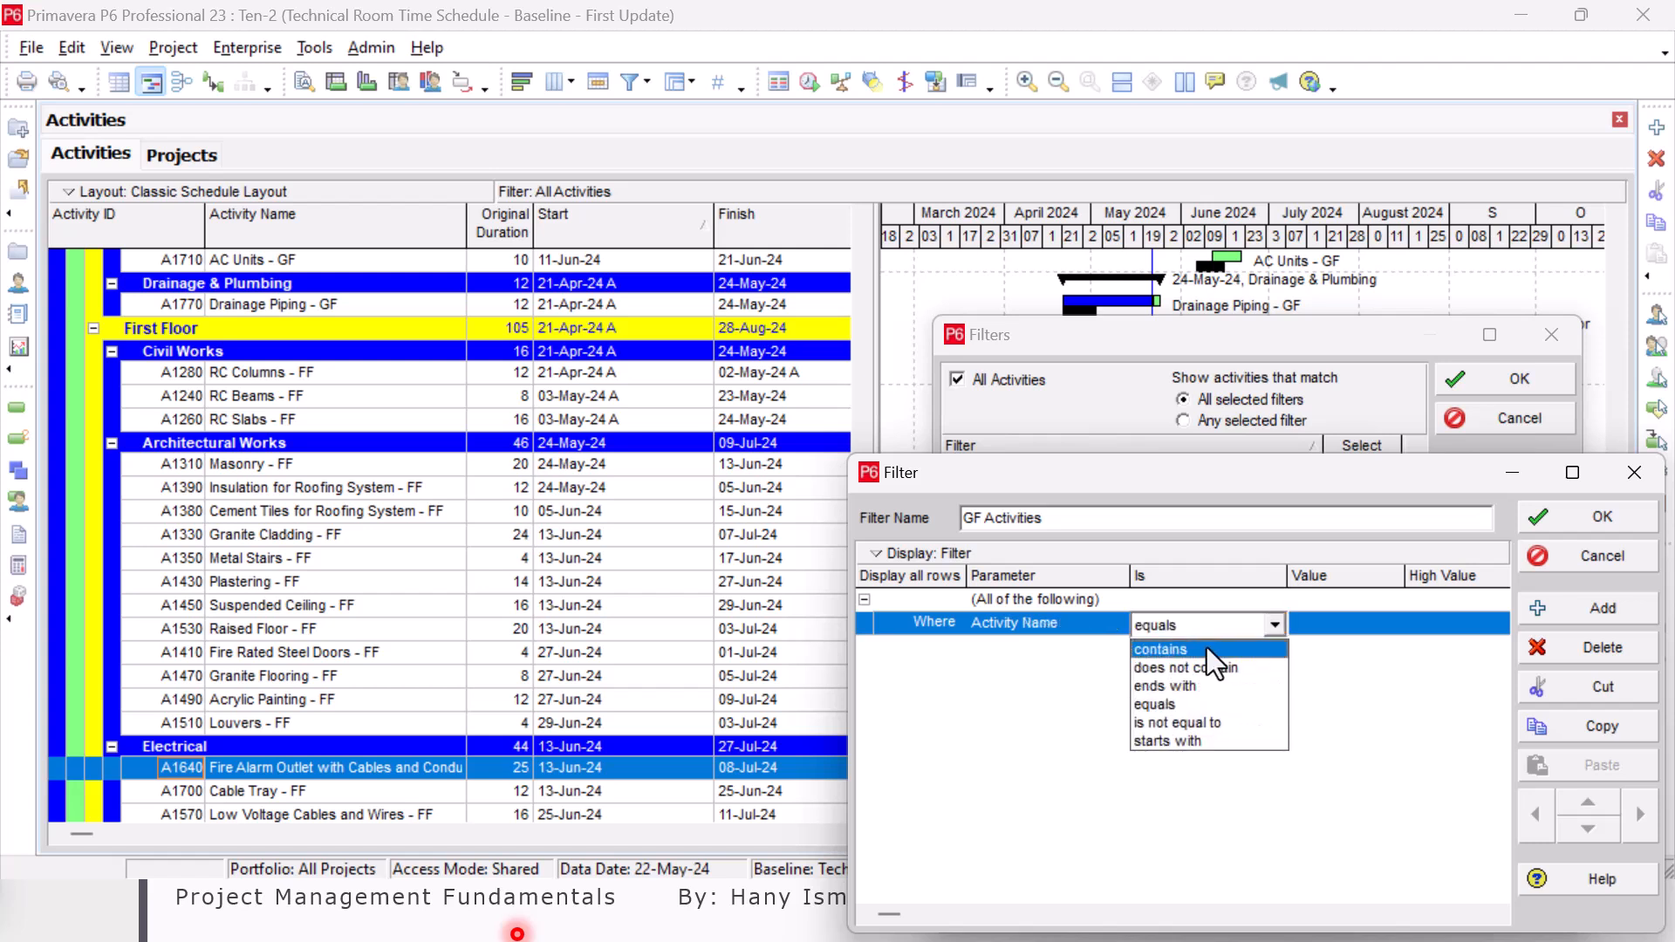
pyautogui.click(1160, 650)
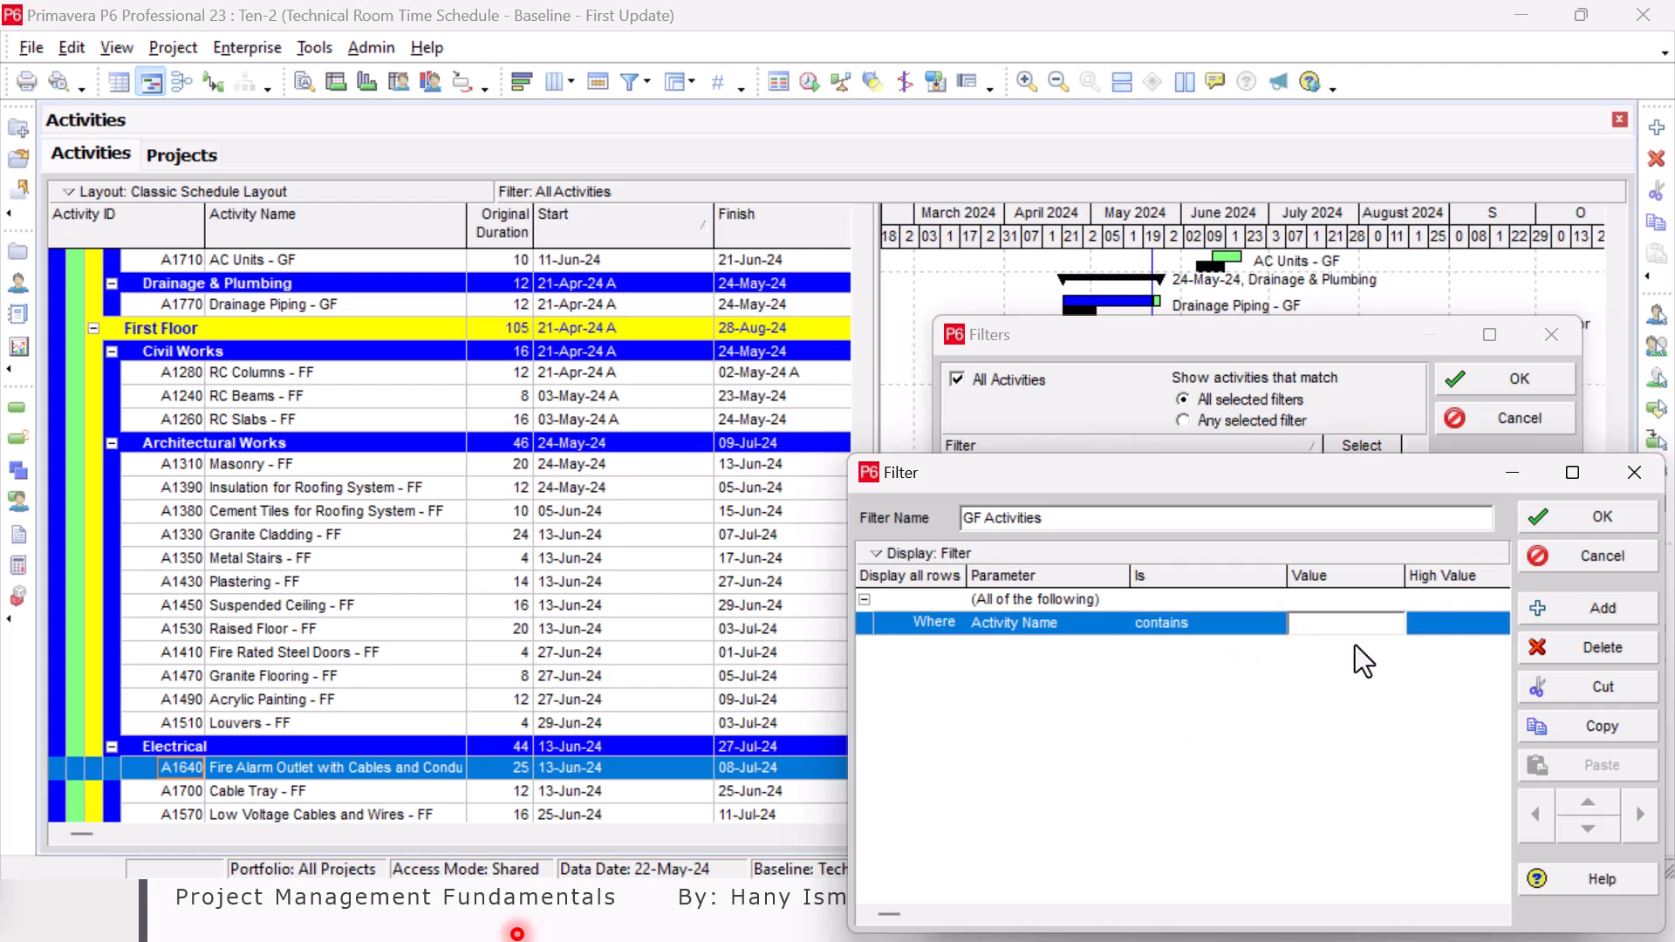
pyautogui.write('GF')
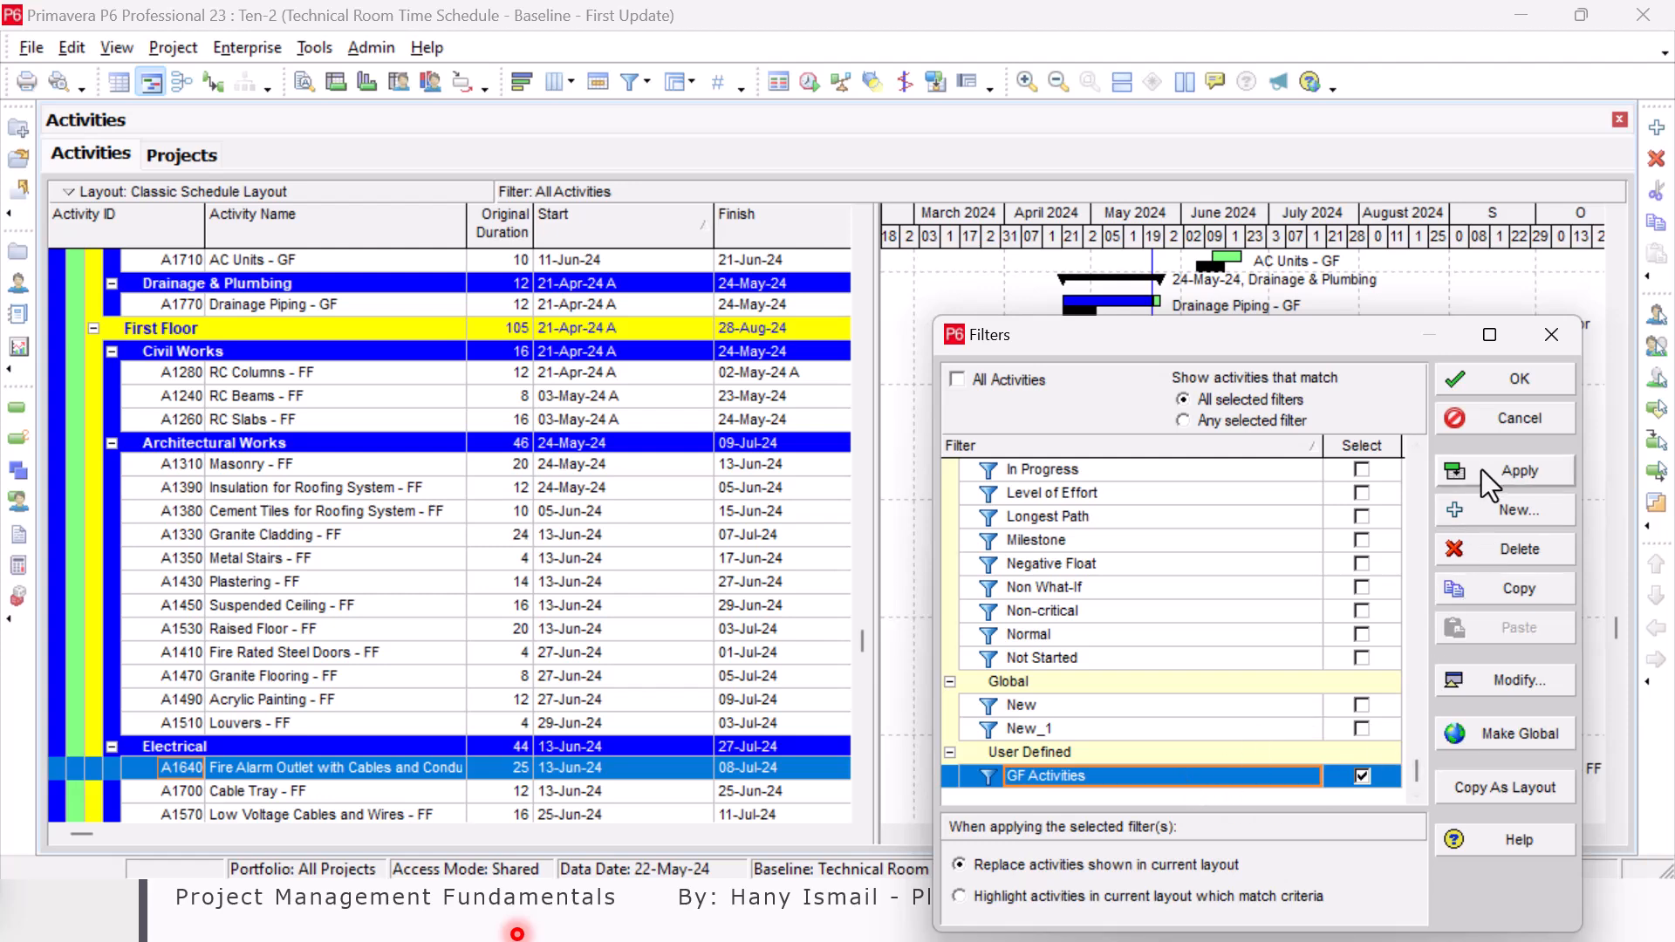
# - Apply the GF Activities filter so only ground-floor activities remain listed
pyautogui.click(1505, 471)
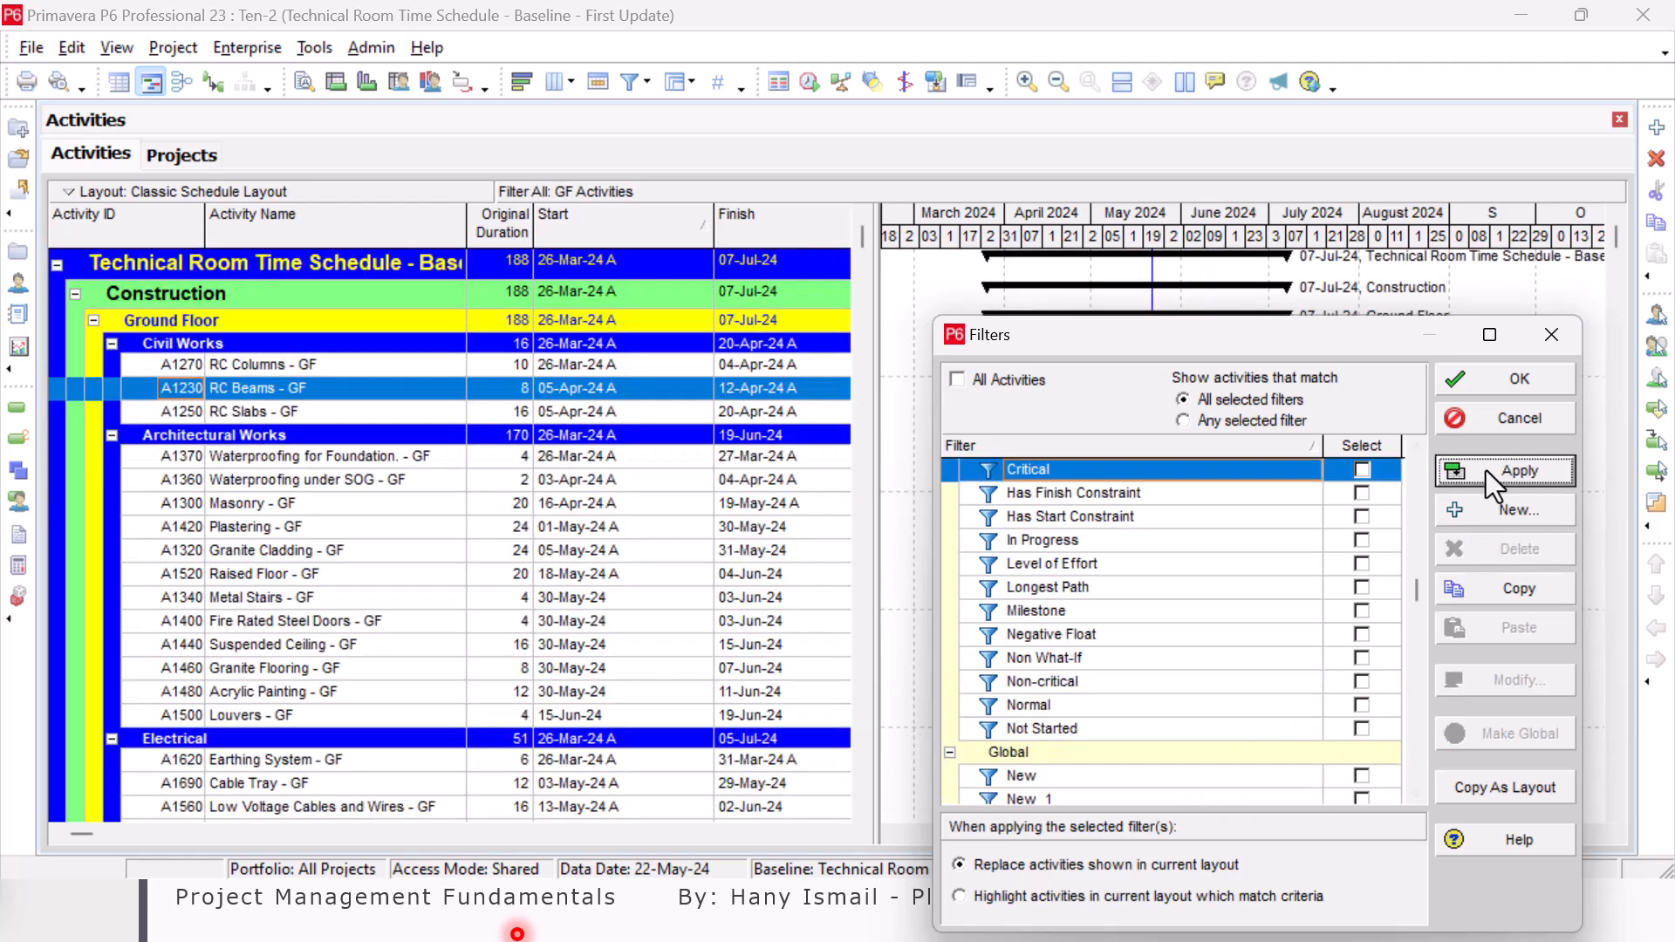
pyautogui.click(1516, 471)
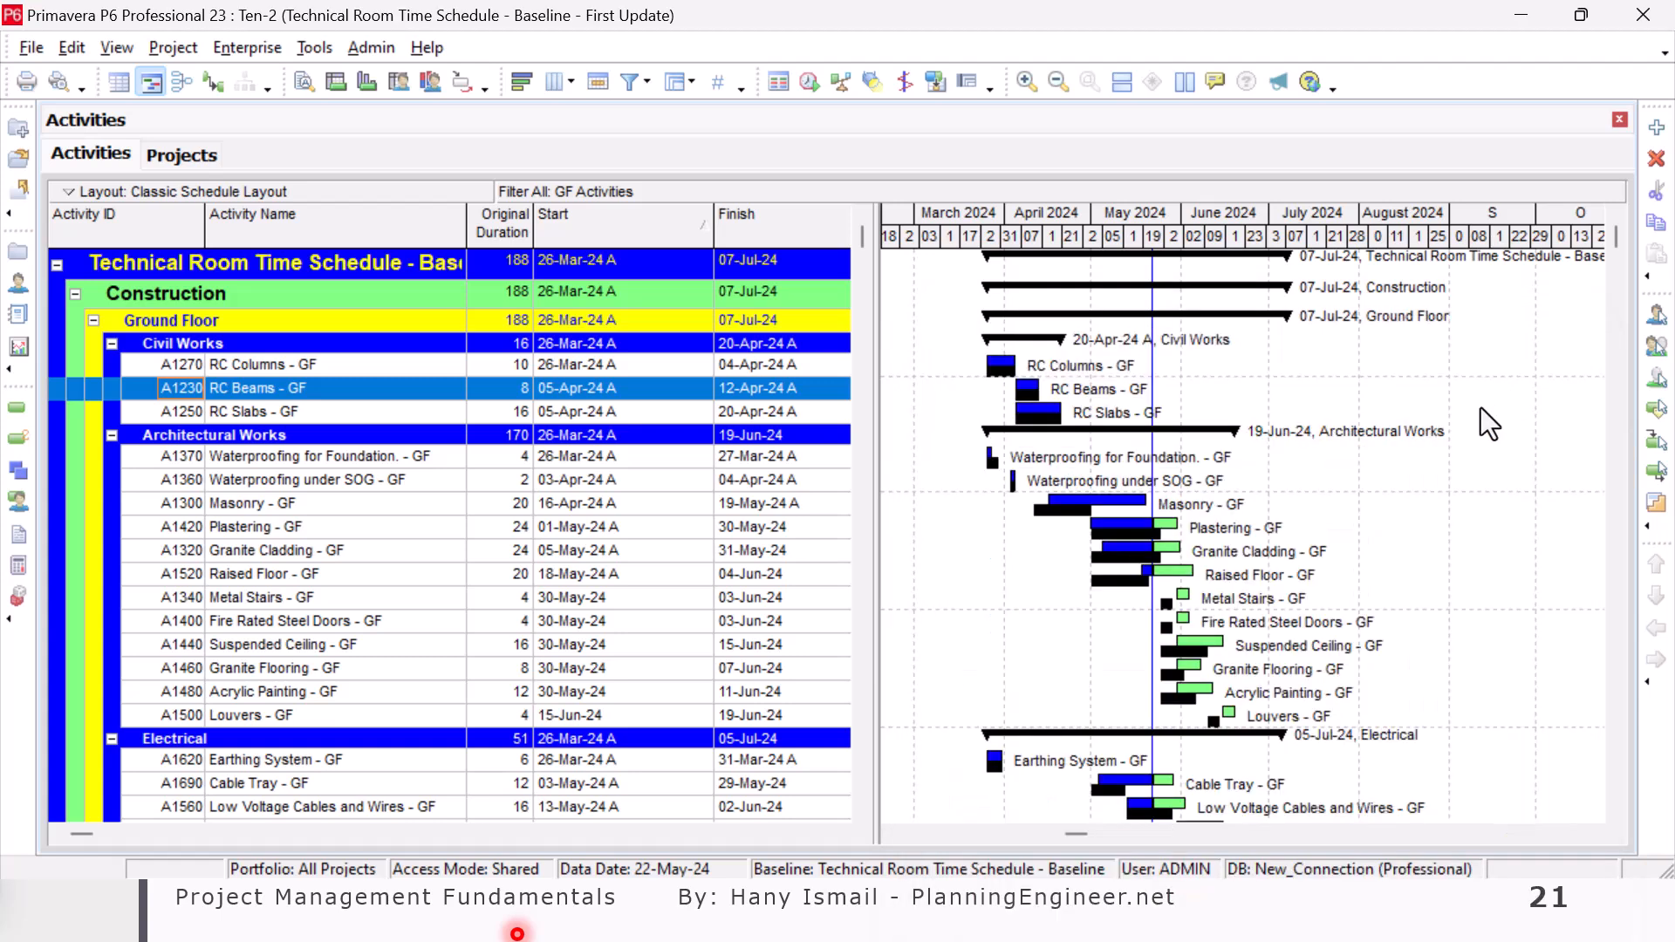
pyautogui.scroll(-3)
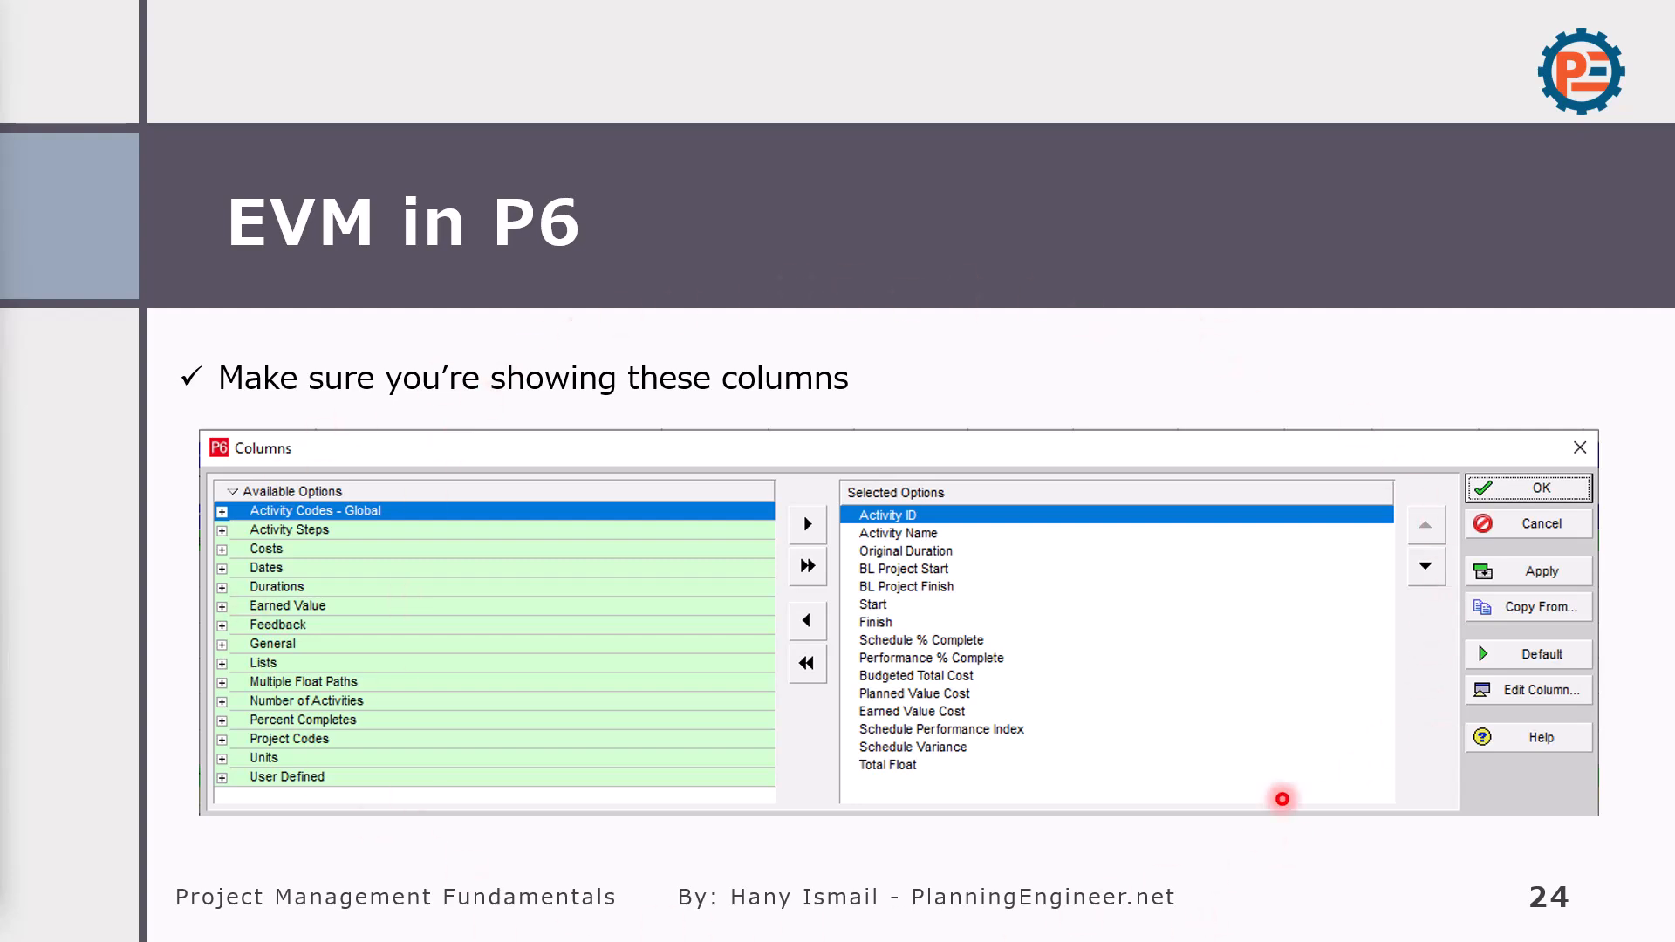
pyautogui.moveTo(1234, 623)
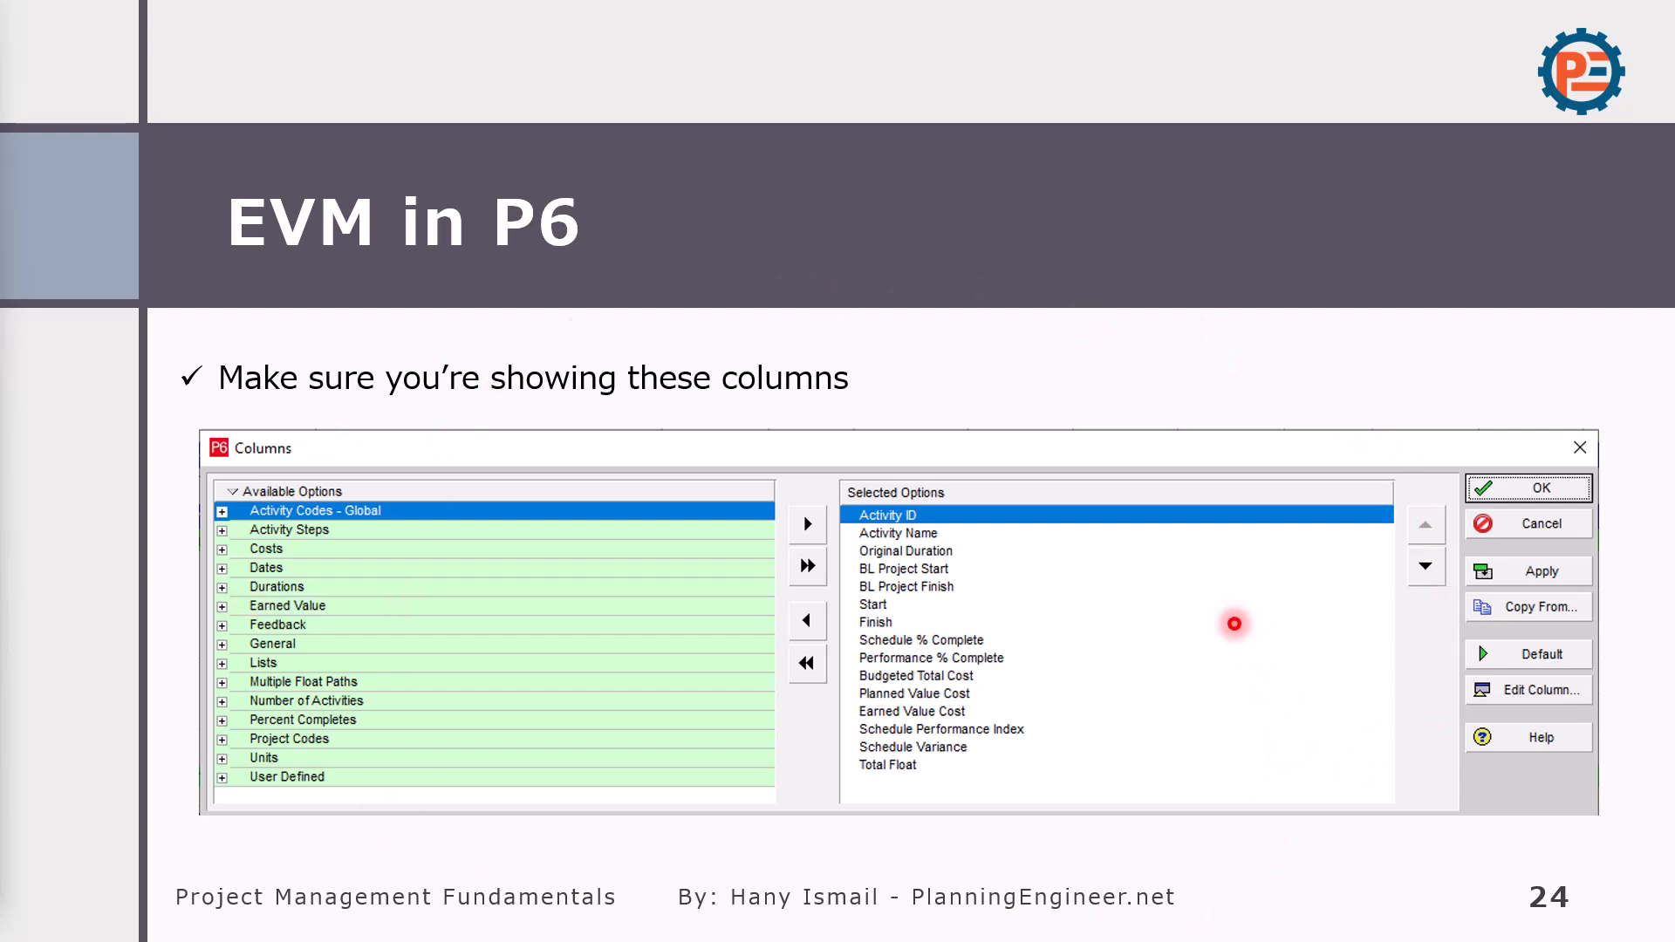
pyautogui.moveTo(1190, 815)
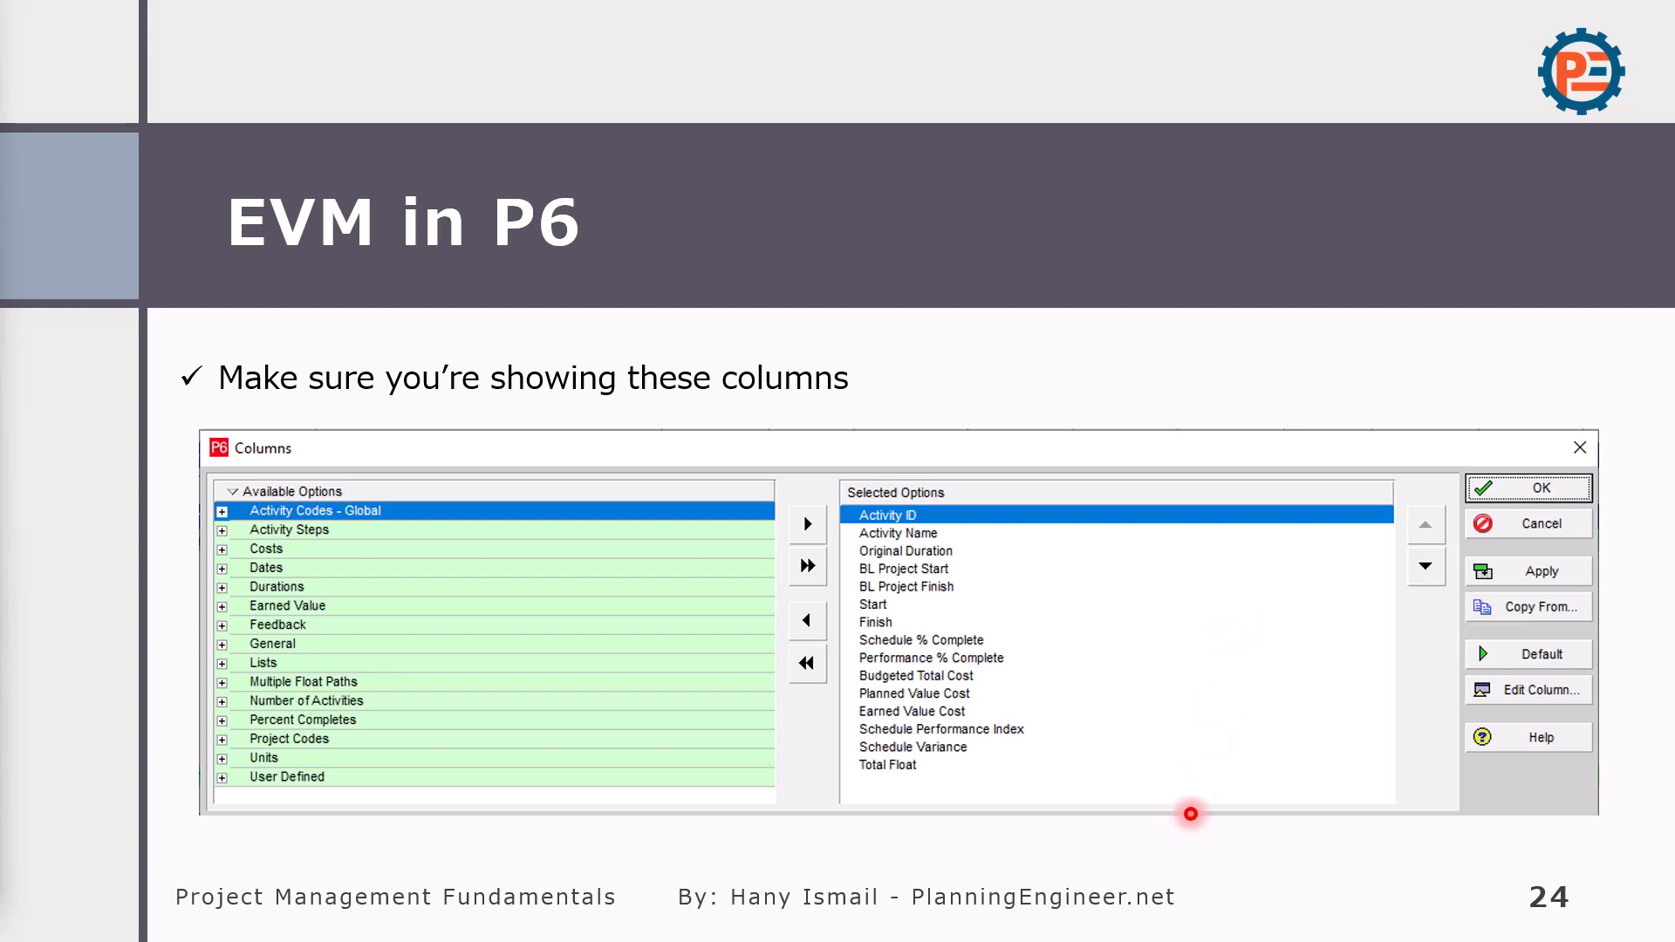
# - Advance the slideshow to the 'EVM in P6' slide listing the required columns
pyautogui.click(1539, 487)
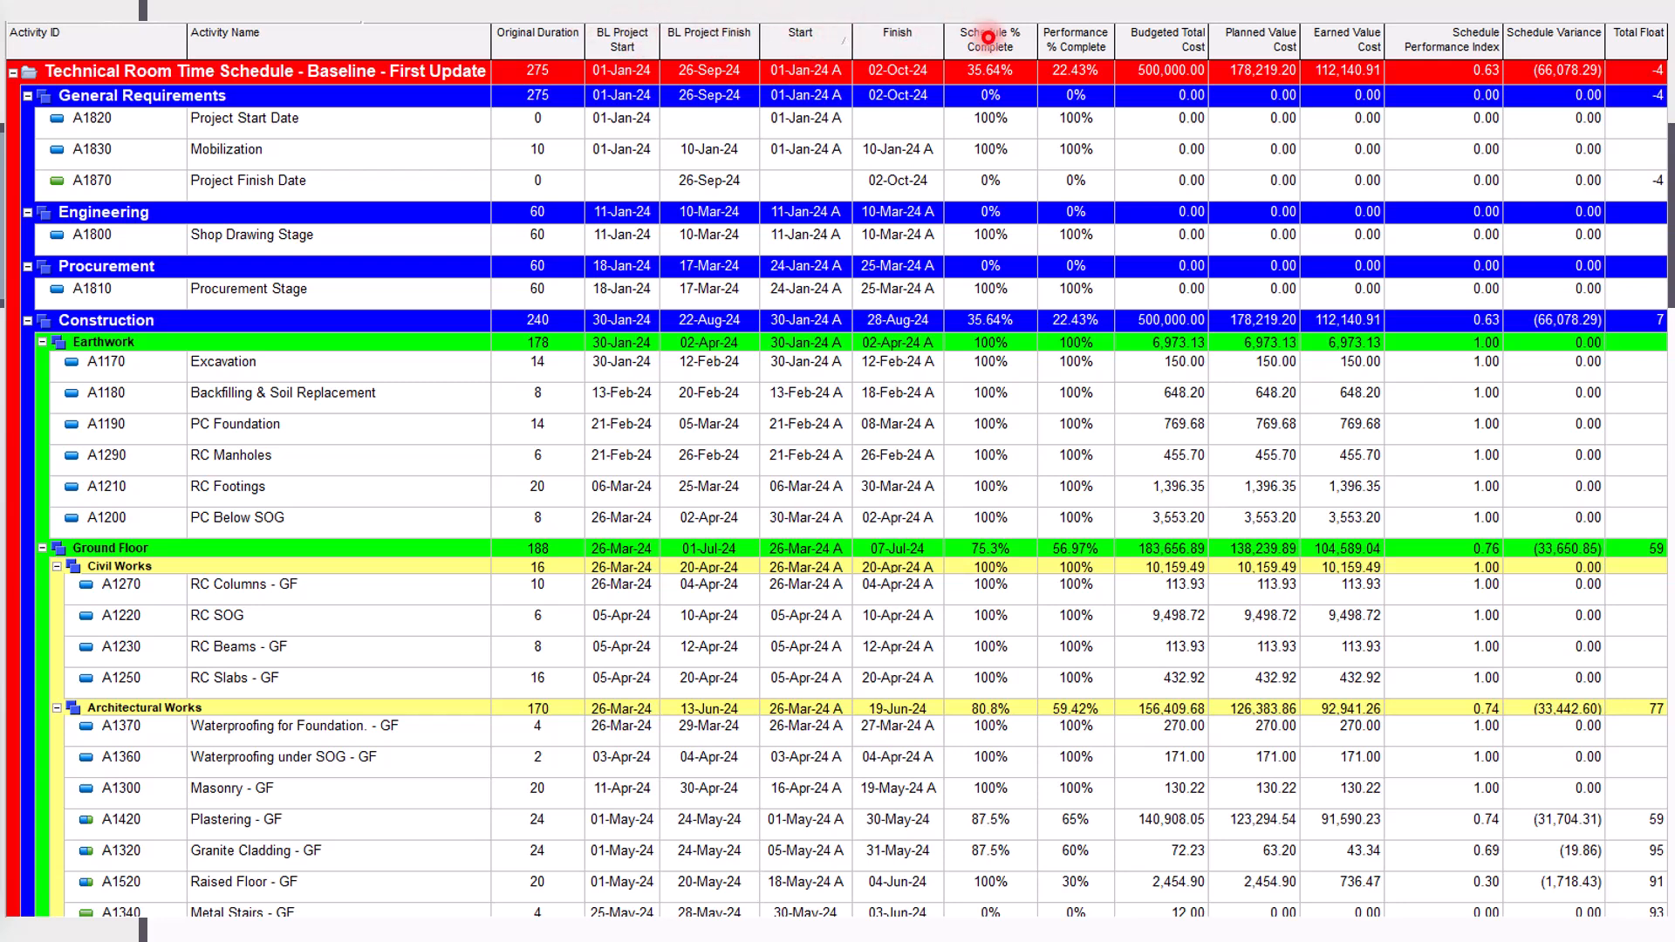
pyautogui.moveTo(1075, 32)
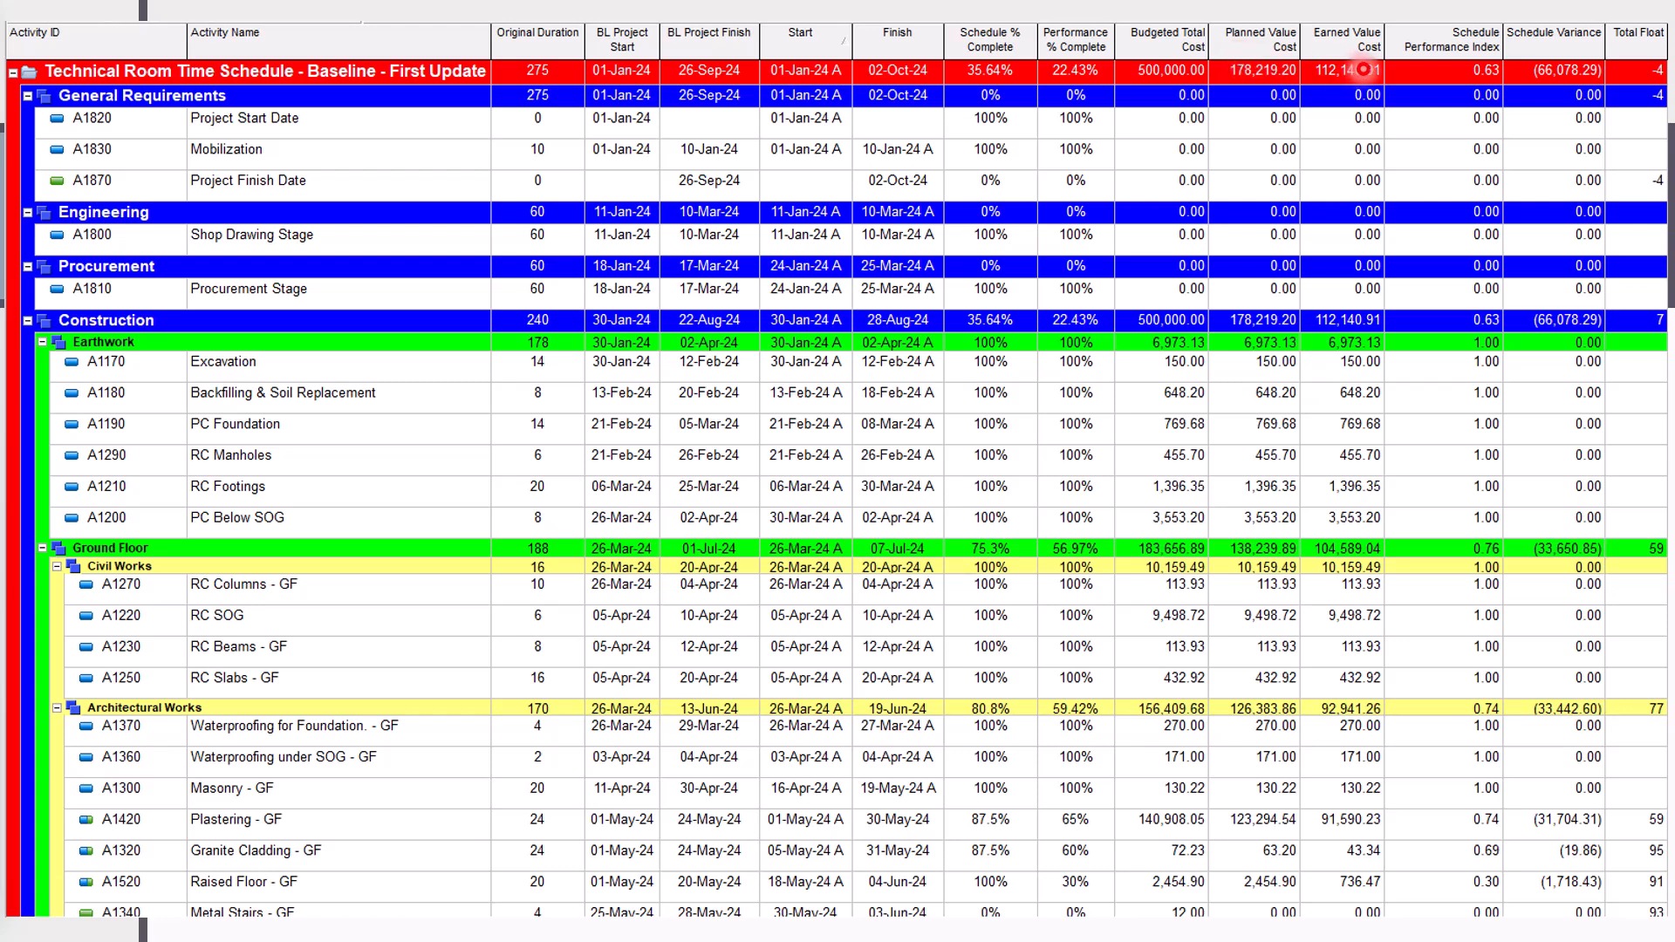
pyautogui.moveTo(1540, 70)
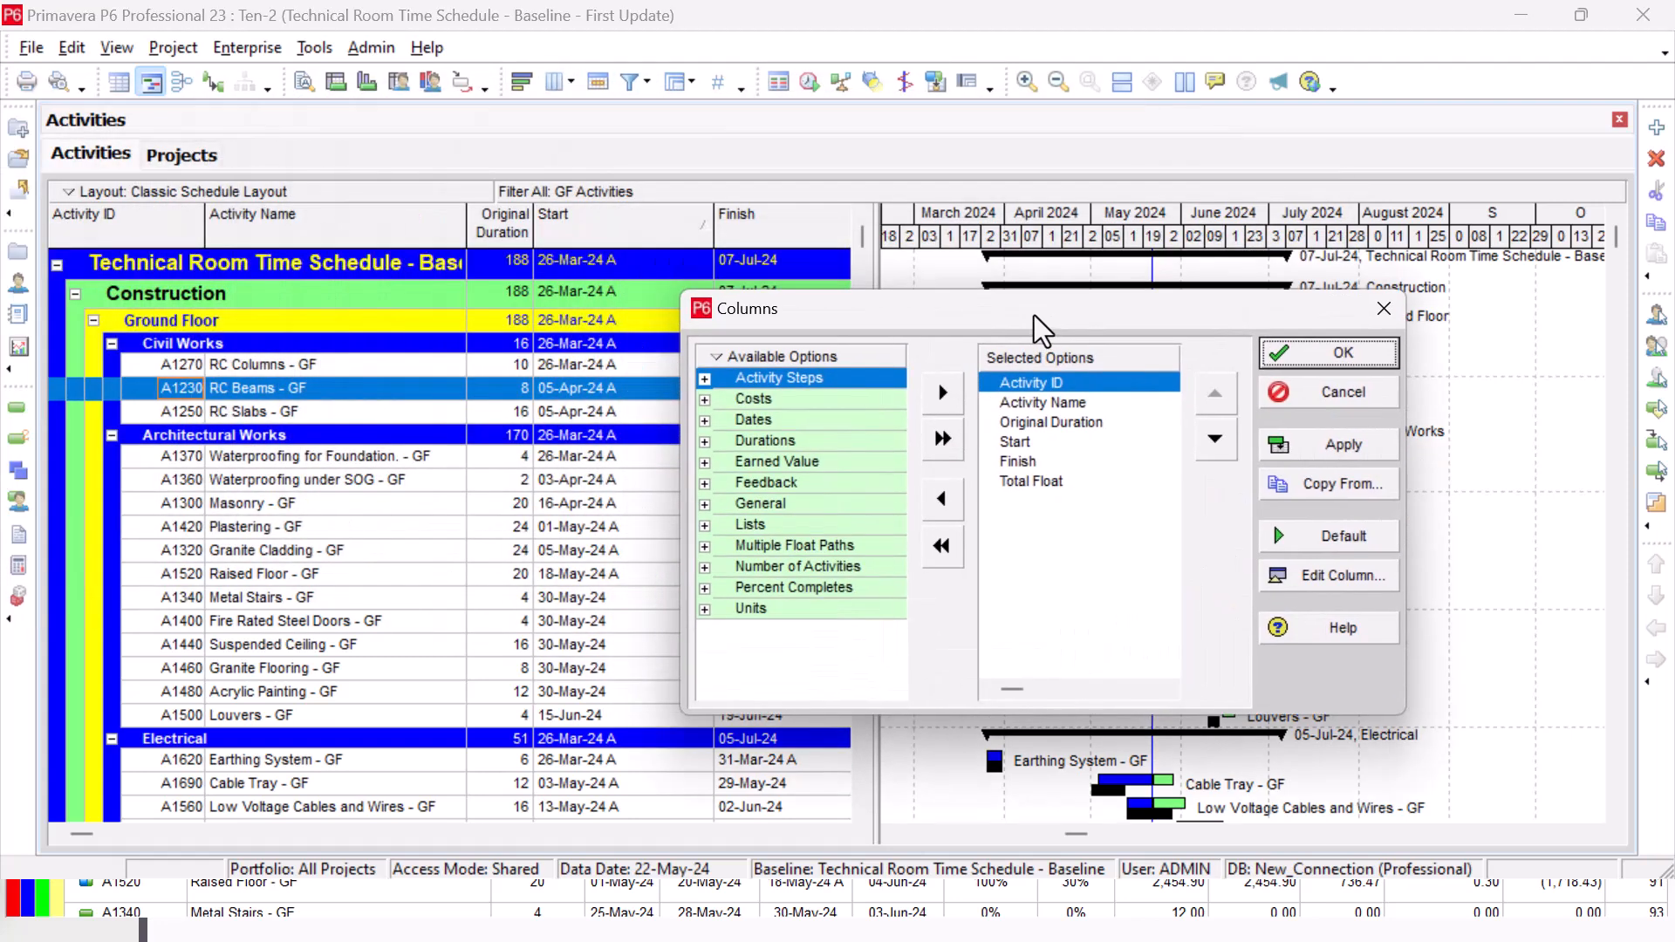
# - Add BL Project Start and BL Project Finish from Dates after Original Duration
pyautogui.click(1050, 423)
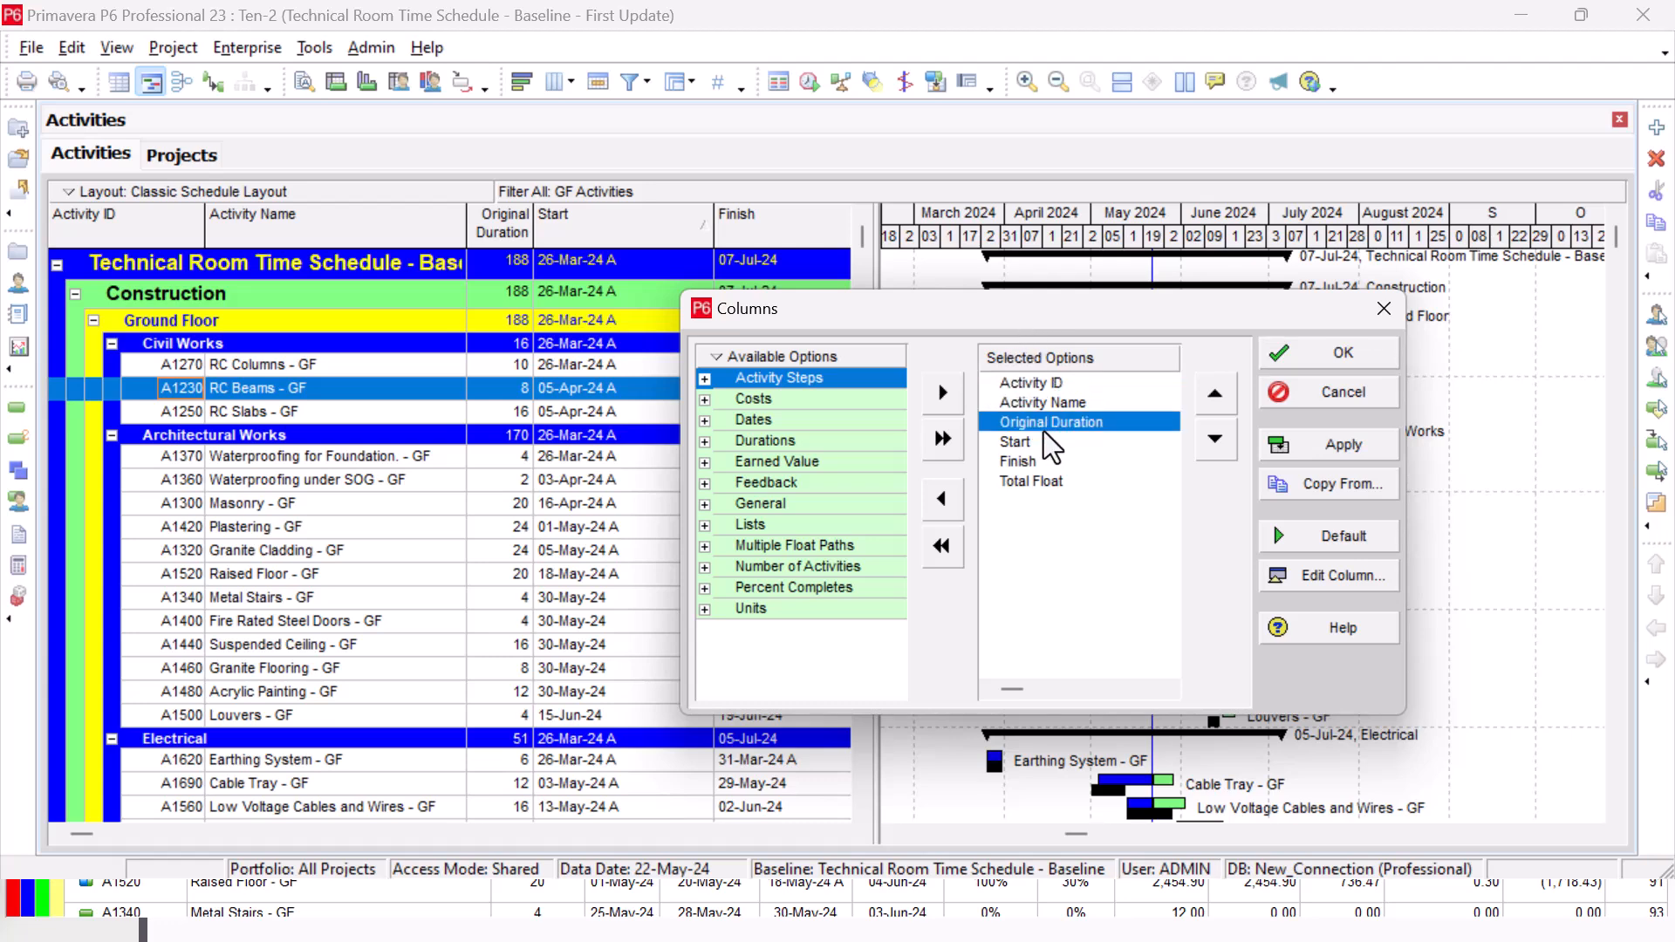
pyautogui.moveTo(1049, 455)
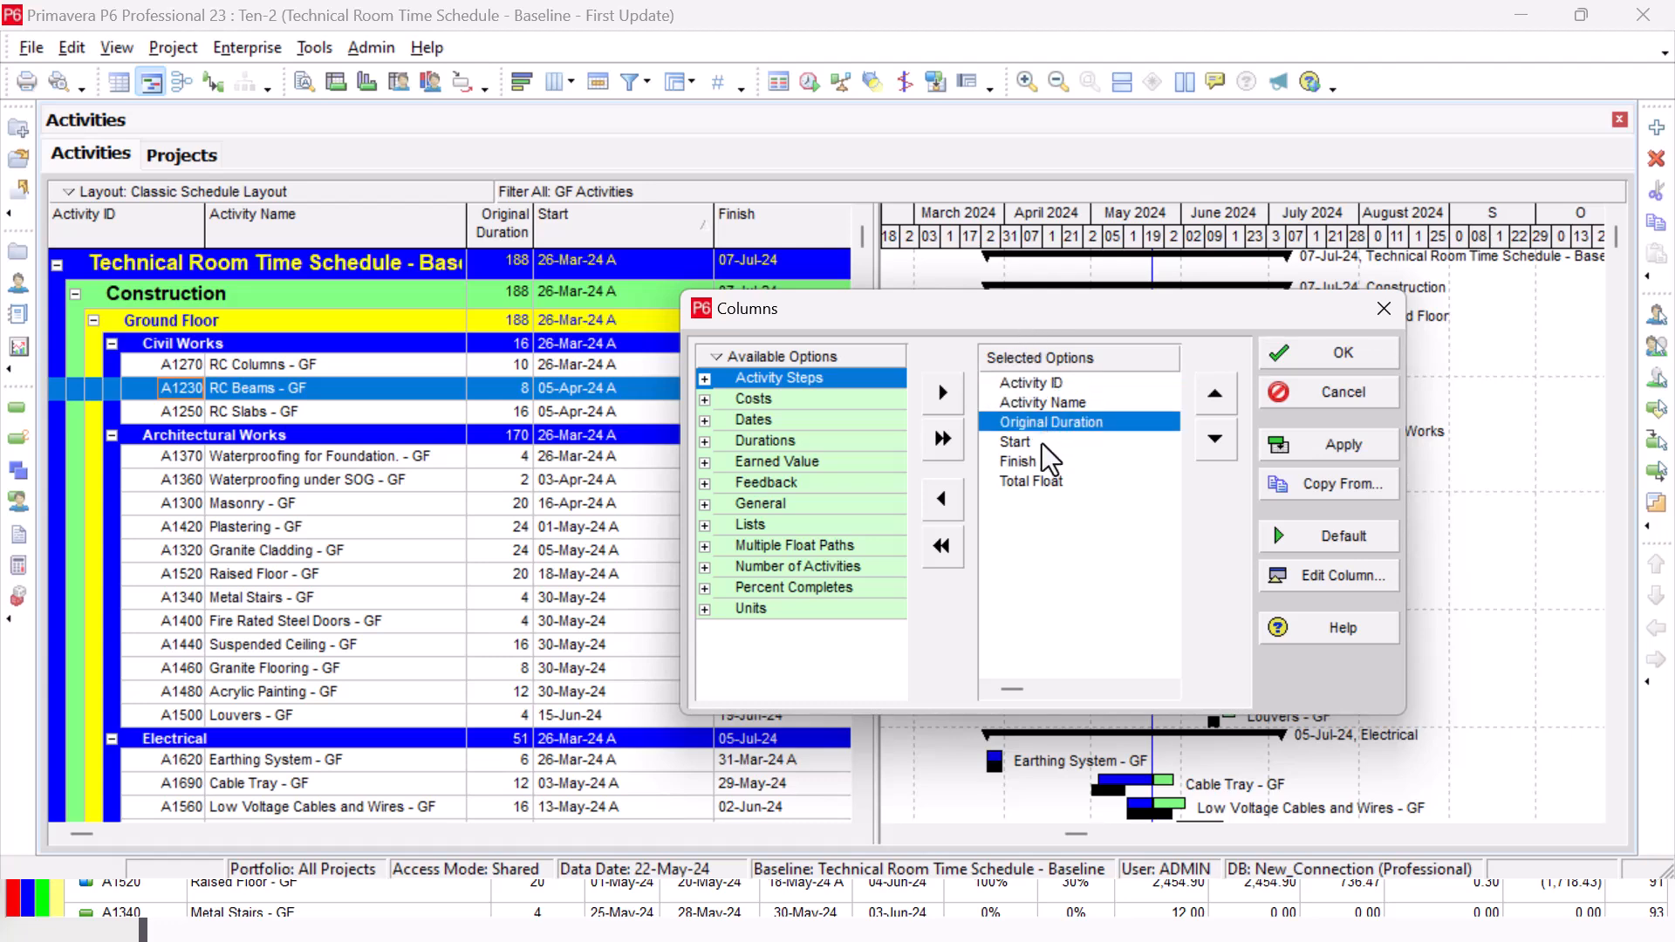
pyautogui.moveTo(802, 442)
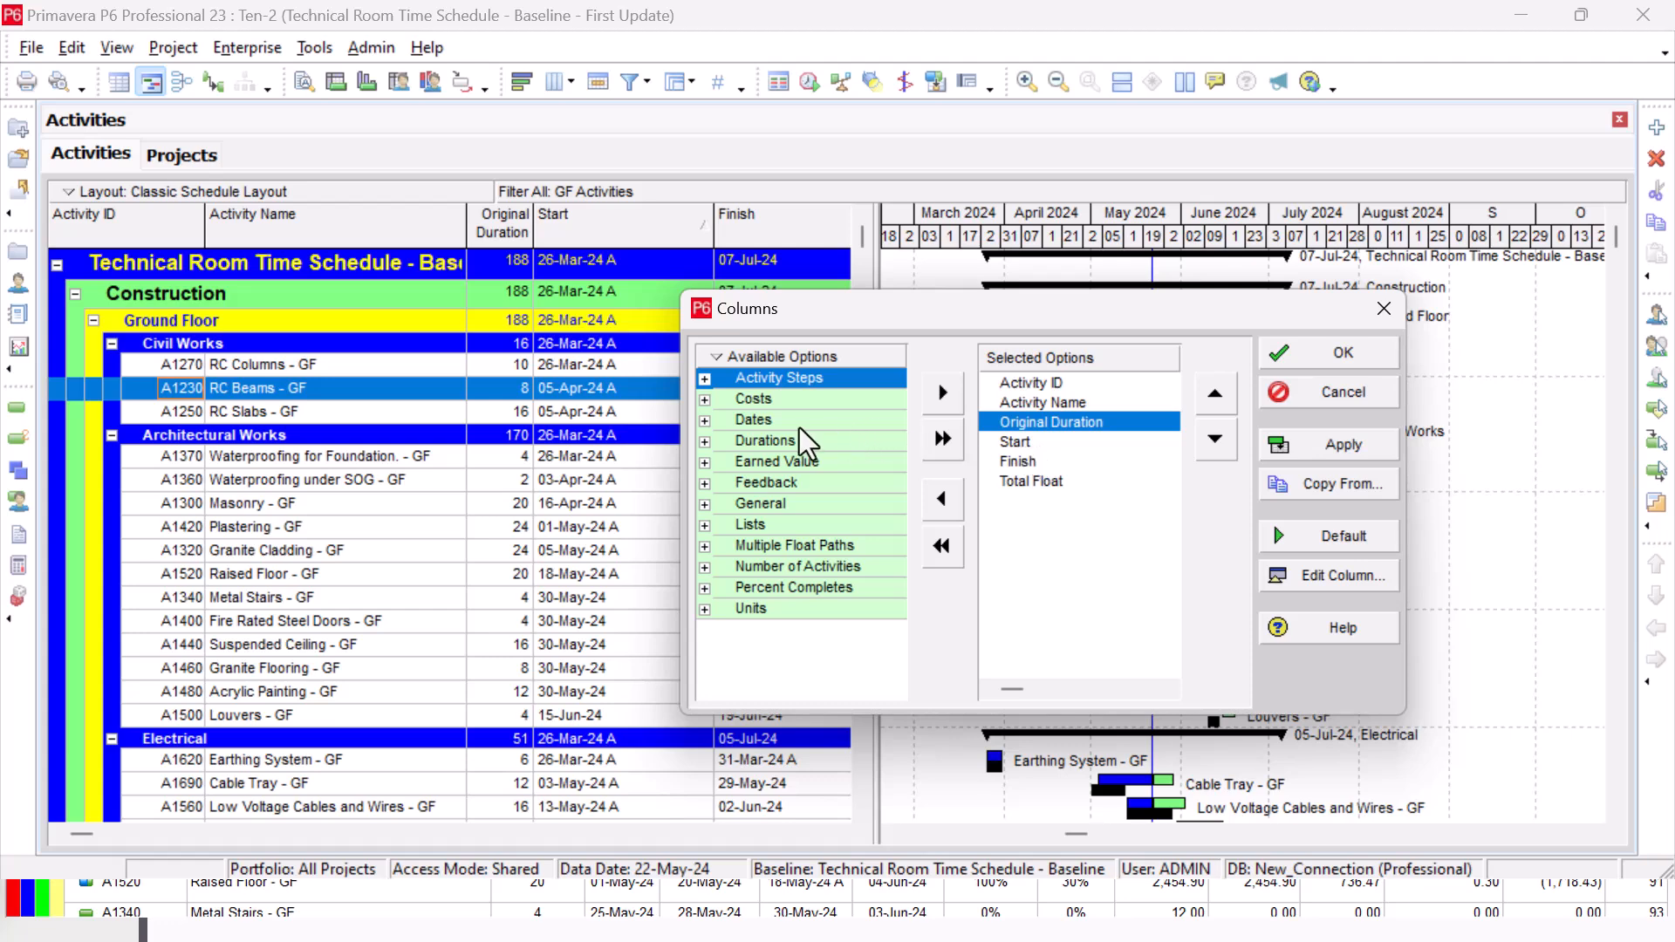
pyautogui.moveTo(711, 438)
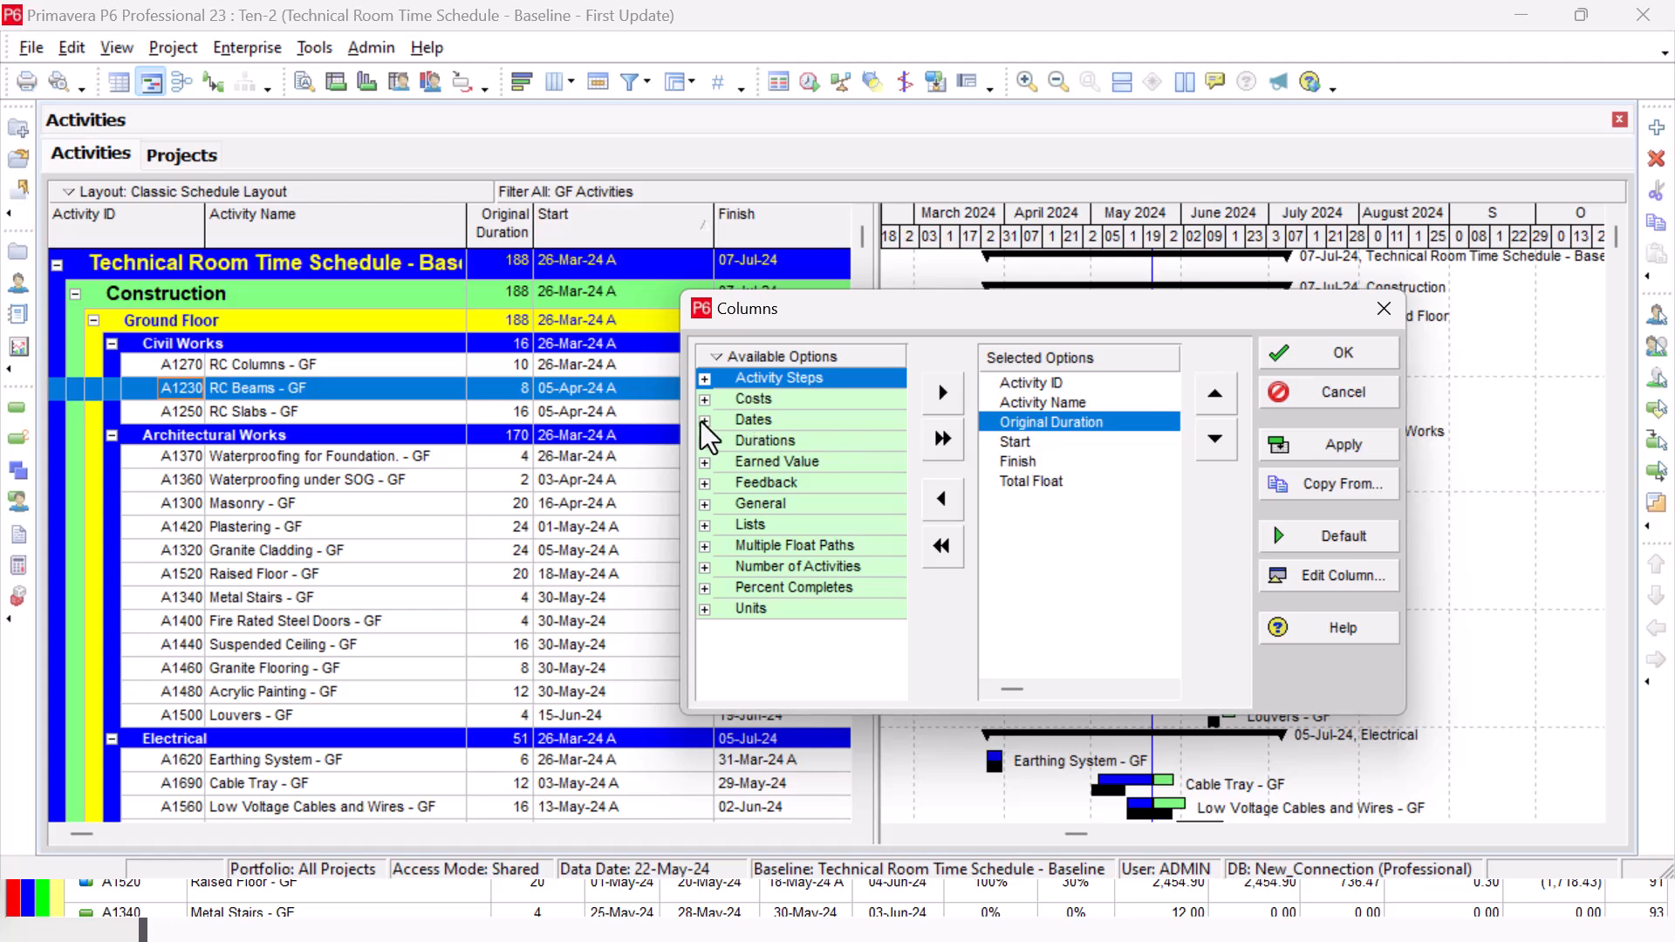
pyautogui.click(704, 419)
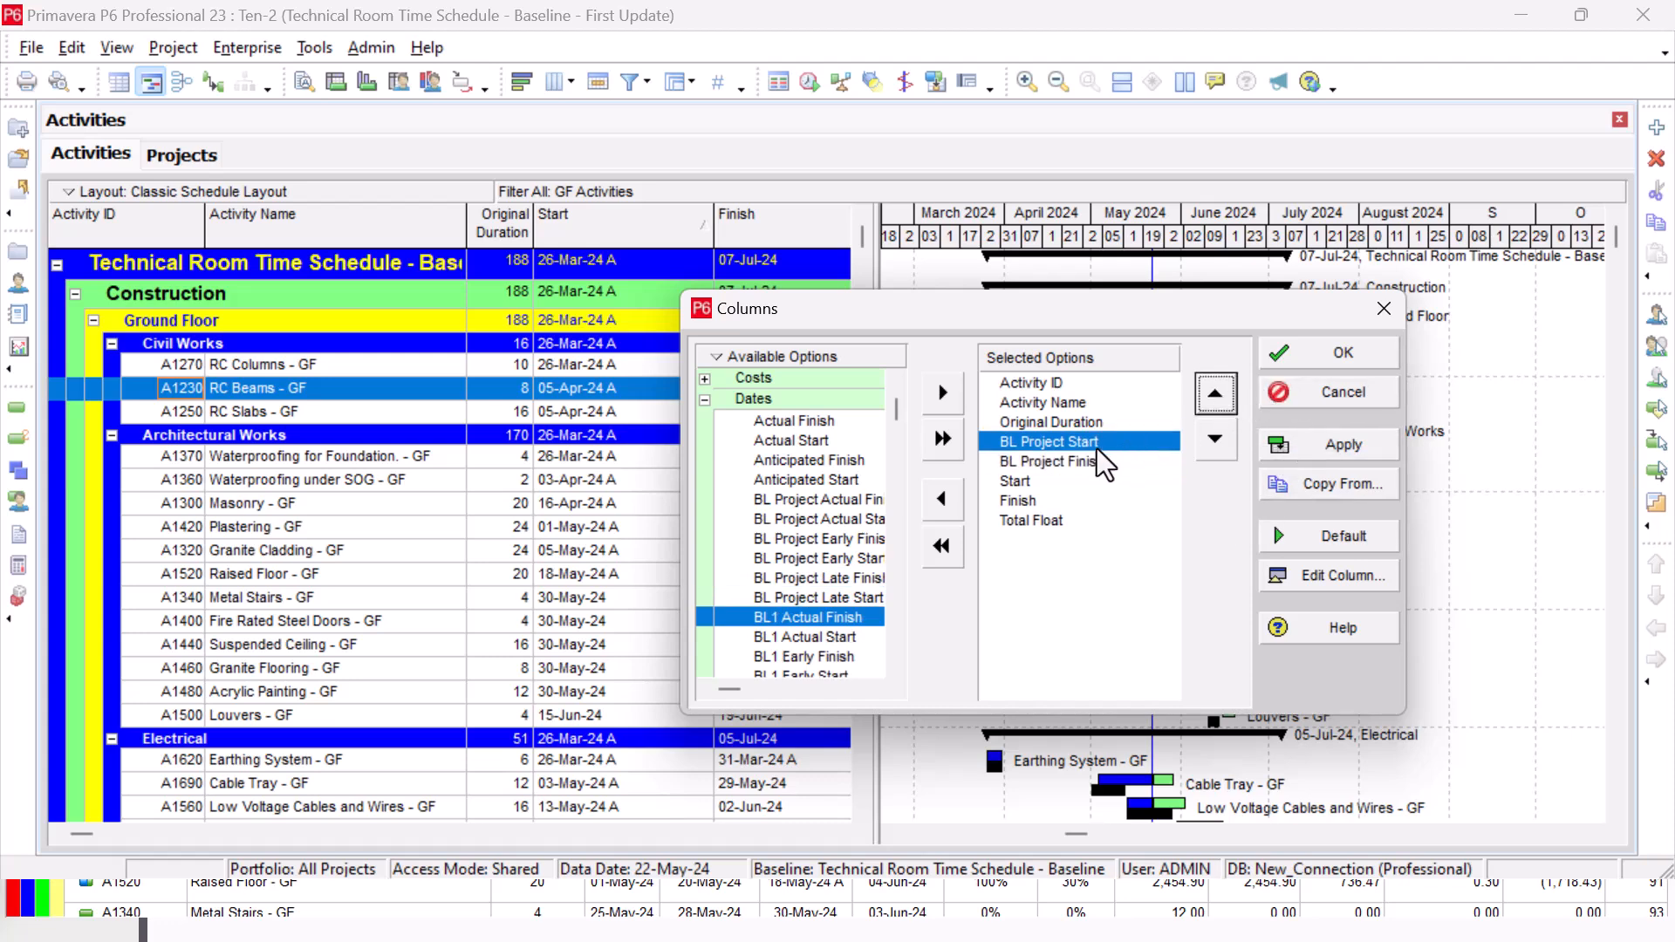
pyautogui.moveTo(1101, 478)
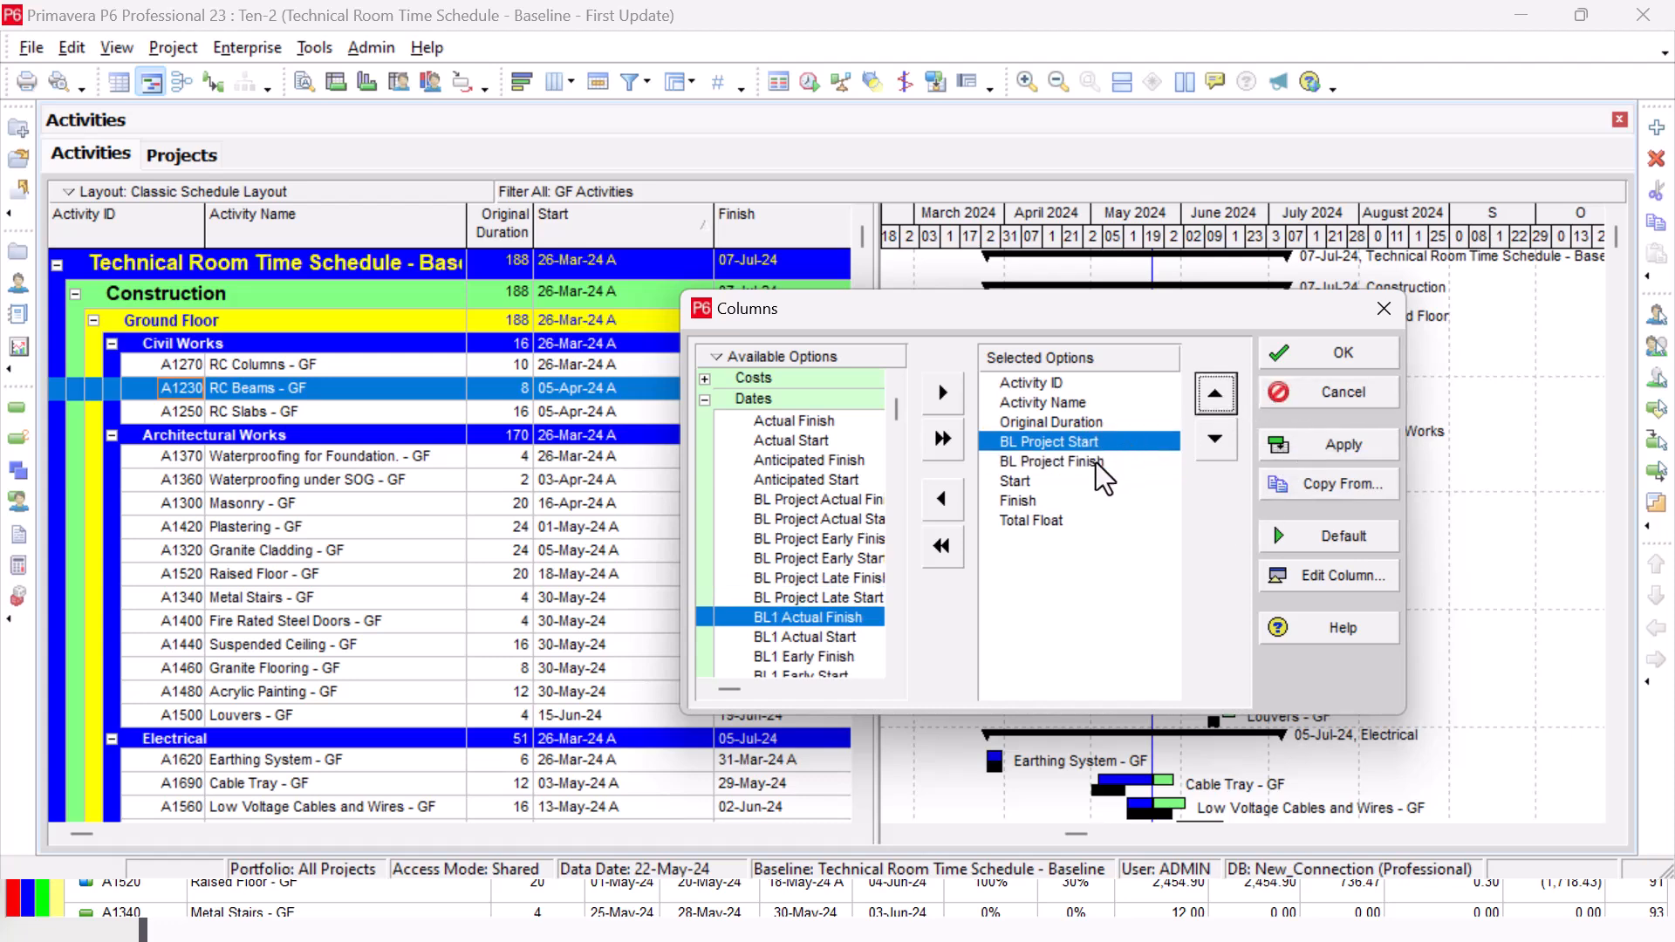
pyautogui.click(1017, 501)
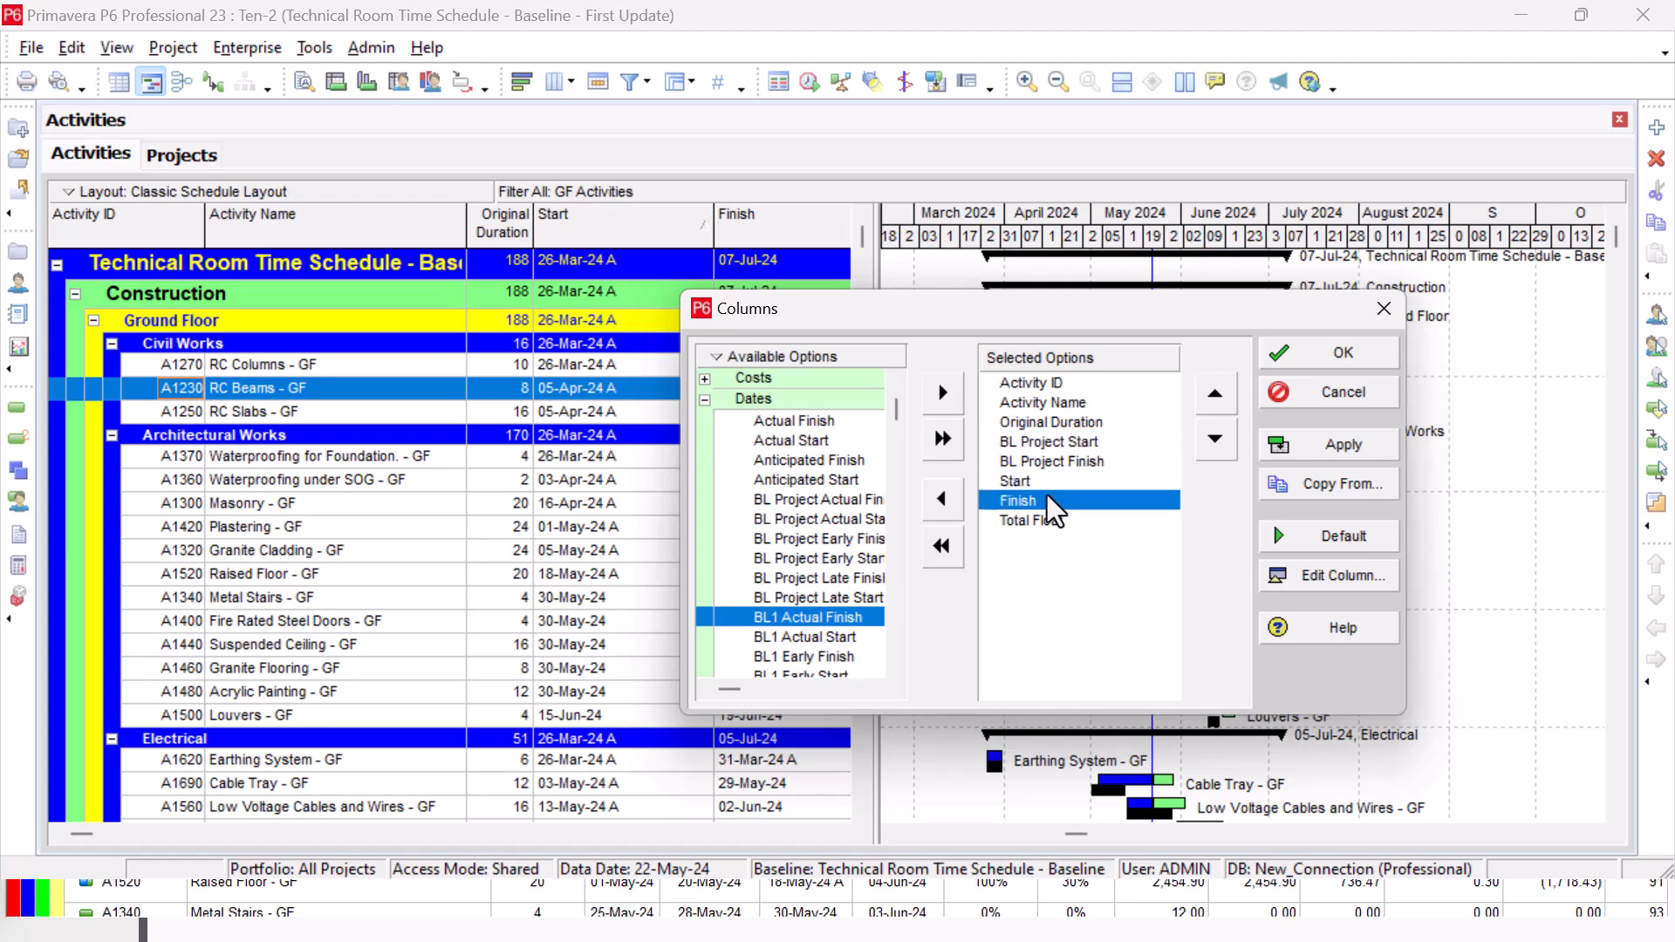
pyautogui.moveTo(1058, 534)
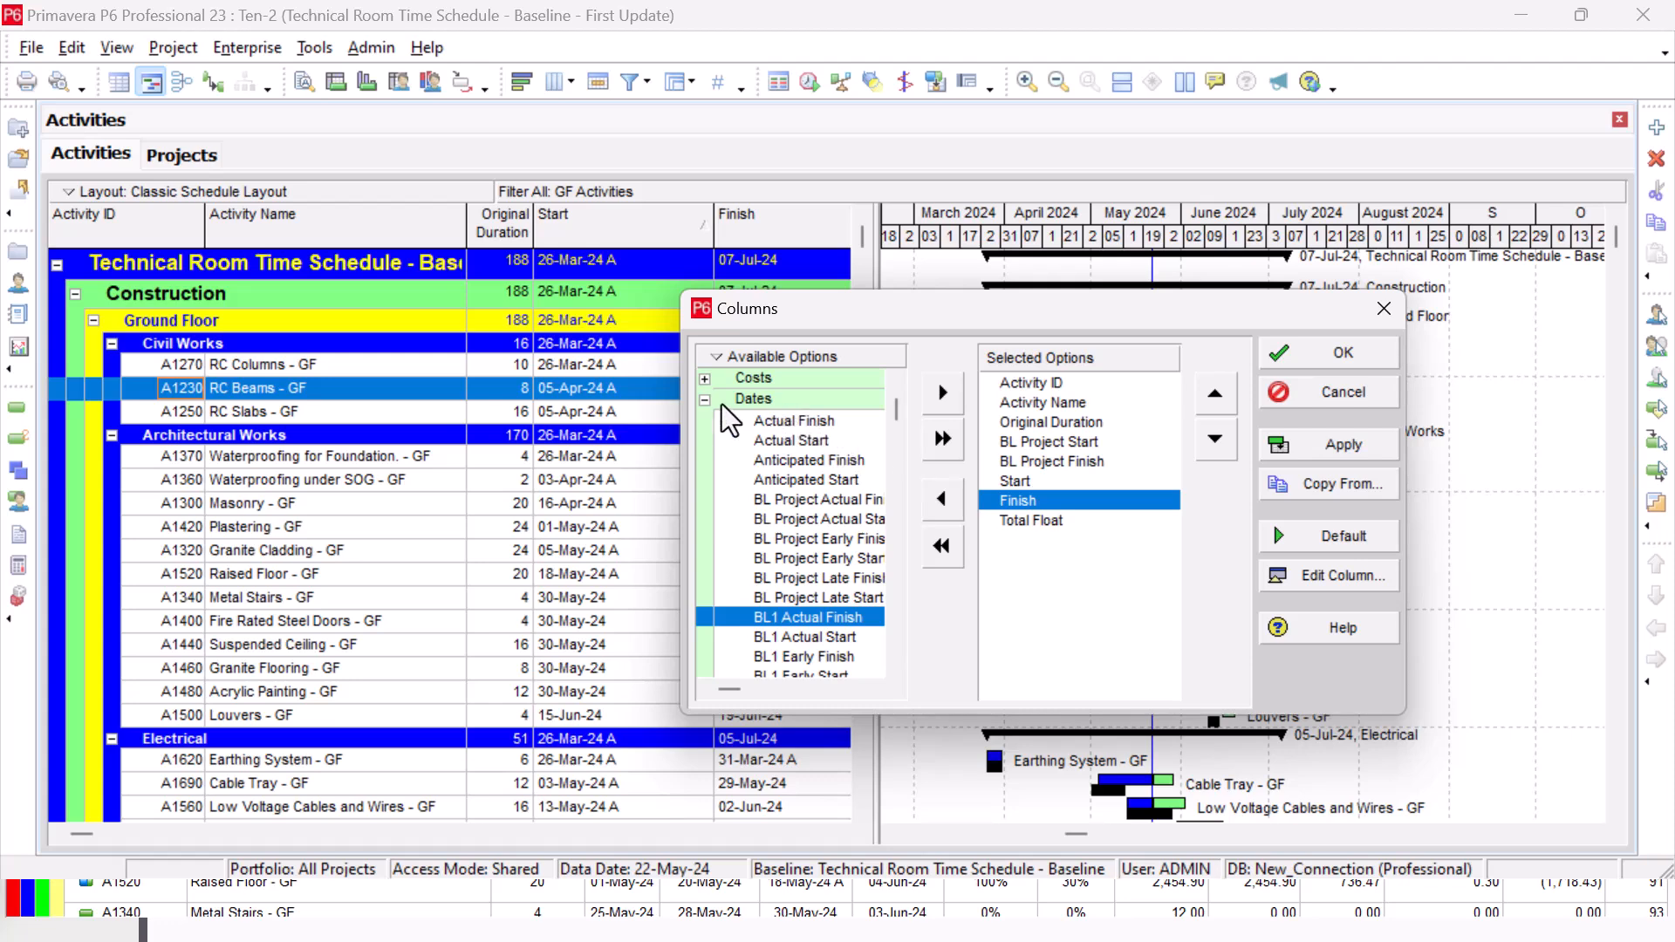
# - Add Schedule % Complete, Performance % Complete, Budgeted Total, Planned Value and Earned Value costs
pyautogui.click(705, 397)
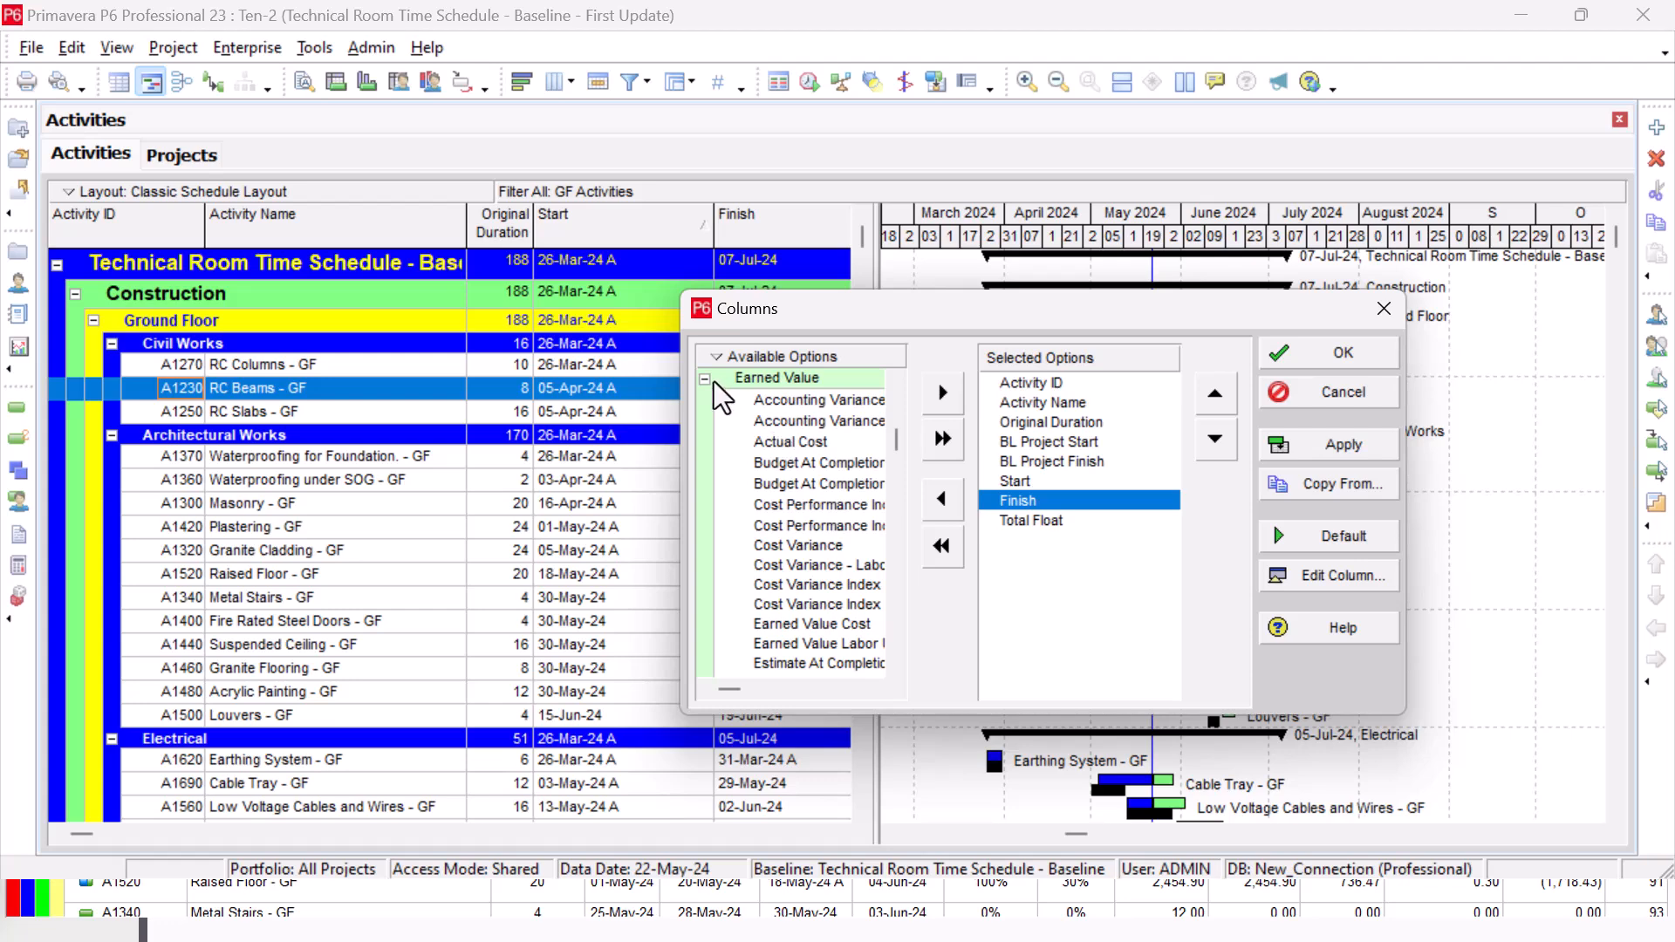
pyautogui.click(705, 377)
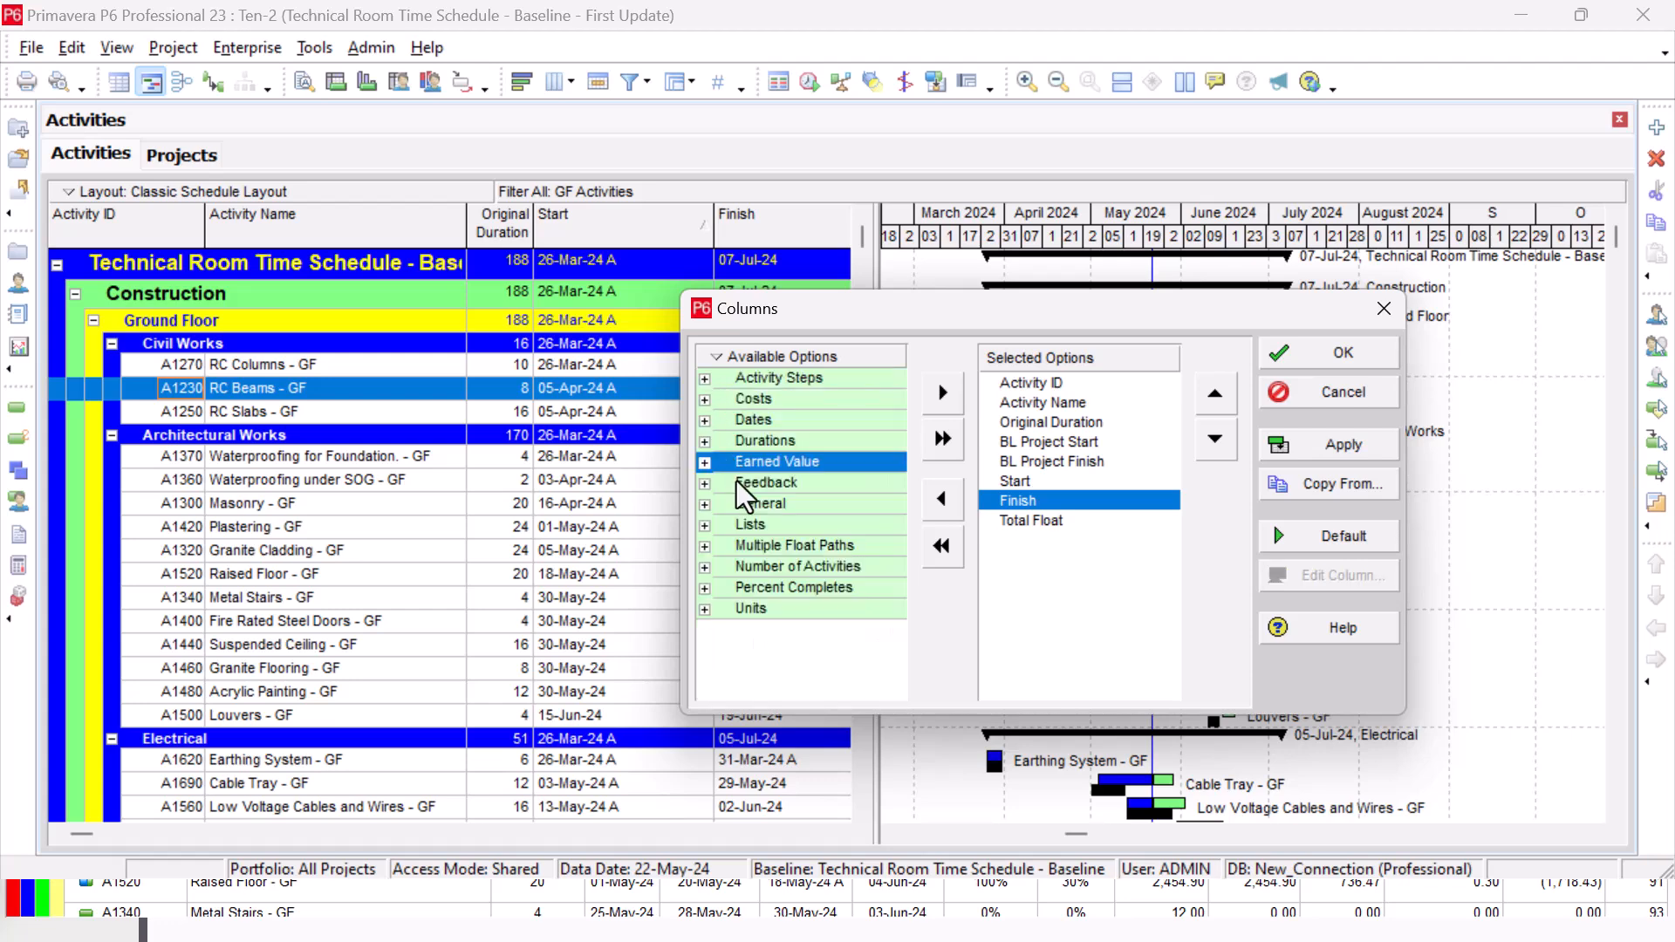
pyautogui.moveTo(759, 517)
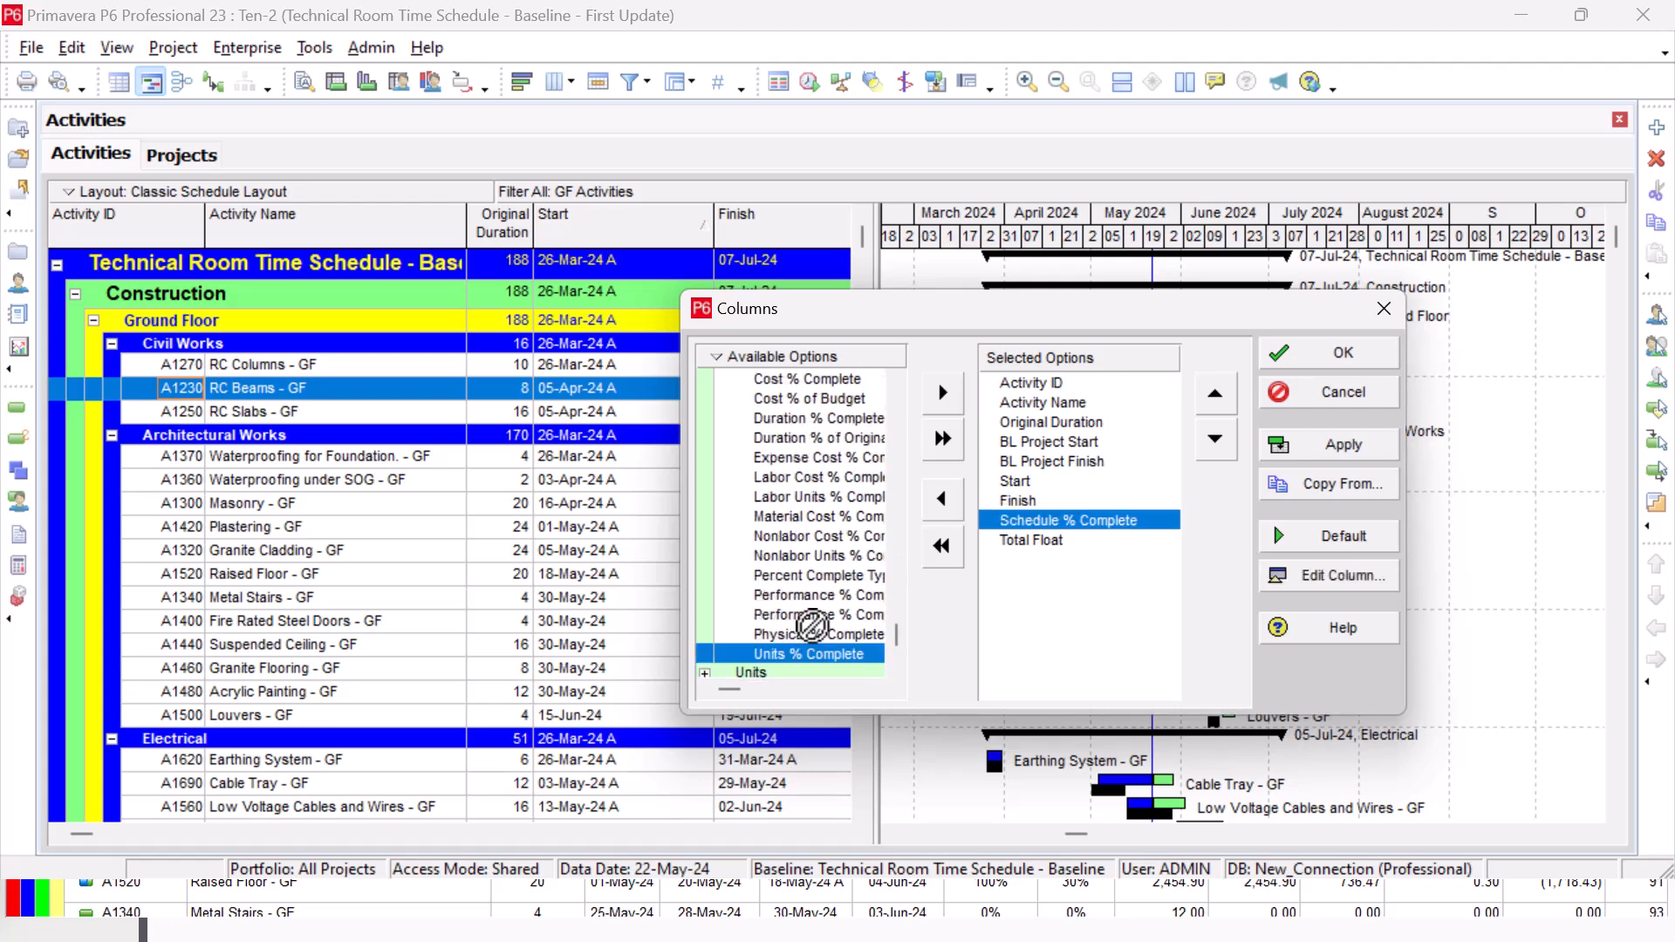
pyautogui.moveTo(806, 620)
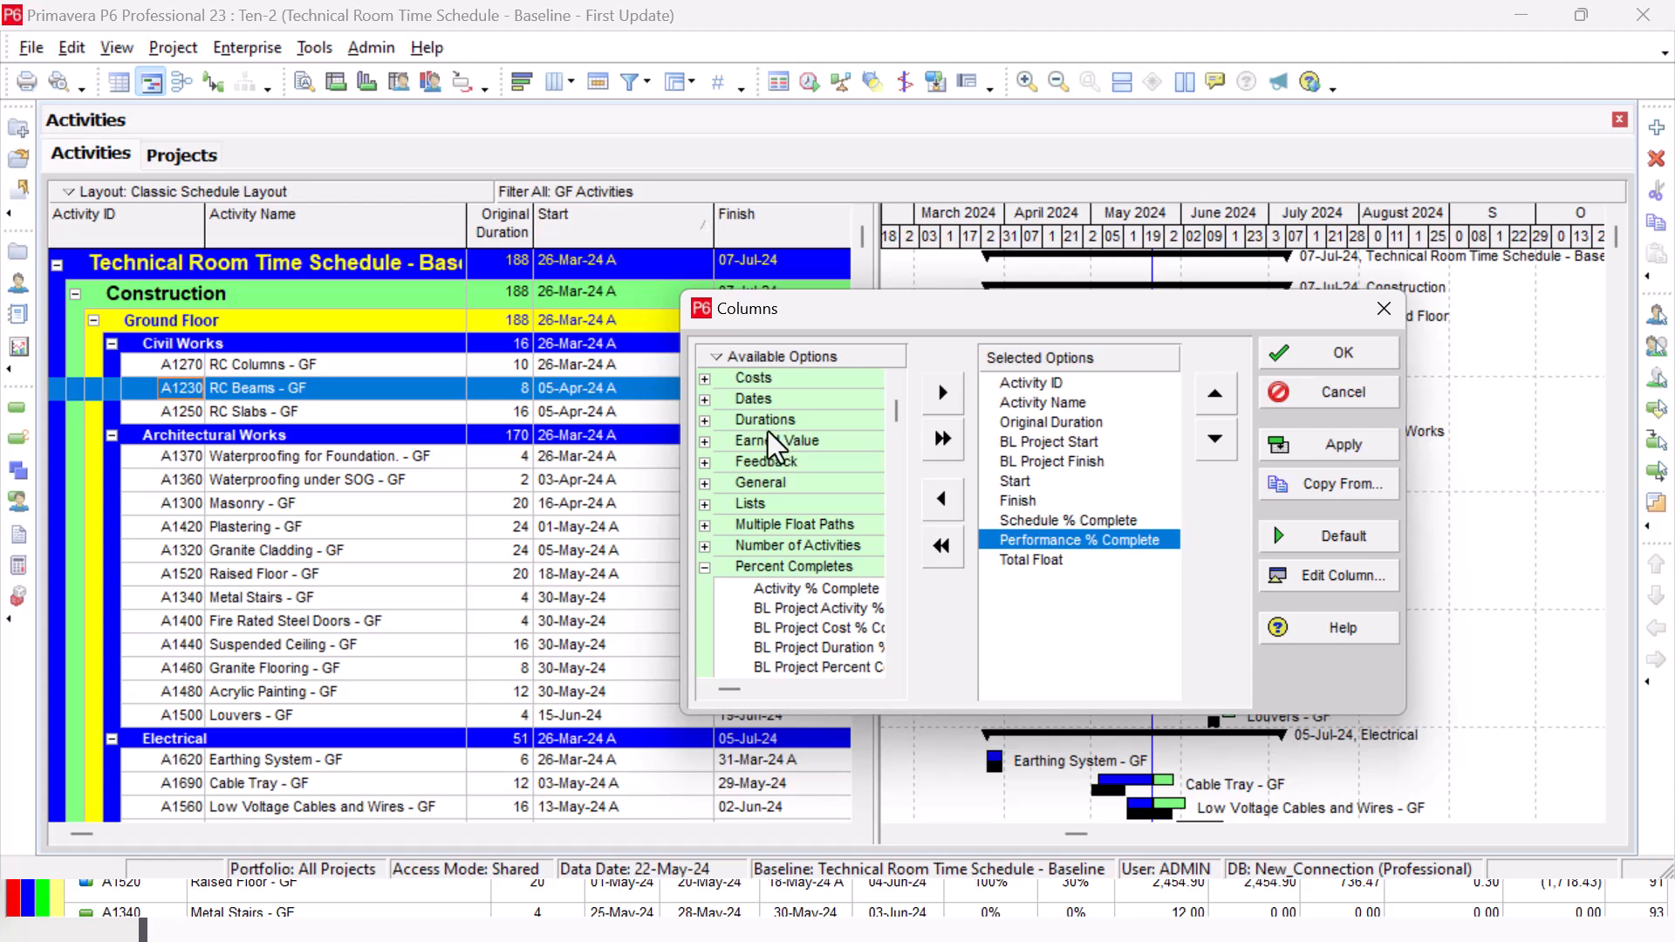
pyautogui.click(705, 398)
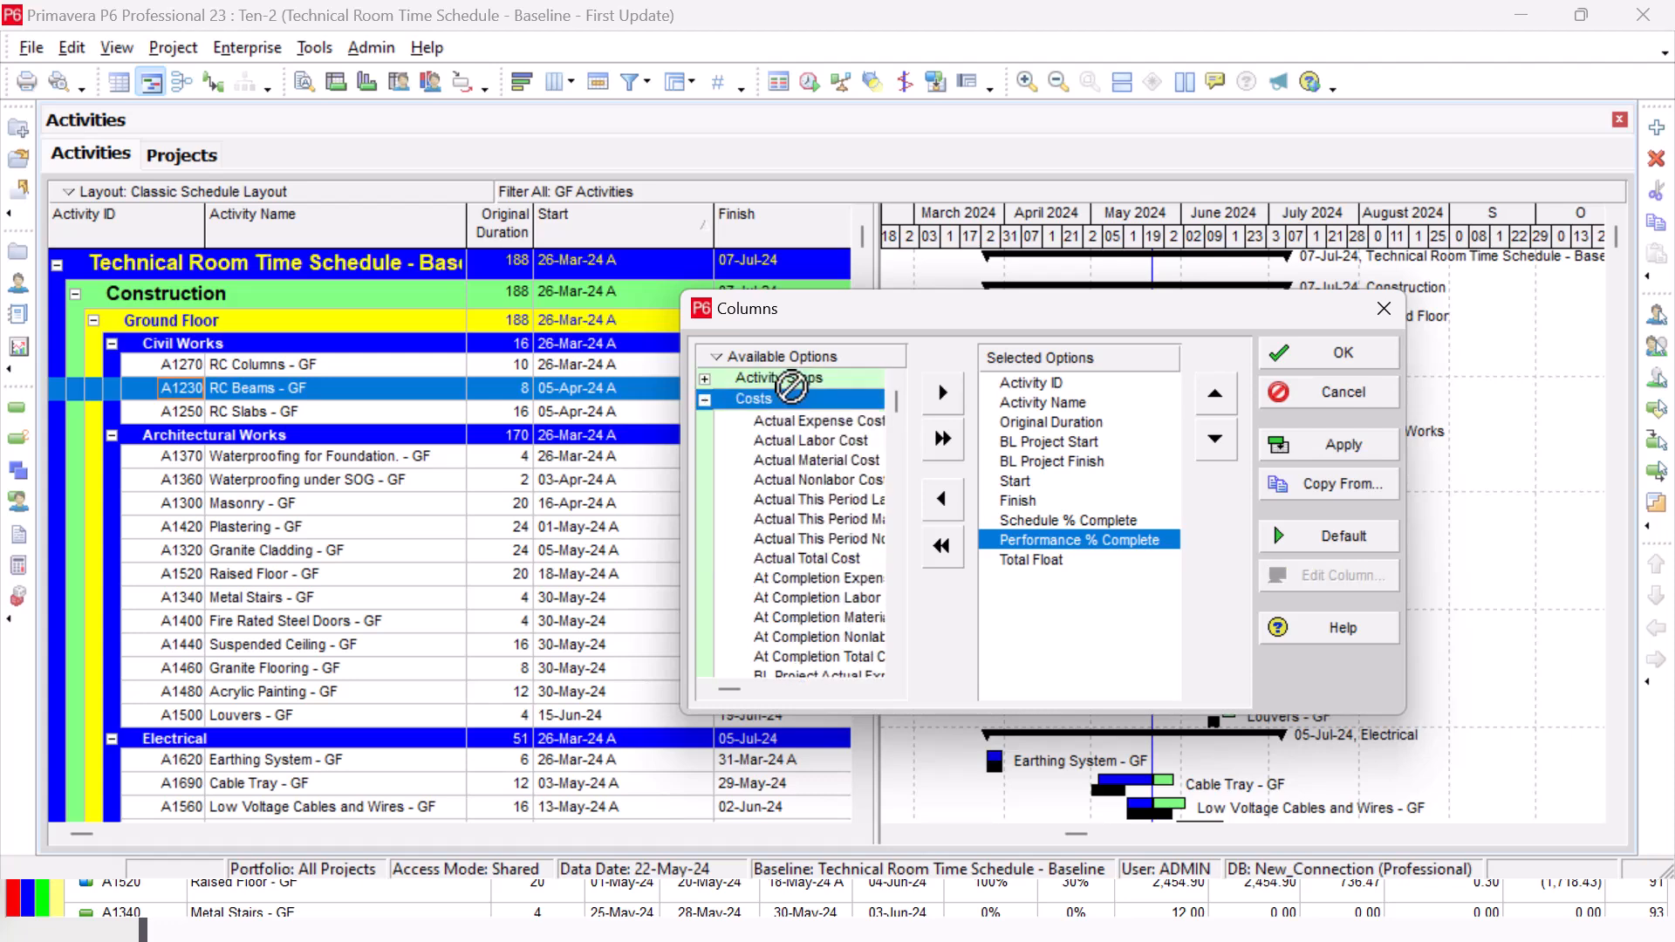
pyautogui.scroll(-3)
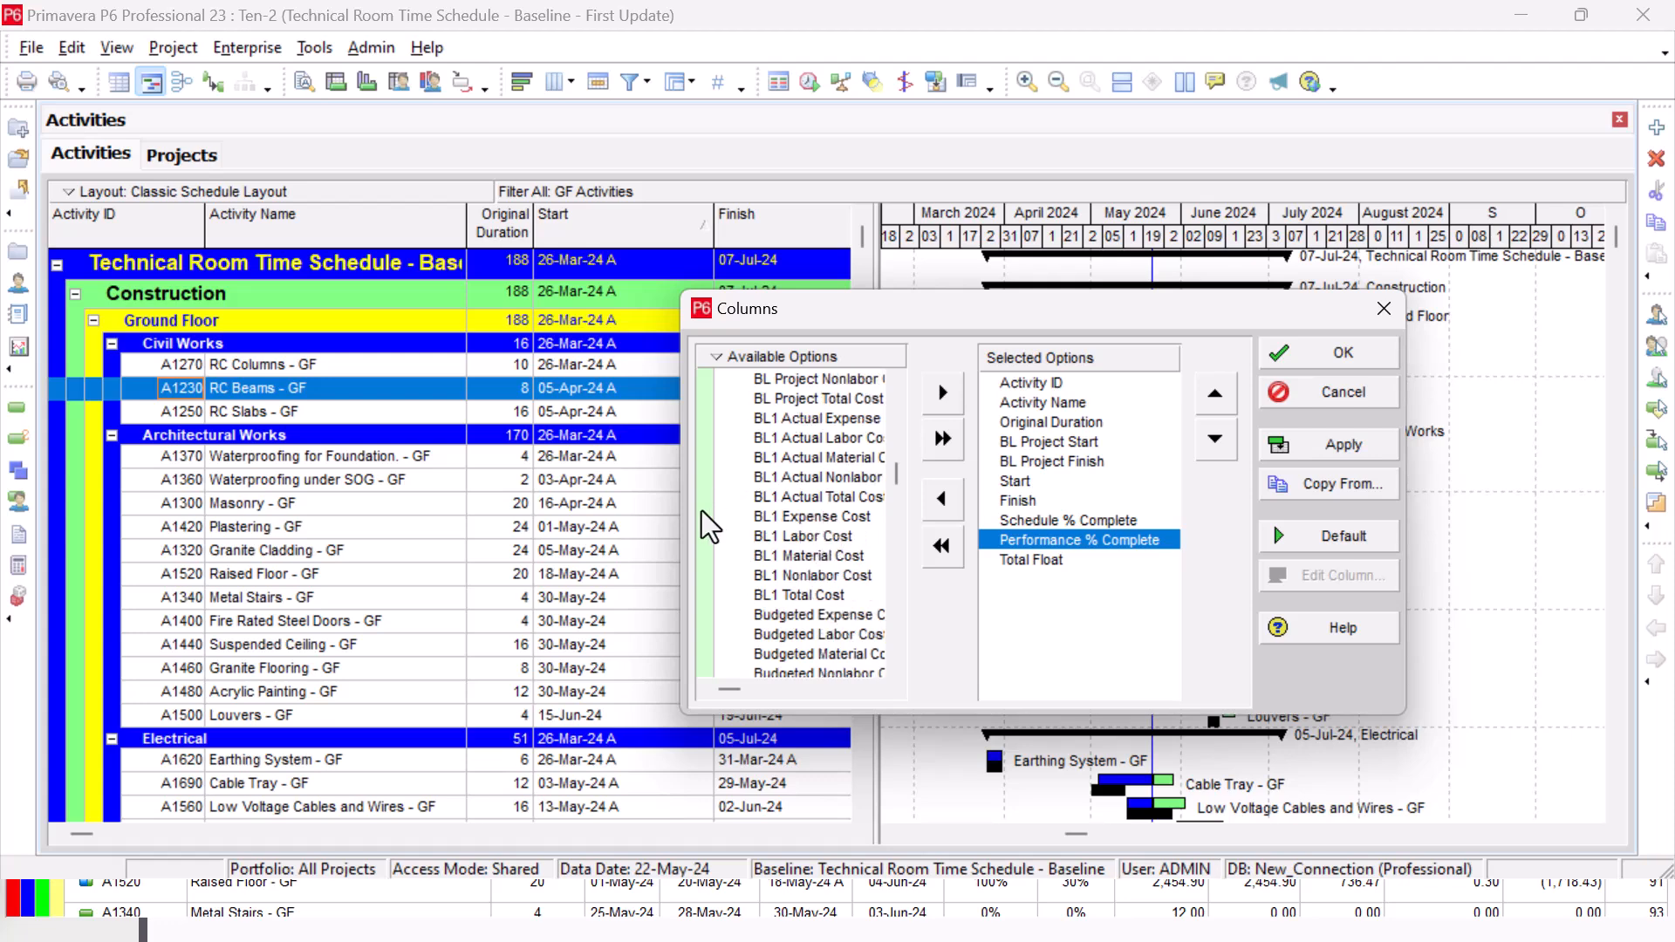
pyautogui.moveTo(764, 566)
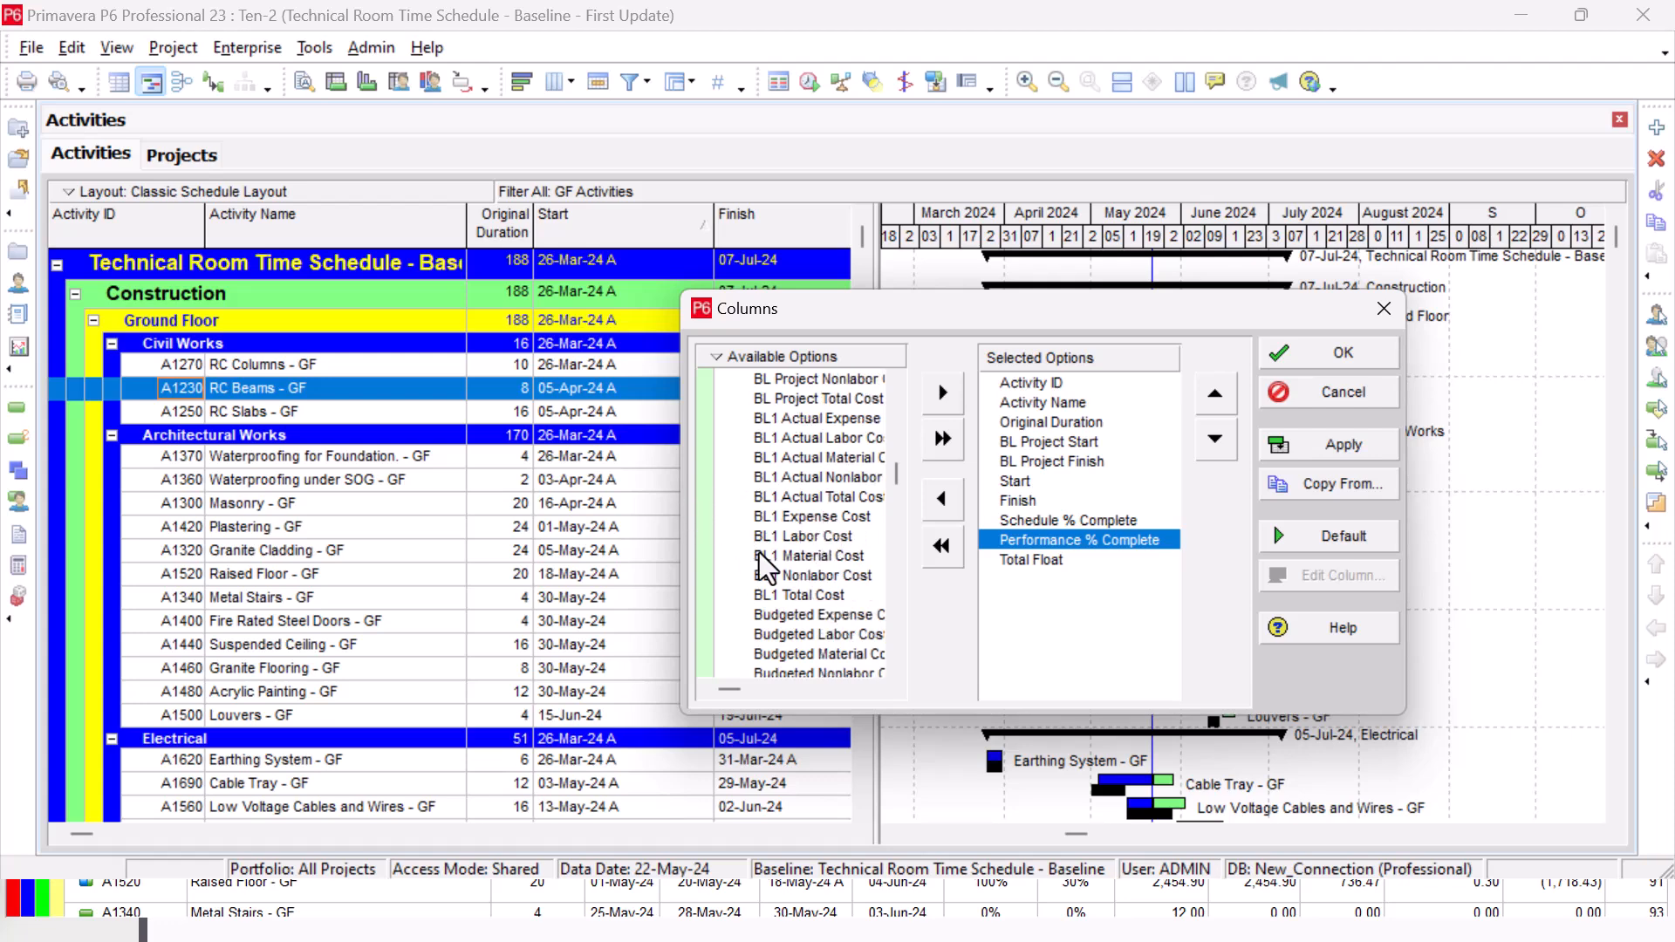
pyautogui.scroll(-3)
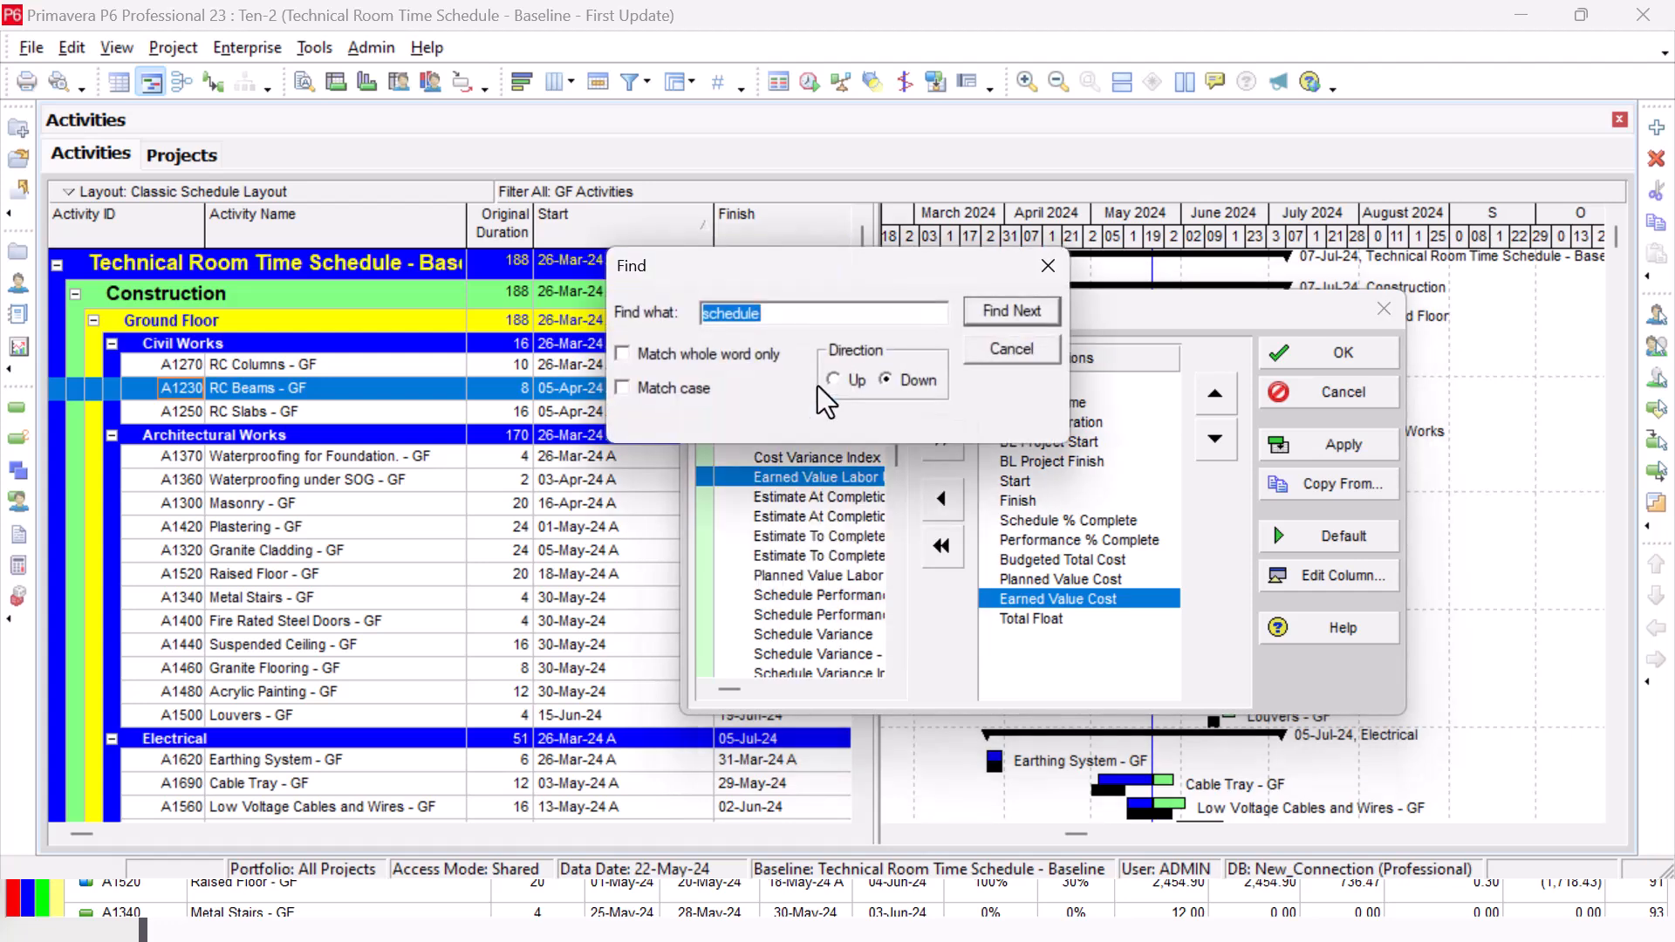
# - Find and add Schedule Performance Index and Schedule Variance to the selected columns
pyautogui.press('Backspace')
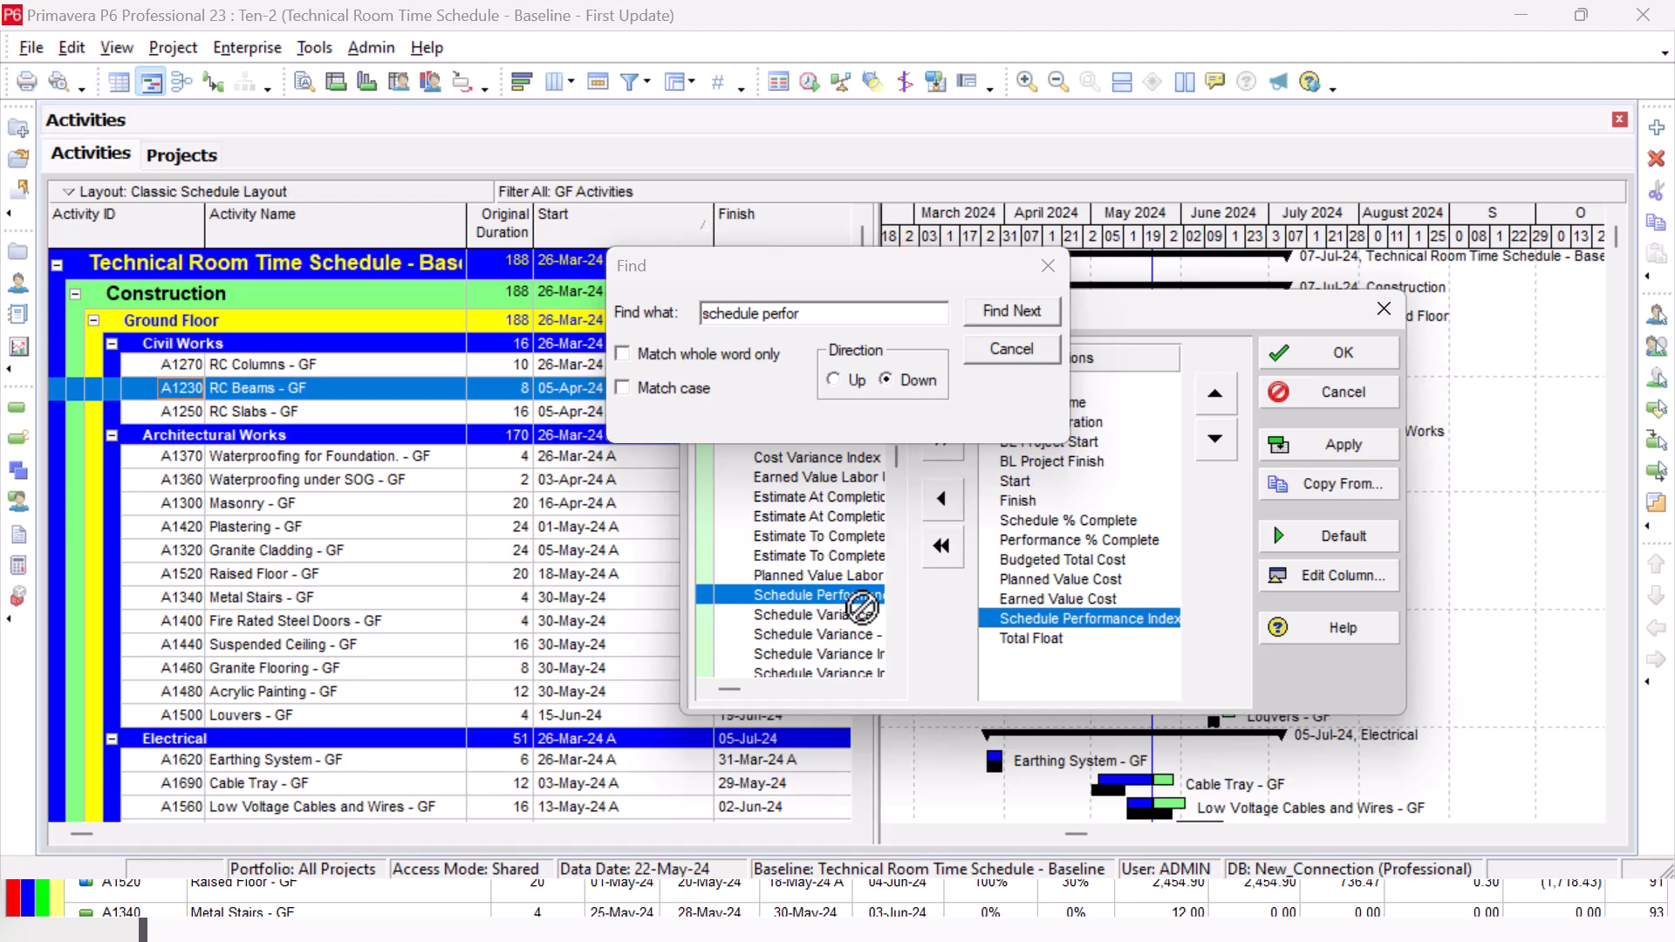
pyautogui.click(811, 612)
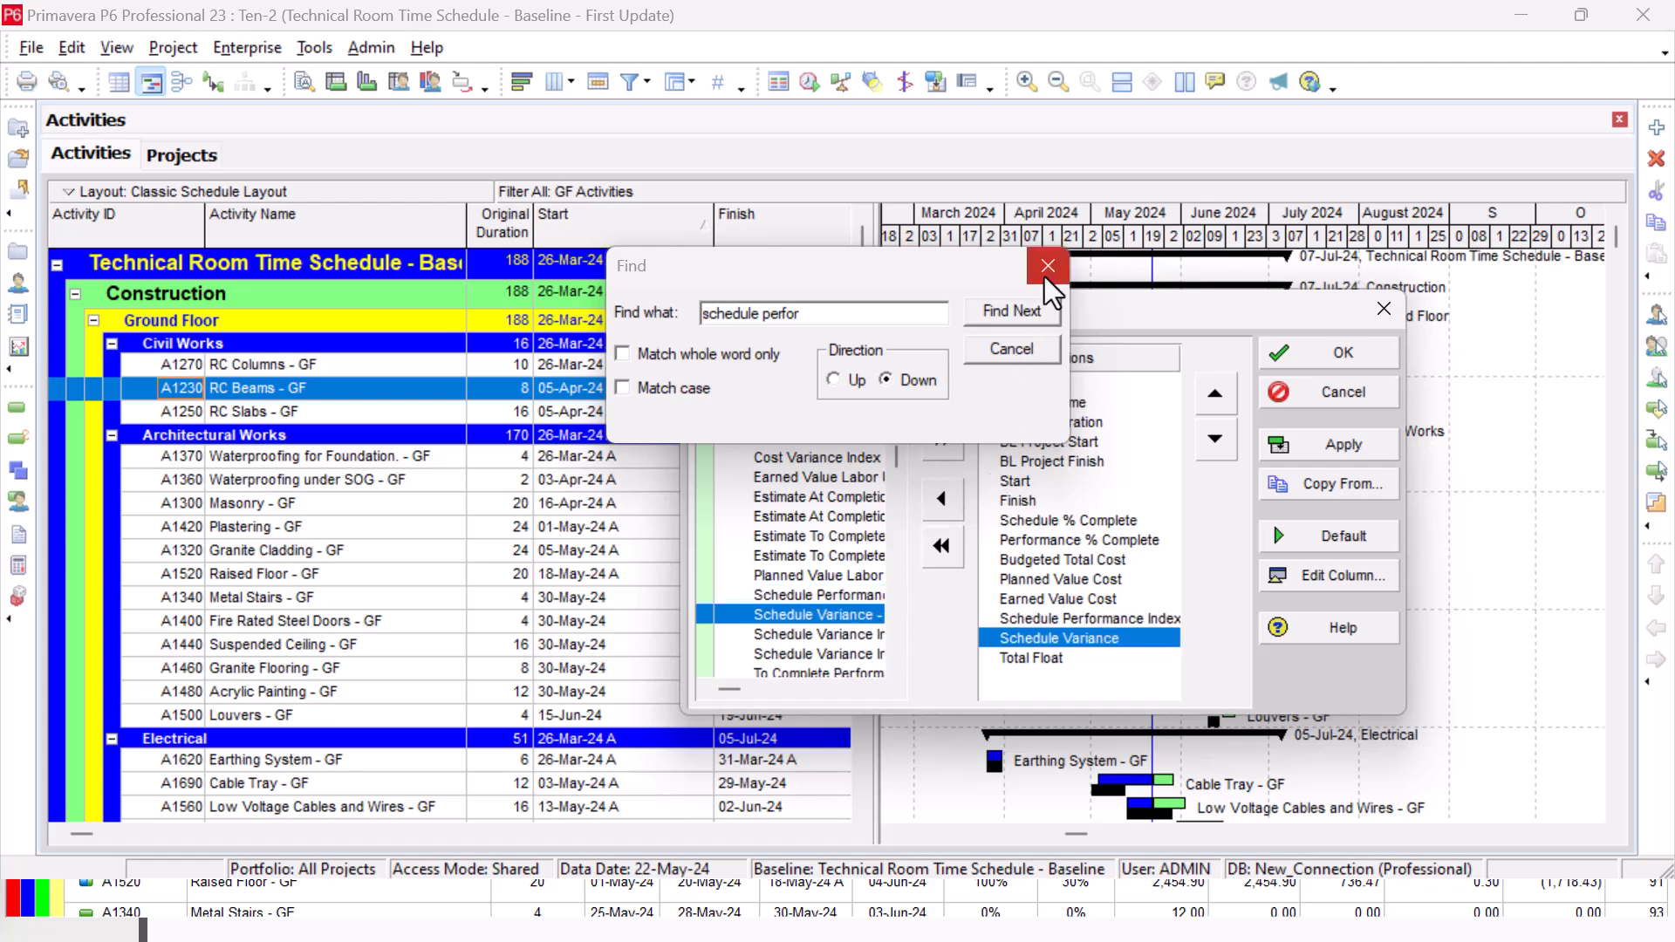
pyautogui.click(1047, 265)
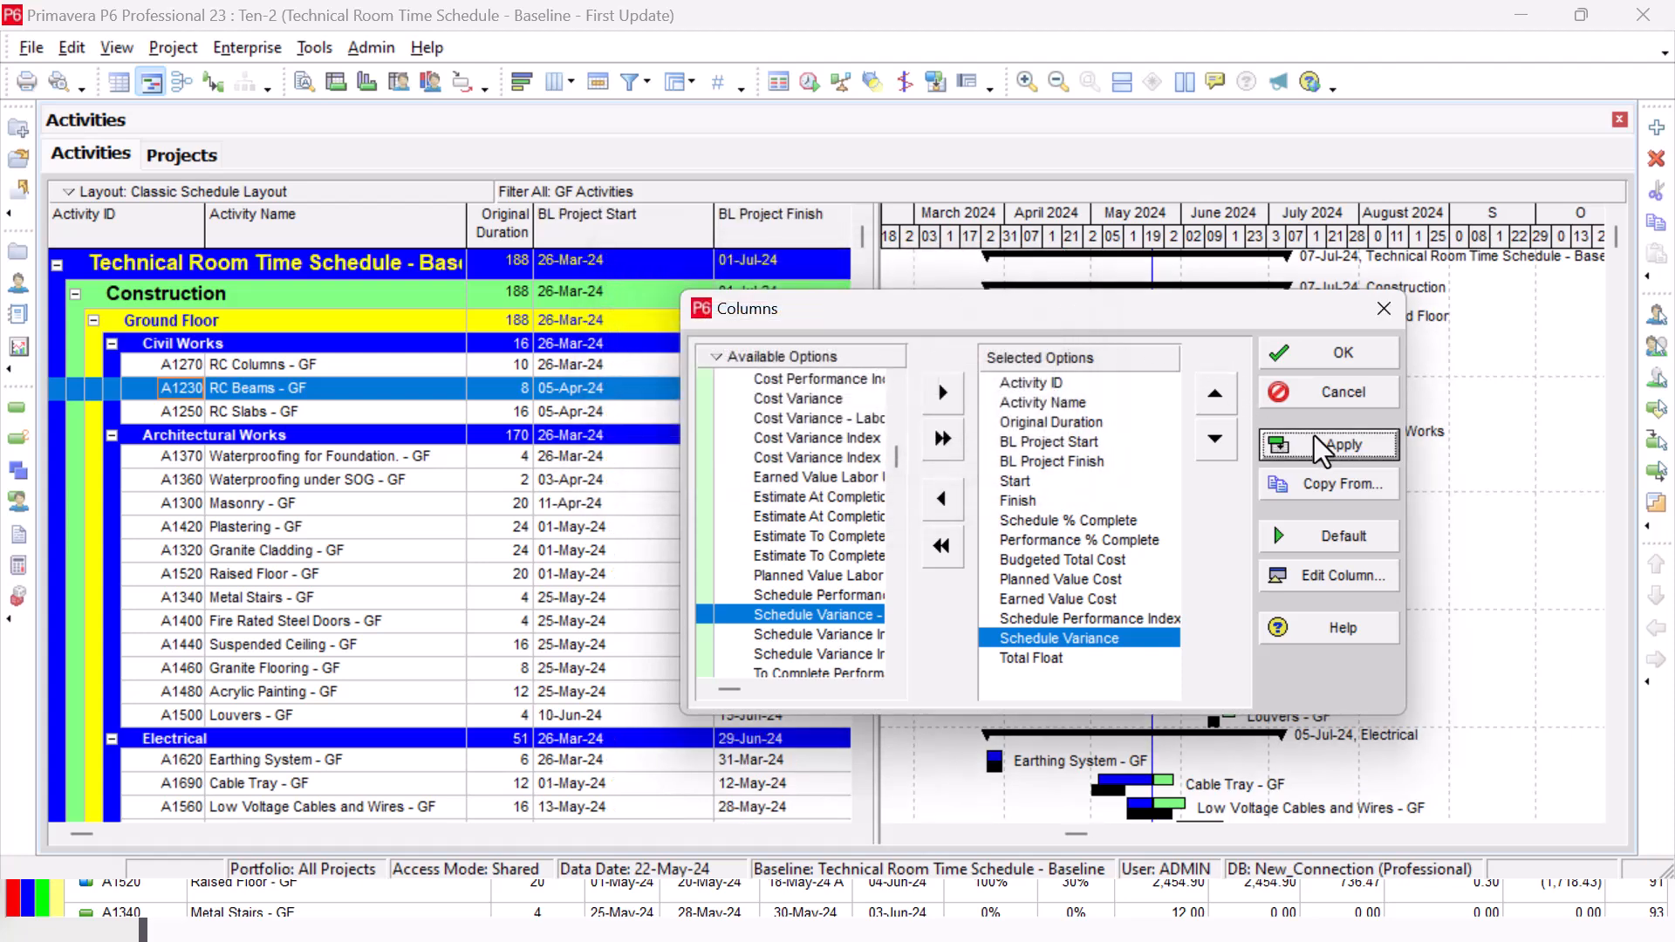
# - Confirm the Columns dialog so the table shows baseline dates and EVM columns
pyautogui.click(1342, 445)
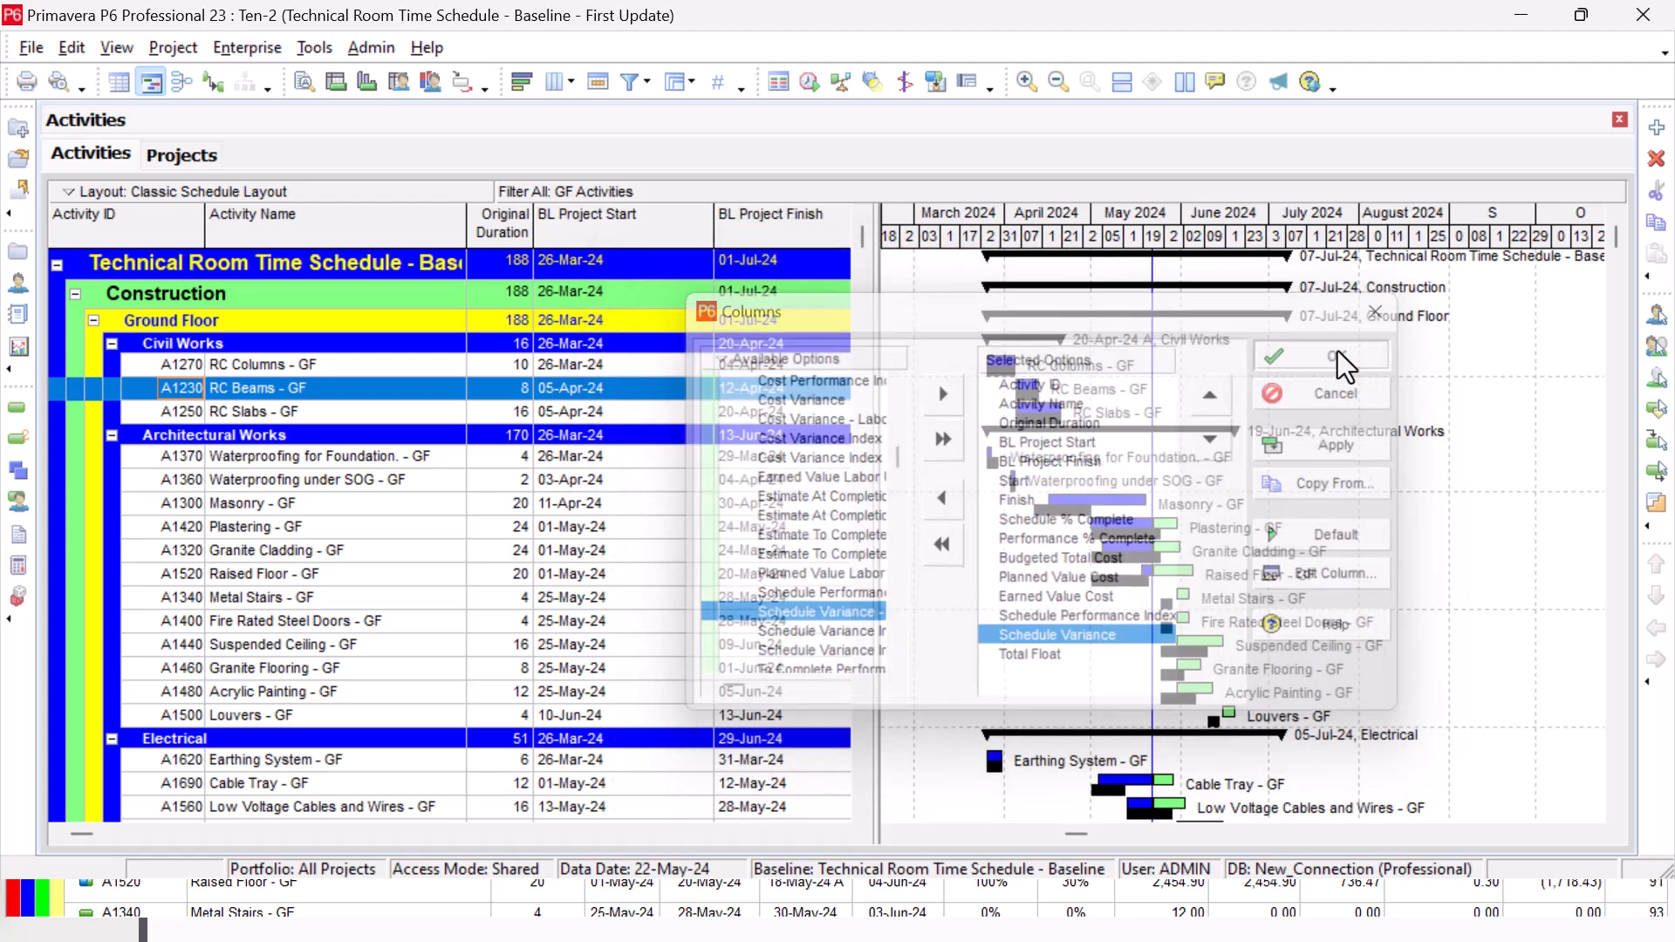
pyautogui.click(1311, 354)
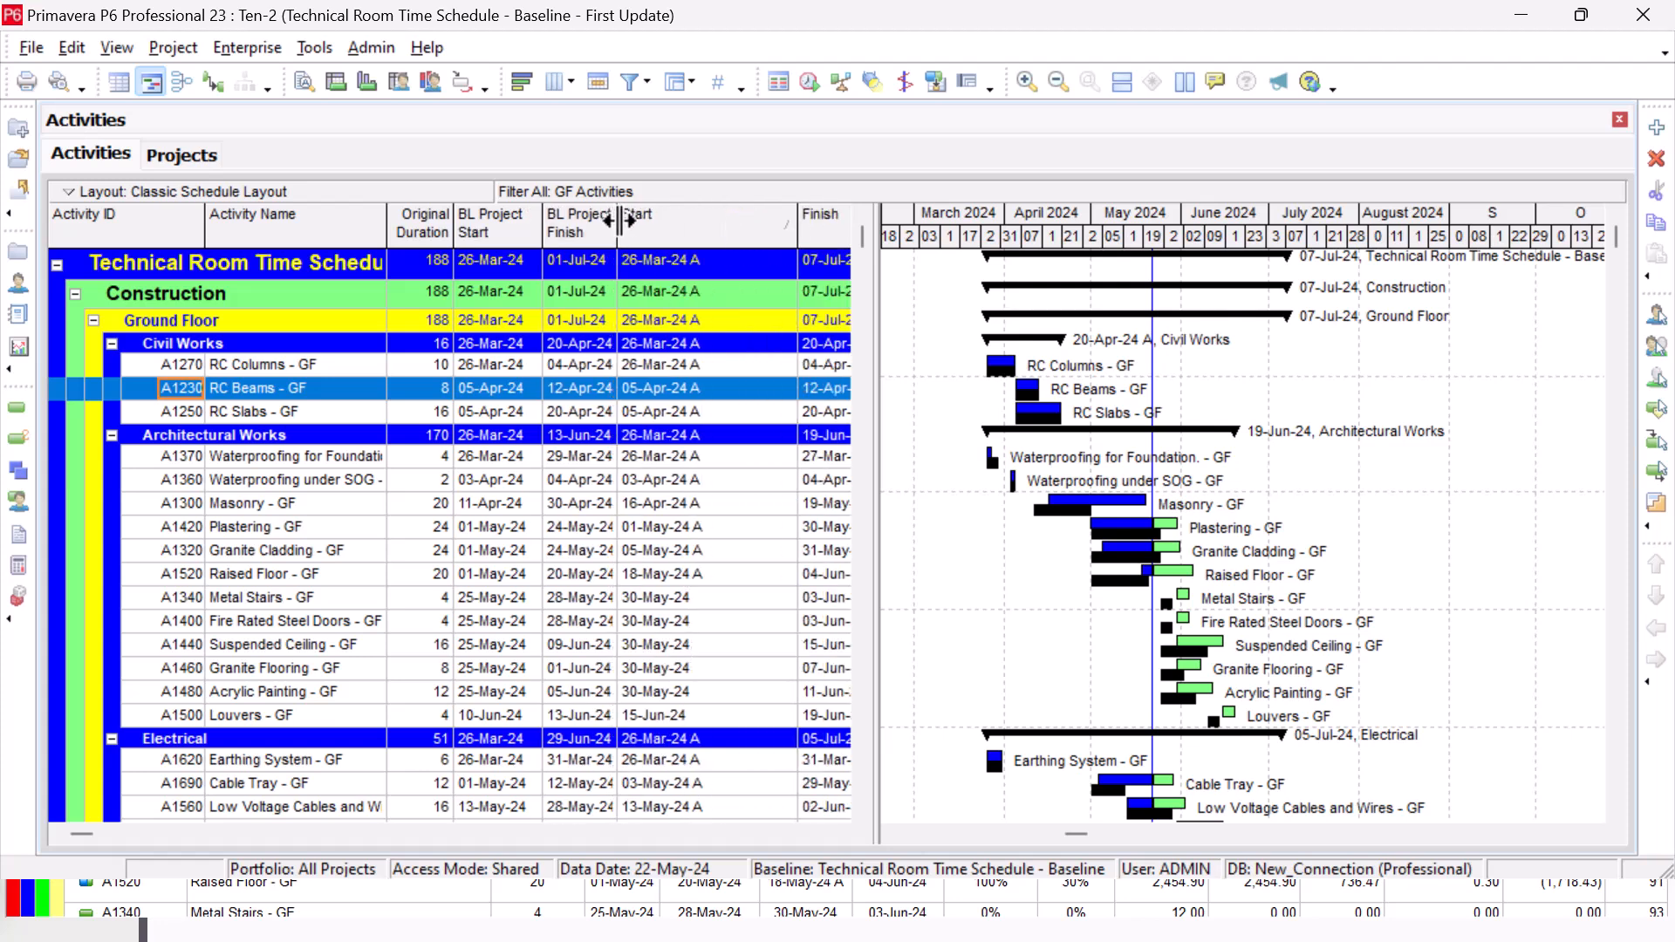
pyautogui.moveTo(892, 281)
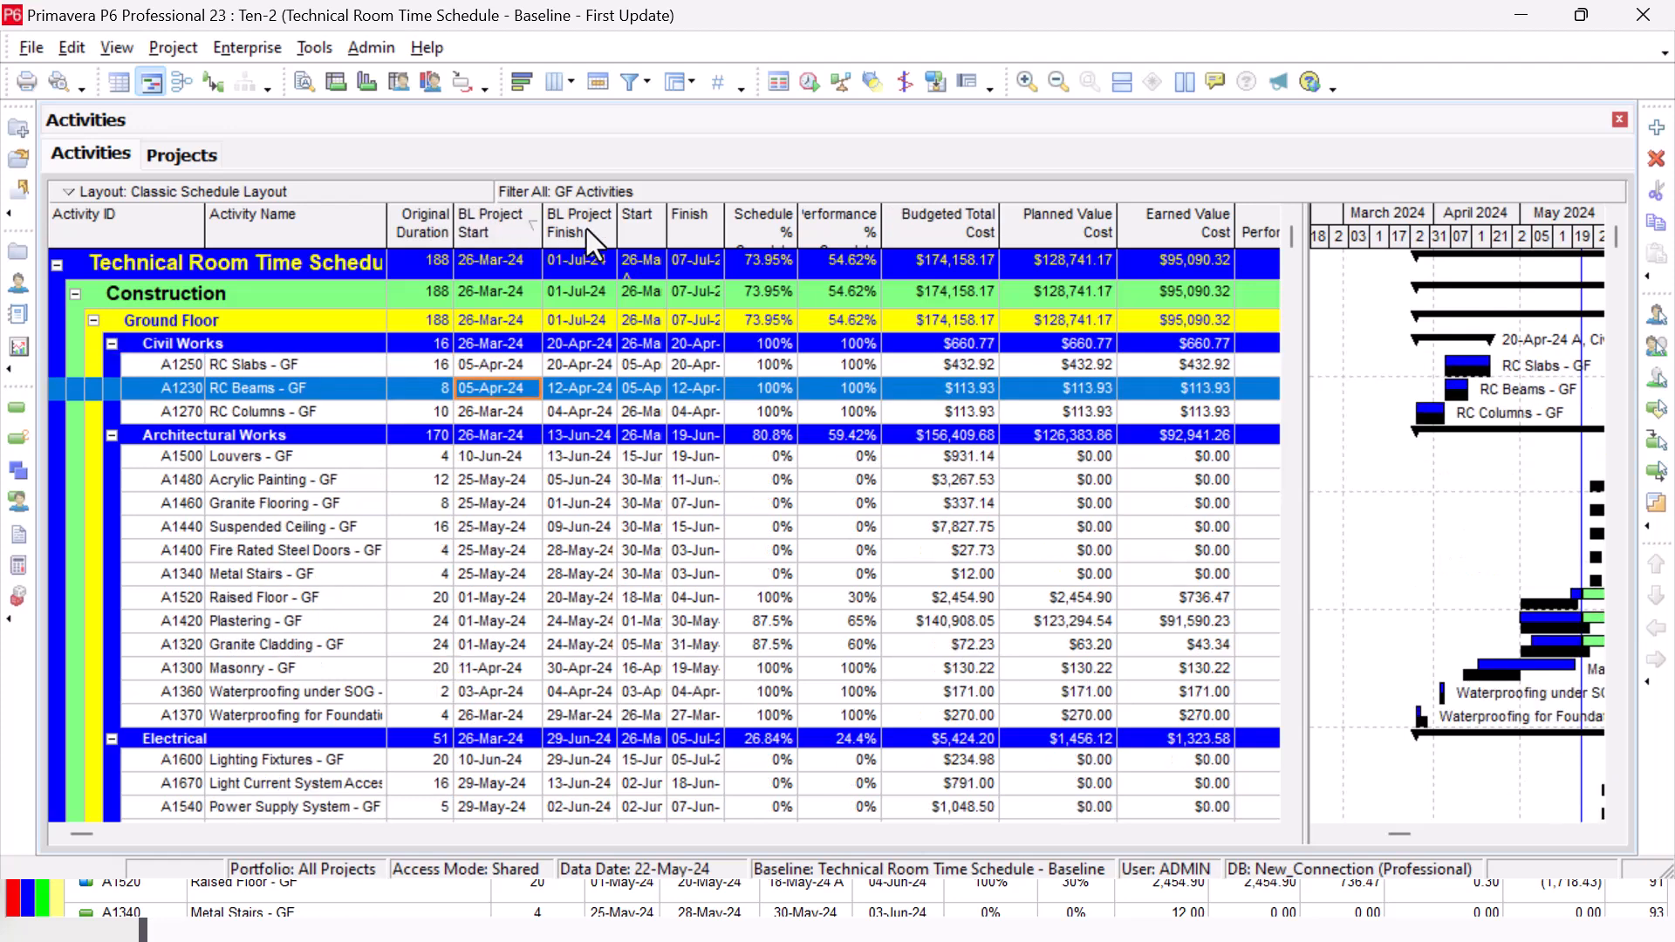
pyautogui.moveTo(1267, 310)
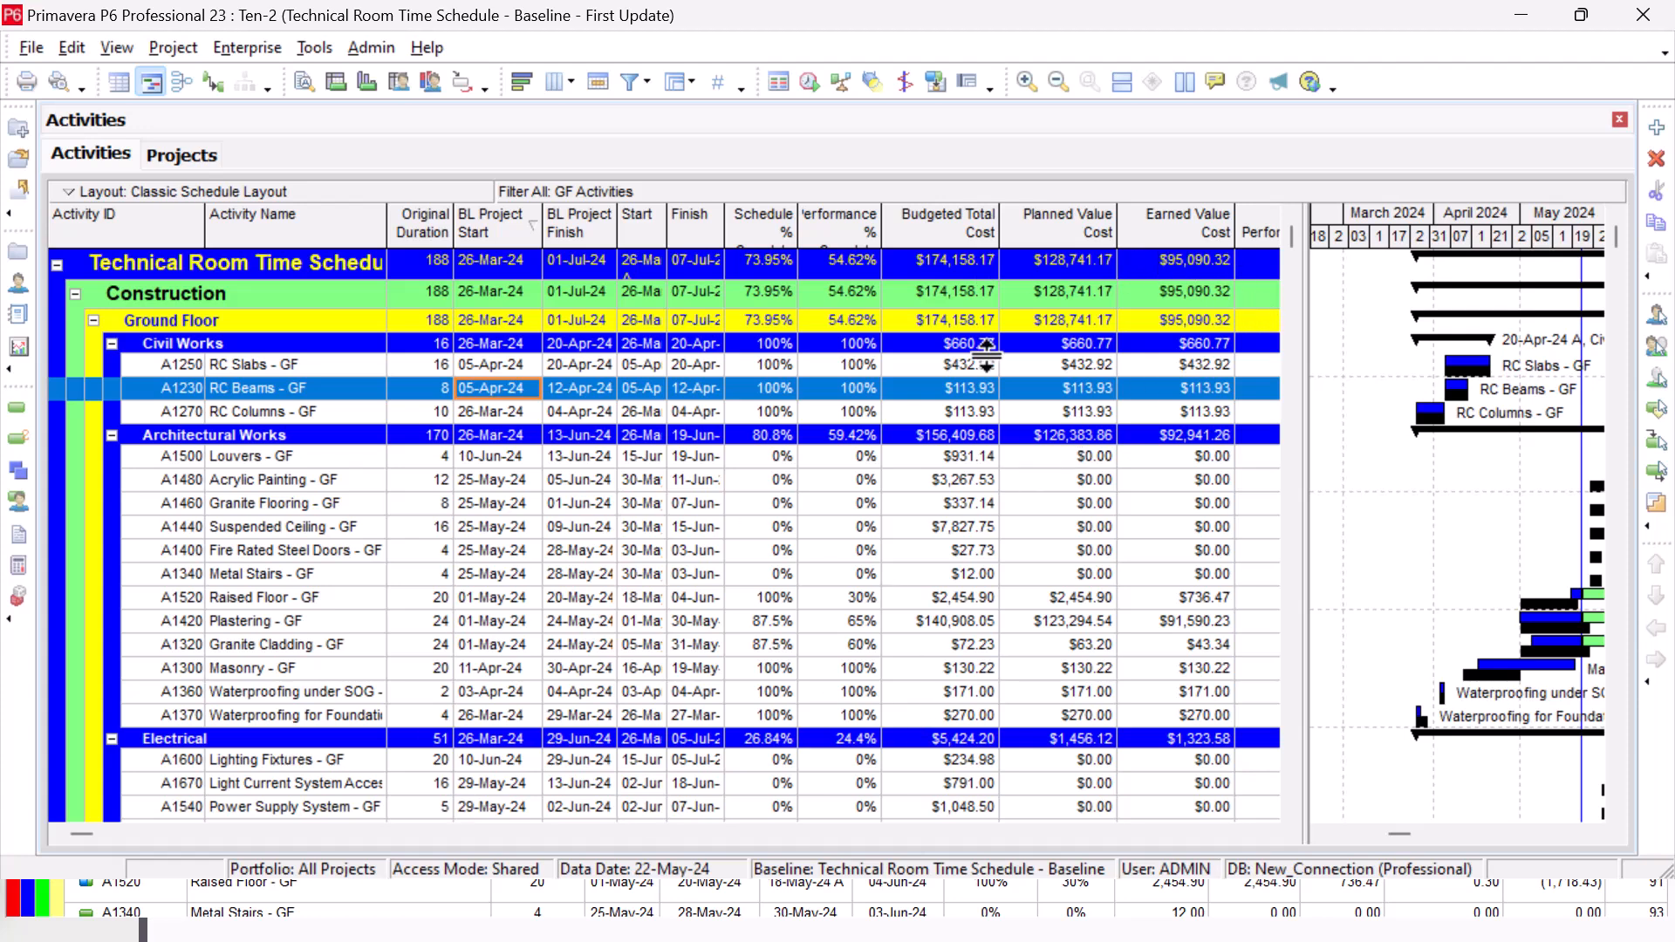
pyautogui.moveTo(1002, 383)
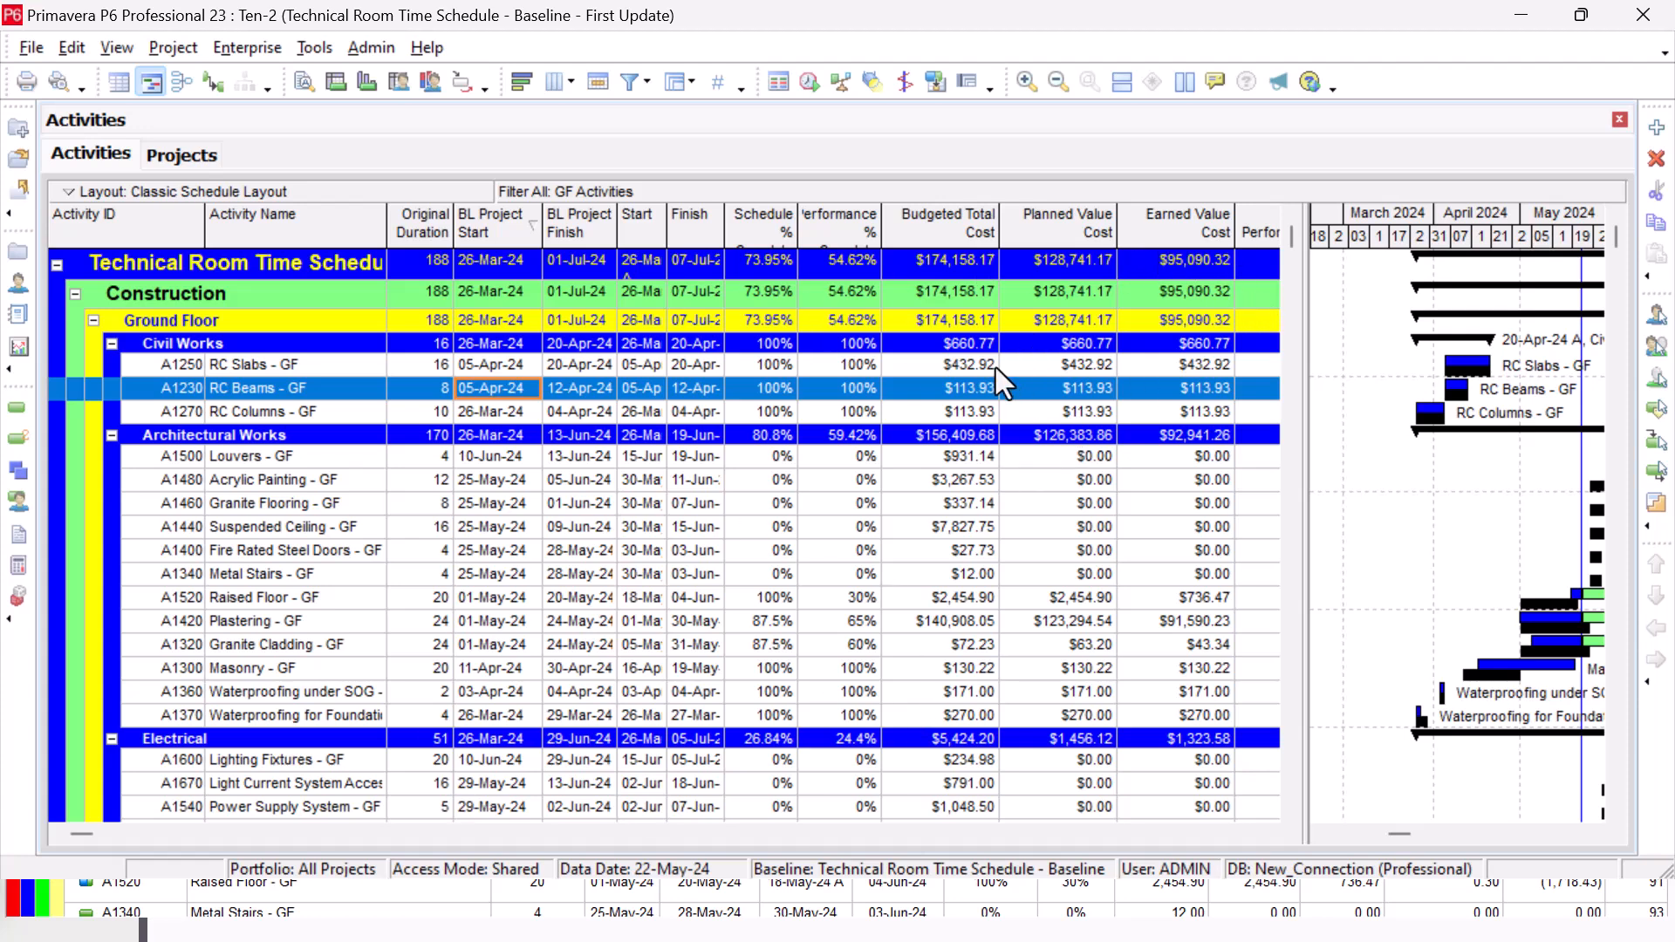